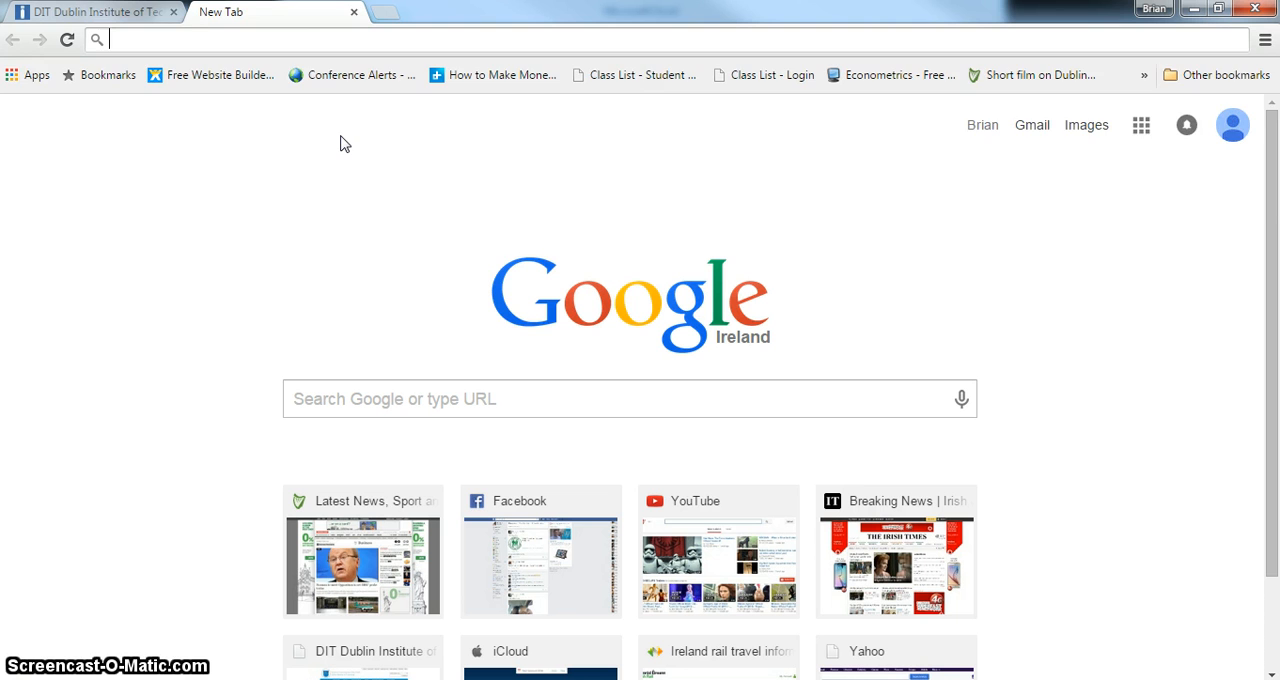
# - Search the web for 'industrial production FRED'
pyautogui.write('industrial')
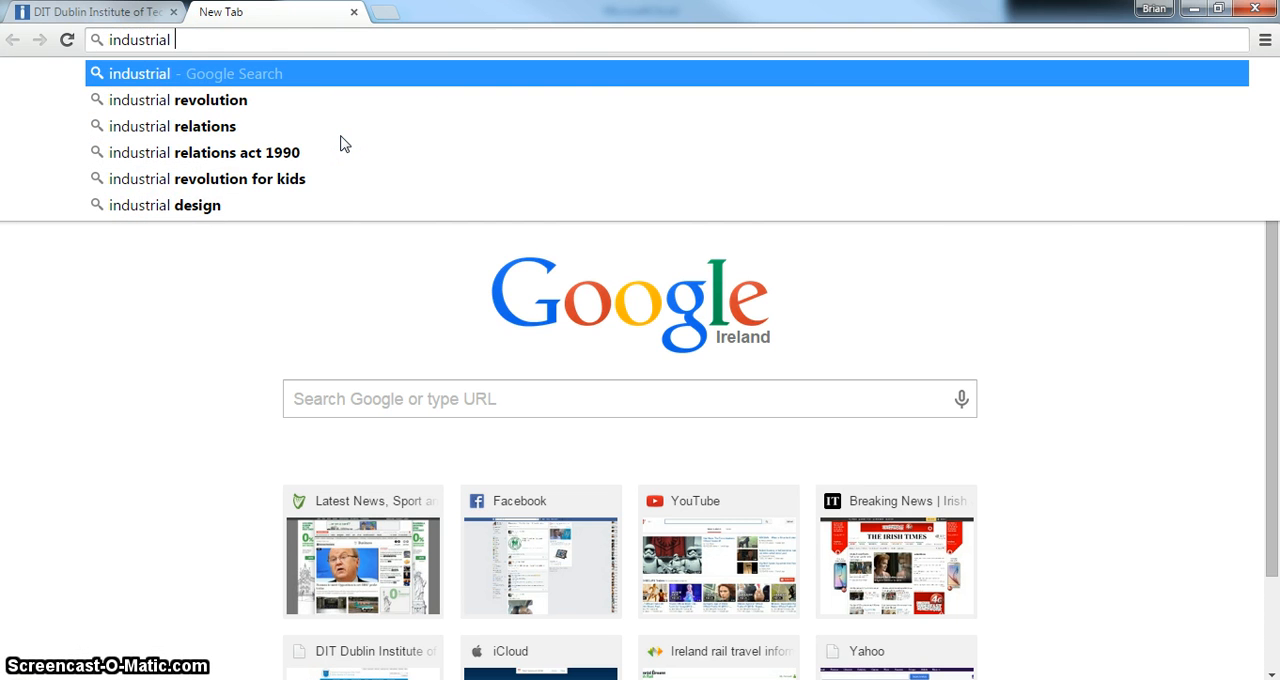
pyautogui.write('production')
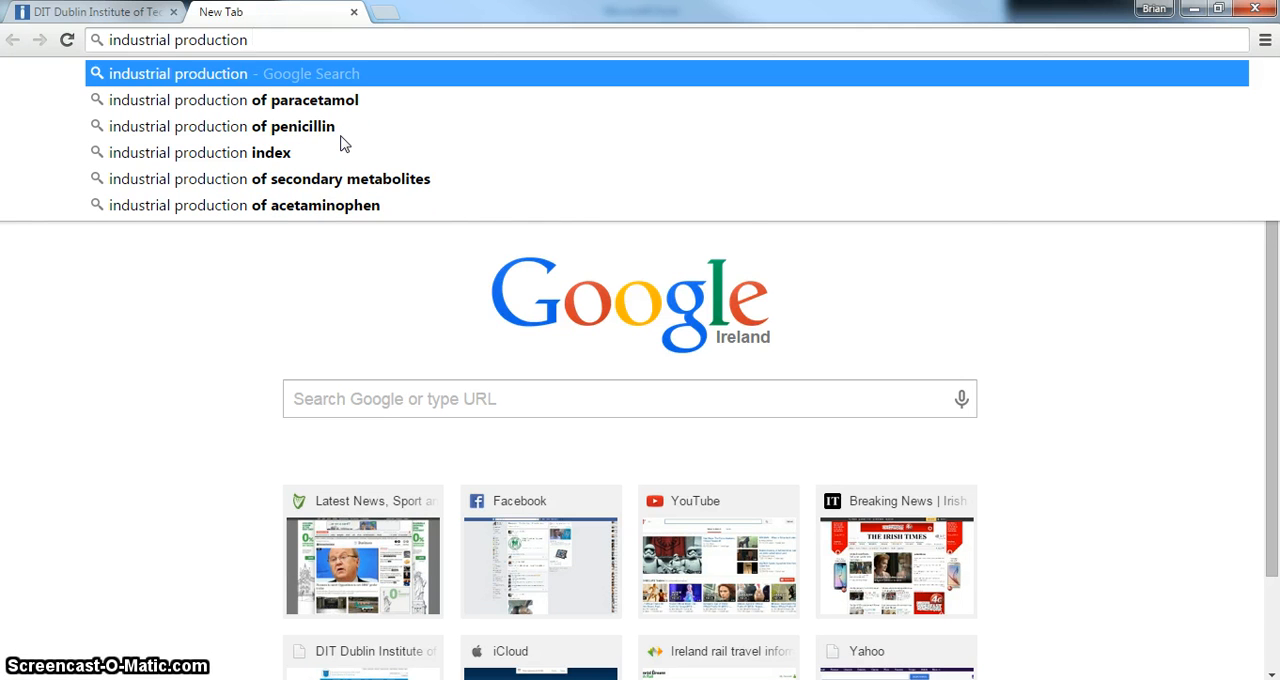
pyautogui.write('FRE')
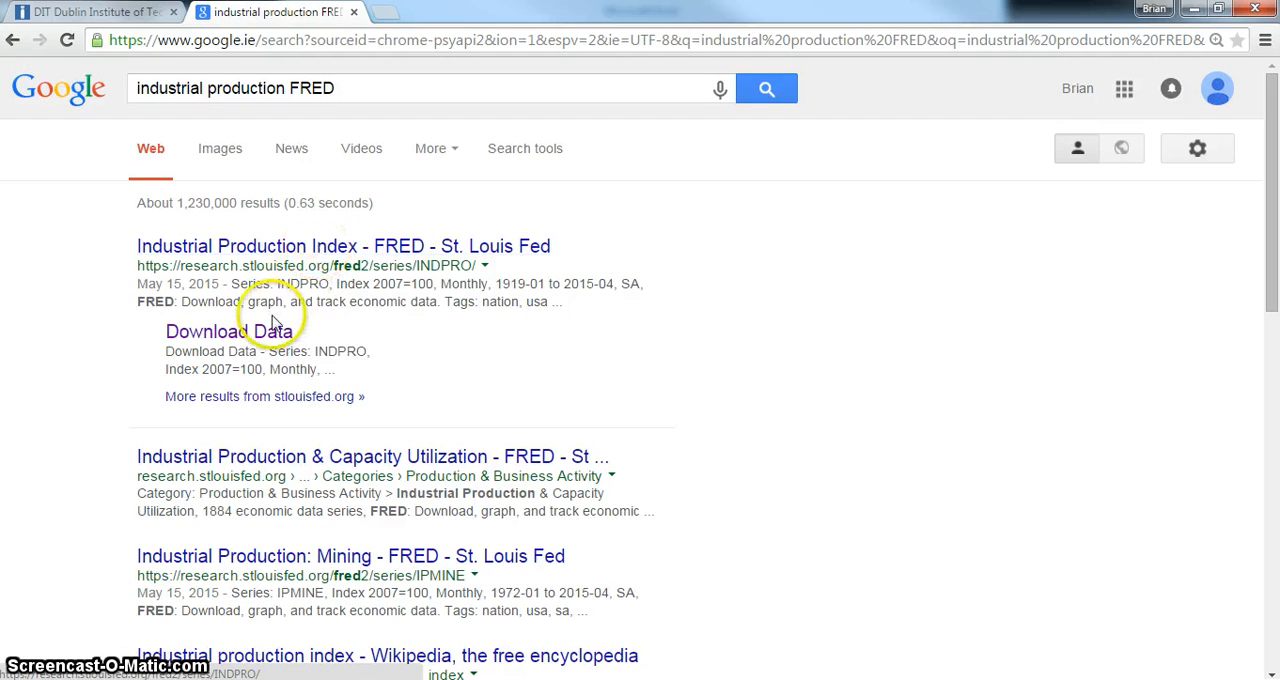
# - Download the INDPRO Industrial Production Index from FRED as an Excel file and open it
pyautogui.click(228, 330)
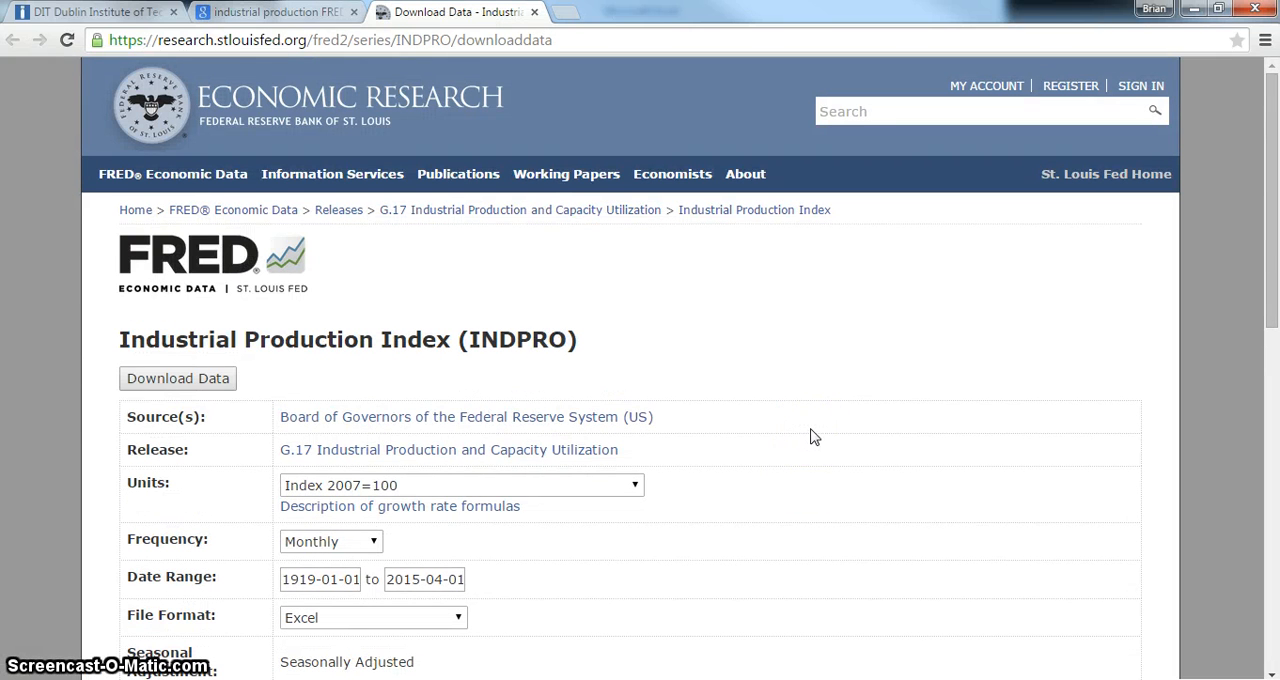
pyautogui.moveTo(407, 425)
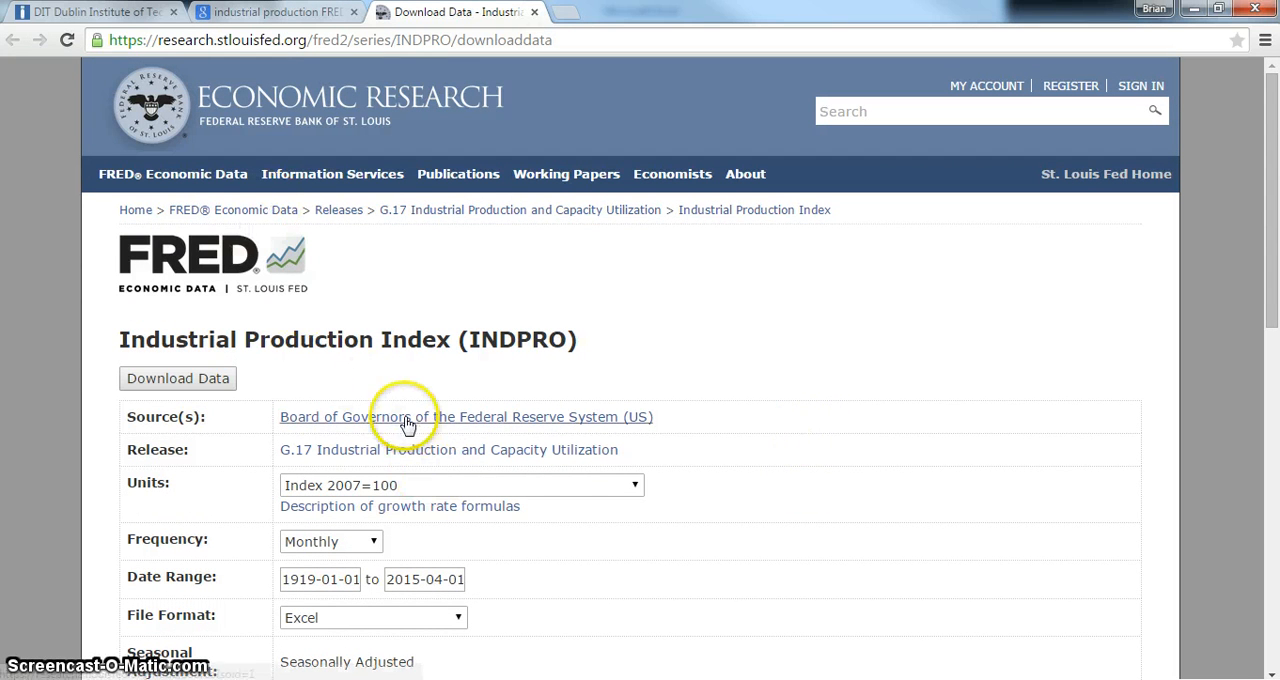
pyautogui.moveTo(490, 490)
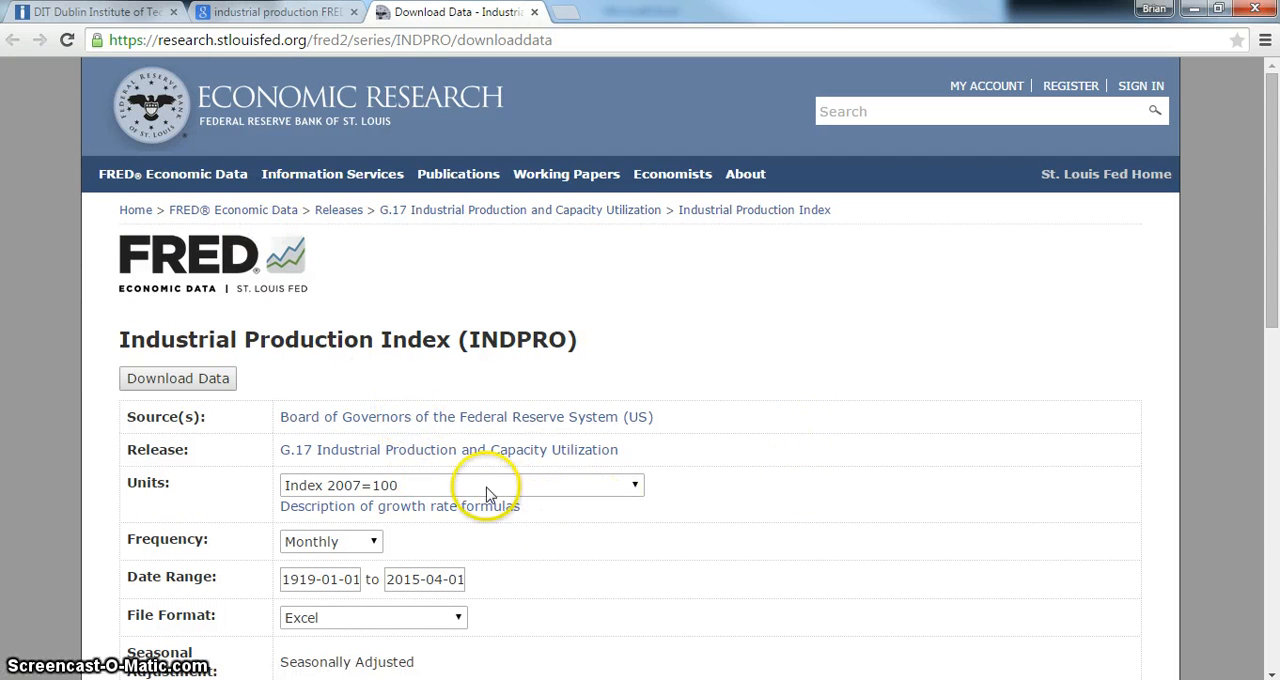
pyautogui.scroll(-3)
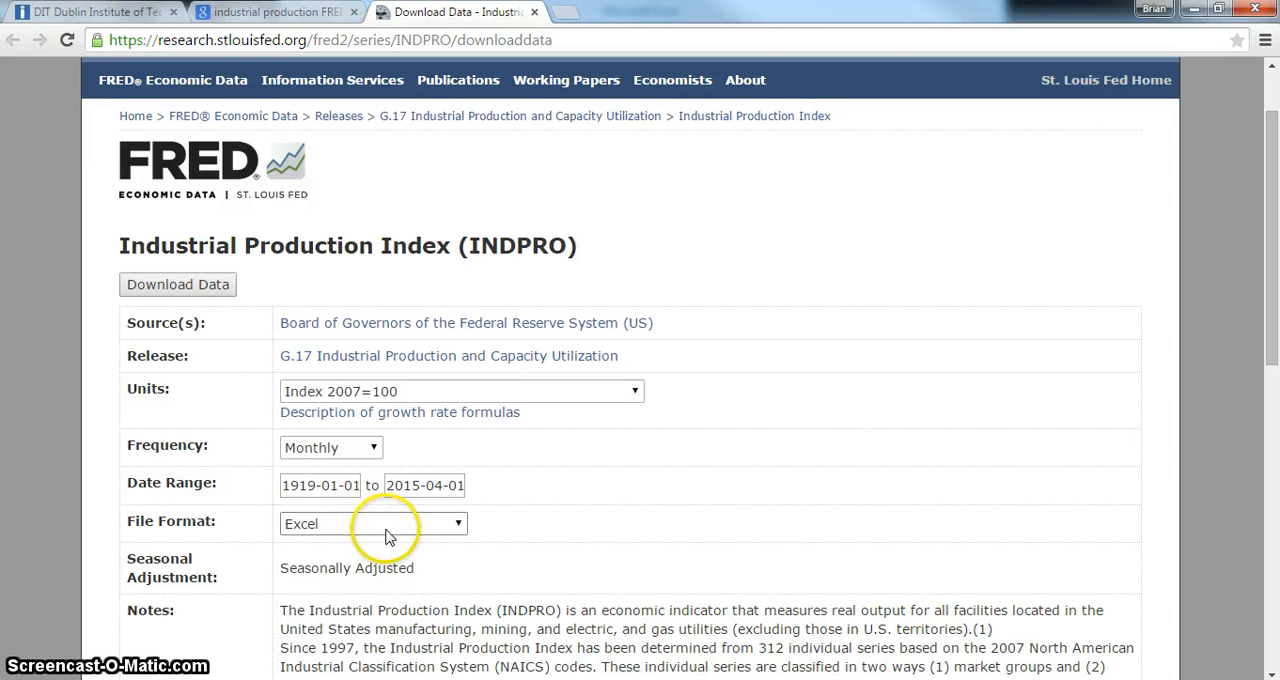
pyautogui.click(177, 284)
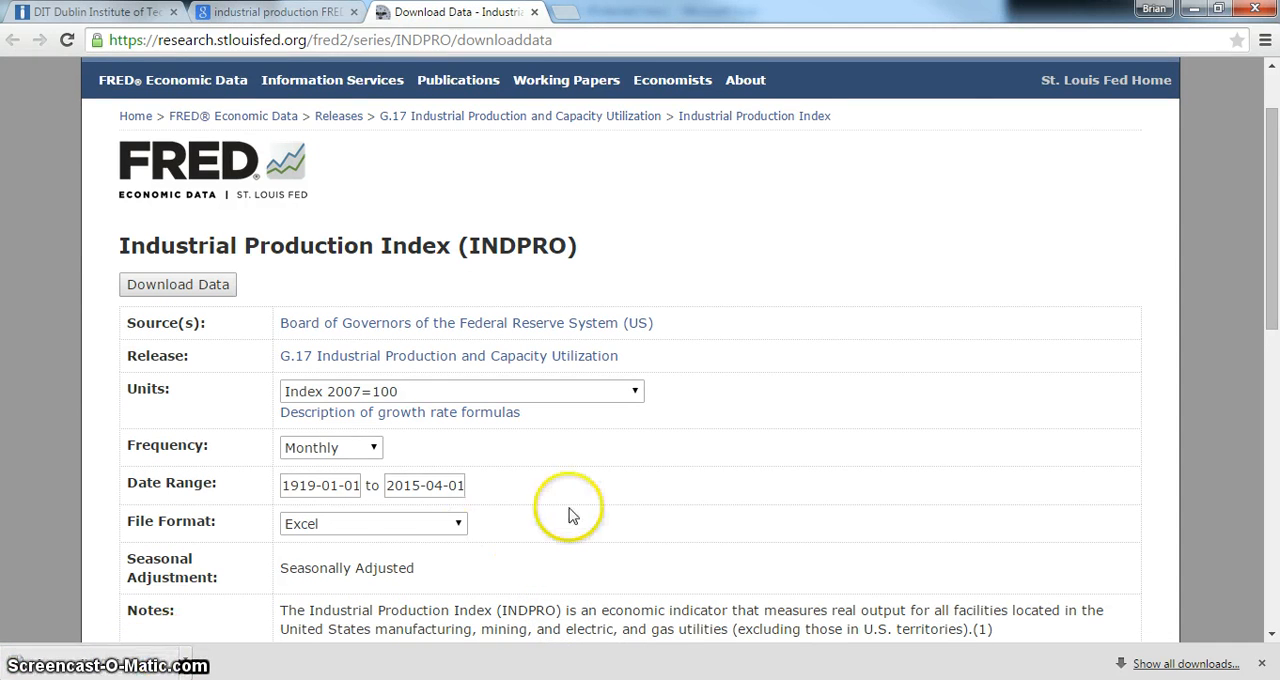
pyautogui.moveTo(680, 470)
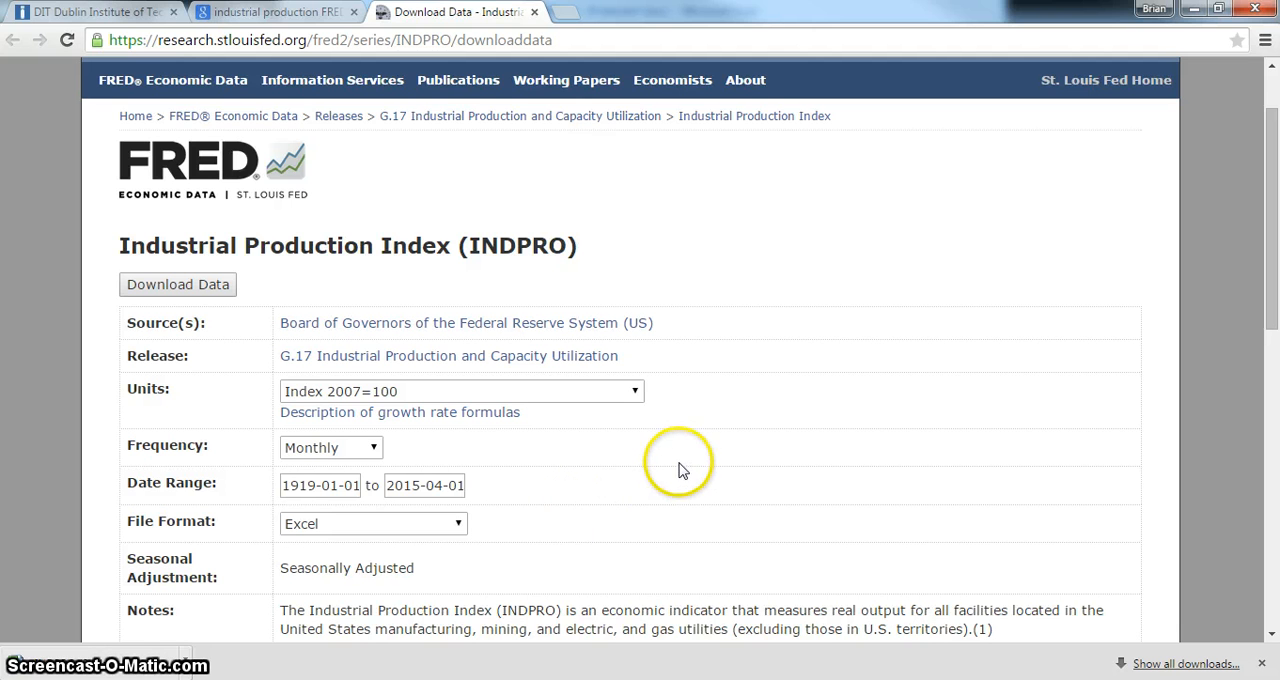
pyautogui.moveTo(95, 667)
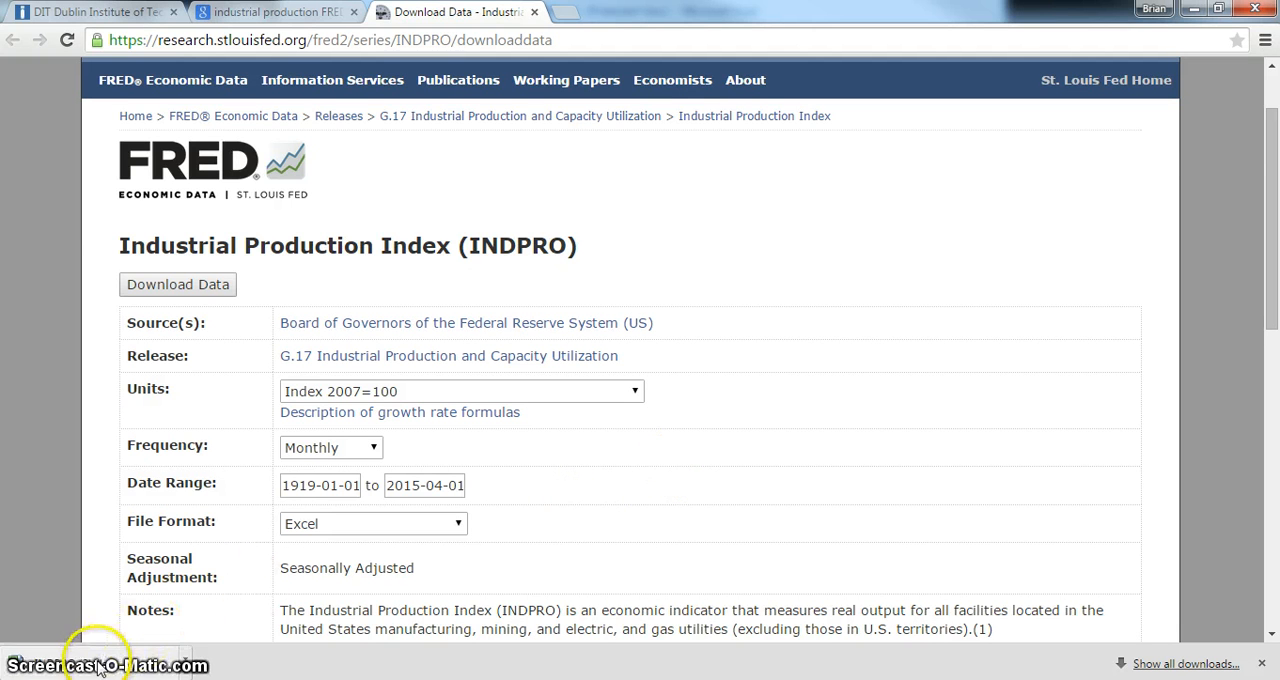
pyautogui.click(177, 284)
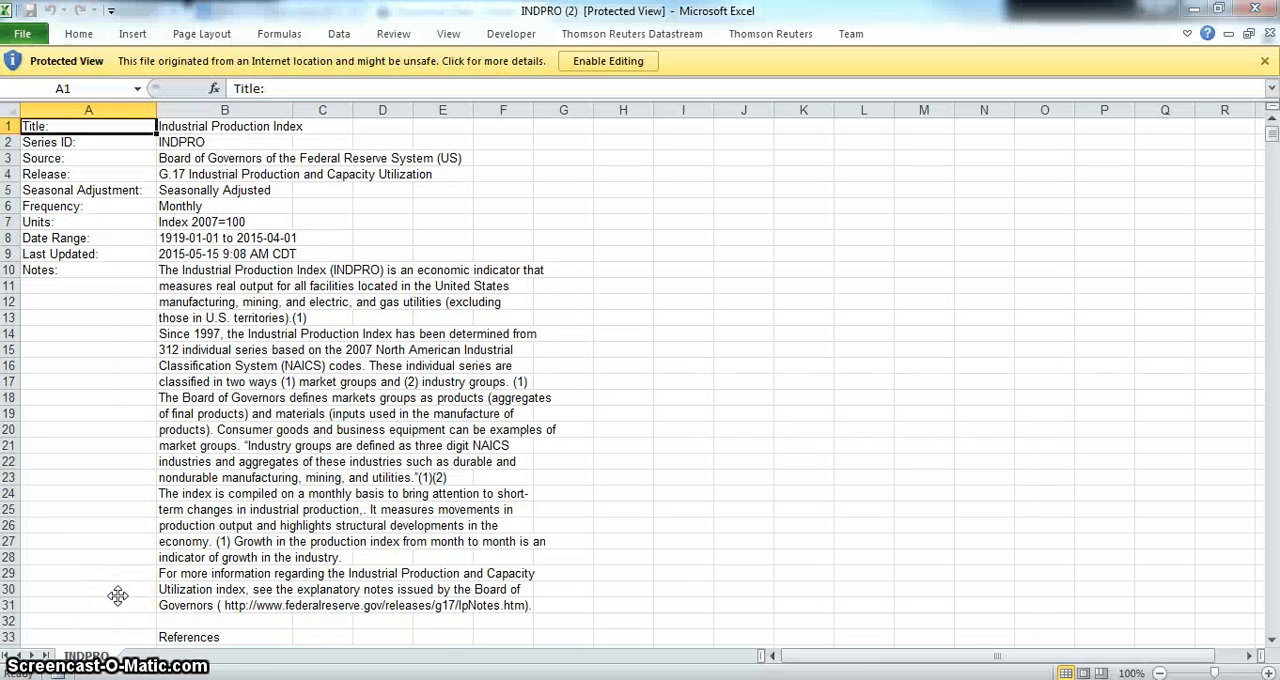
pyautogui.moveTo(266, 372)
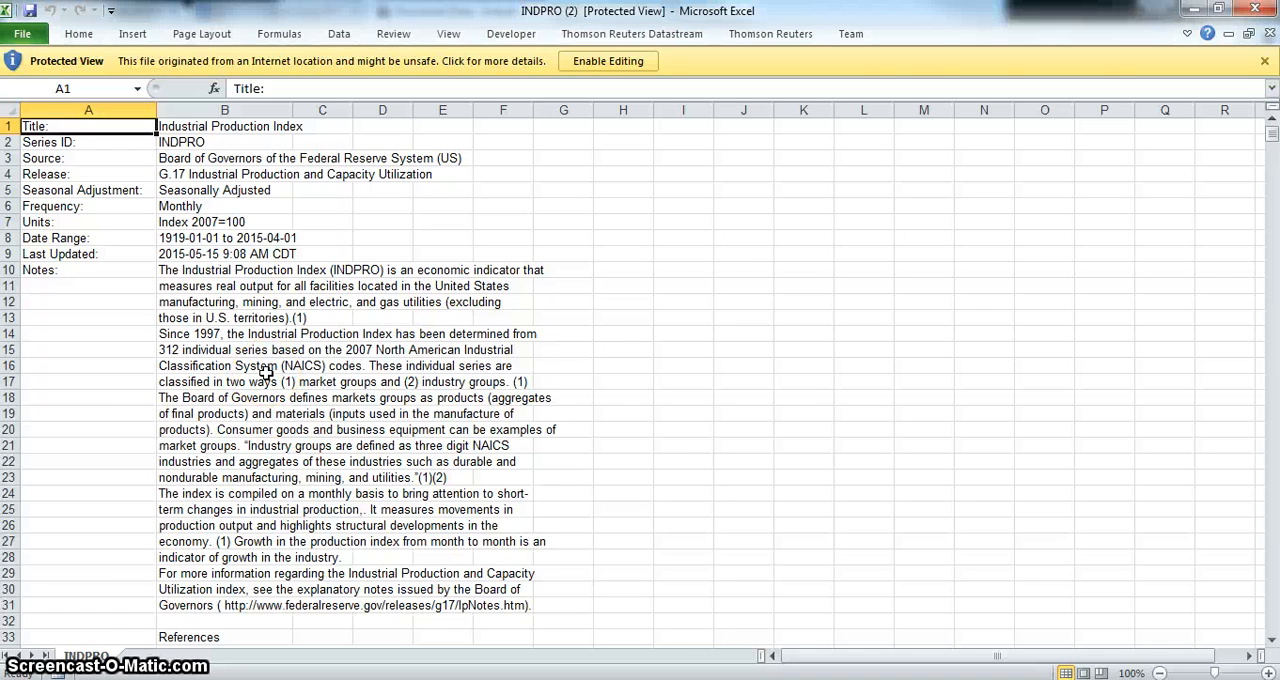
# - Enable editing on the INDPRO workbook and scroll through the 1919–2015 monthly values
pyautogui.click(607, 61)
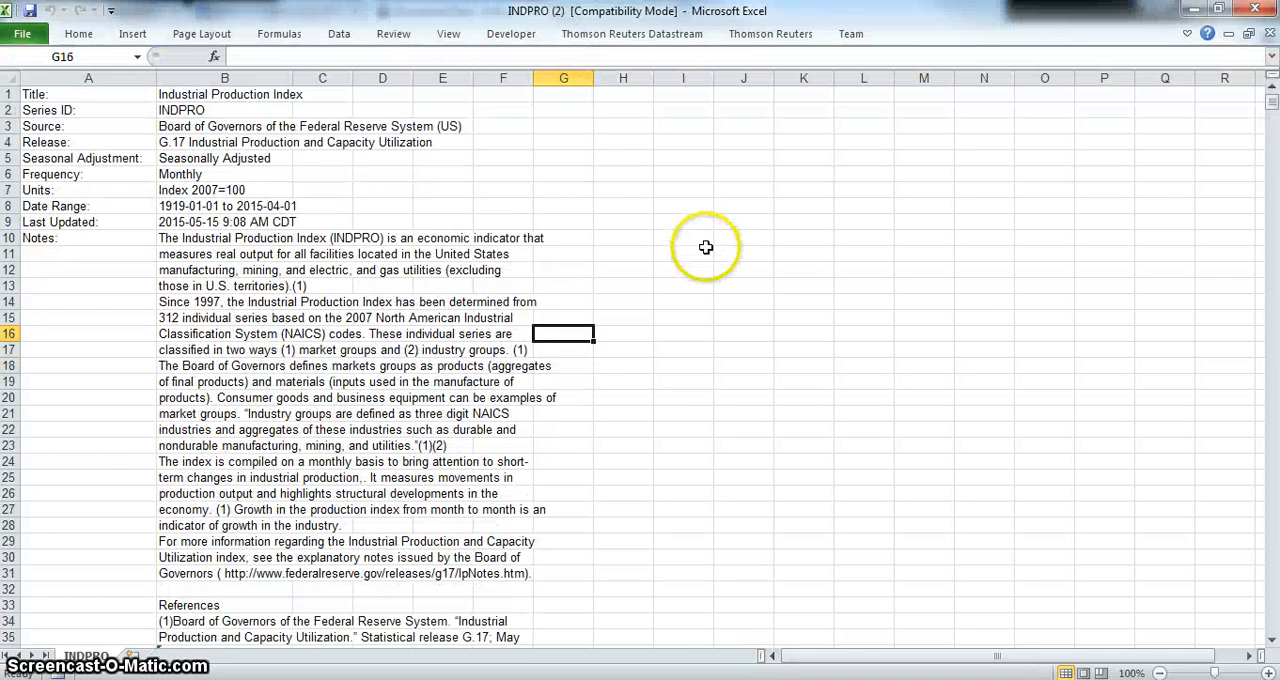
pyautogui.scroll(-3)
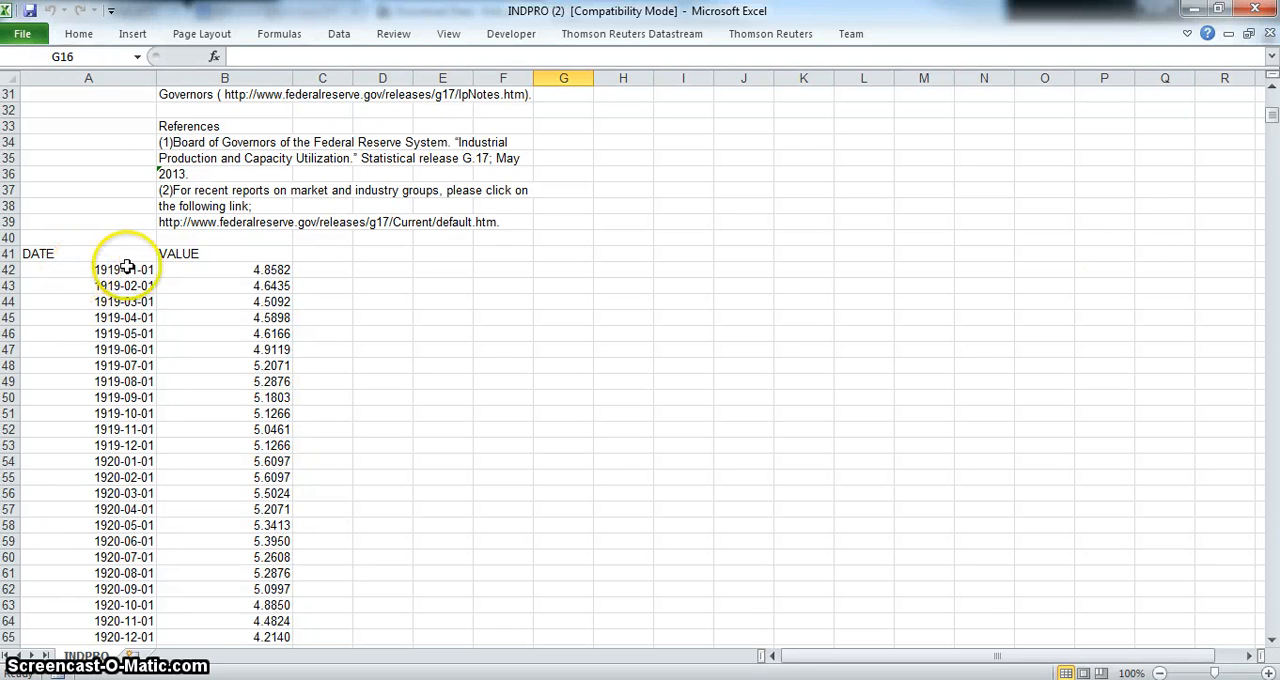
pyautogui.scroll(-3)
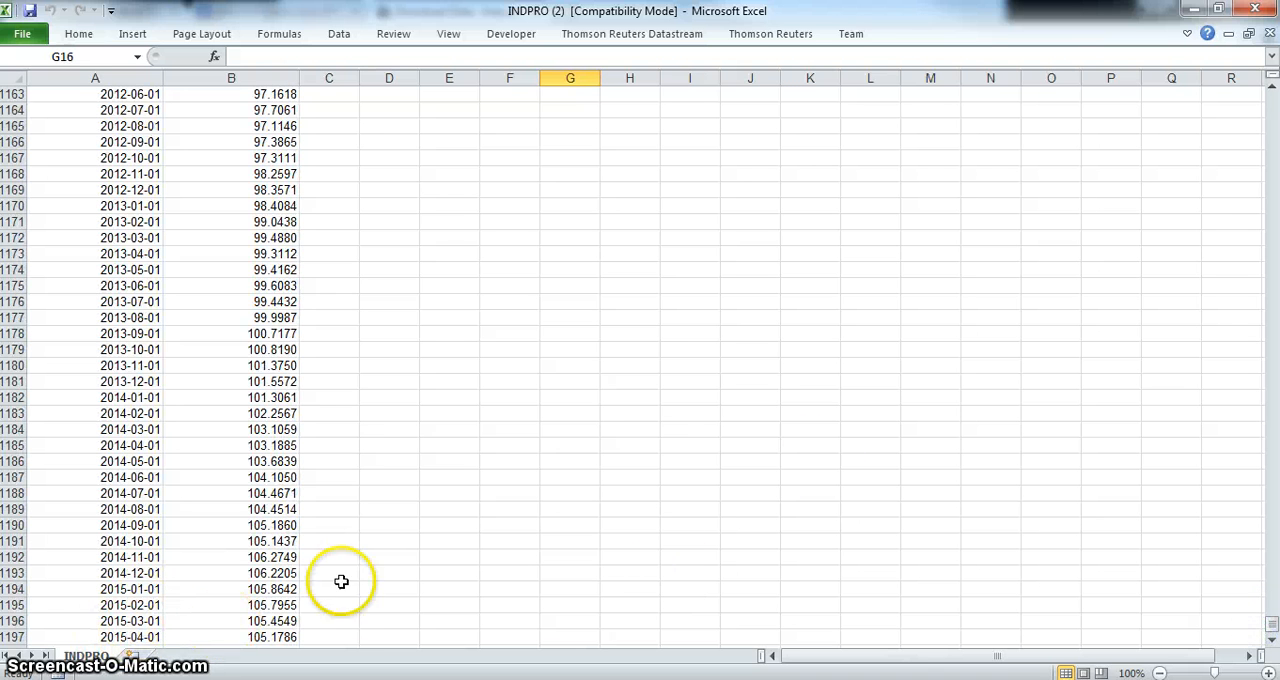
pyautogui.moveTo(1251, 578)
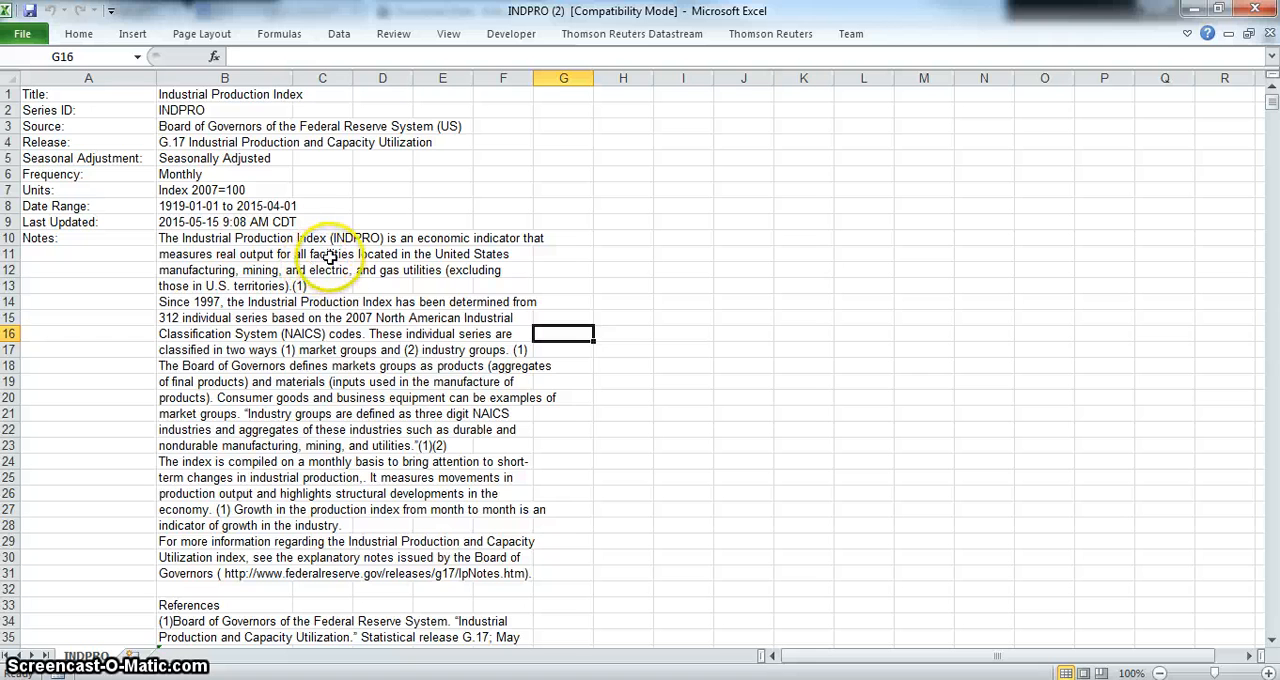
pyautogui.moveTo(275, 270)
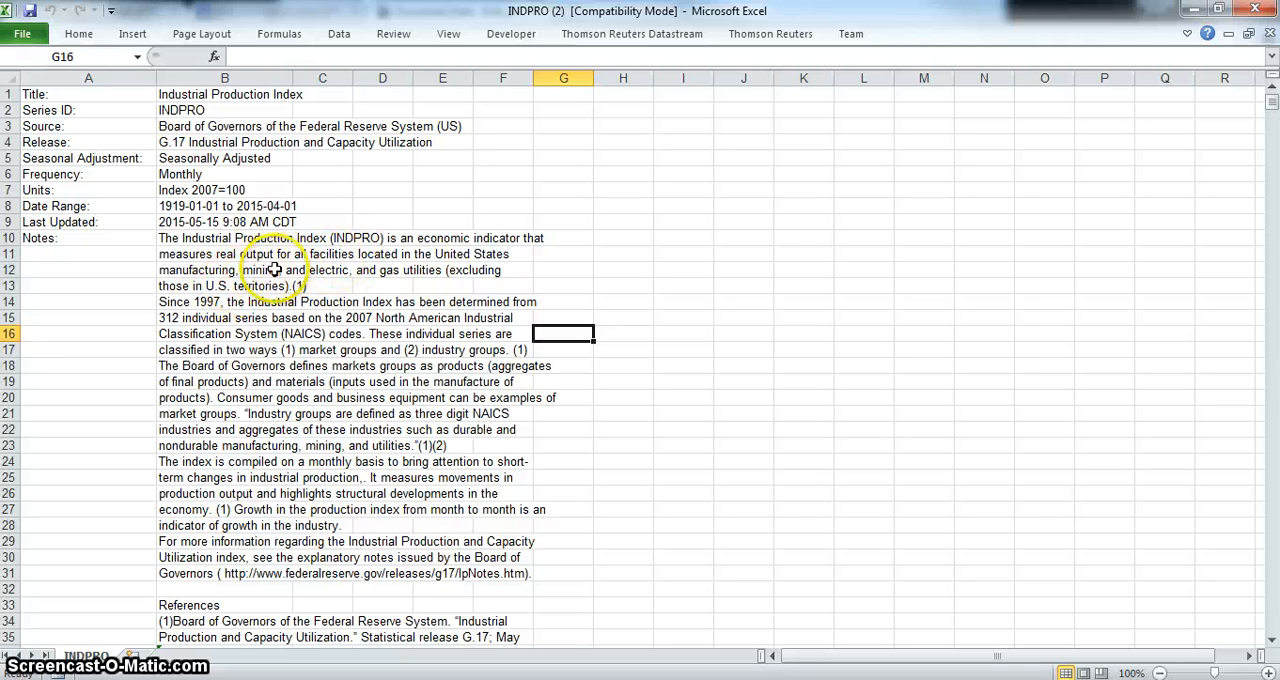
pyautogui.moveTo(418, 286)
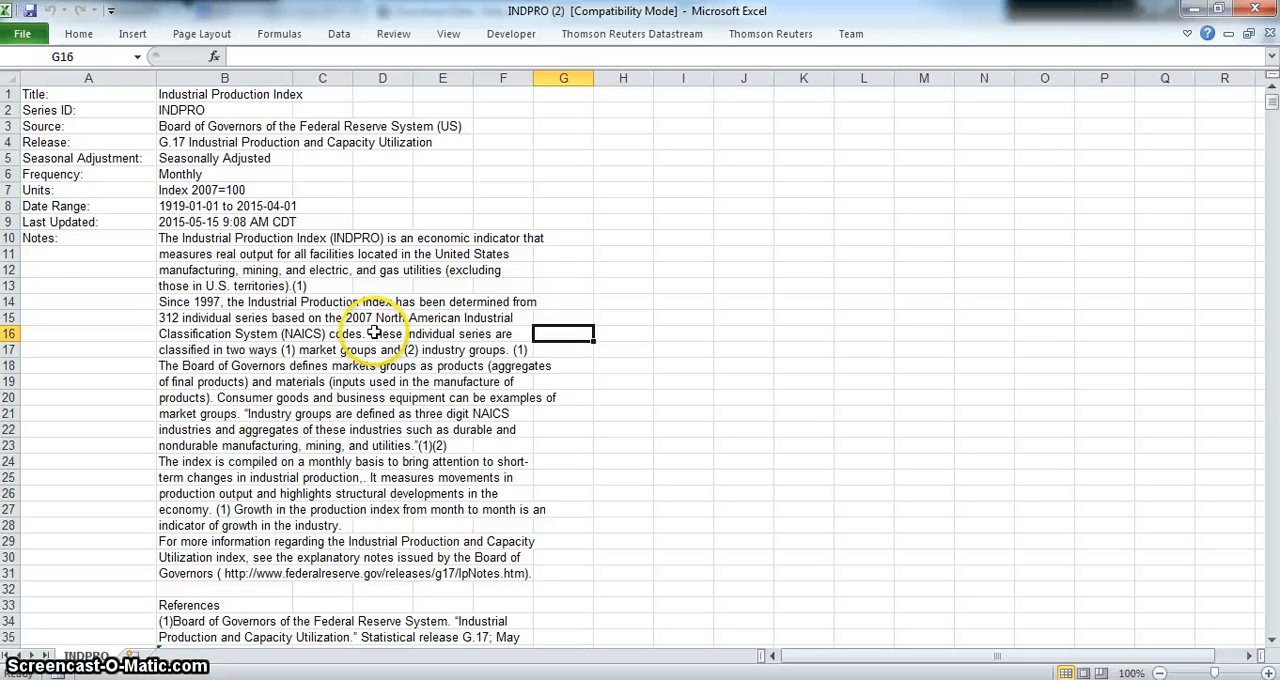
pyautogui.moveTo(283, 345)
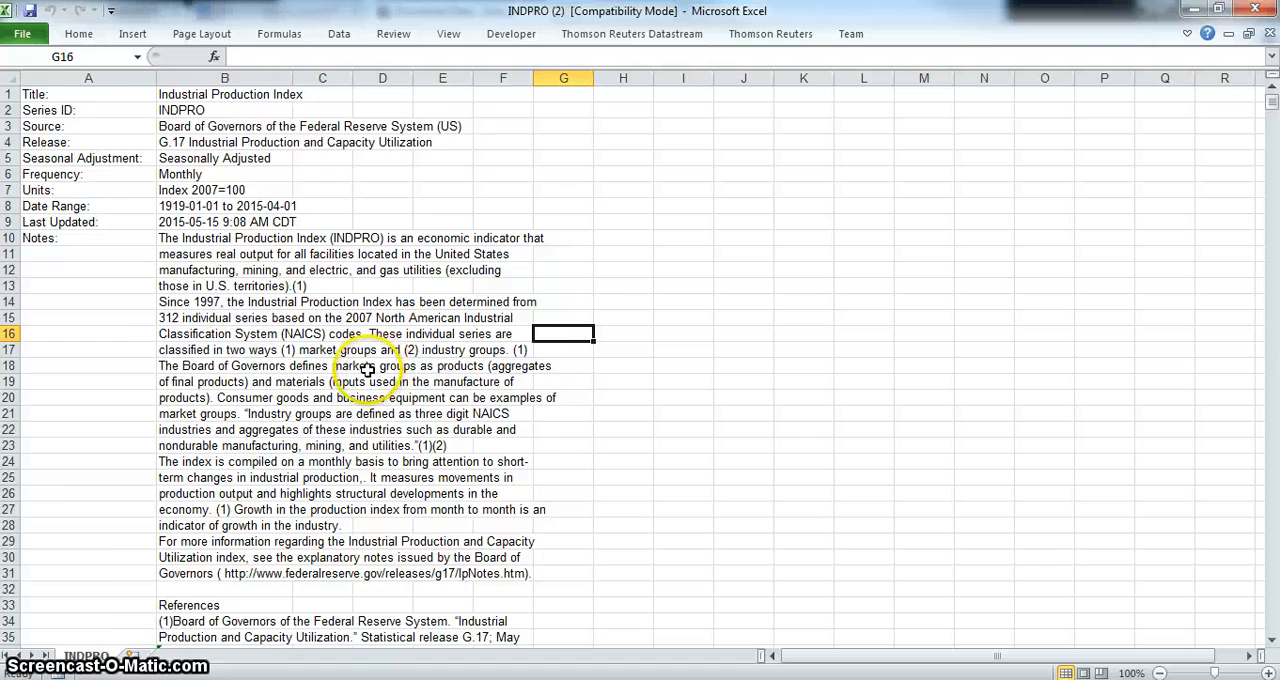
pyautogui.moveTo(293, 525)
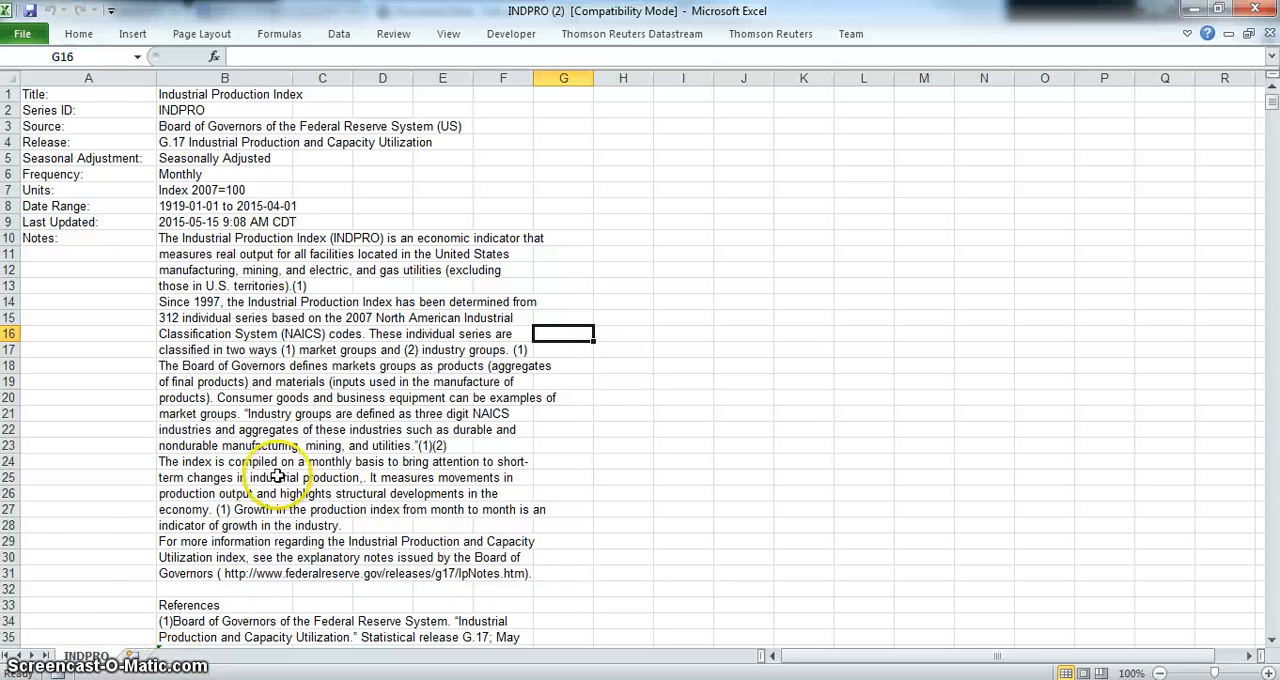
pyautogui.scroll(-3)
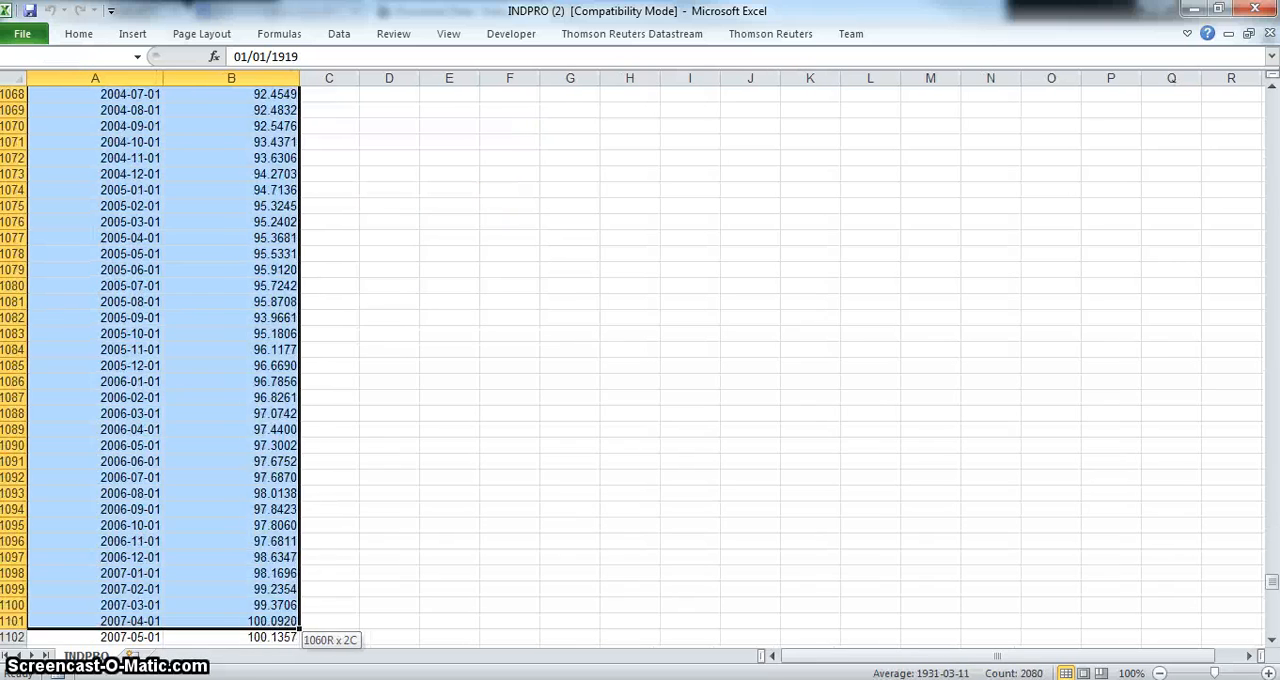
# - Insert a line chart of the DATE and VALUE columns
pyautogui.scroll(-3)
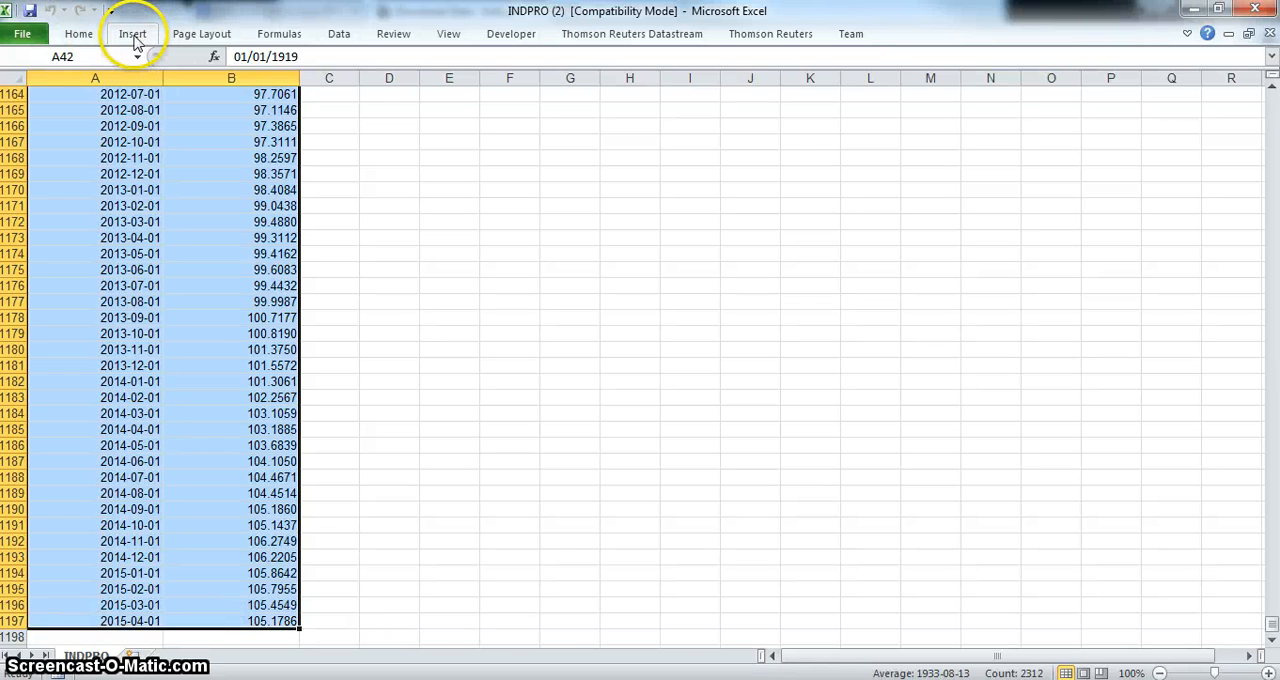
pyautogui.click(132, 33)
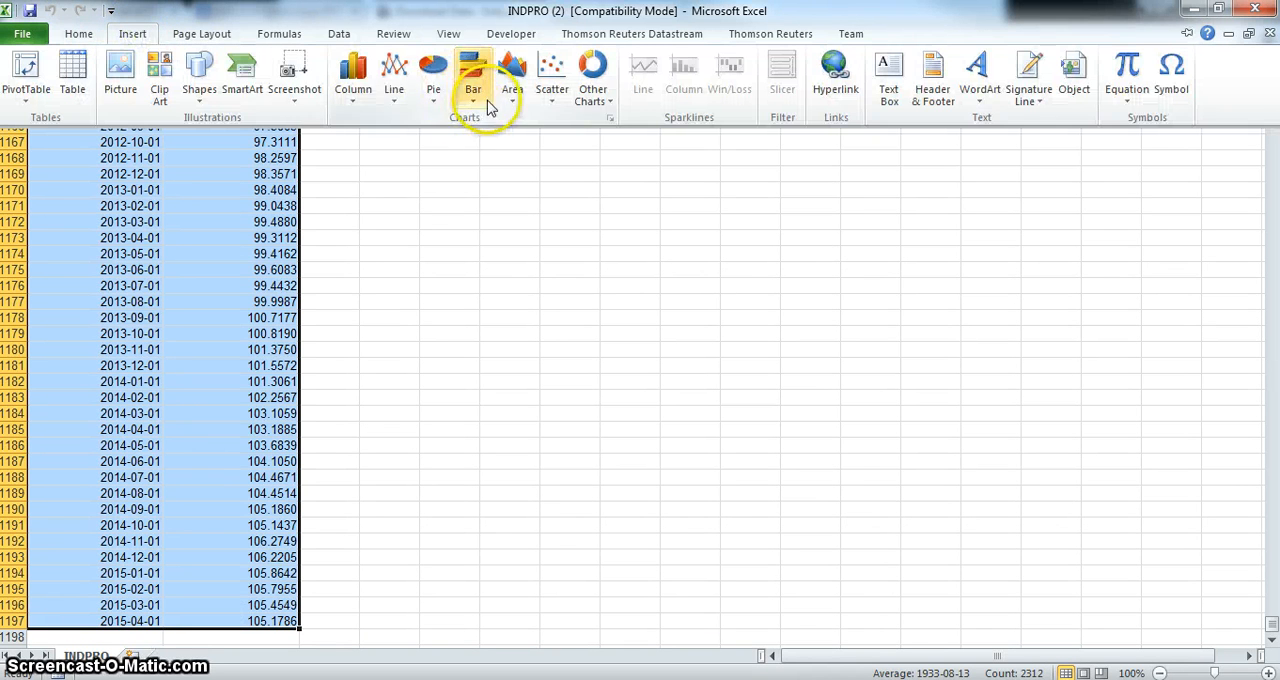
pyautogui.moveTo(393, 75)
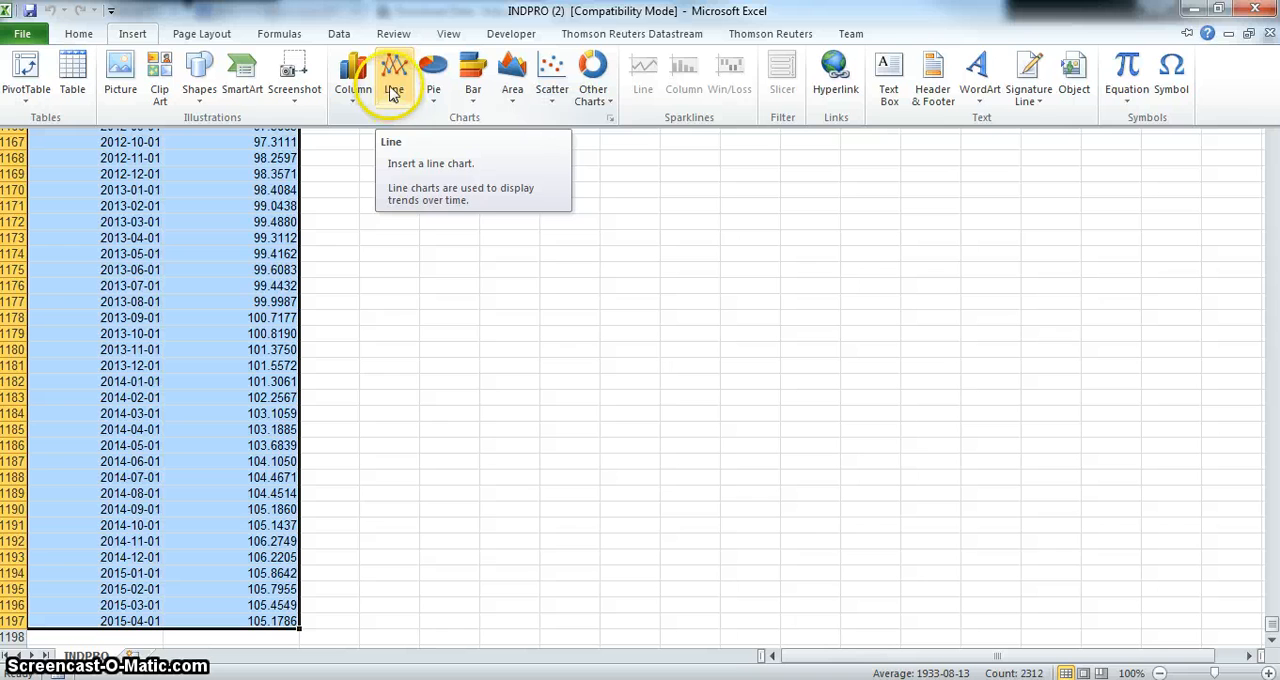
pyautogui.click(393, 70)
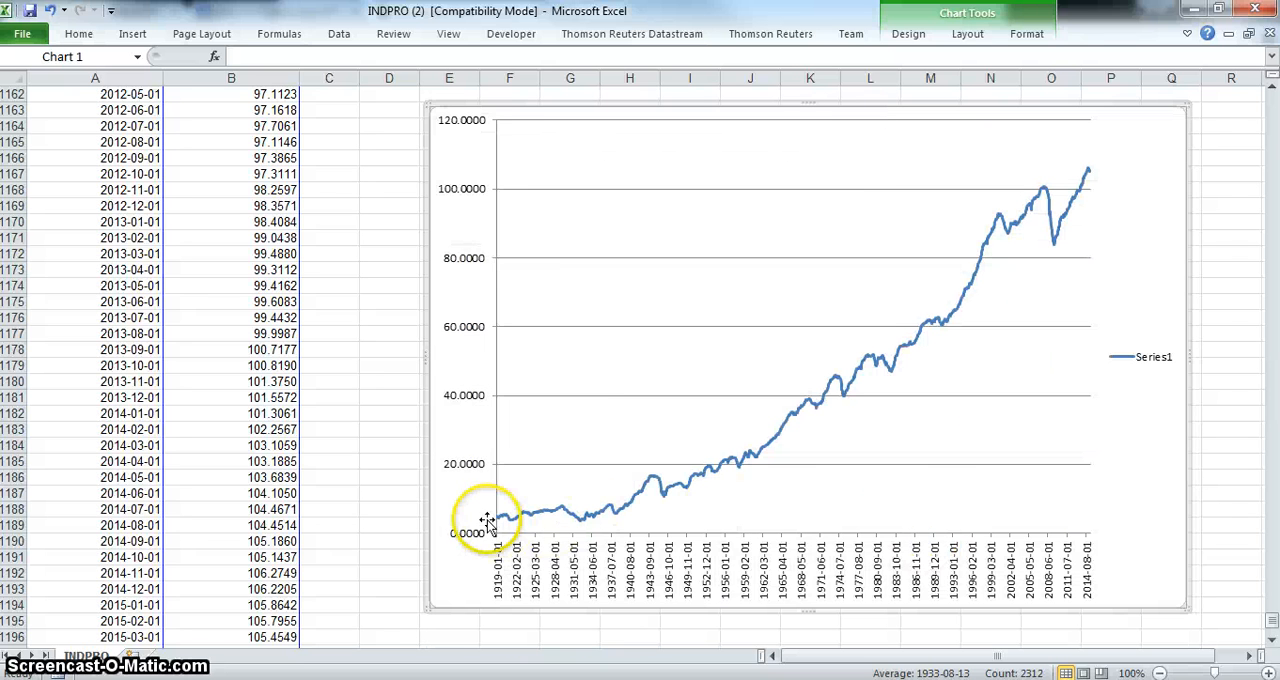
pyautogui.moveTo(512, 580)
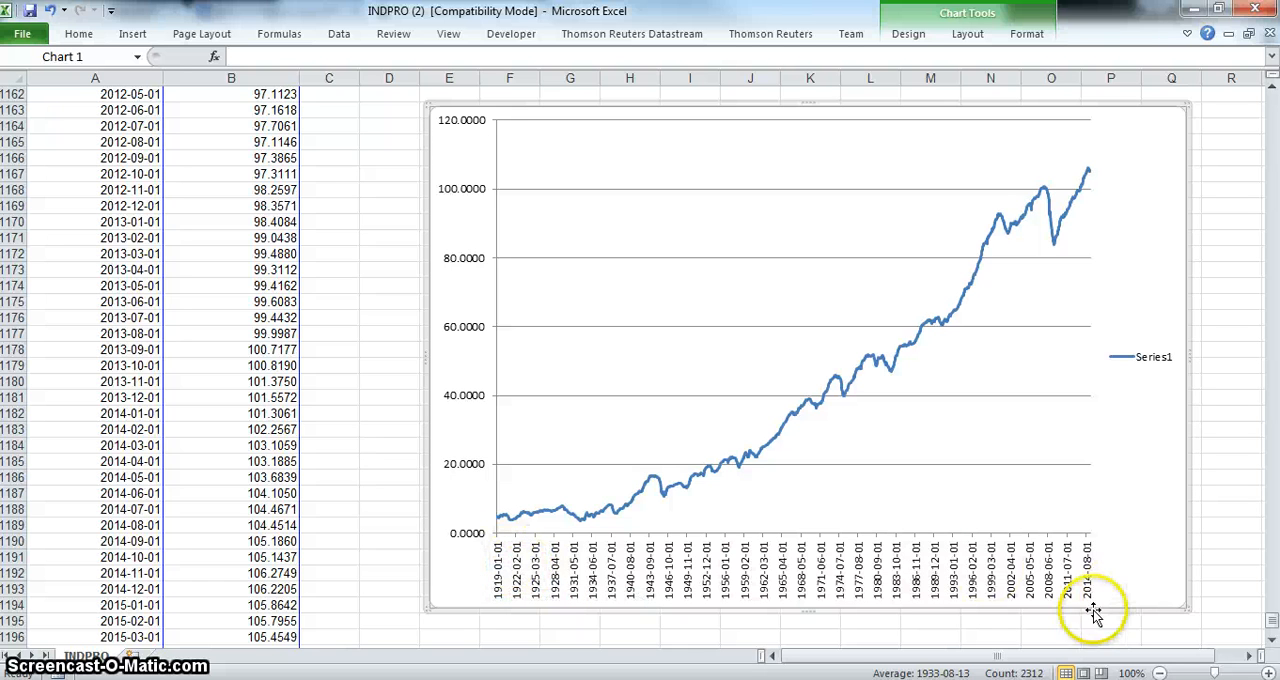
pyautogui.moveTo(484, 522)
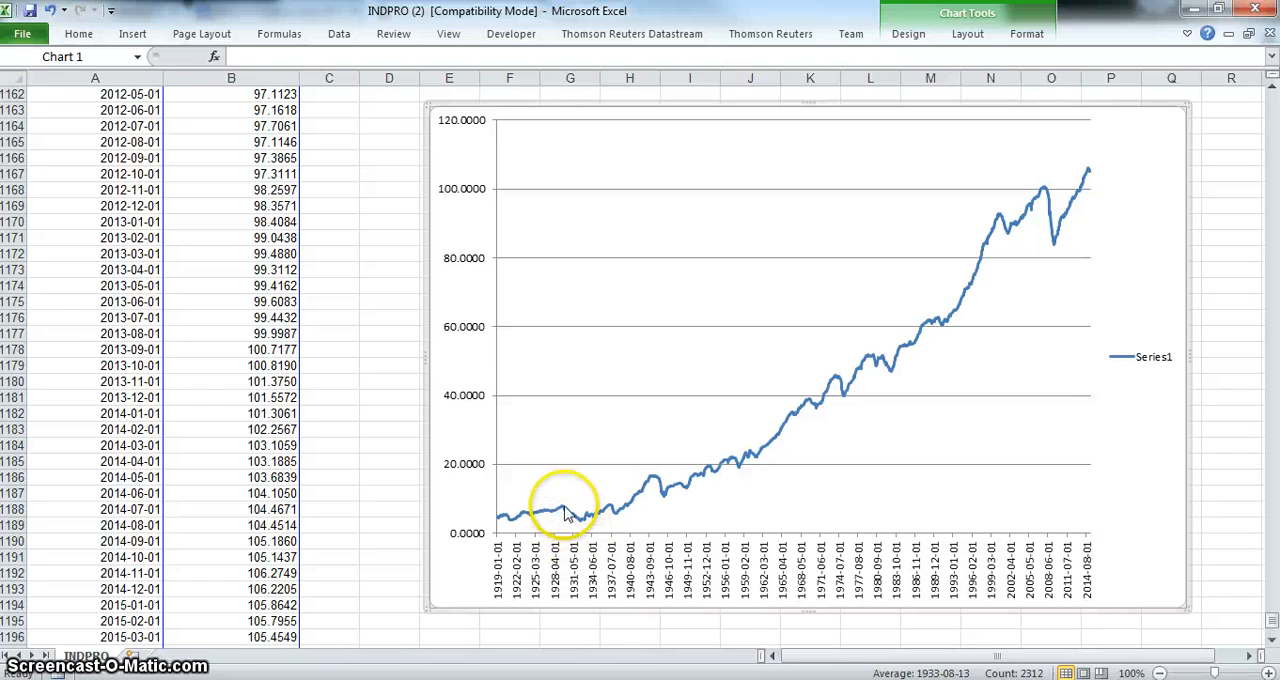
pyautogui.moveTo(1038, 248)
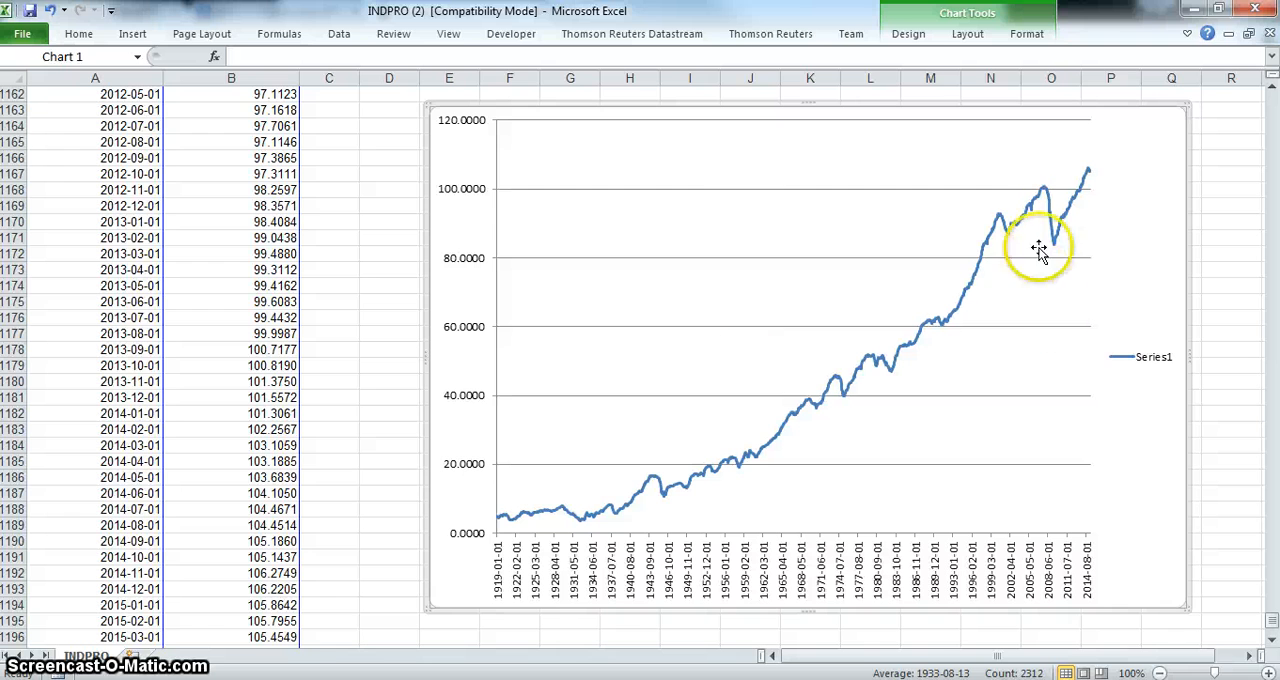
pyautogui.moveTo(590, 585)
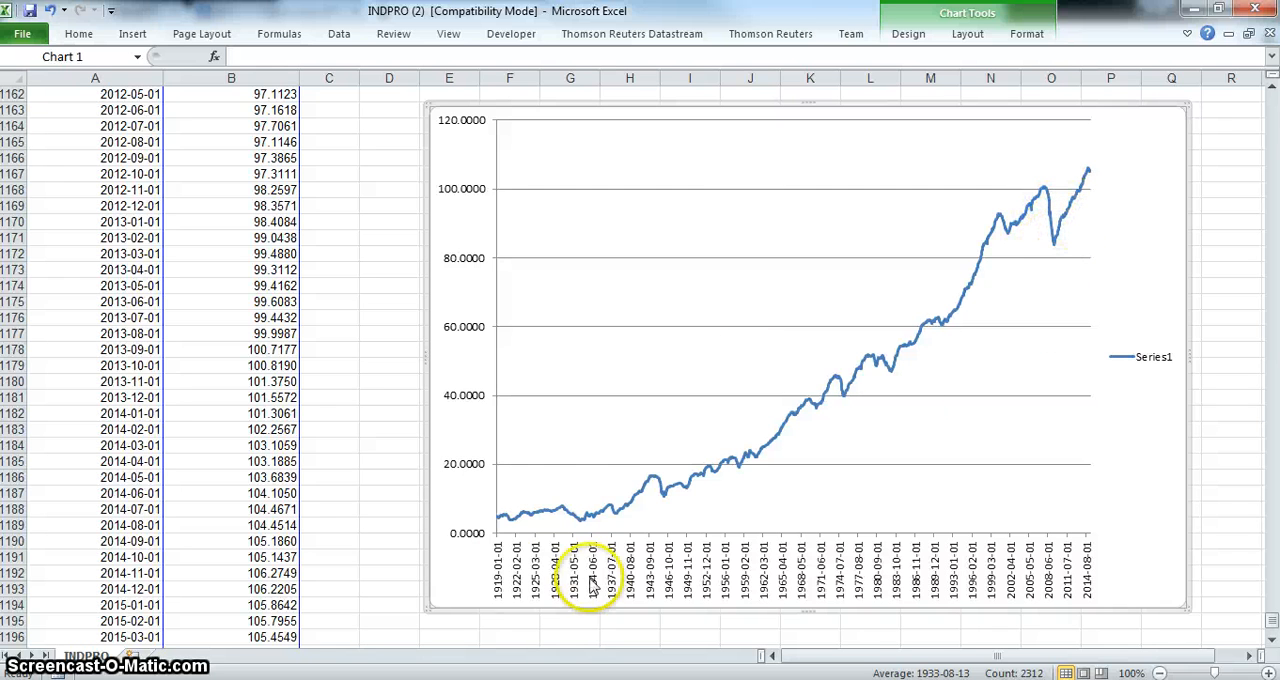
pyautogui.moveTo(557, 507)
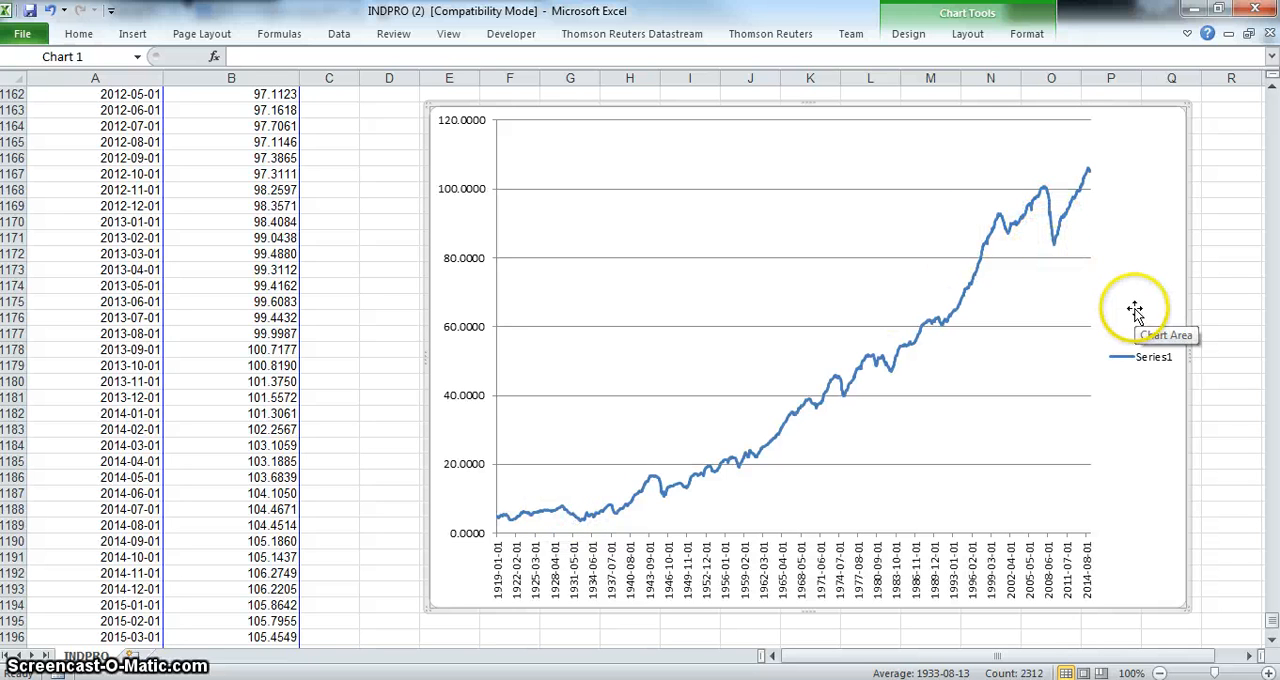
pyautogui.moveTo(668, 505)
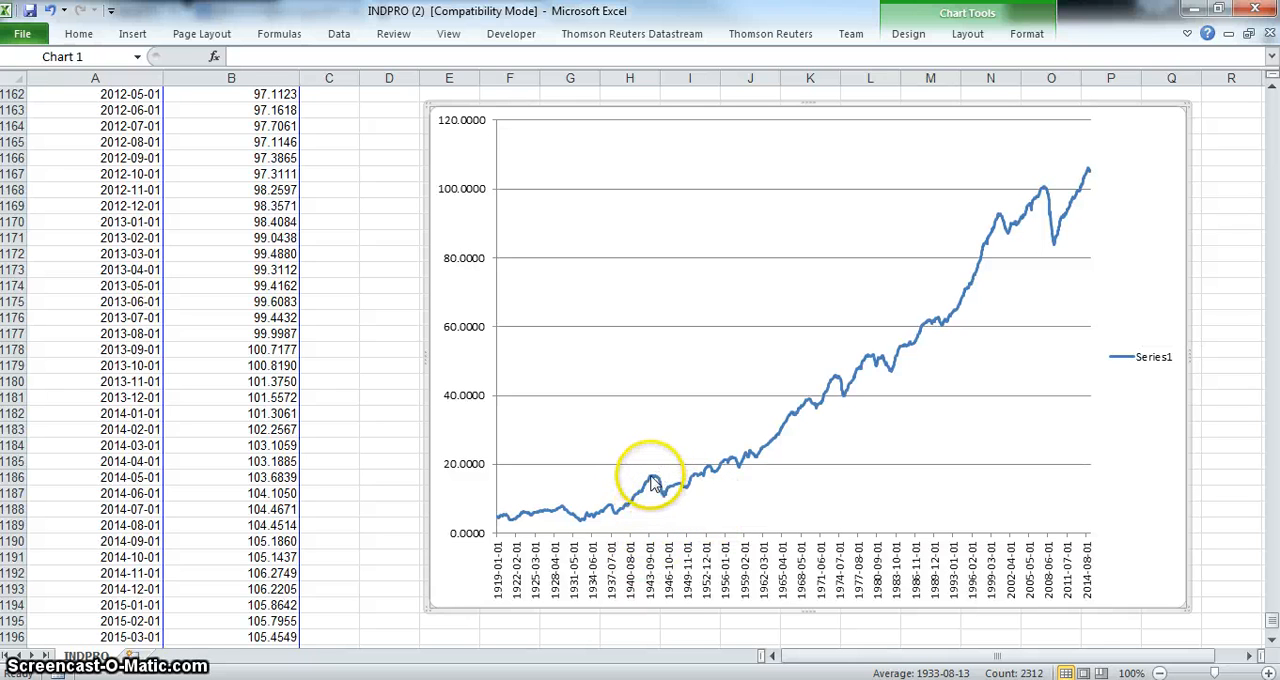
pyautogui.moveTo(655, 483)
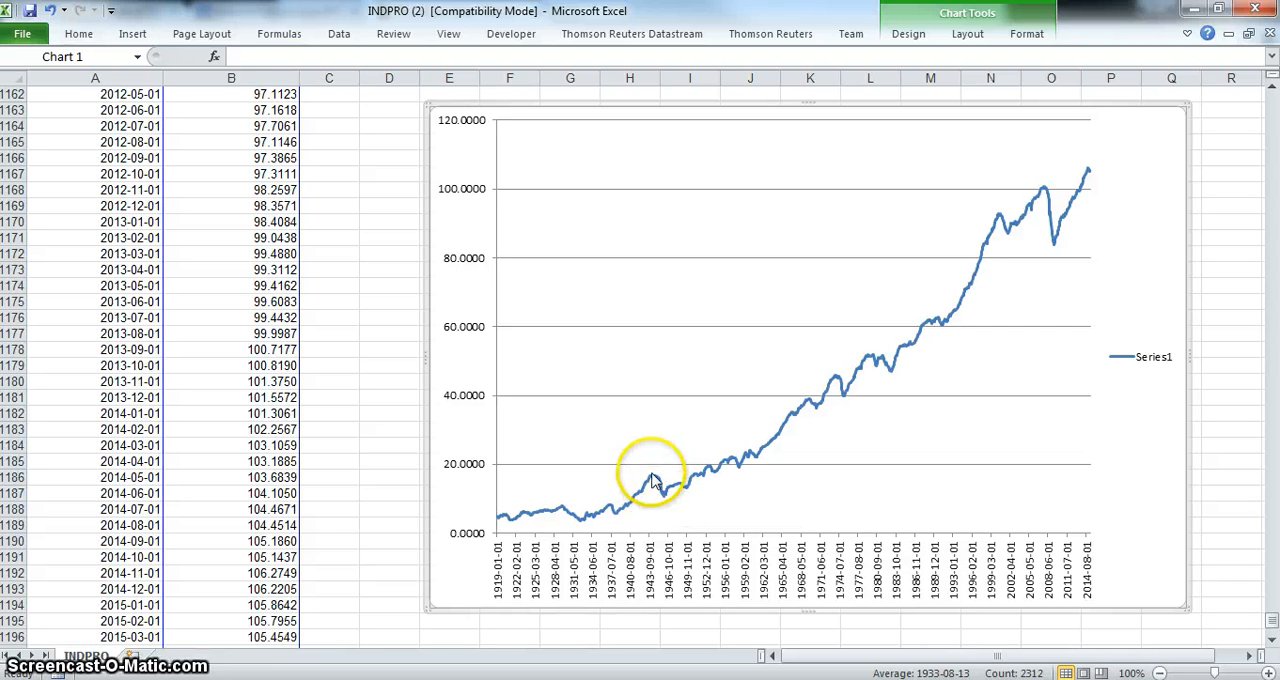
pyautogui.moveTo(860, 380)
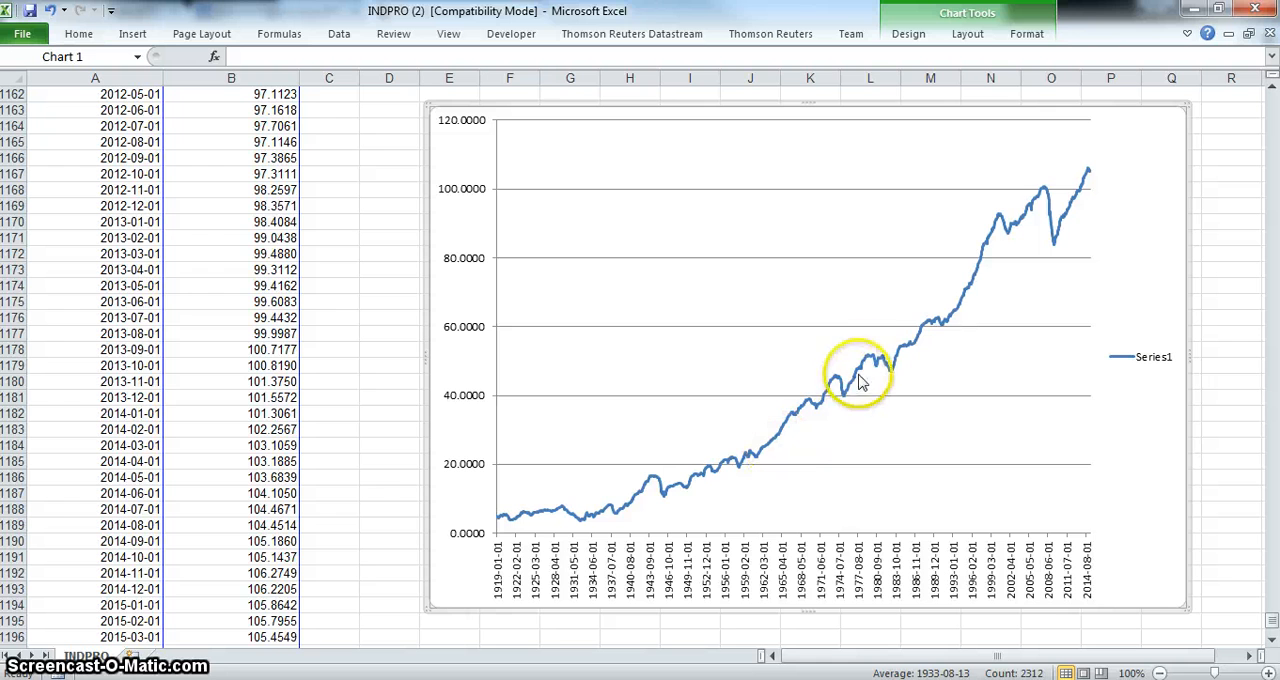
pyautogui.moveTo(1075, 600)
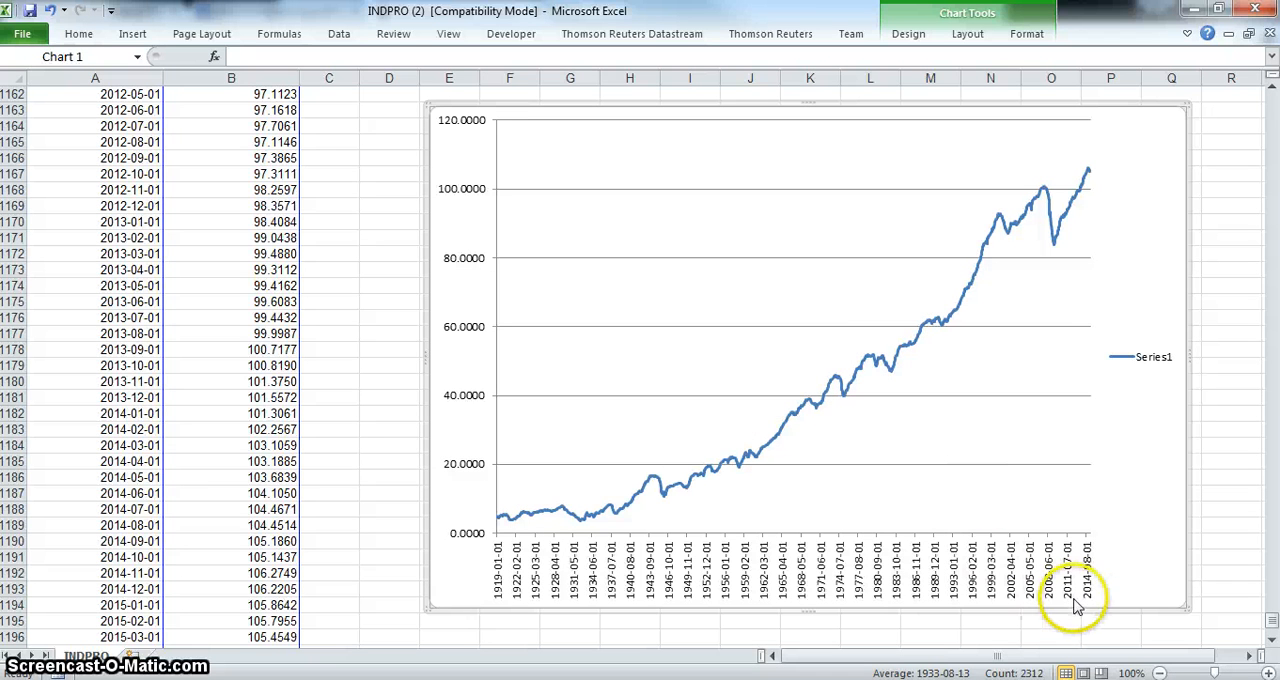
pyautogui.moveTo(1000, 240)
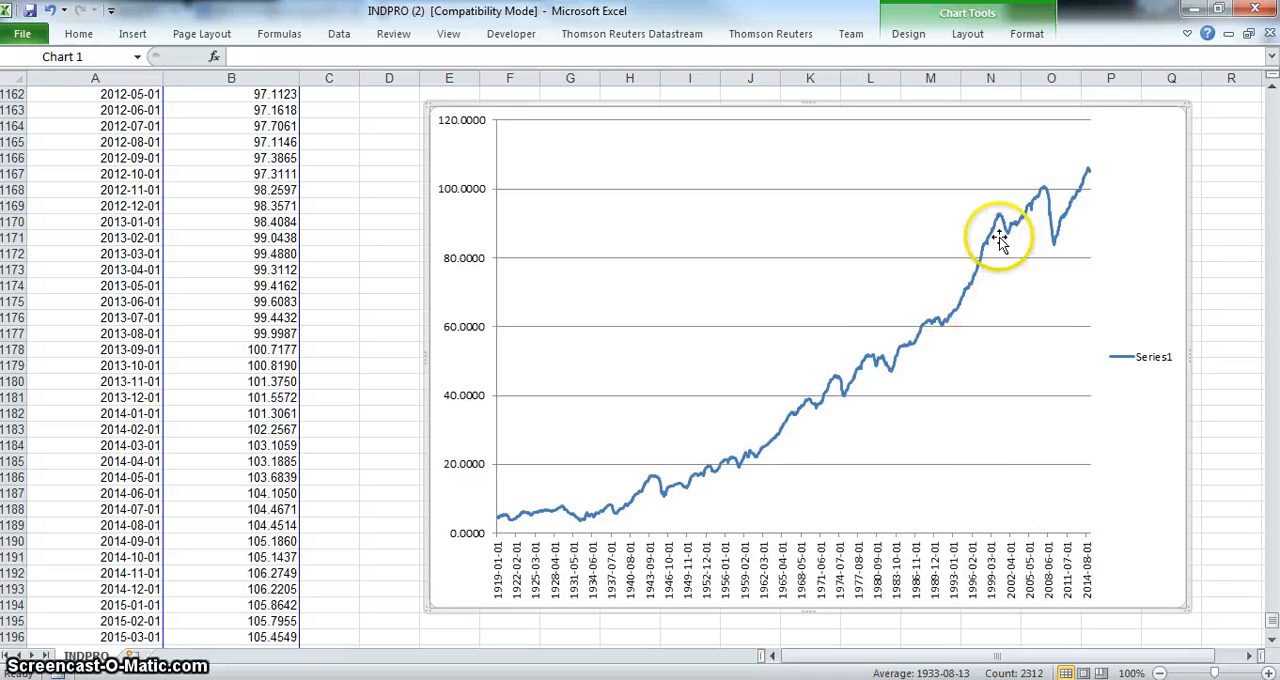
pyautogui.moveTo(1025, 220)
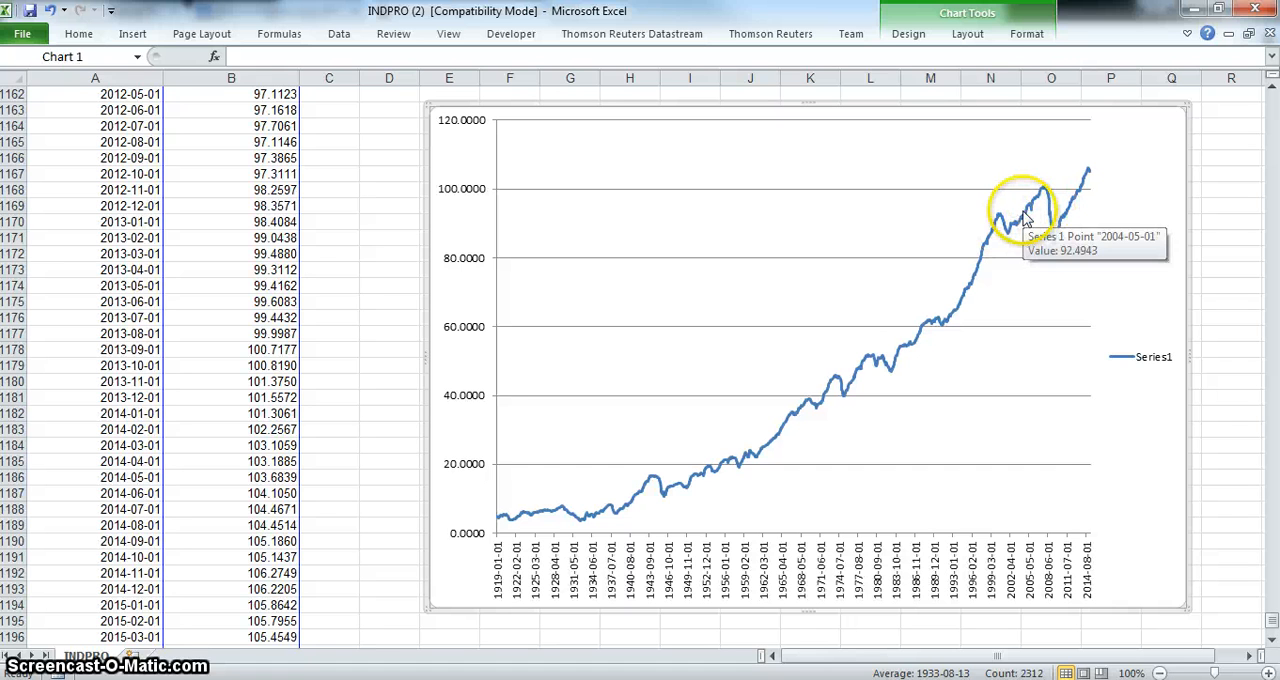
pyautogui.moveTo(1005, 573)
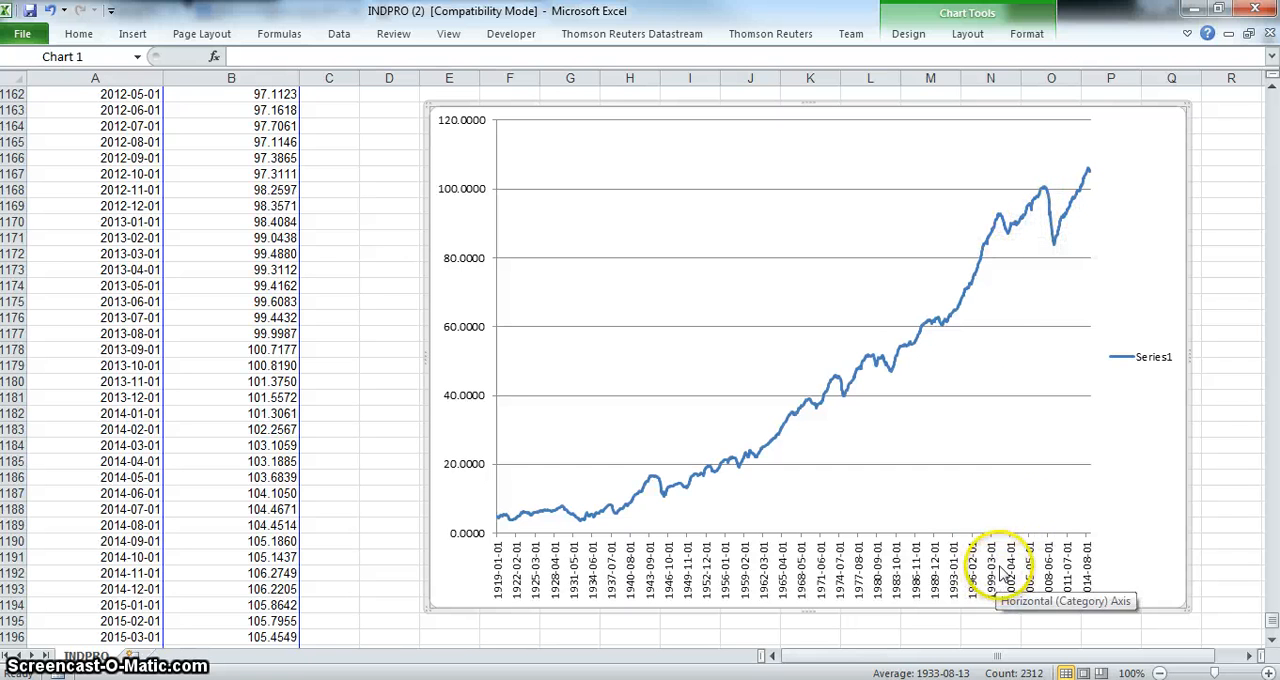
pyautogui.moveTo(1008, 240)
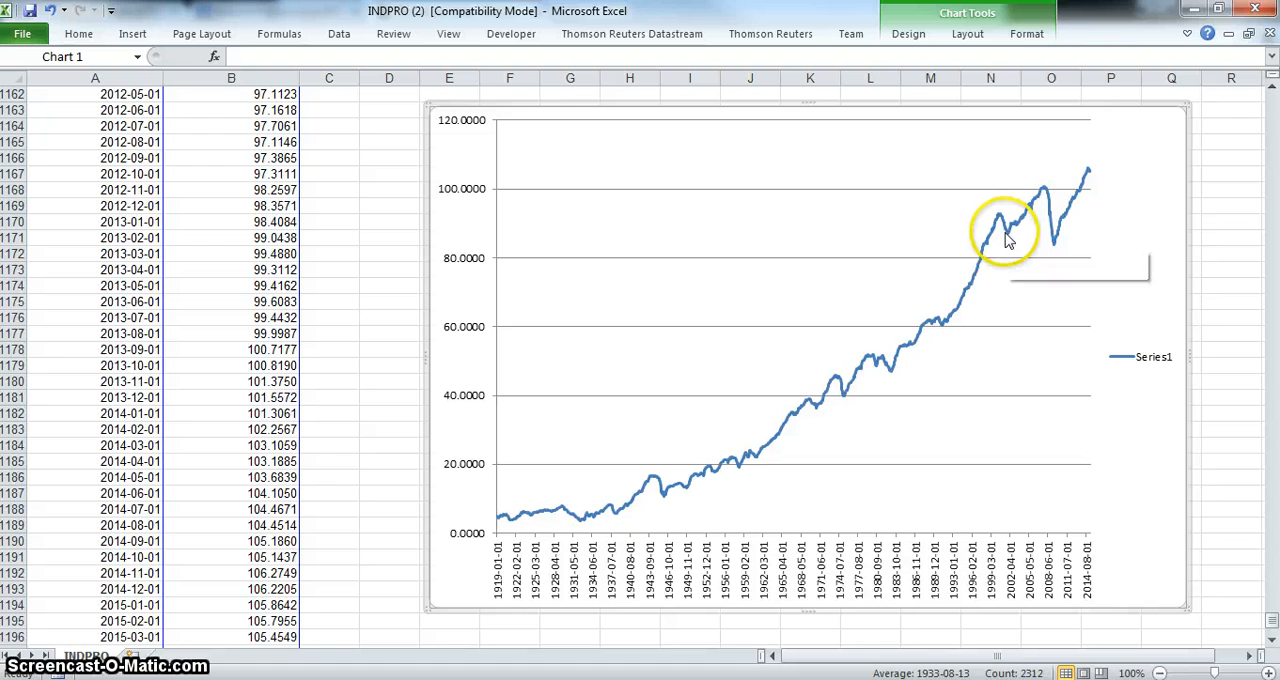
pyautogui.moveTo(1010, 240)
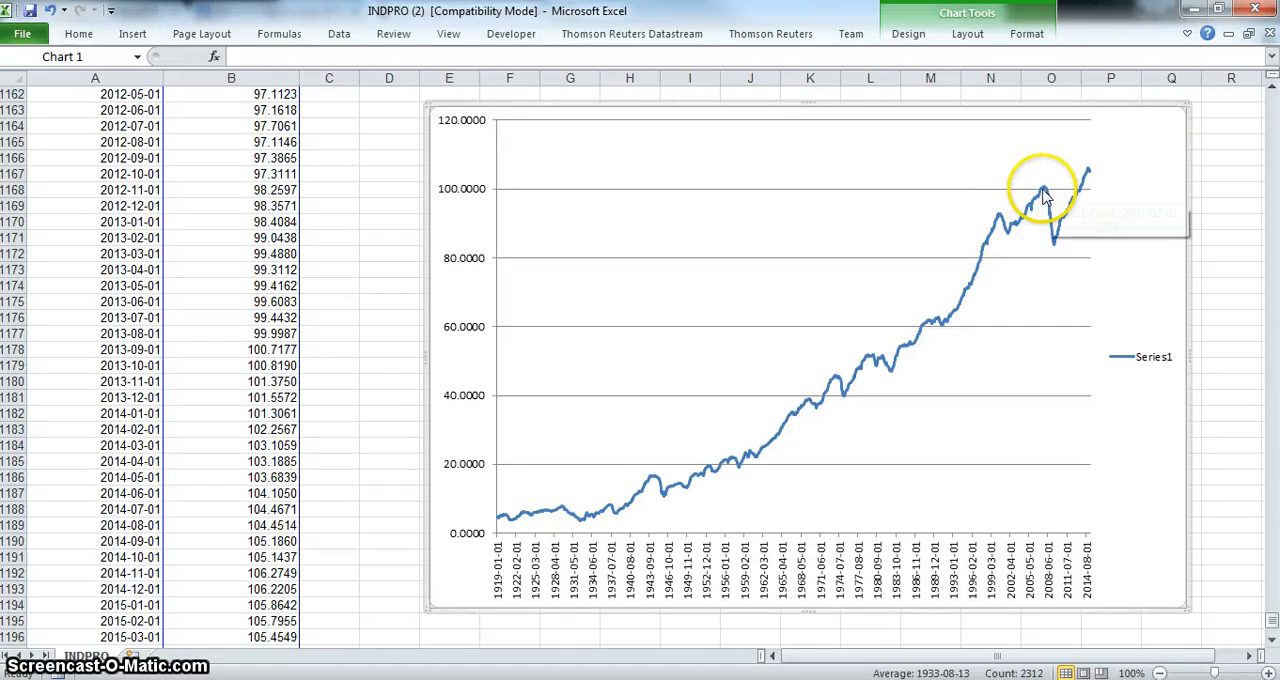
pyautogui.moveTo(1045, 250)
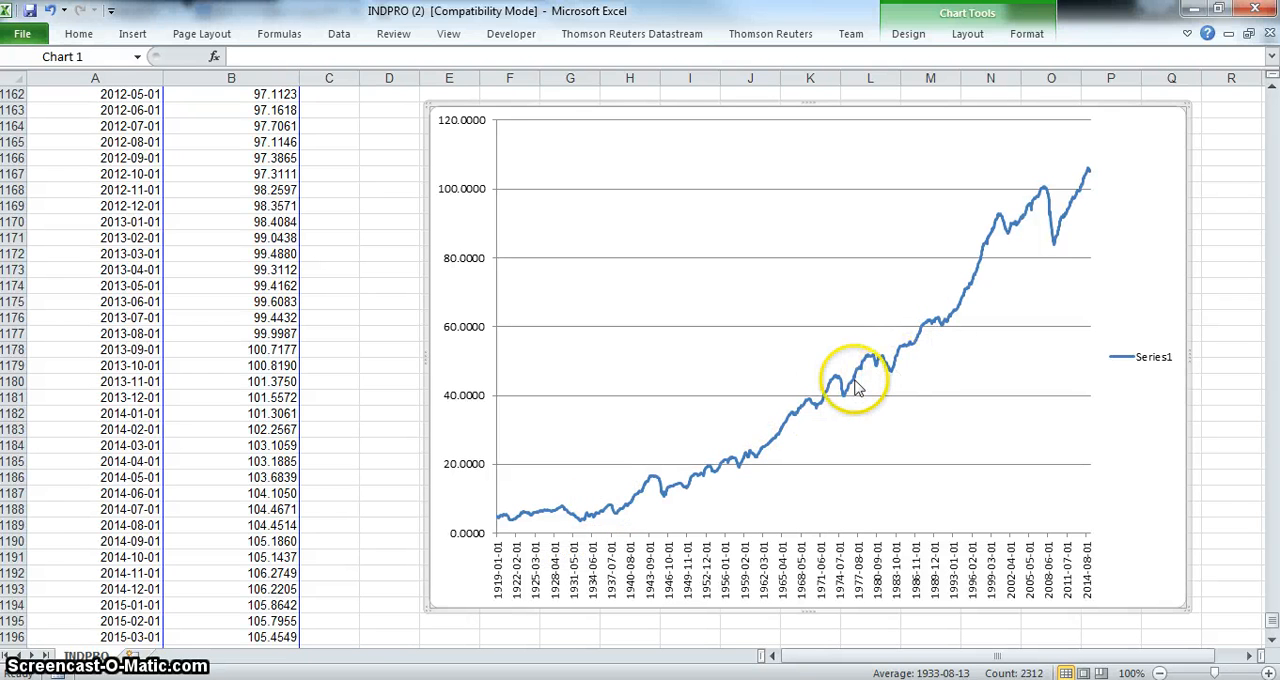
pyautogui.rightClick(862, 370)
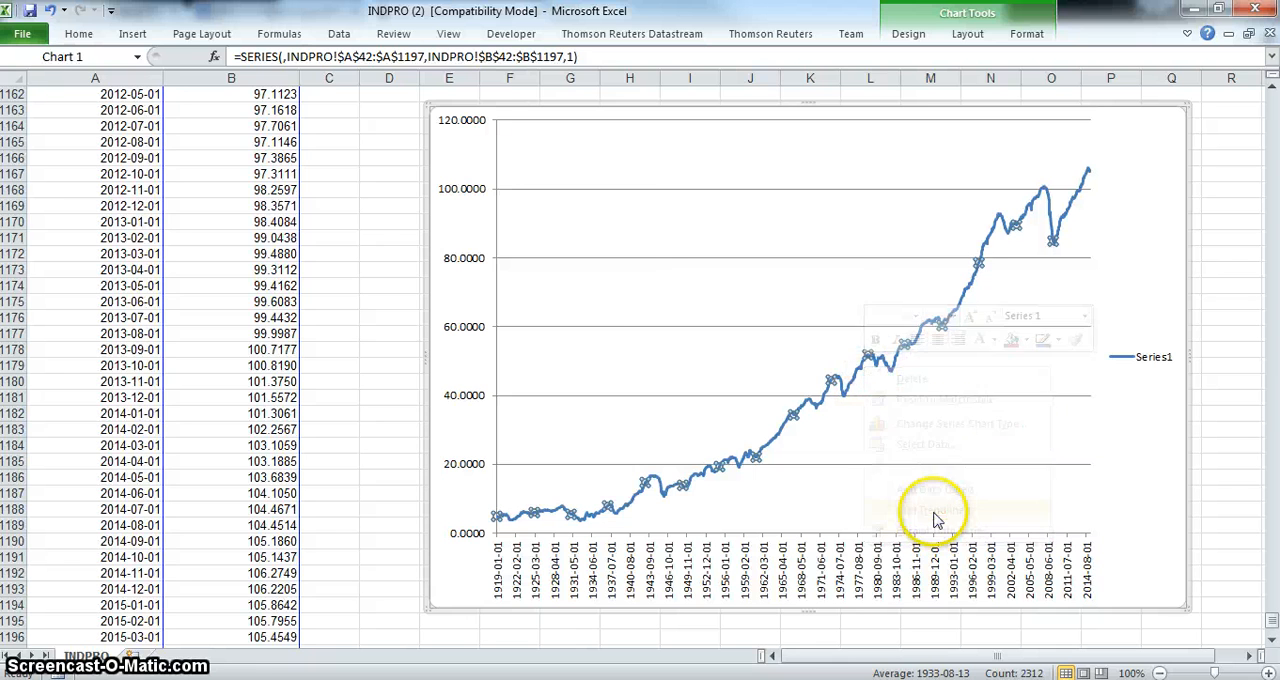
# - Add an order-2 polynomial trendline to Series1 displaying its equation and R-squared
pyautogui.click(935, 512)
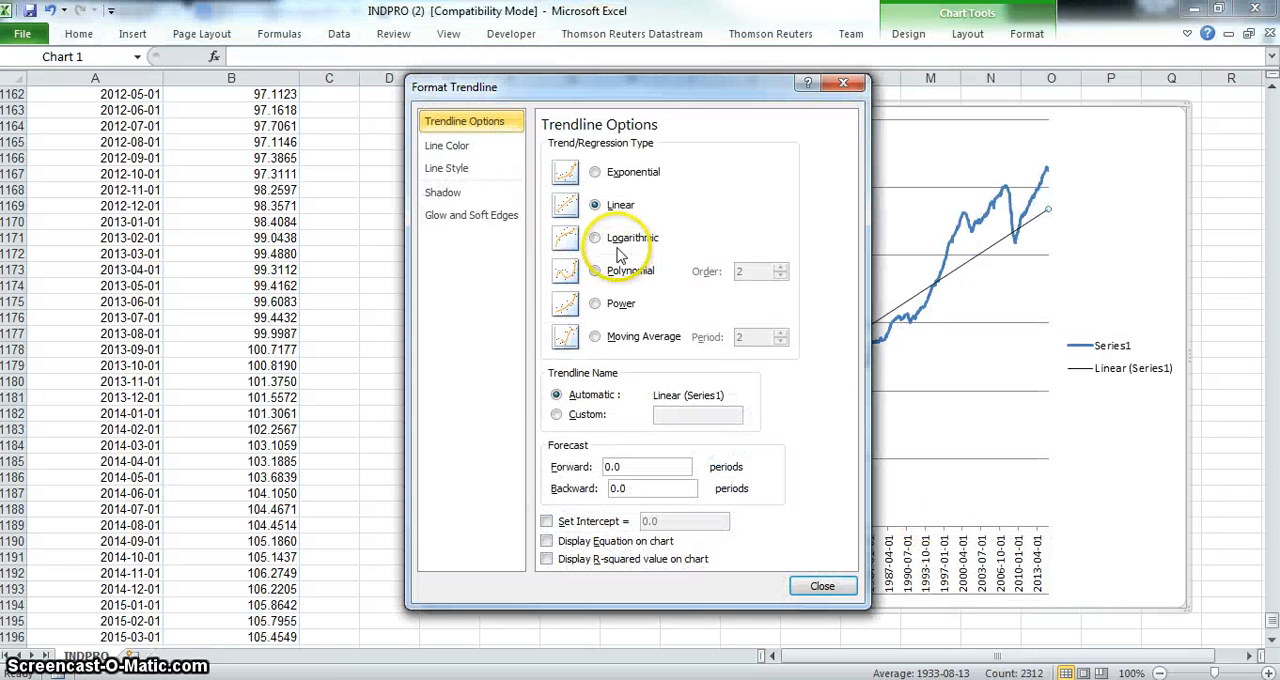
pyautogui.click(595, 271)
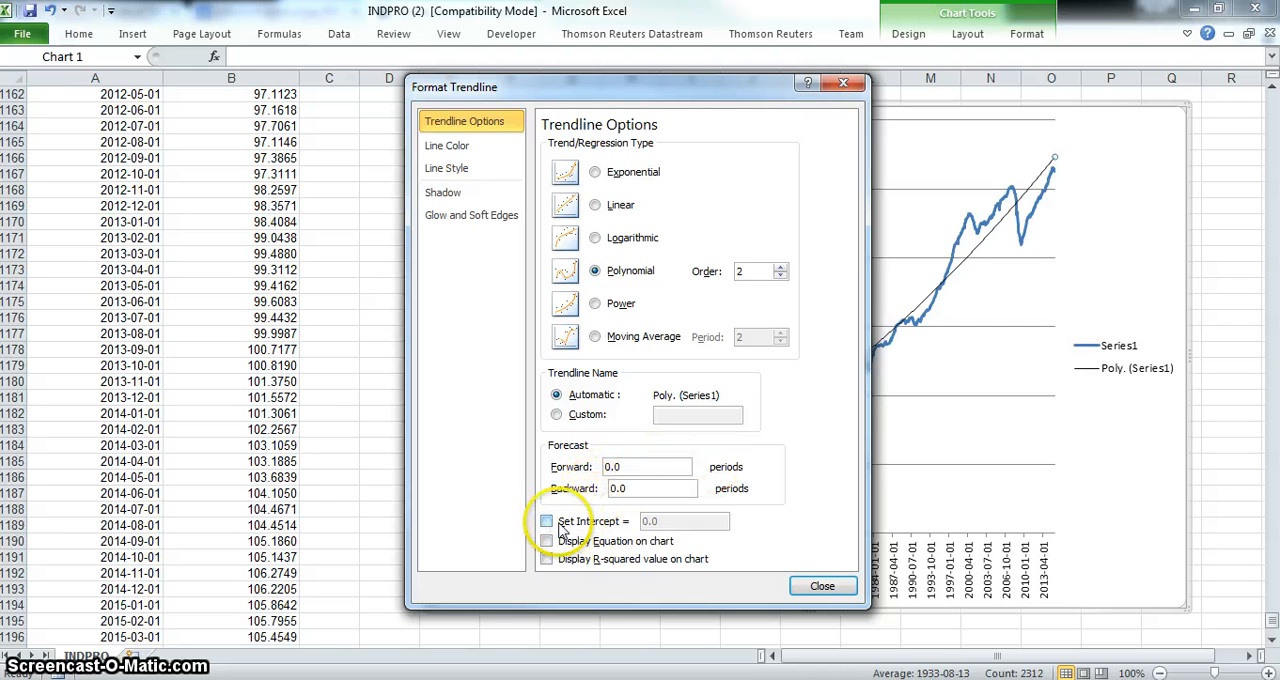
pyautogui.click(547, 521)
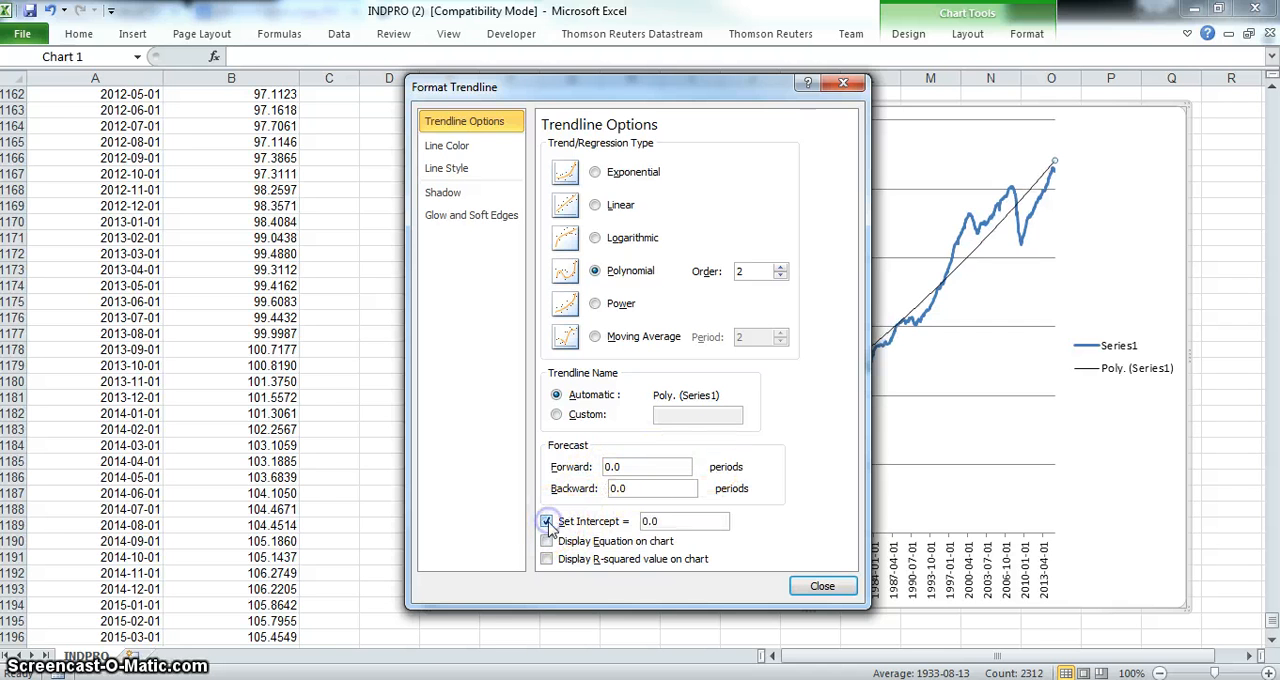
pyautogui.click(547, 521)
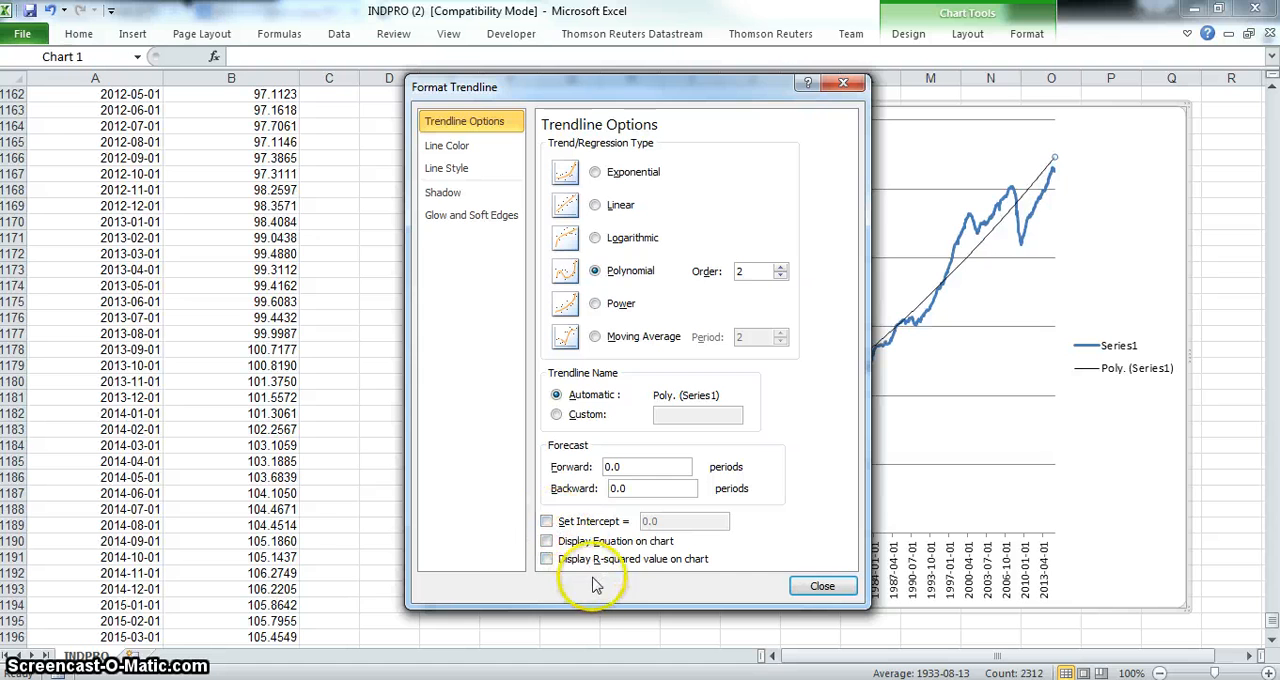
pyautogui.click(547, 541)
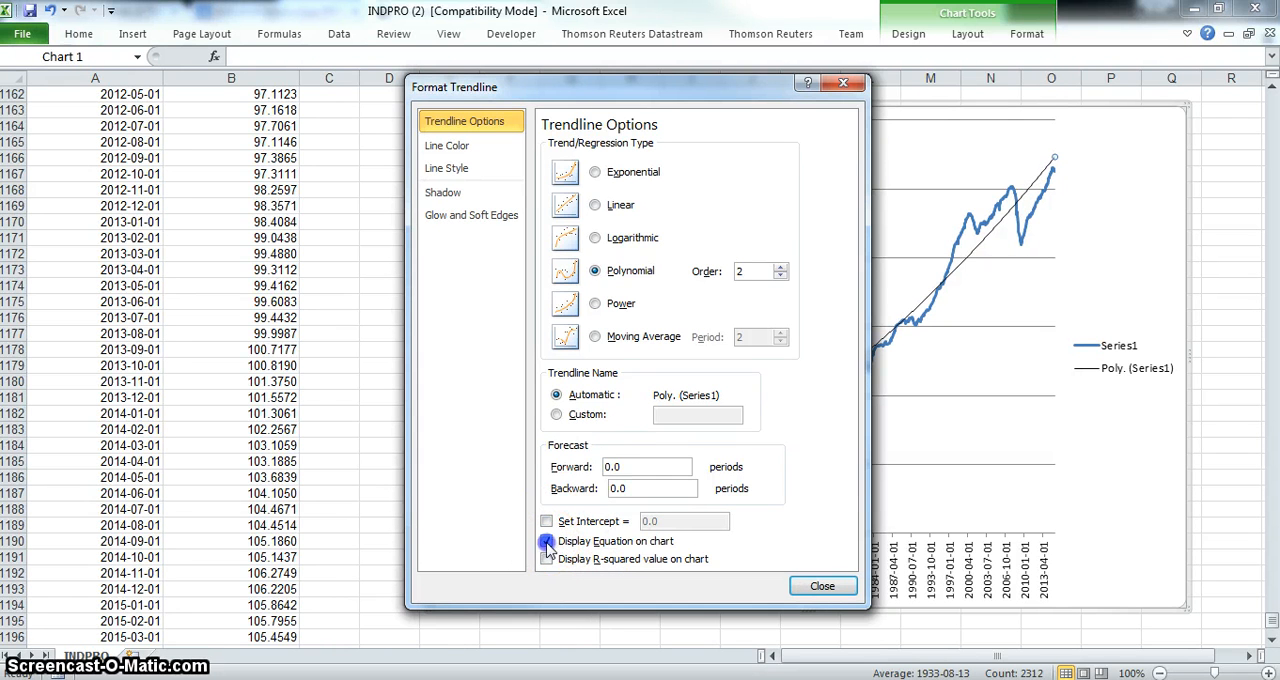
pyautogui.click(547, 541)
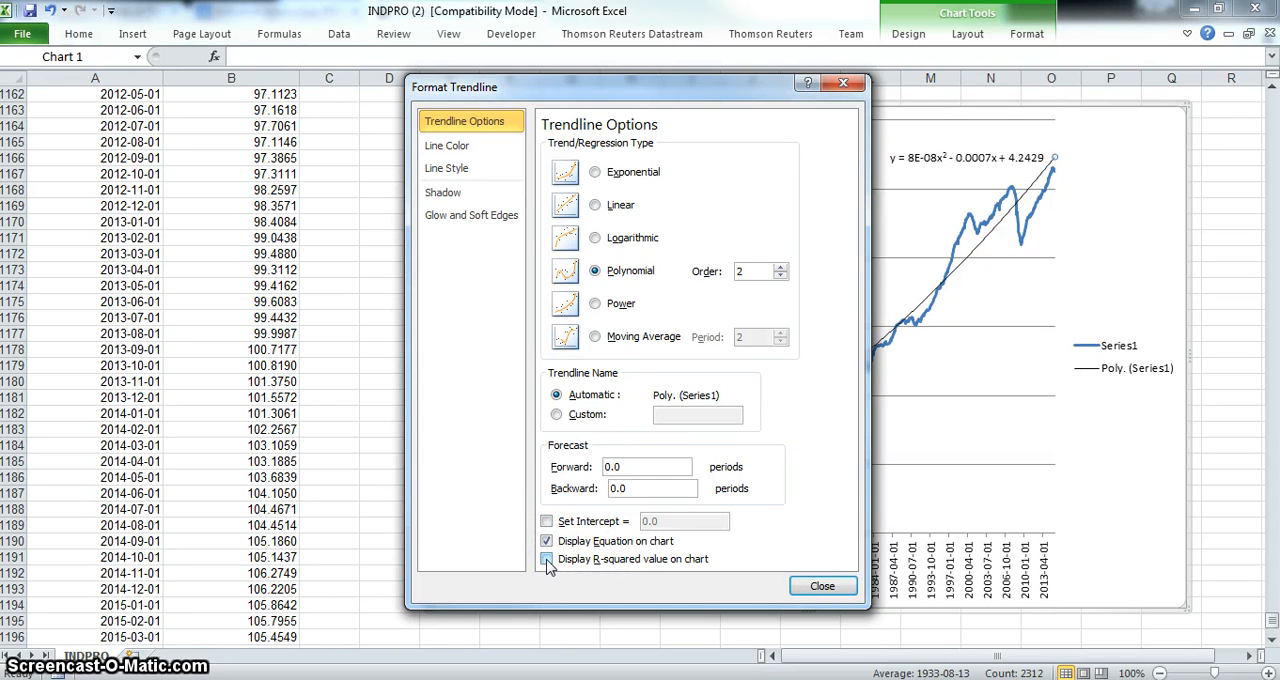
pyautogui.click(547, 559)
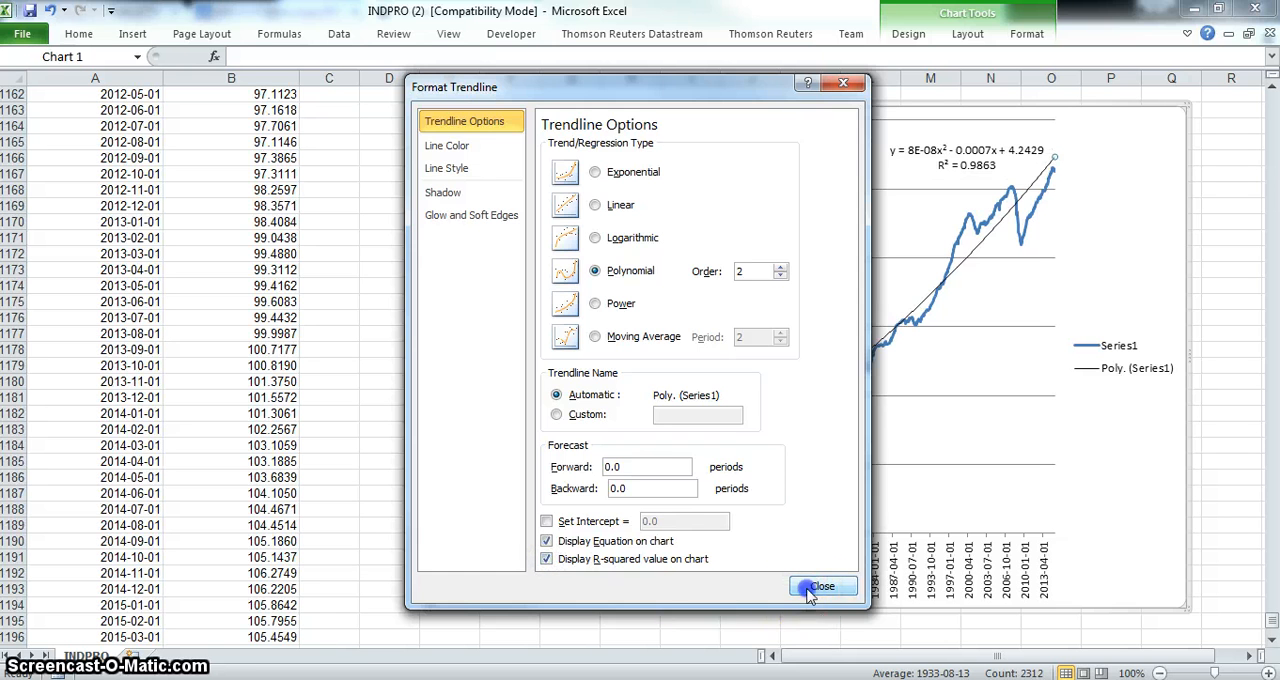
pyautogui.click(822, 586)
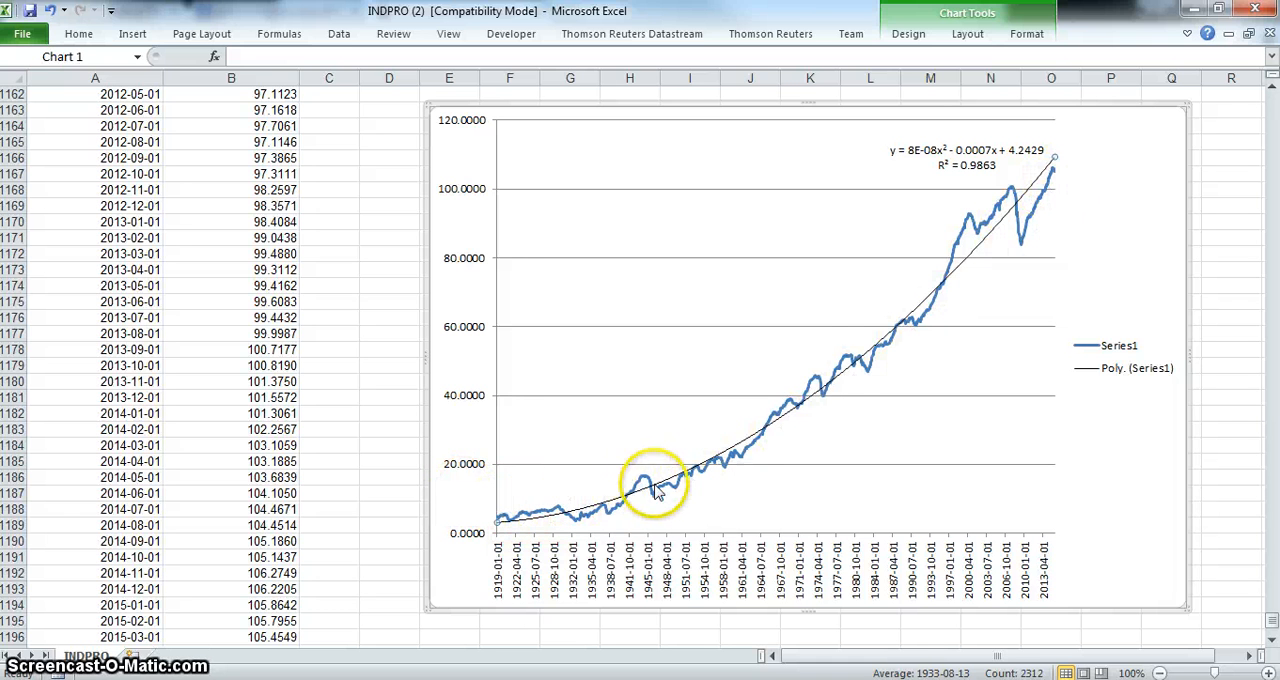
pyautogui.moveTo(520, 525)
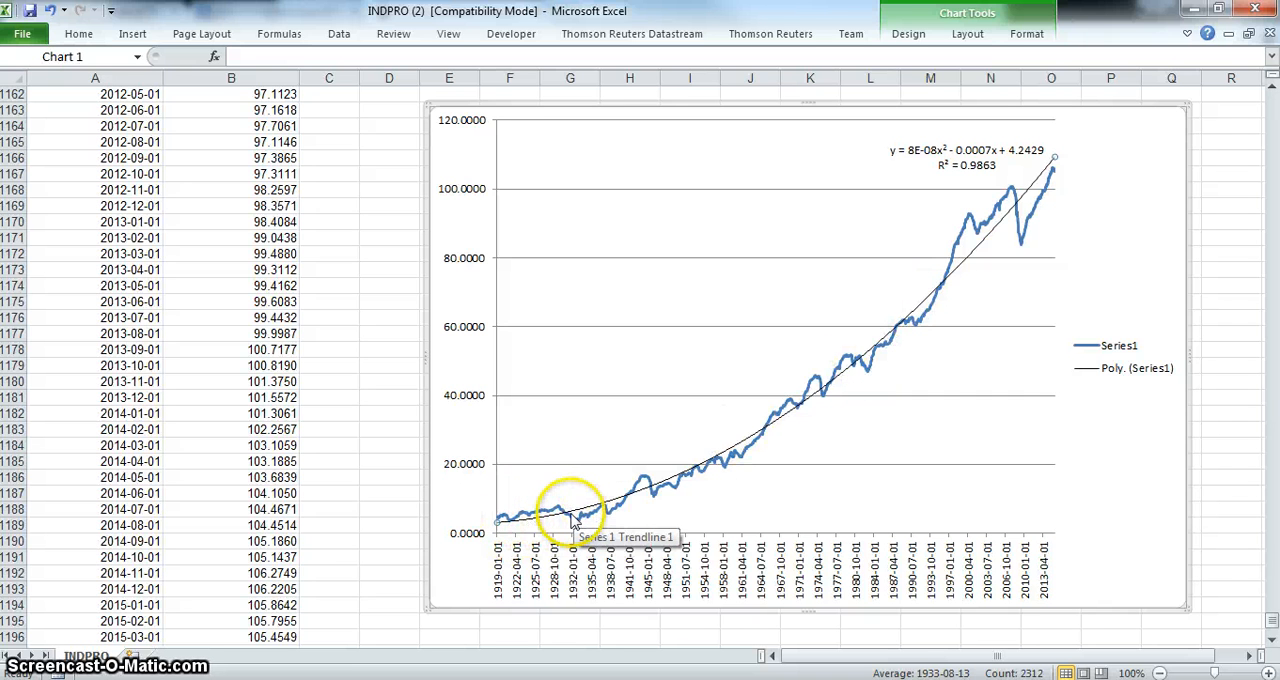
pyautogui.moveTo(1048, 170)
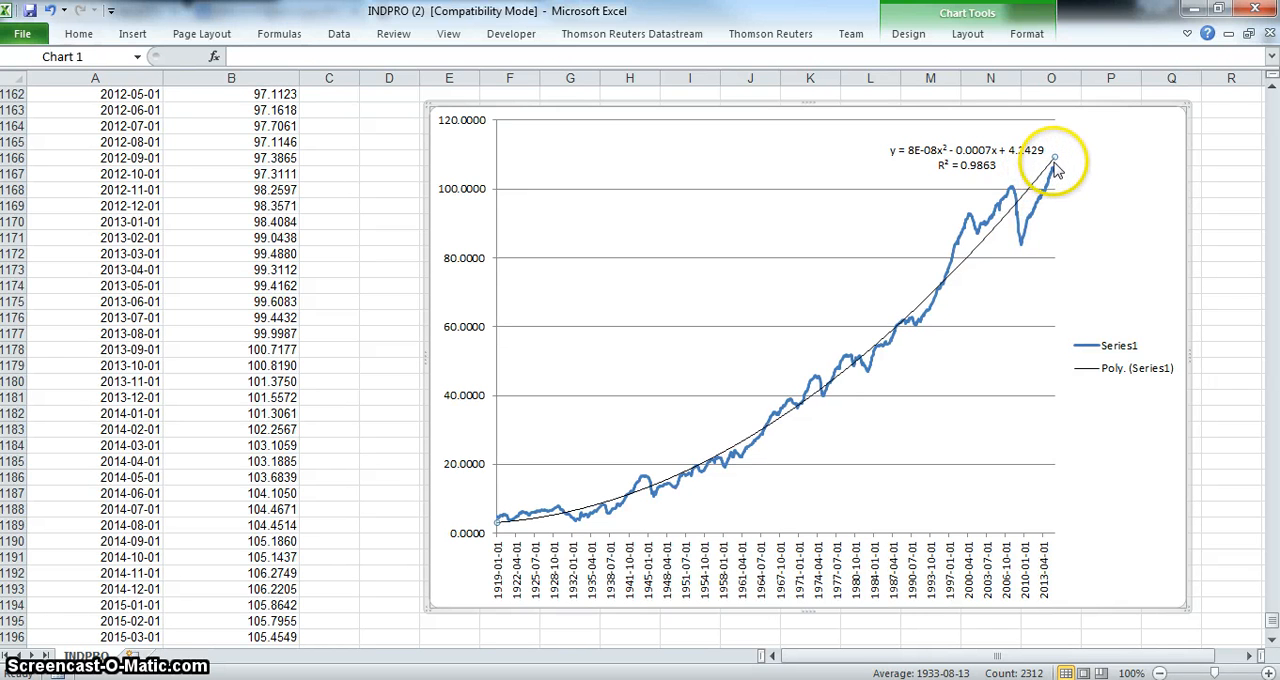
pyautogui.moveTo(860, 360)
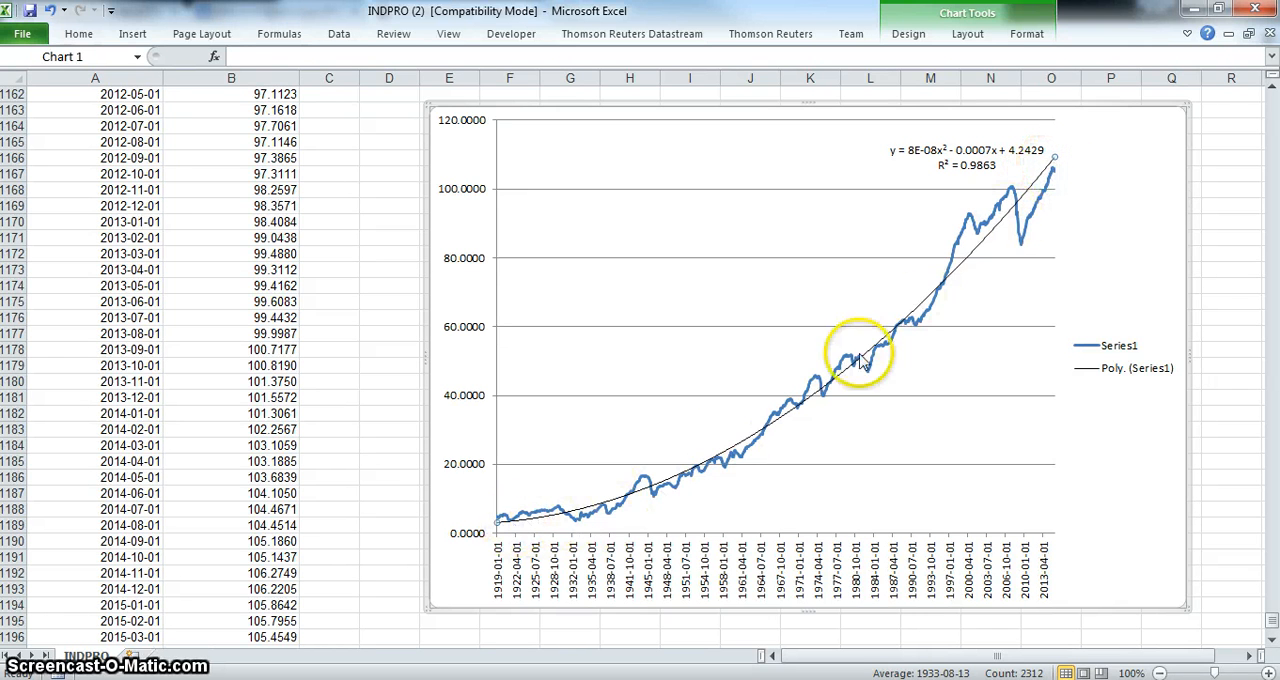
pyautogui.moveTo(963, 250)
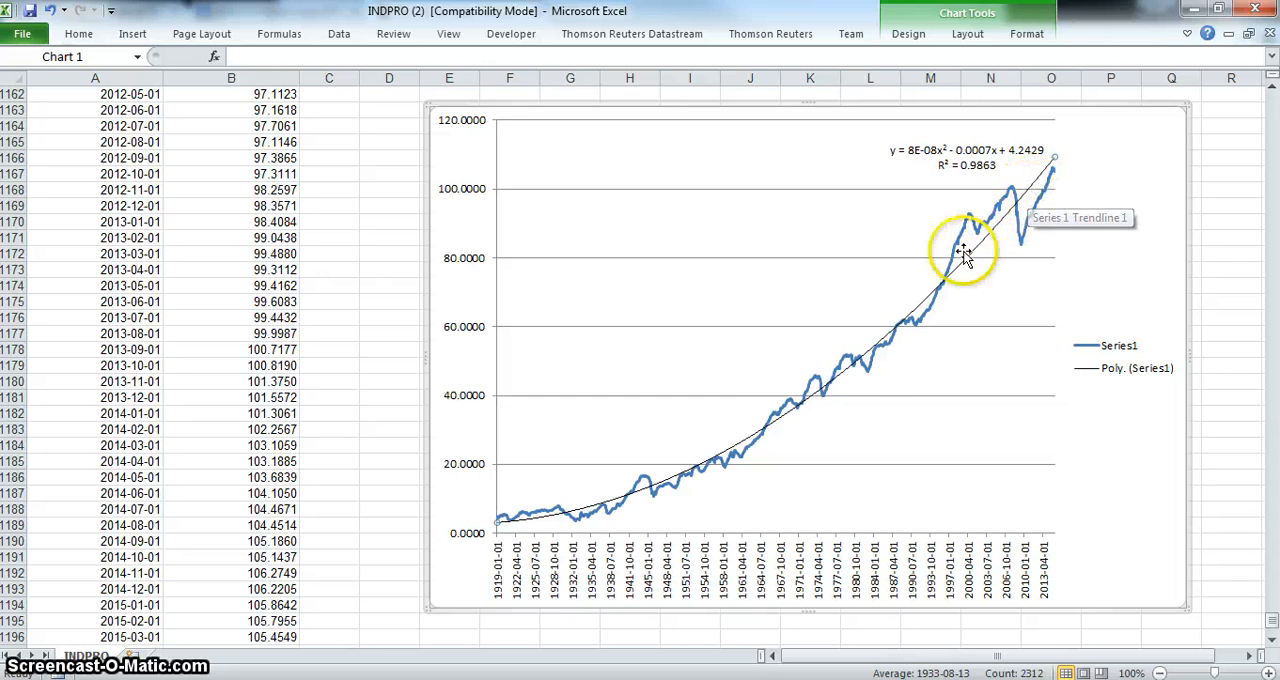
pyautogui.moveTo(555, 515)
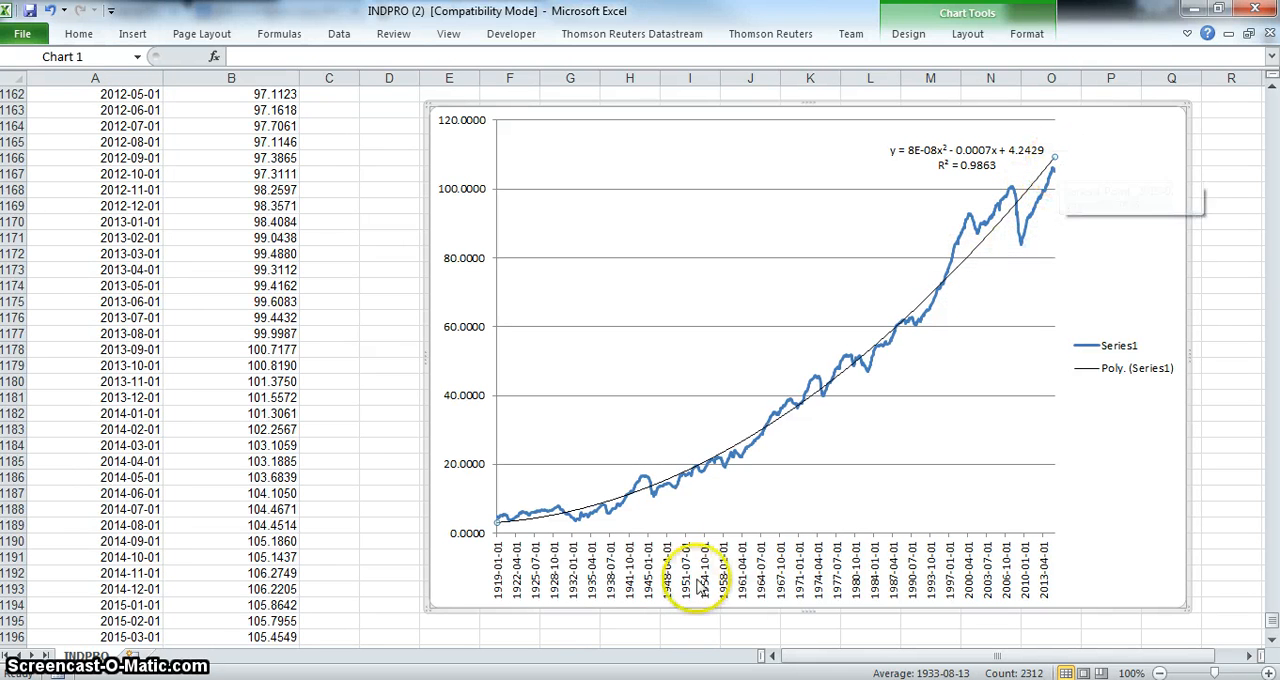
pyautogui.moveTo(568, 516)
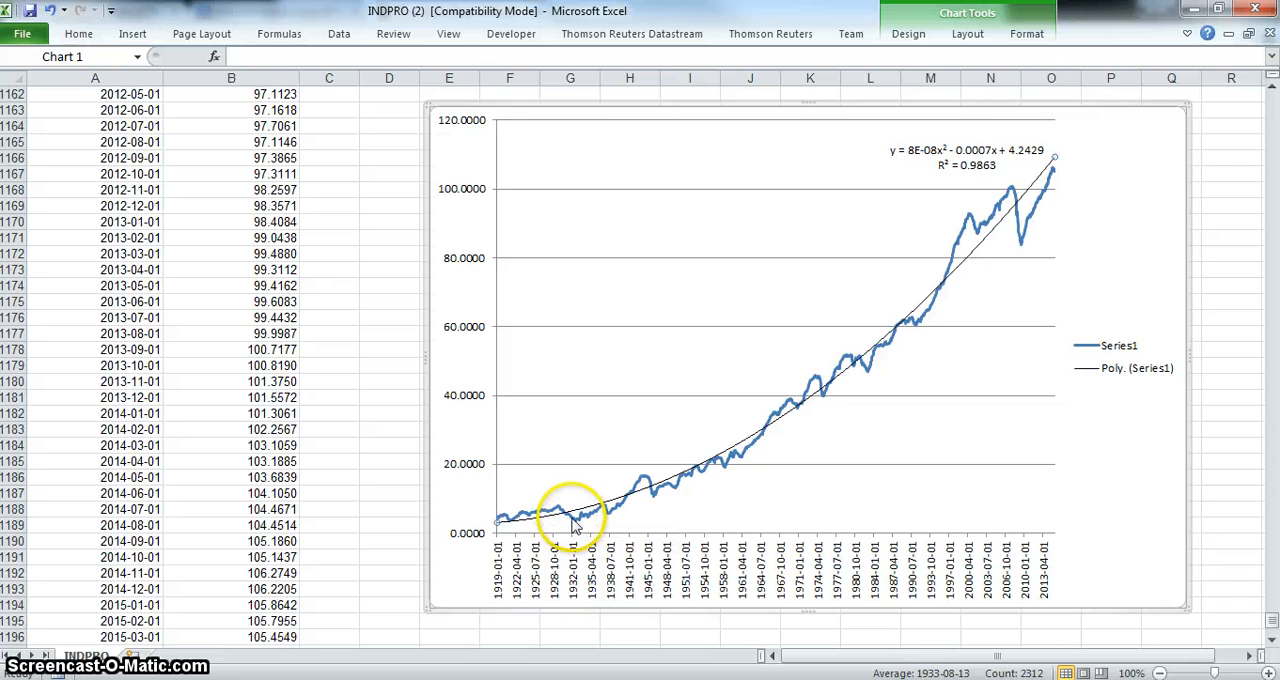
pyautogui.moveTo(578, 520)
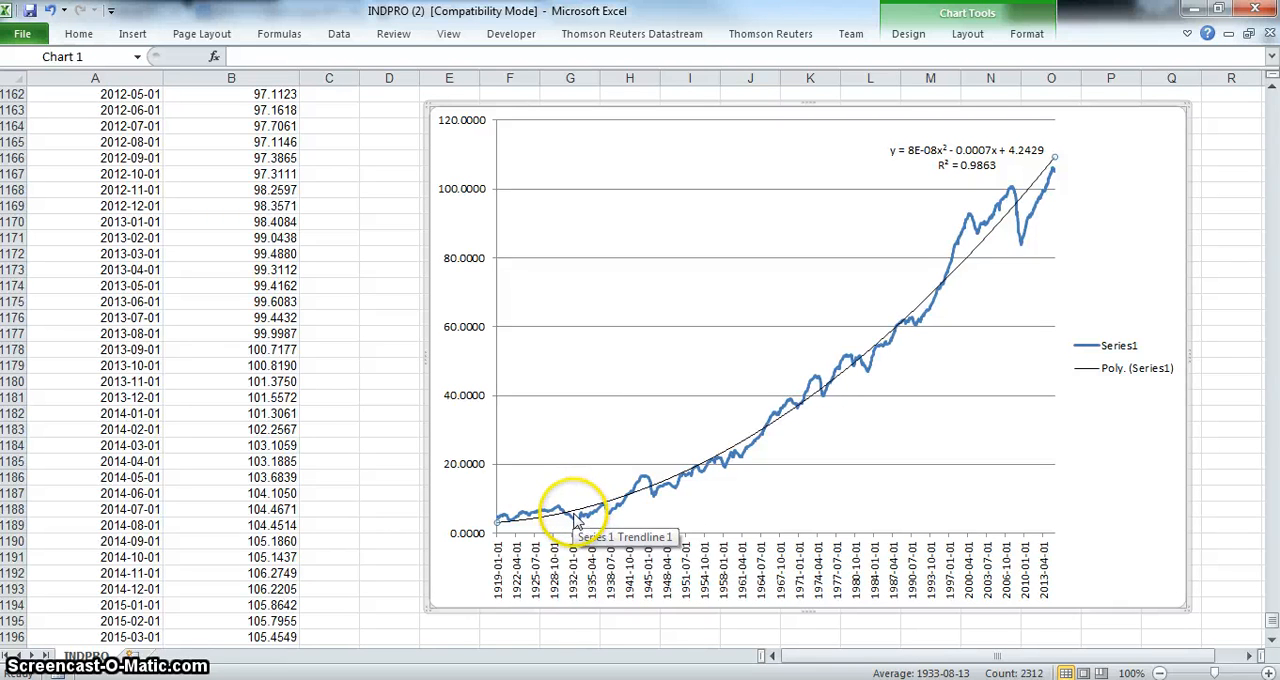
pyautogui.moveTo(630, 505)
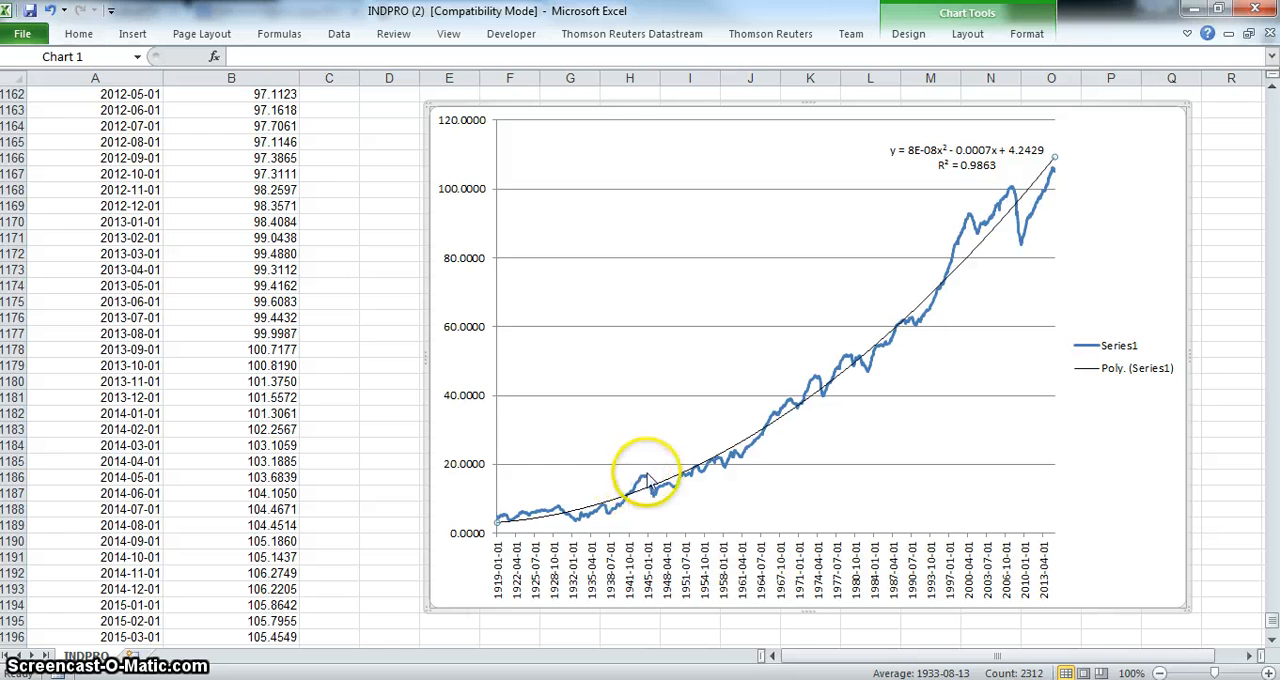
pyautogui.moveTo(648, 485)
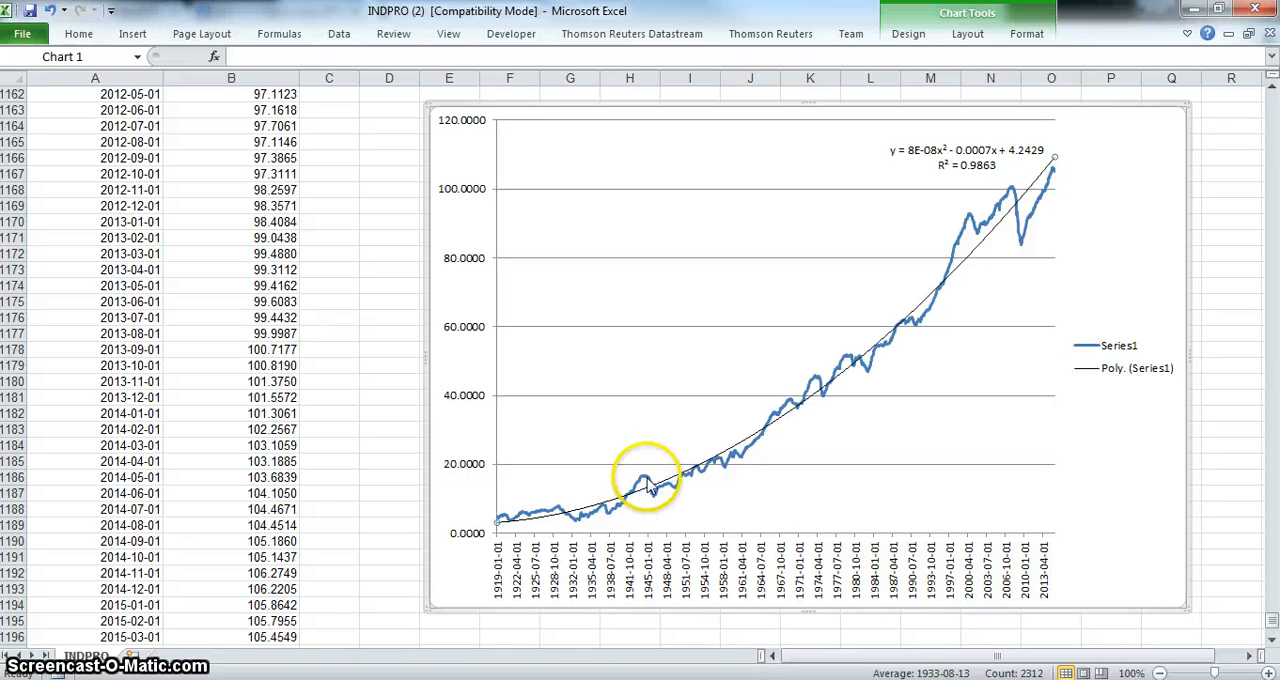
pyautogui.moveTo(638, 478)
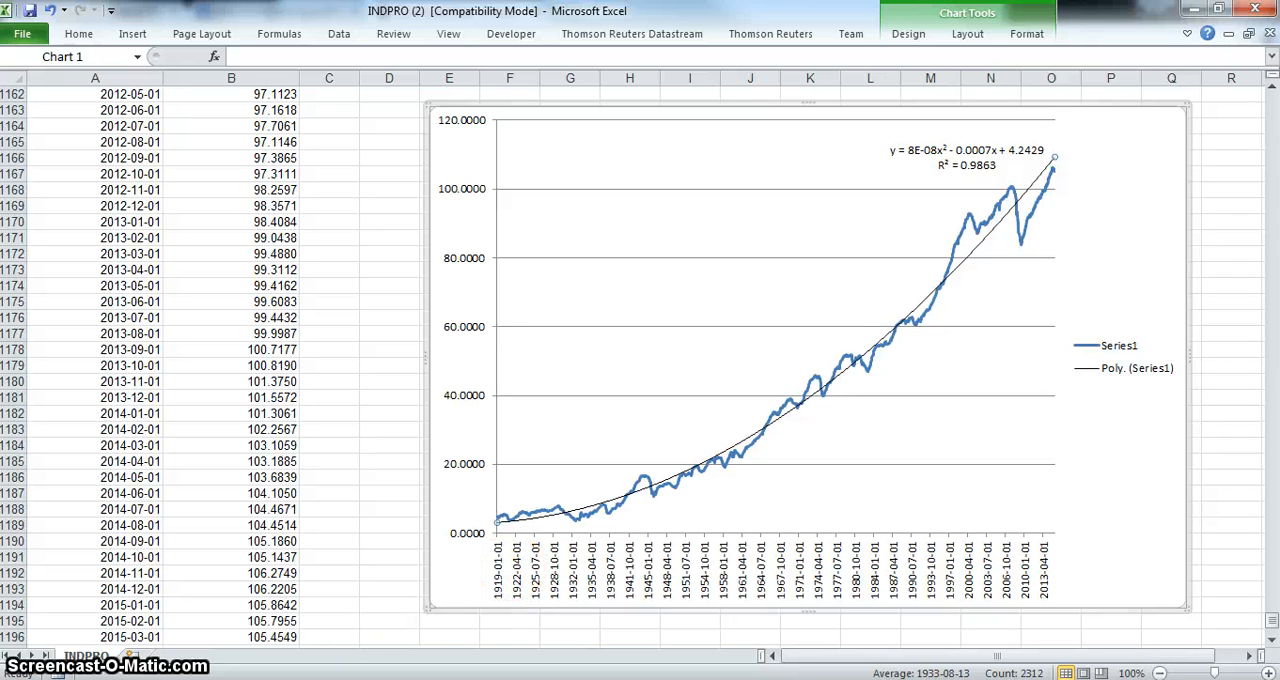
pyautogui.moveTo(444, 415)
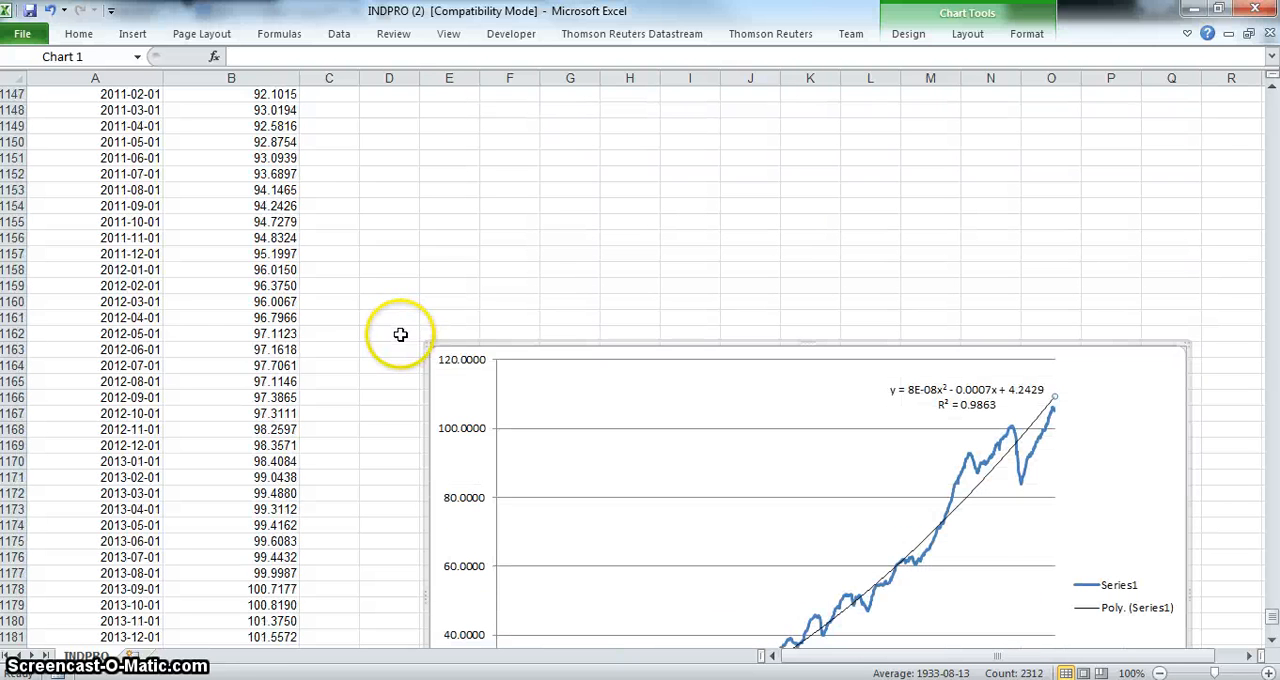
pyautogui.moveTo(445, 390)
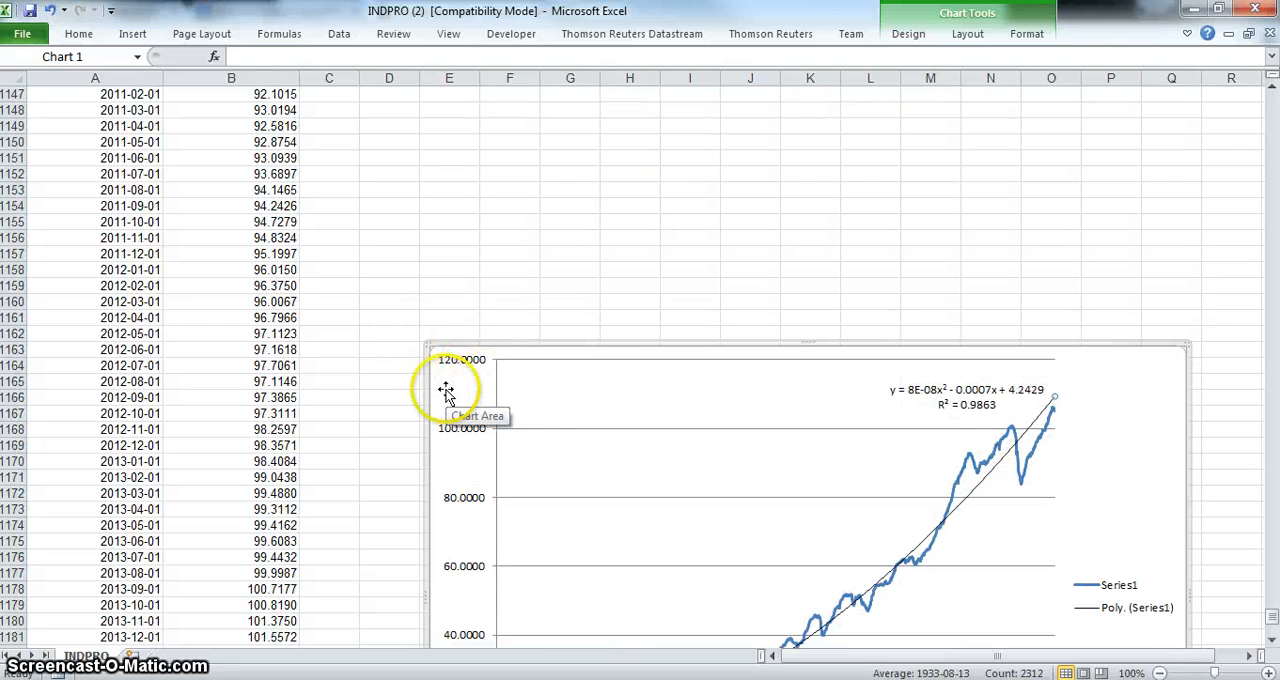
pyautogui.moveTo(590, 420)
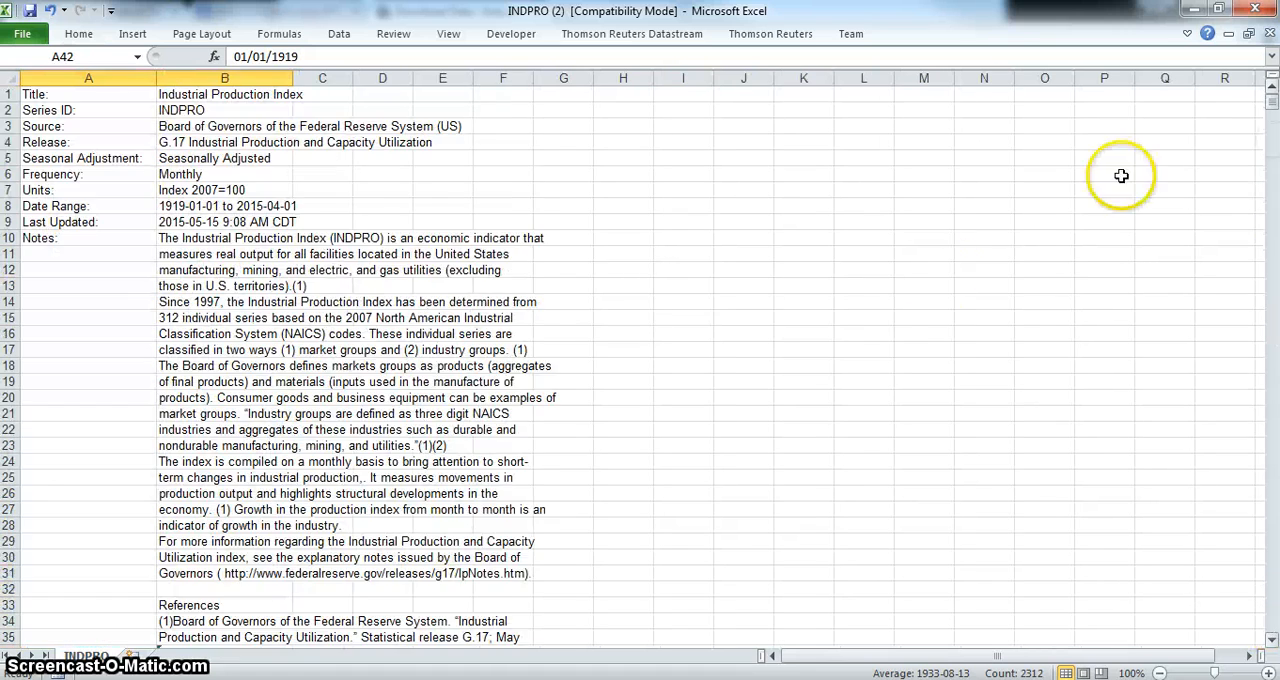
# - Scroll back to the top of the INDPRO data table
pyautogui.scroll(-3)
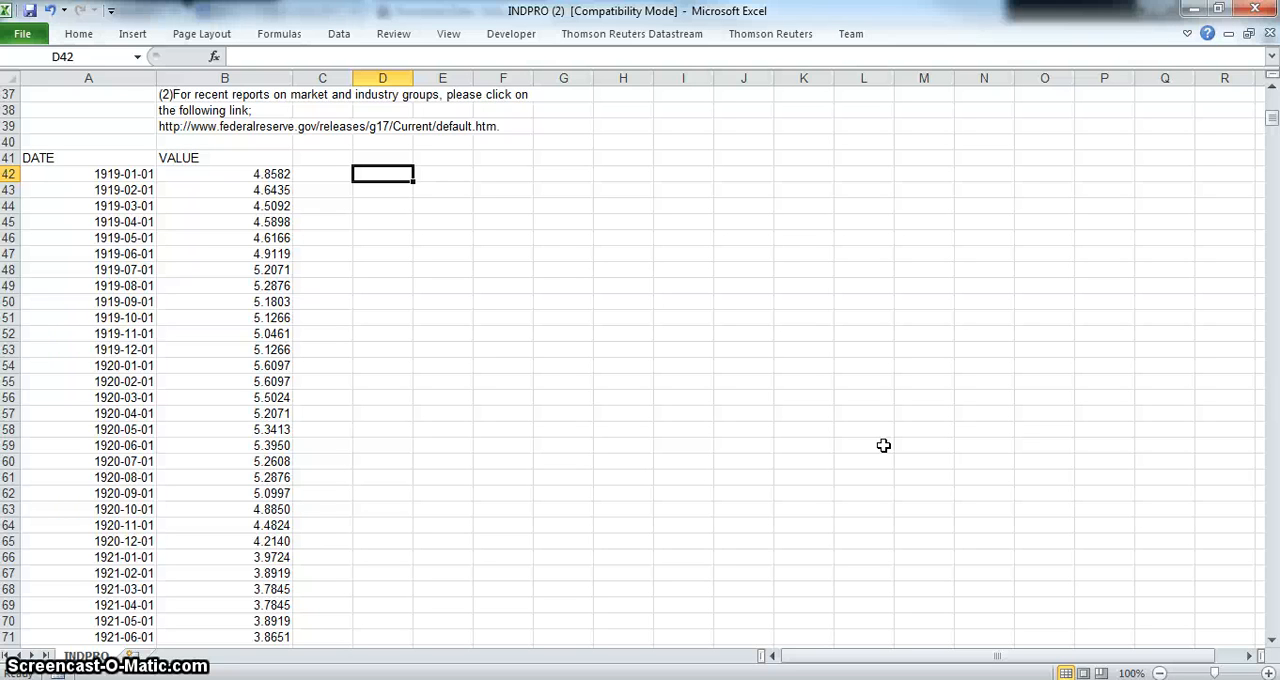
# - Fill column D with time index 1 through 1156 from a starter 1, 2, 3, 4 series
pyautogui.write('1')
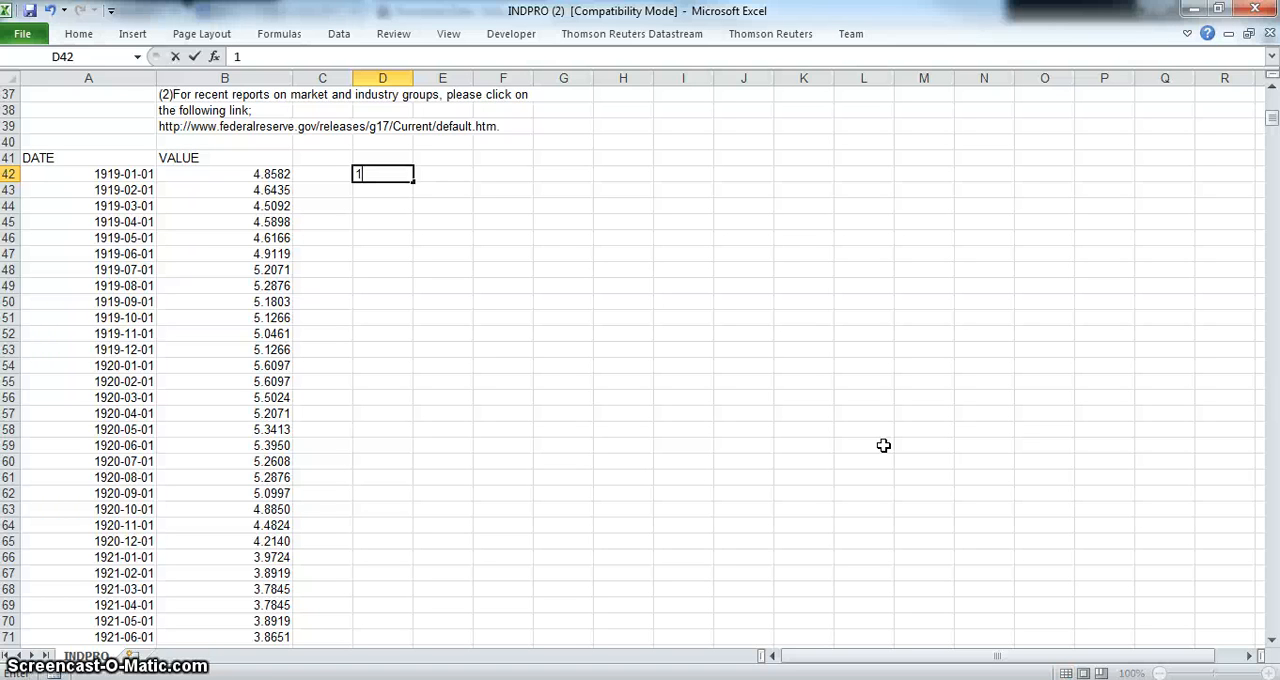
pyautogui.write('2')
pyautogui.click(382, 205)
pyautogui.write('3')
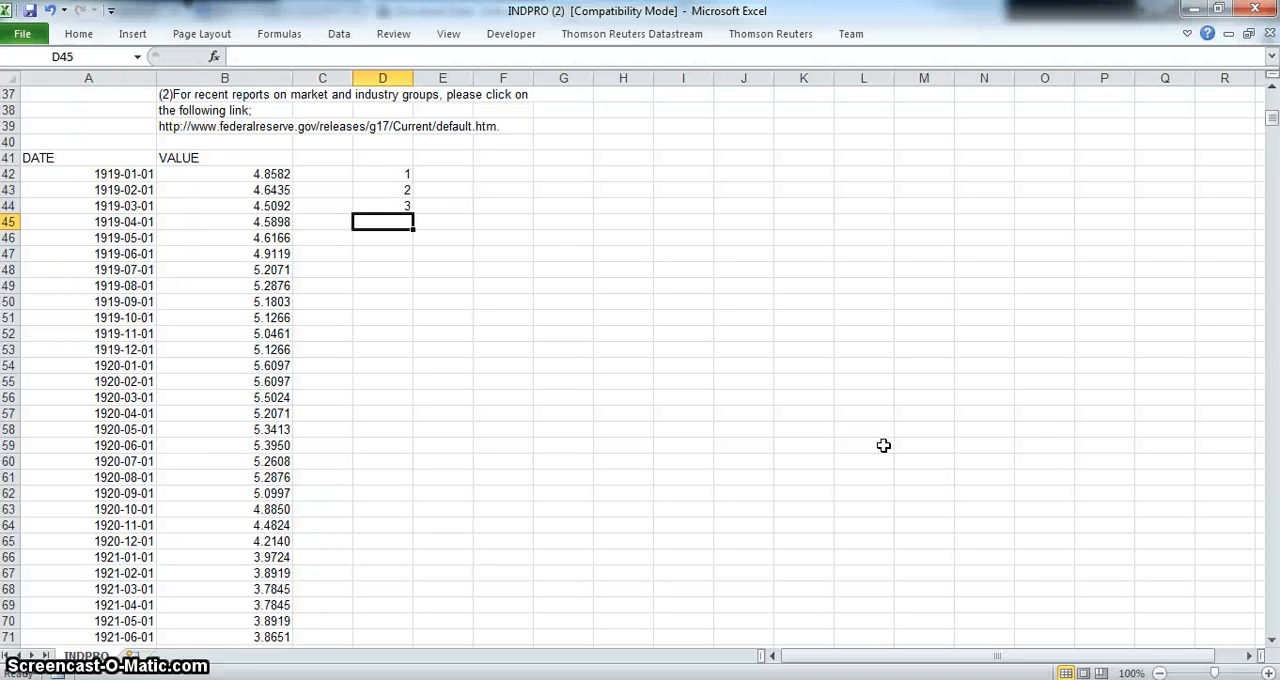
pyautogui.write('4')
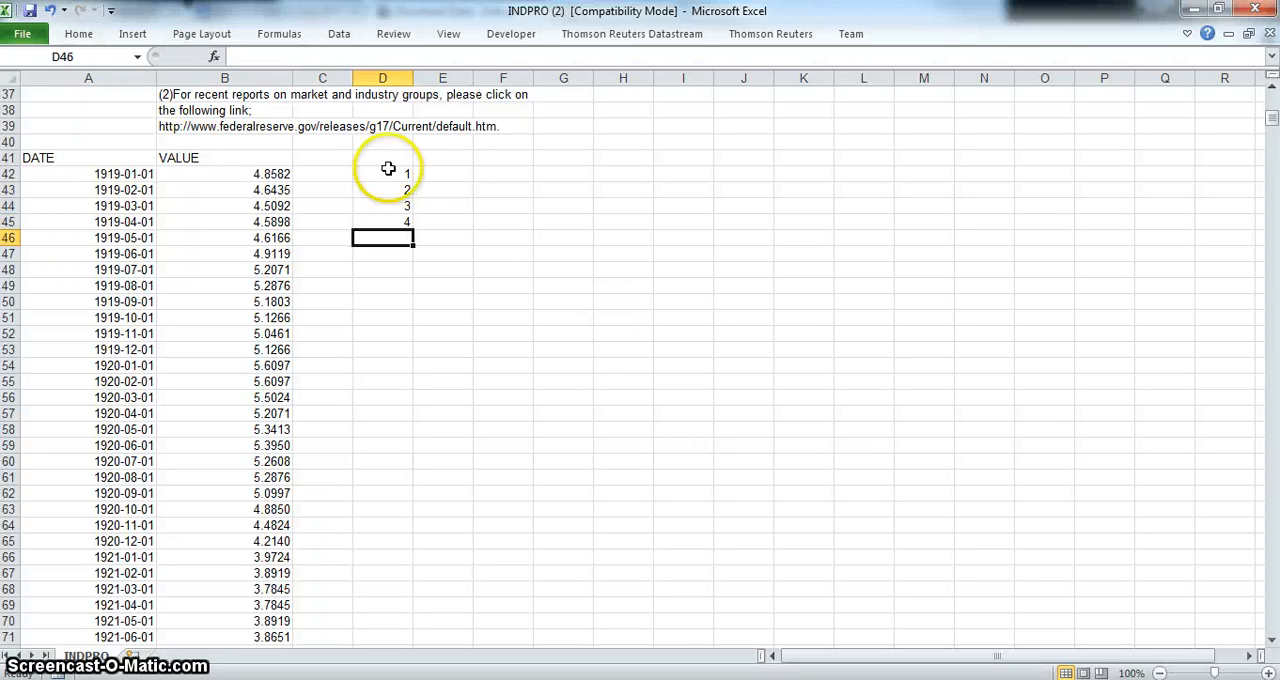
pyautogui.moveTo(382, 173); pyautogui.dragTo(382, 222)
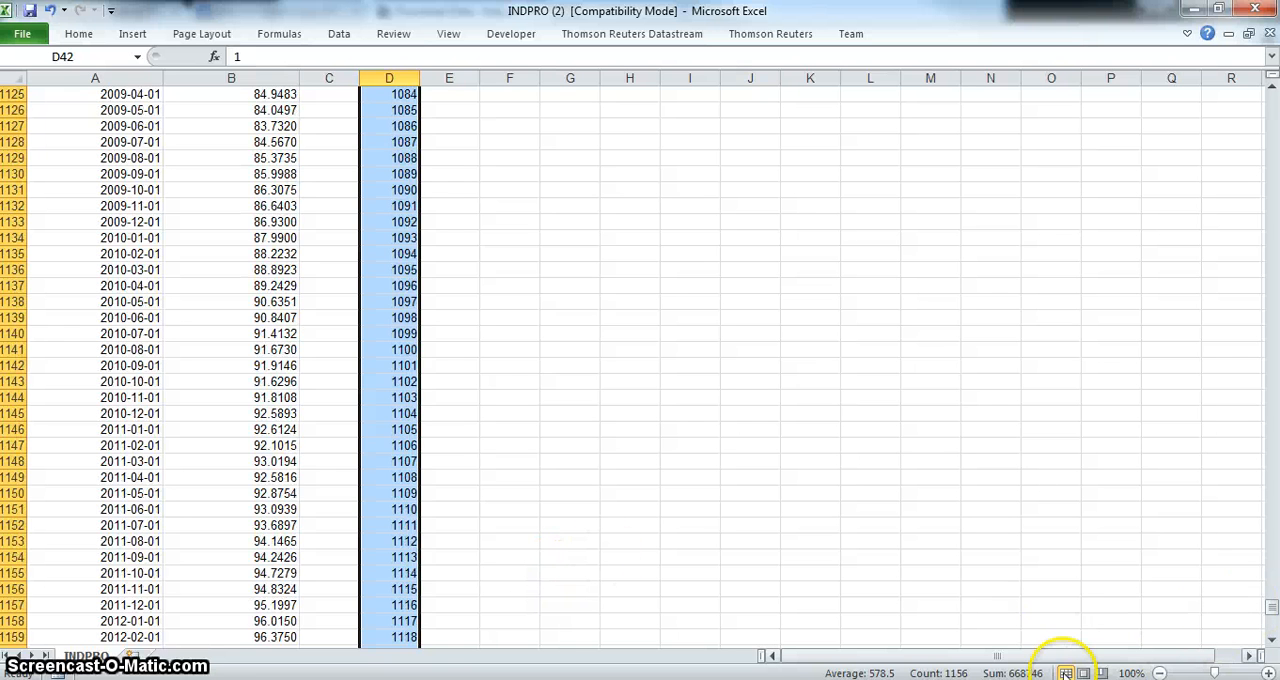
pyautogui.scroll(-3)
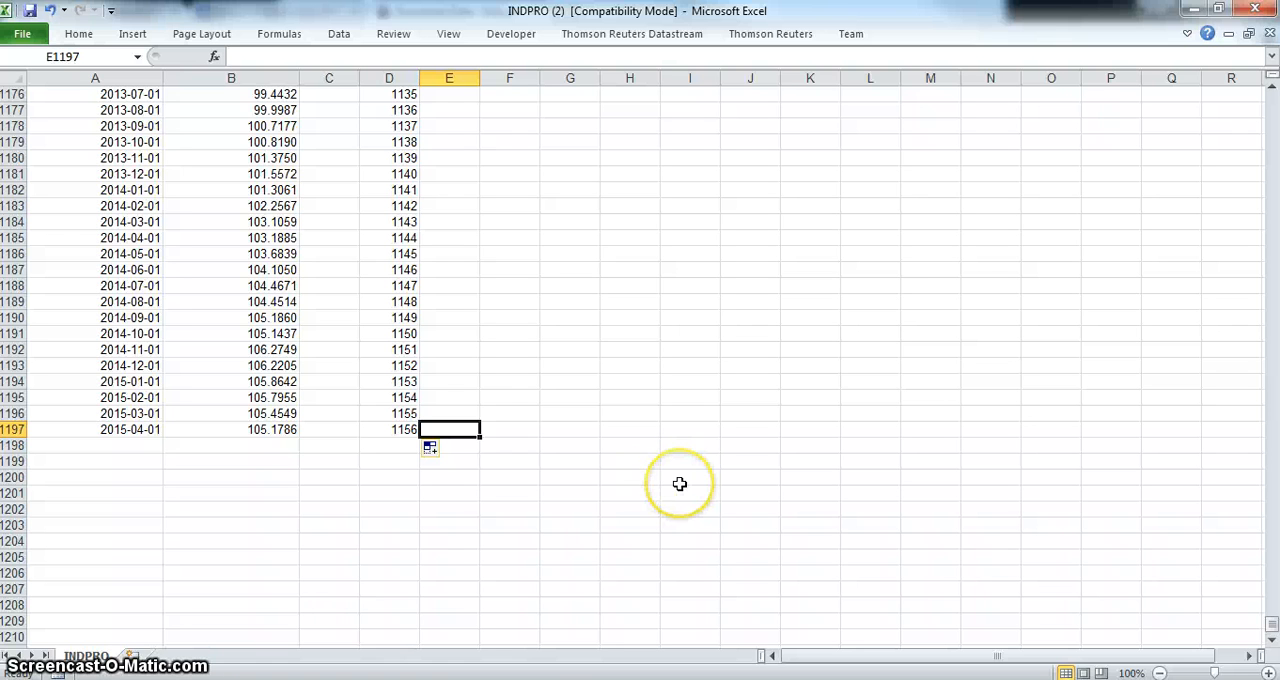
pyautogui.moveTo(680, 484)
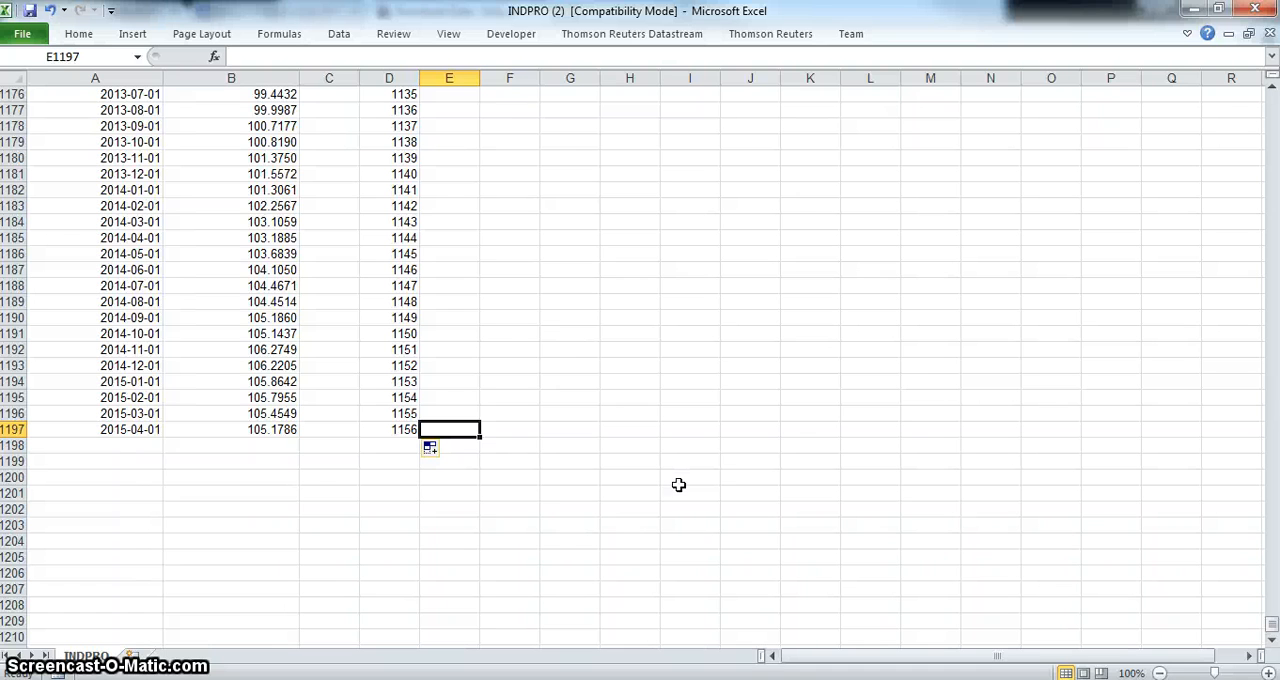
# - Enter =D*D formulas in column E to square each time index
pyautogui.write('=D1197')
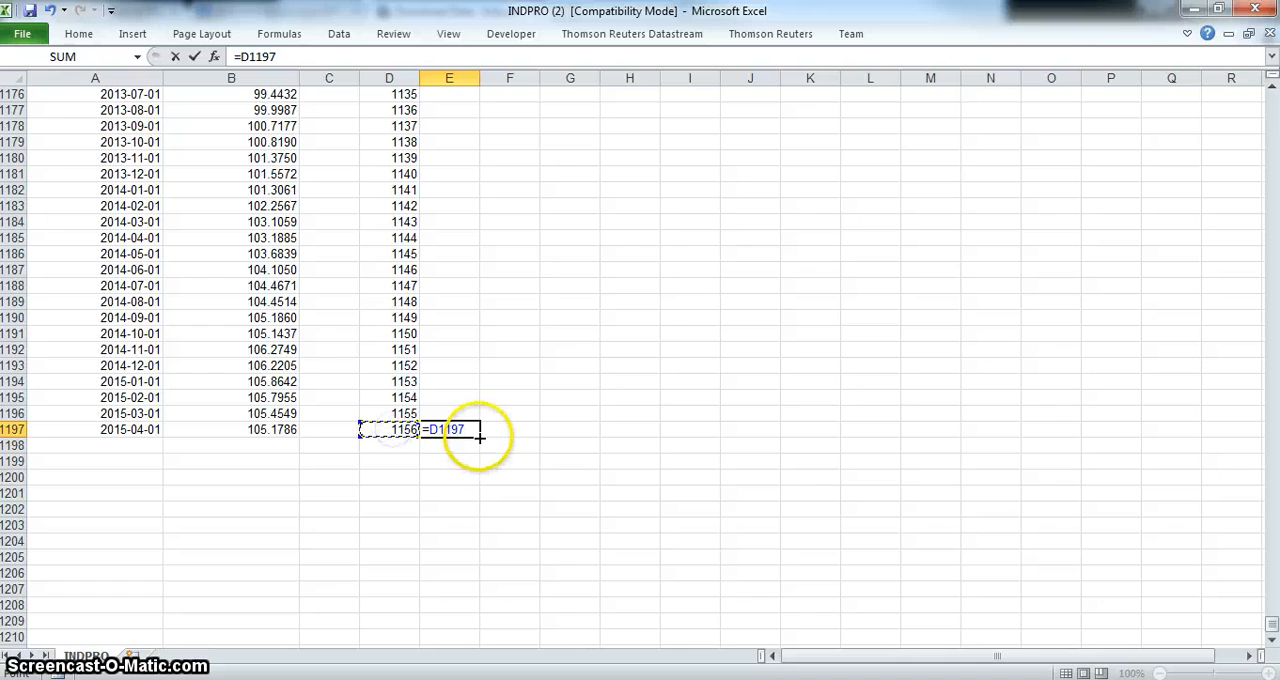
pyautogui.press('enter')
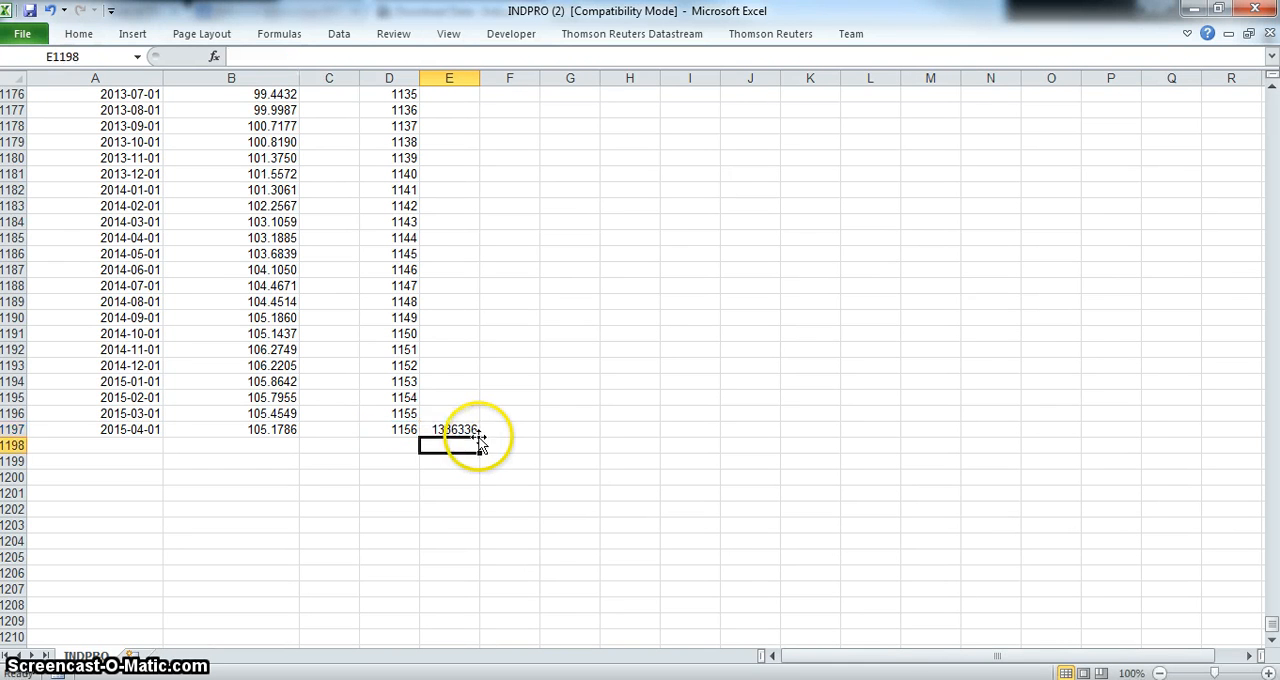
pyautogui.click(448, 429)
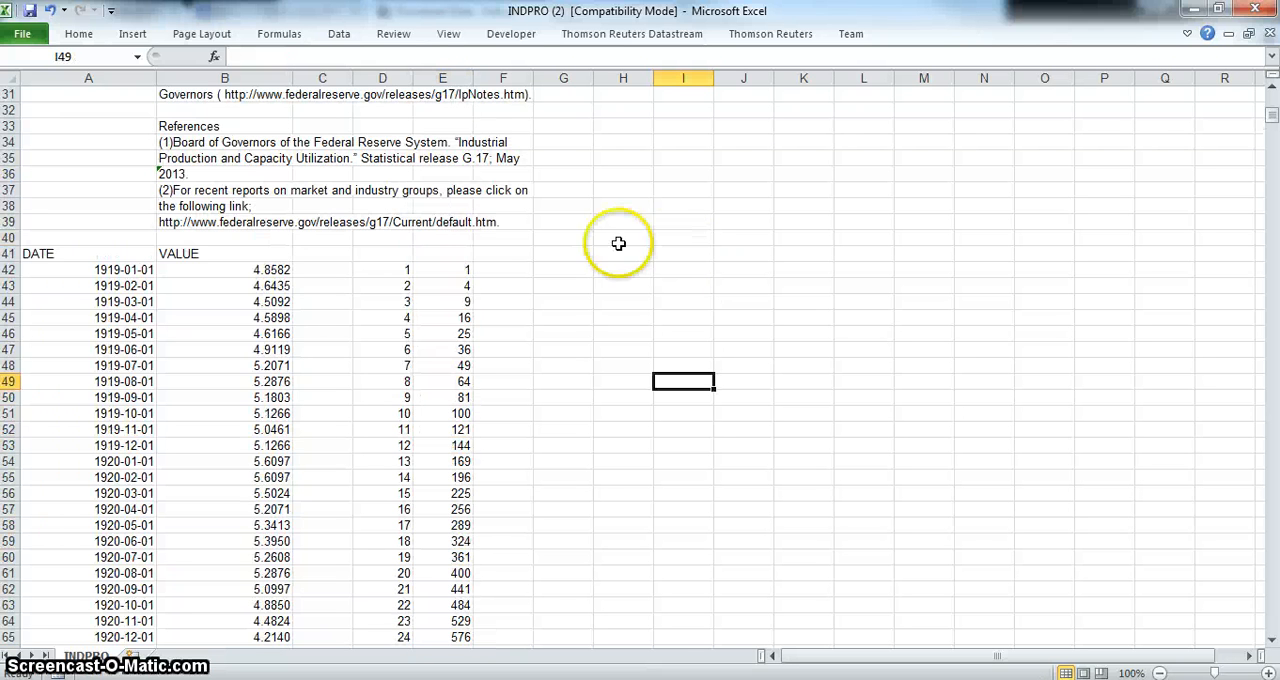
# - Type the label 'IP = c + b1*Time + b2*(Time^2)' into cell G41
pyautogui.click(563, 253)
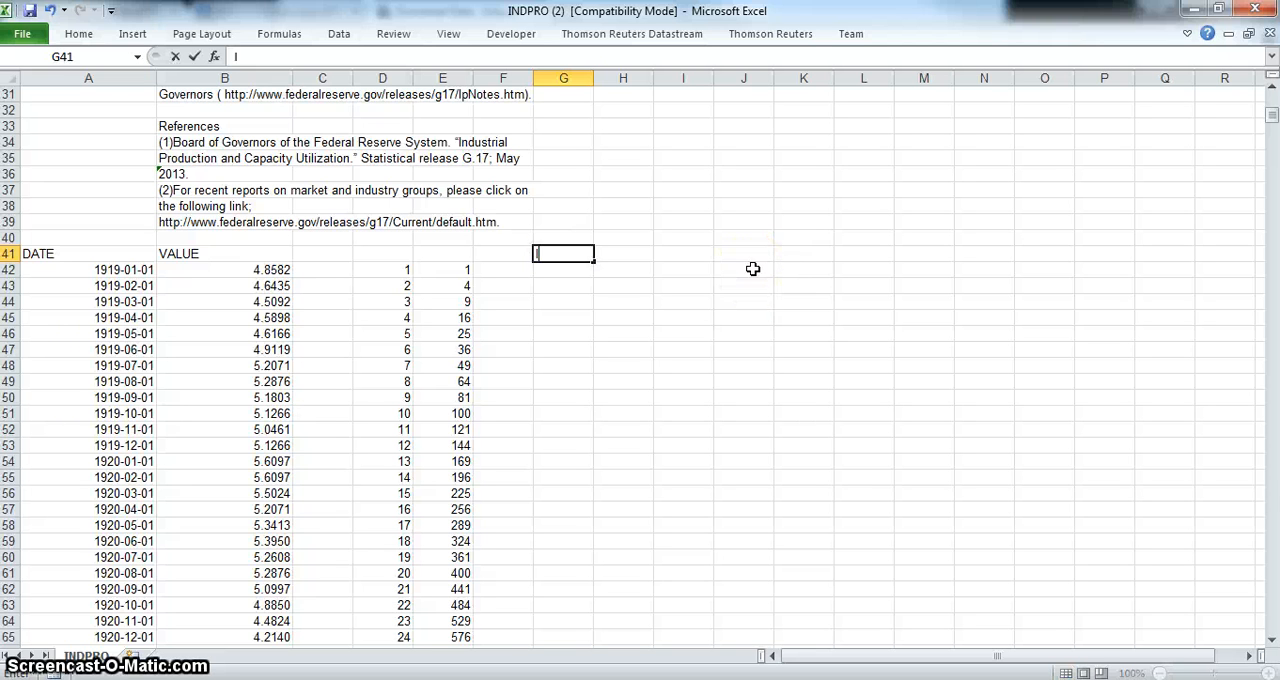
pyautogui.write('IP =')
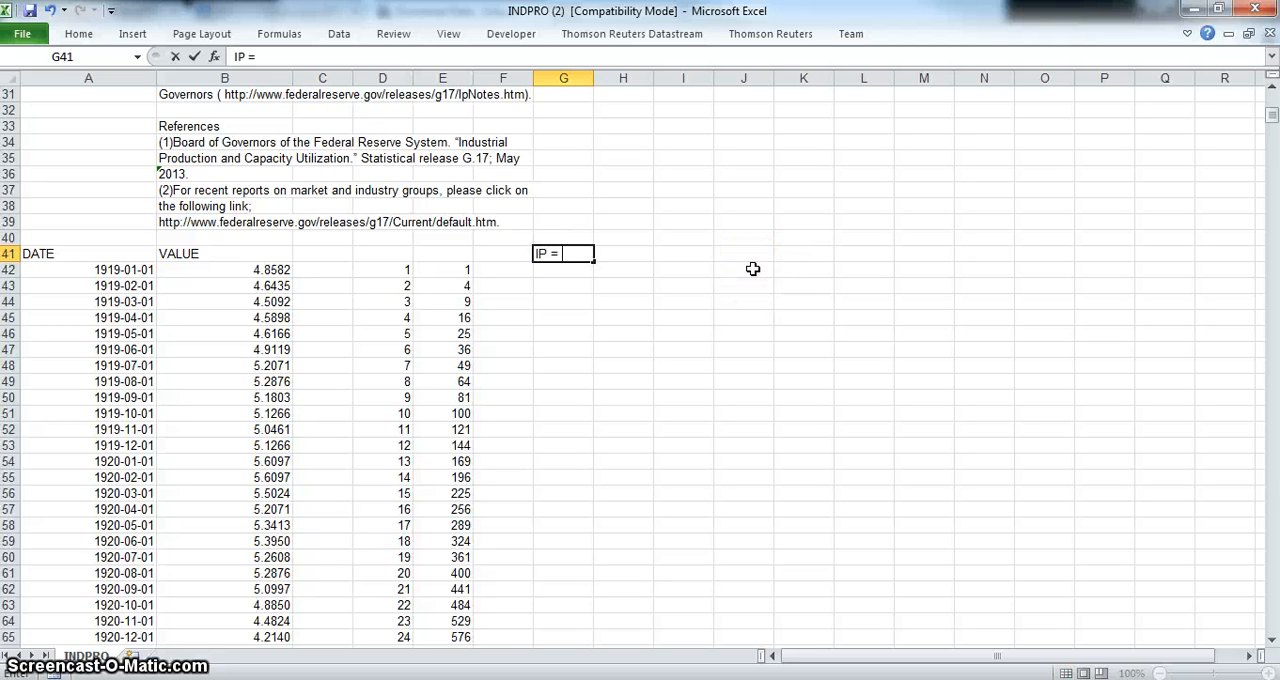
pyautogui.write('c')
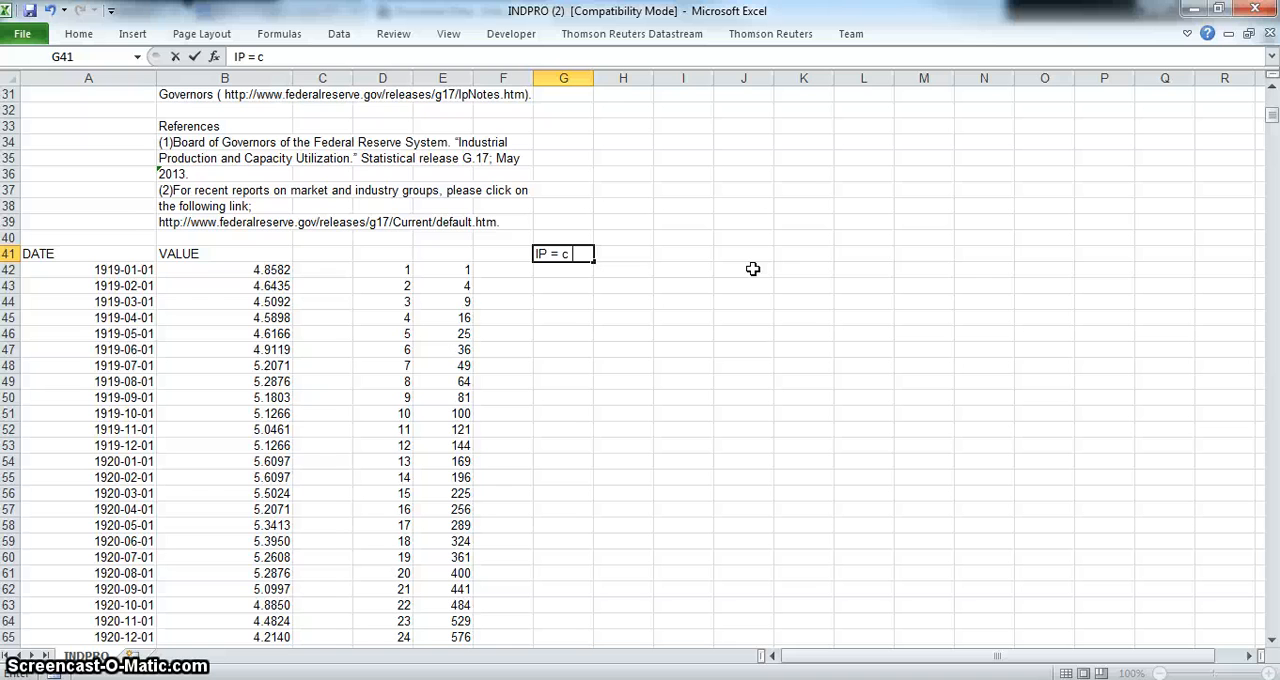
pyautogui.write('+')
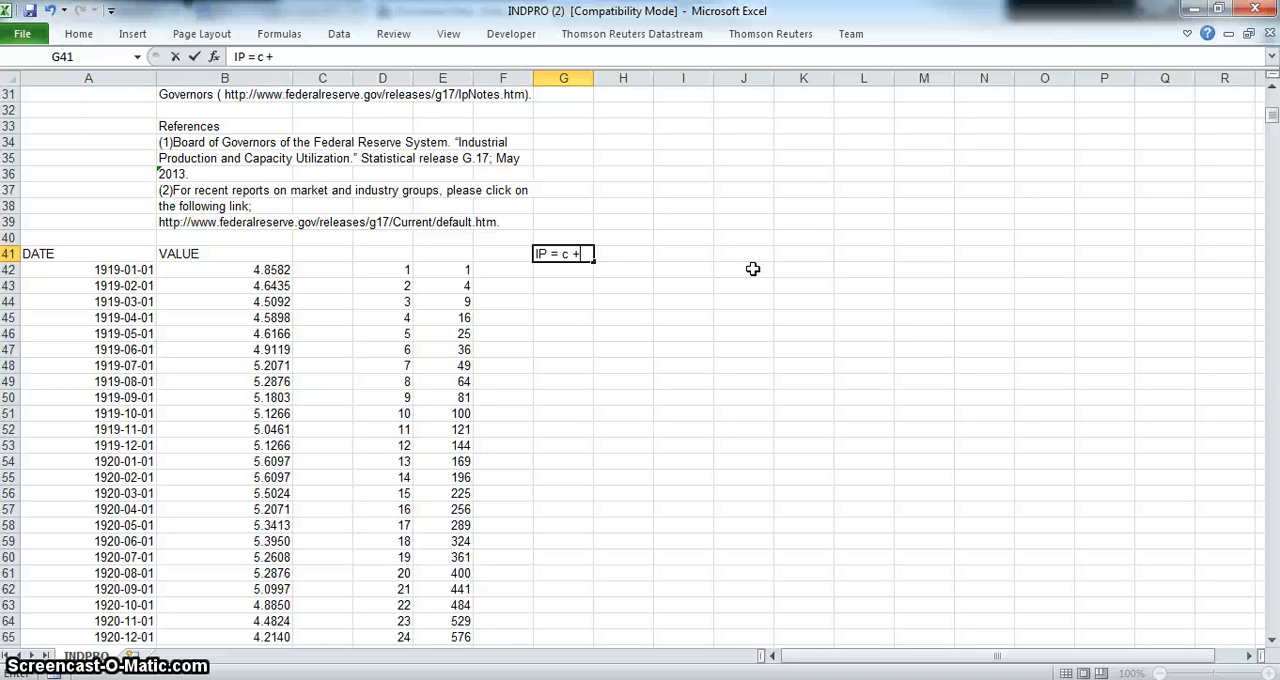
pyautogui.write('b1*')
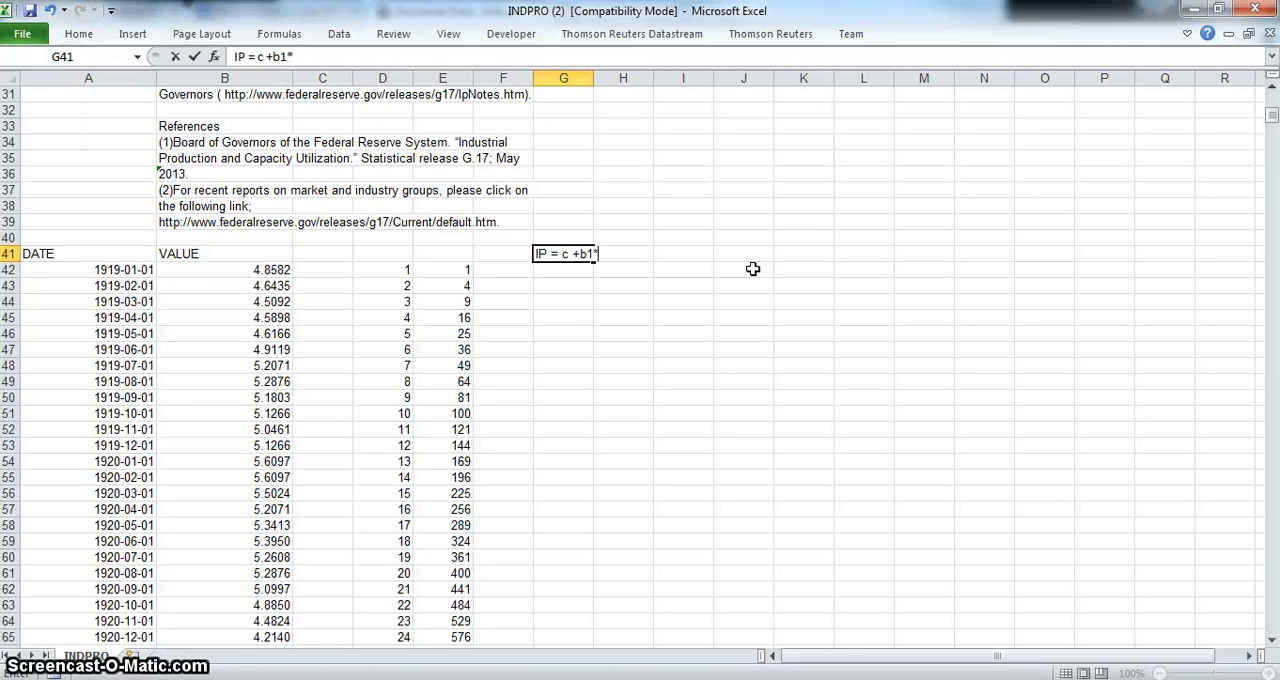
pyautogui.write('Ti')
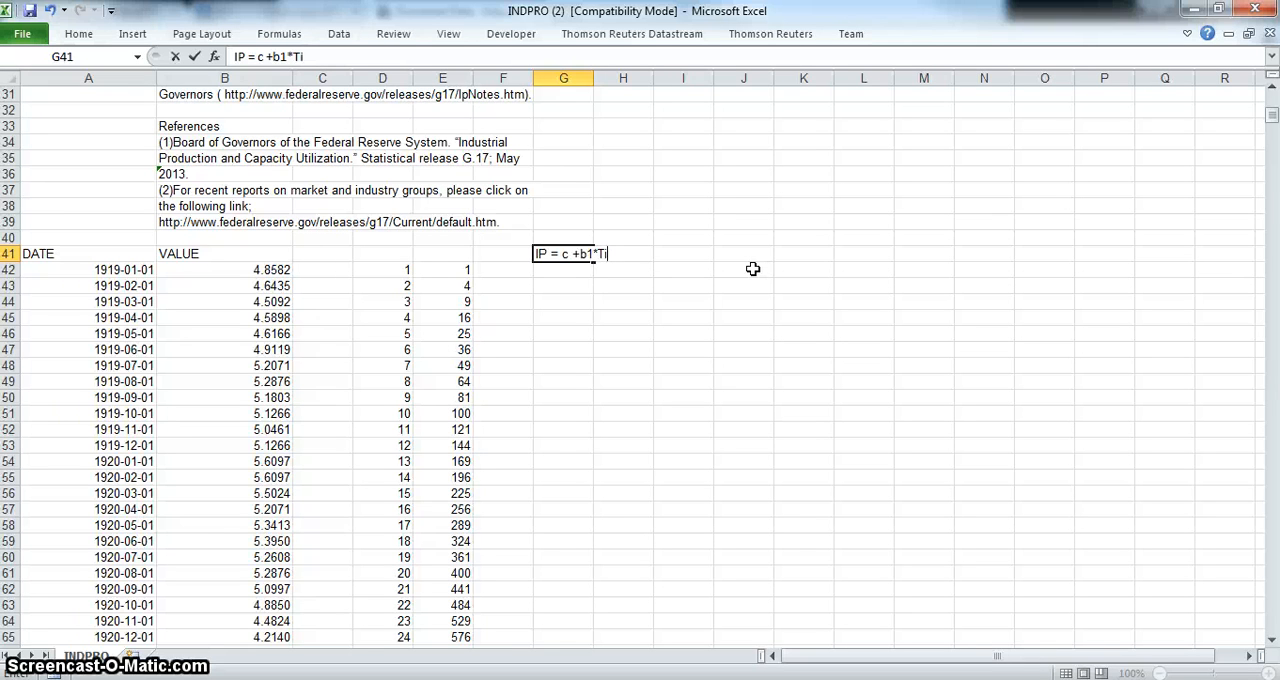
pyautogui.write('me')
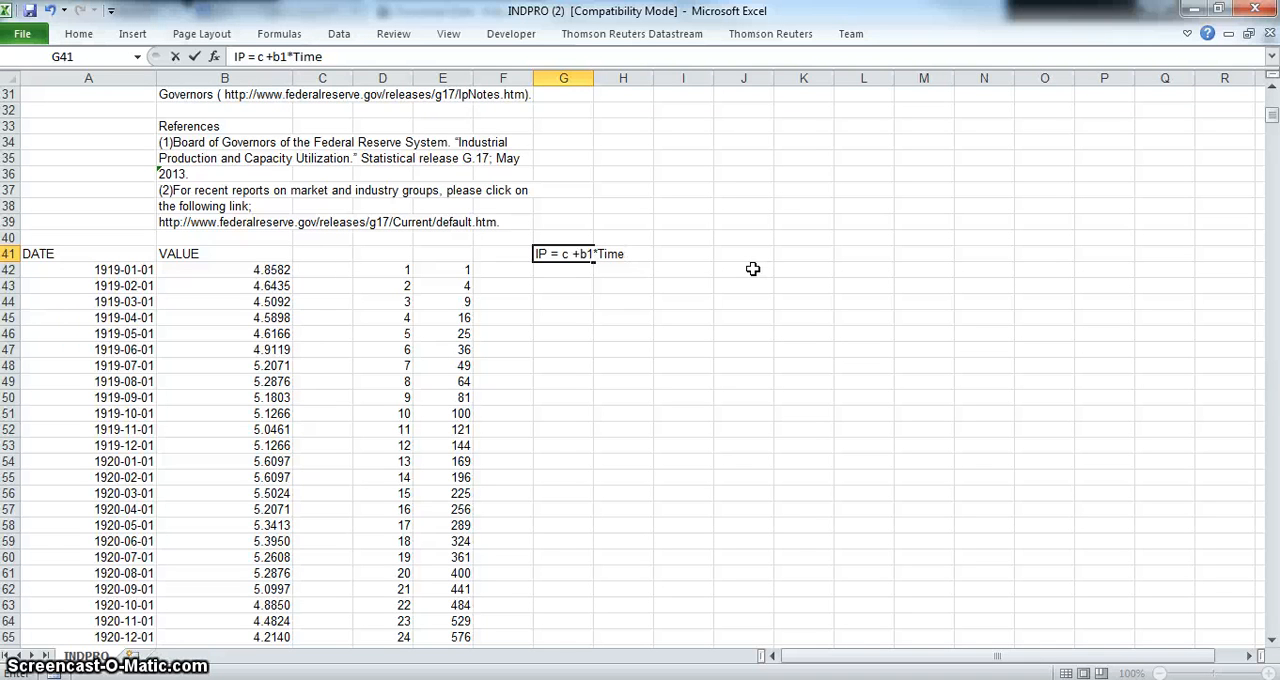
pyautogui.write('+')
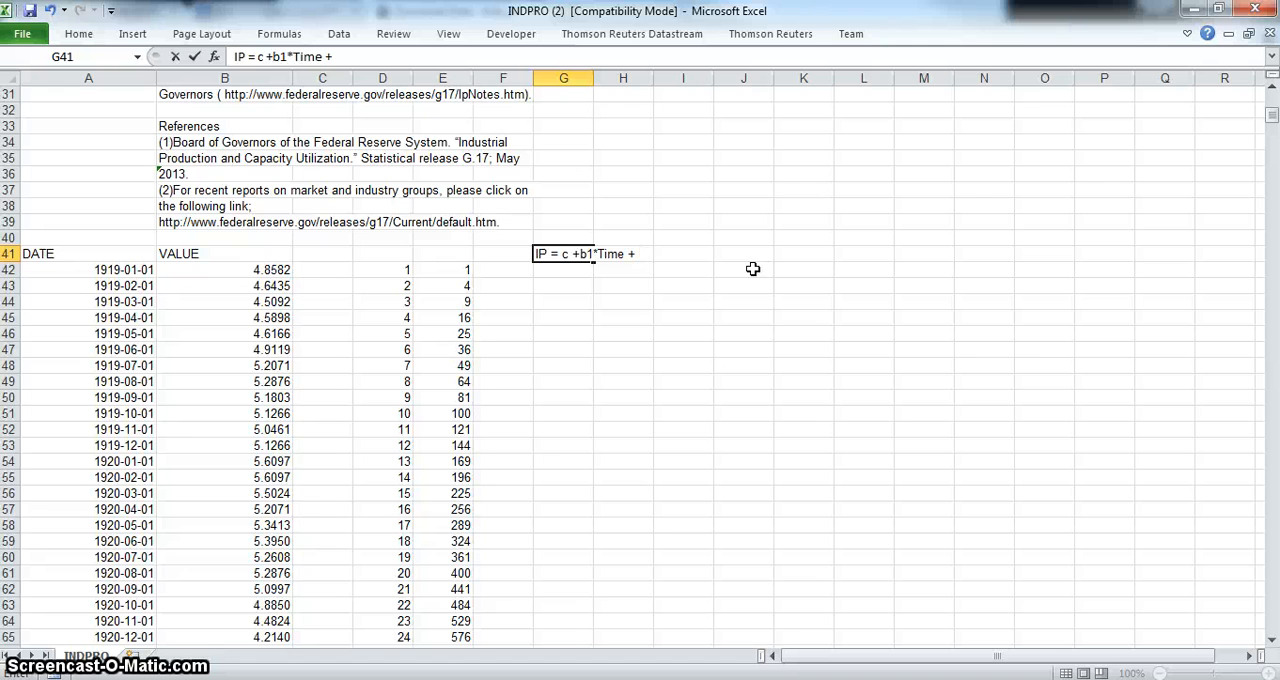
pyautogui.write('b2')
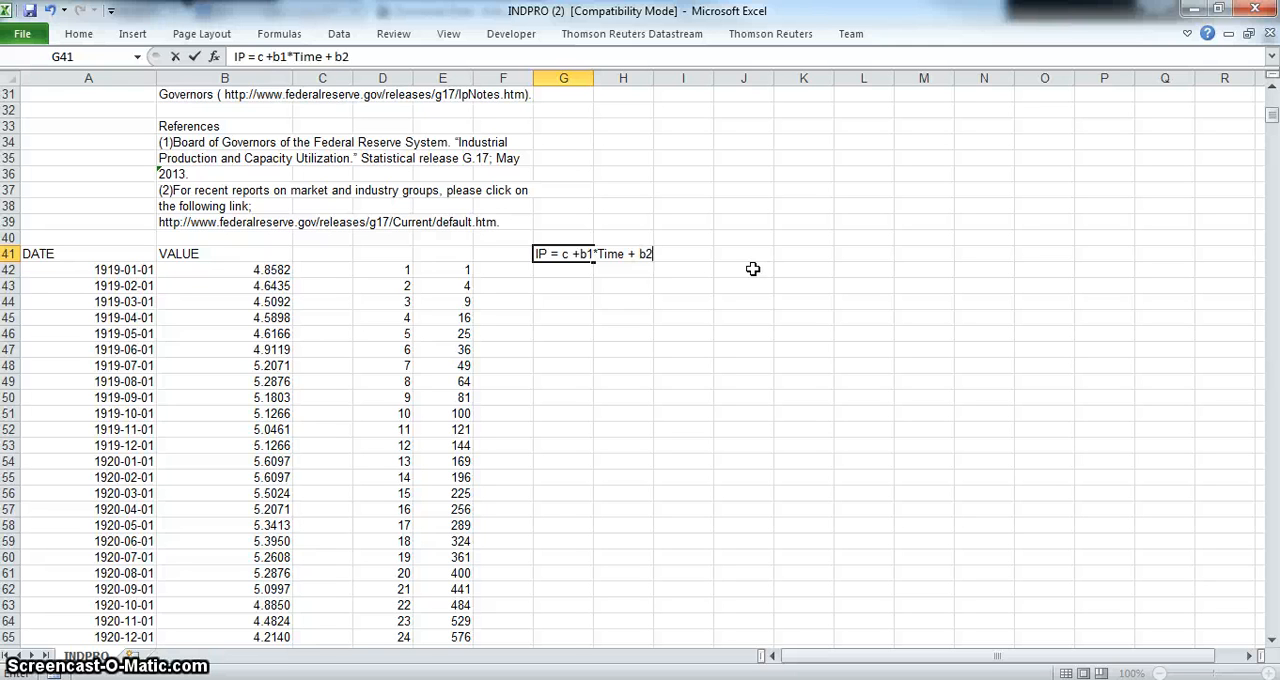
pyautogui.write('*')
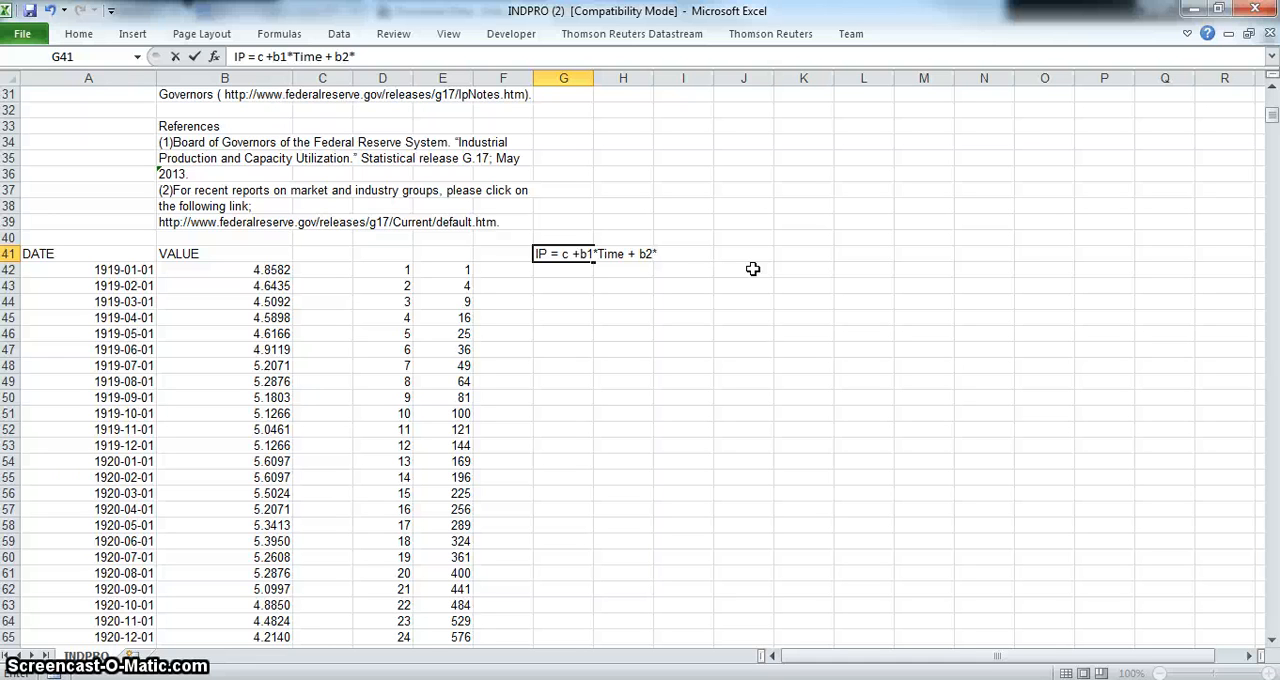
pyautogui.write('(')
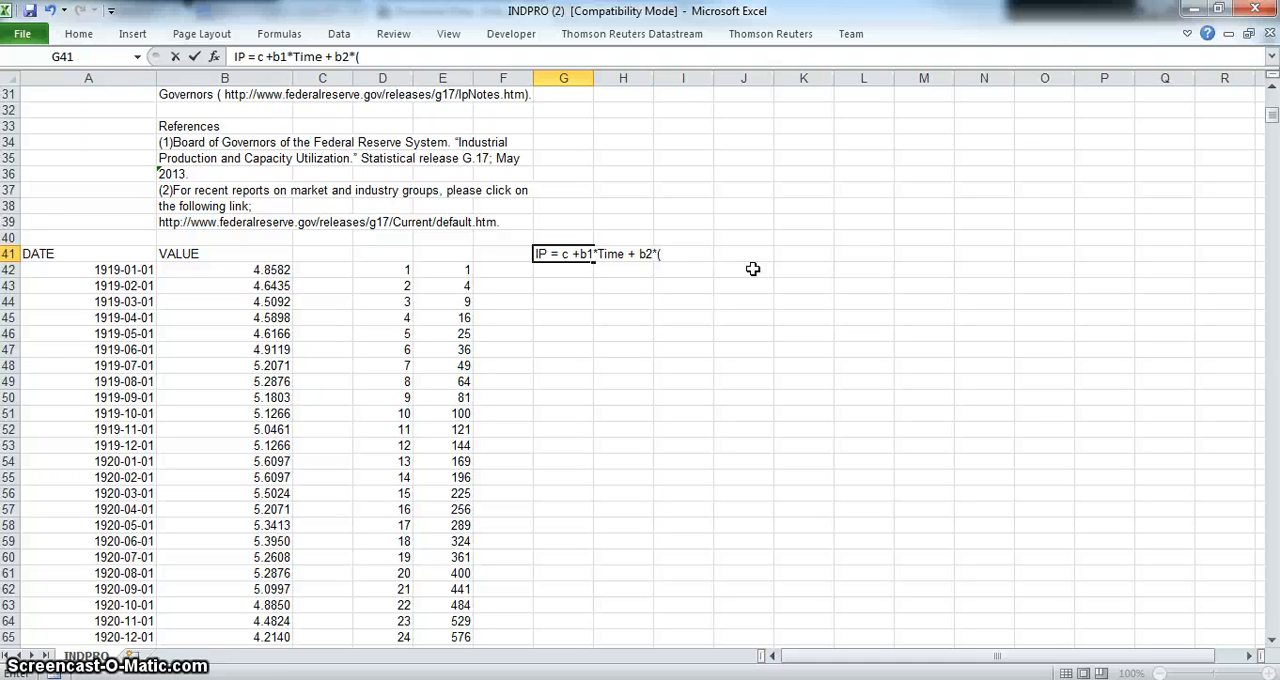
pyautogui.write('Tim')
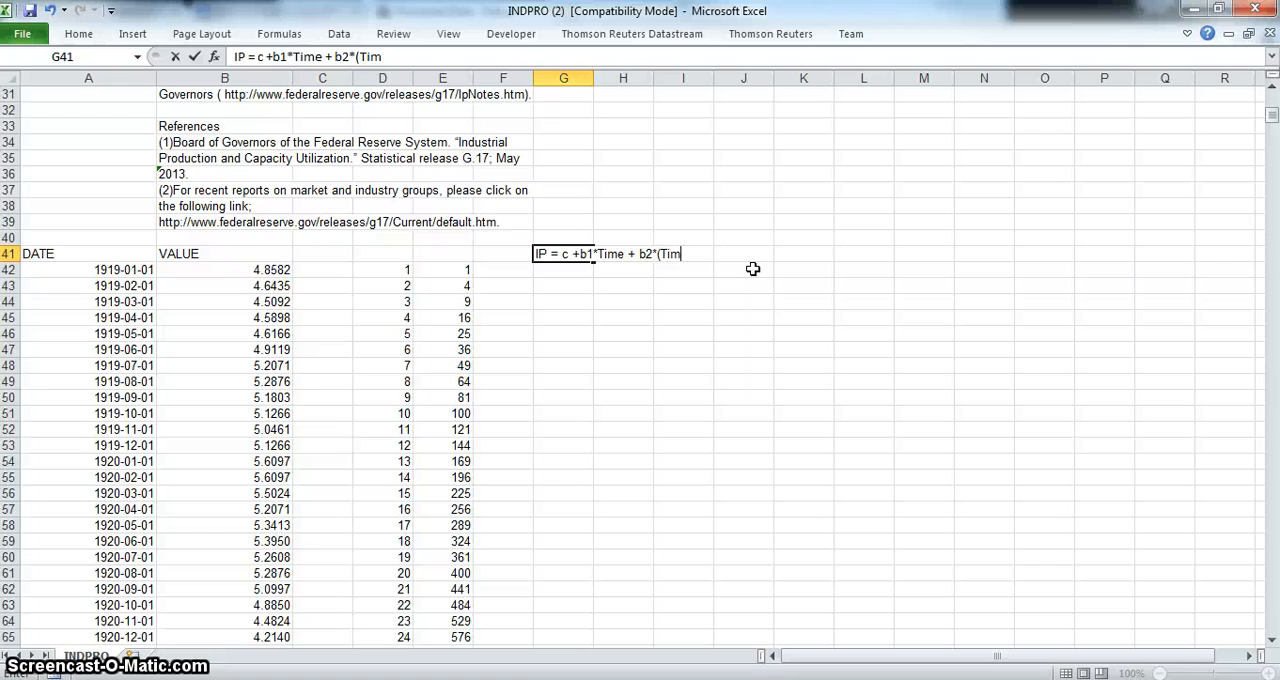
pyautogui.write('620')
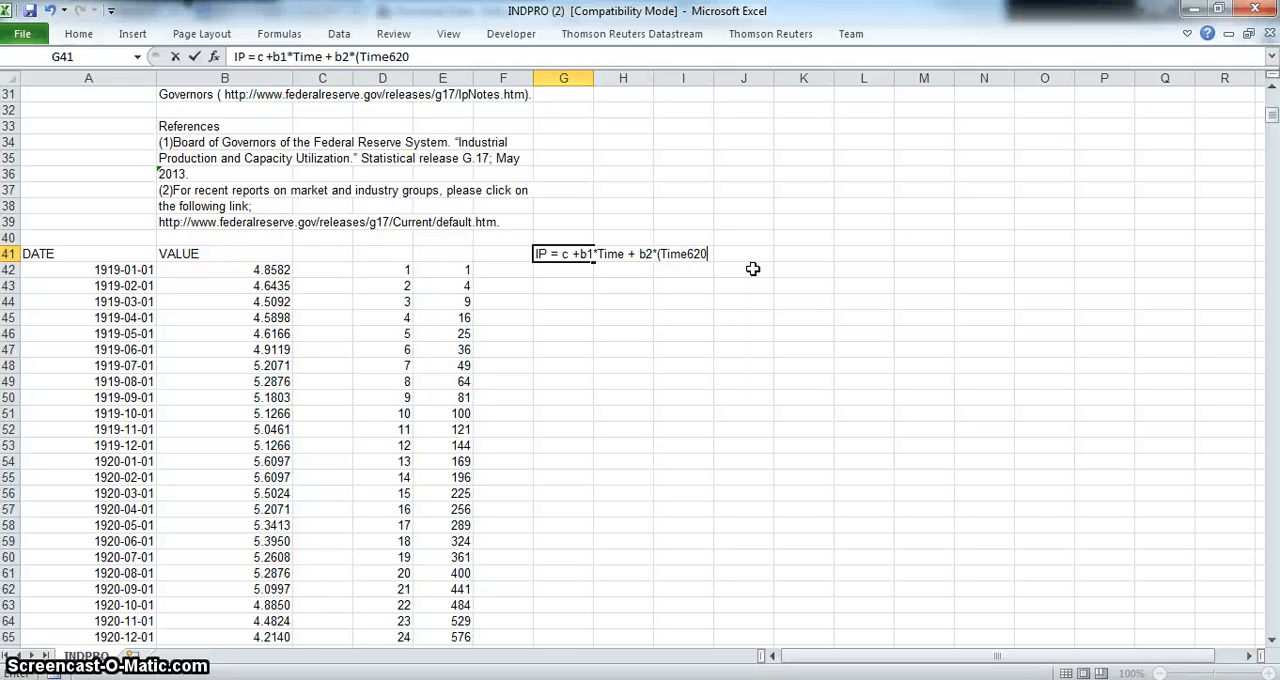
pyautogui.press('BackSpace')
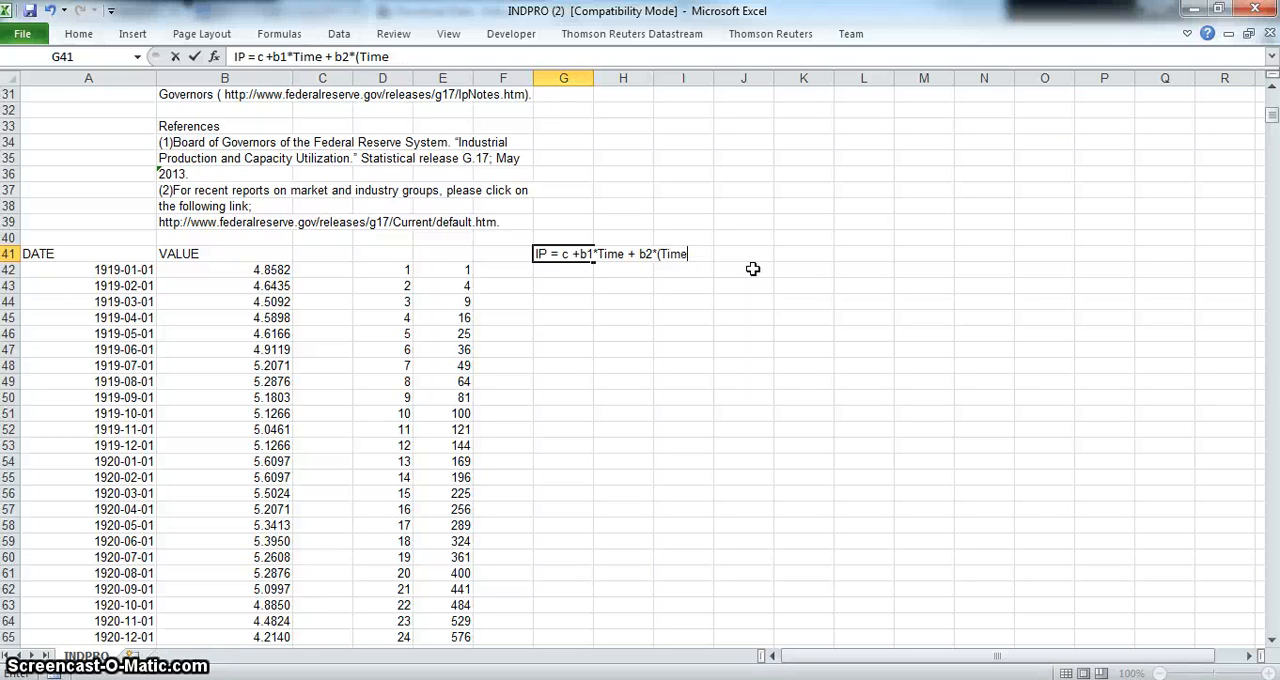
pyautogui.write('^2)')
pyautogui.click(563, 270)
pyautogui.write('=')
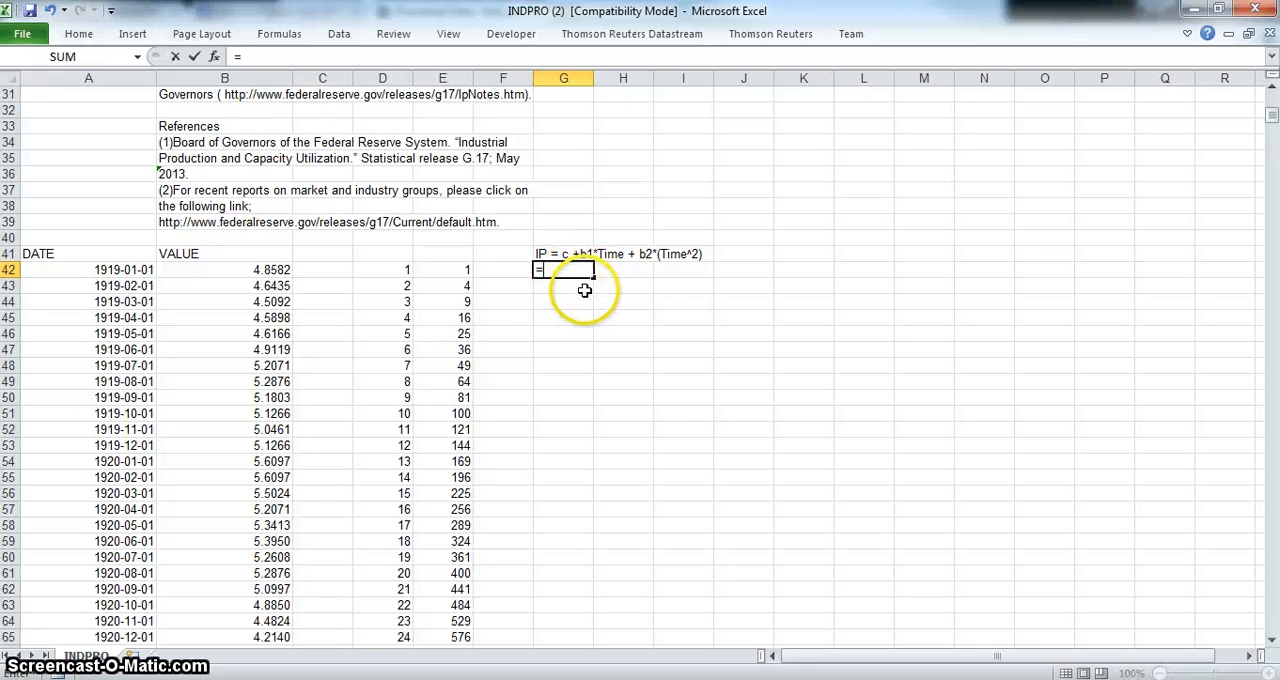
# - Enter =LINEST(B42:B1197,D42:E1197,TRUE,TRUE) in G42
pyautogui.write('linest')
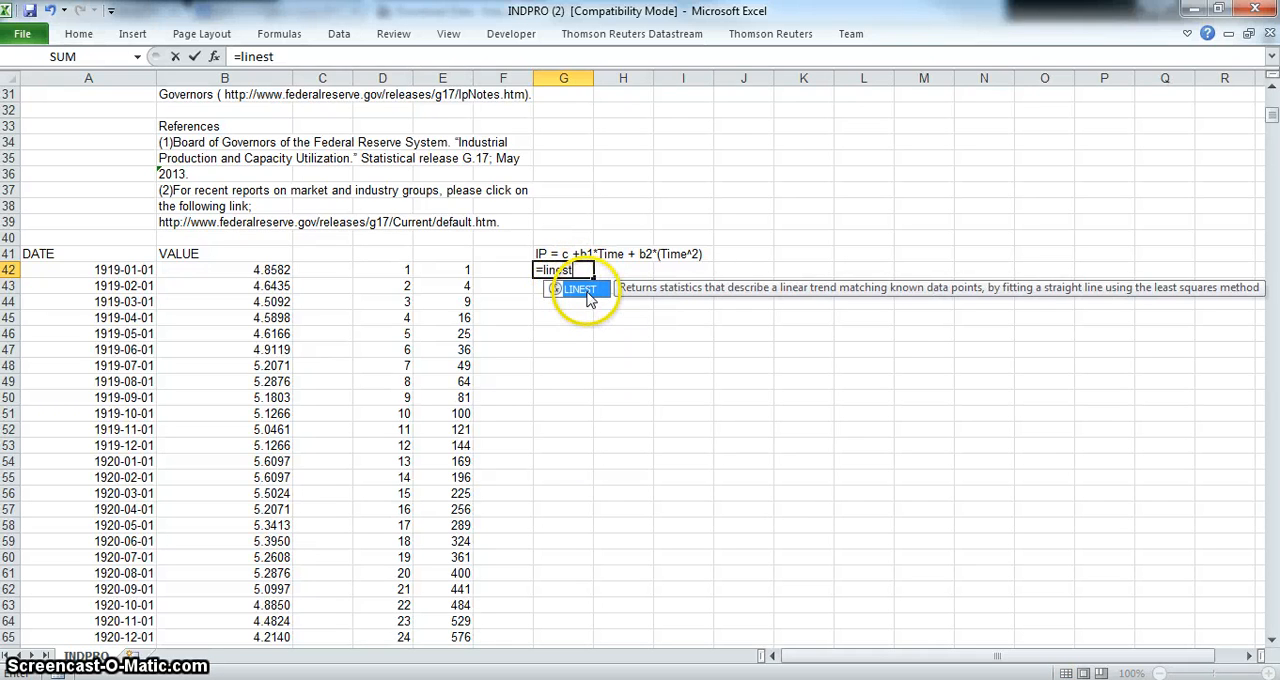
pyautogui.write('(')
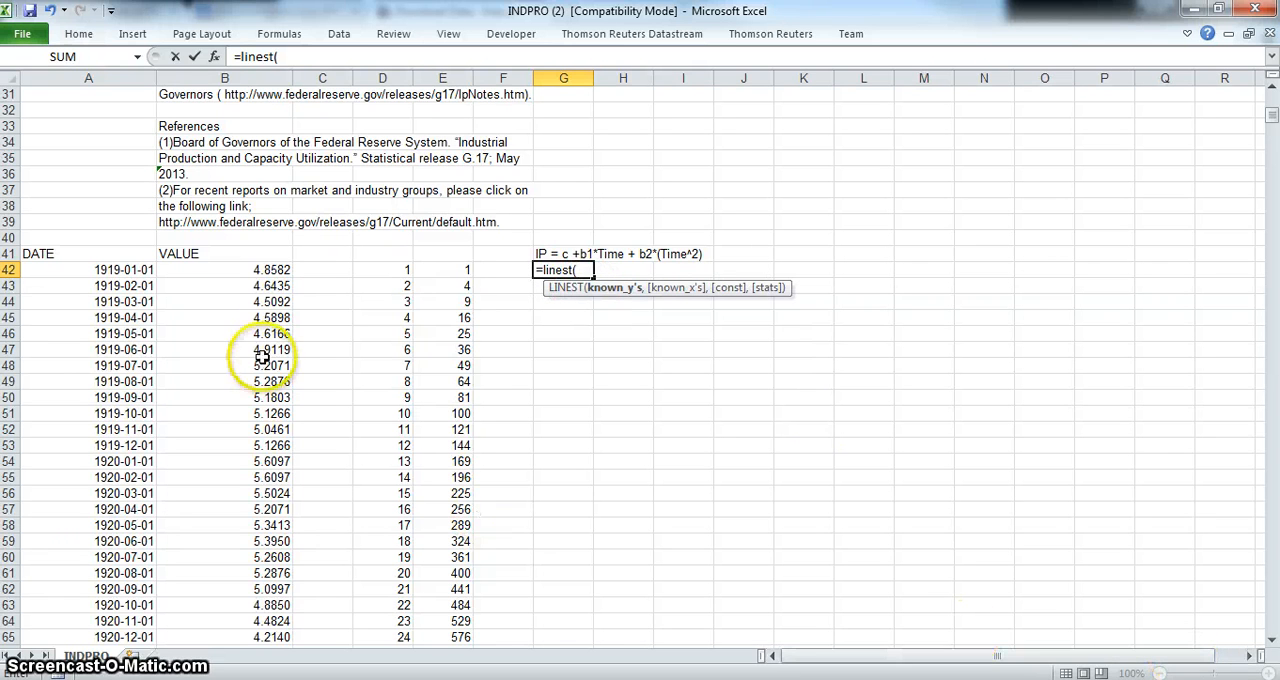
pyautogui.moveTo(224, 269); pyautogui.dragTo(224, 605)
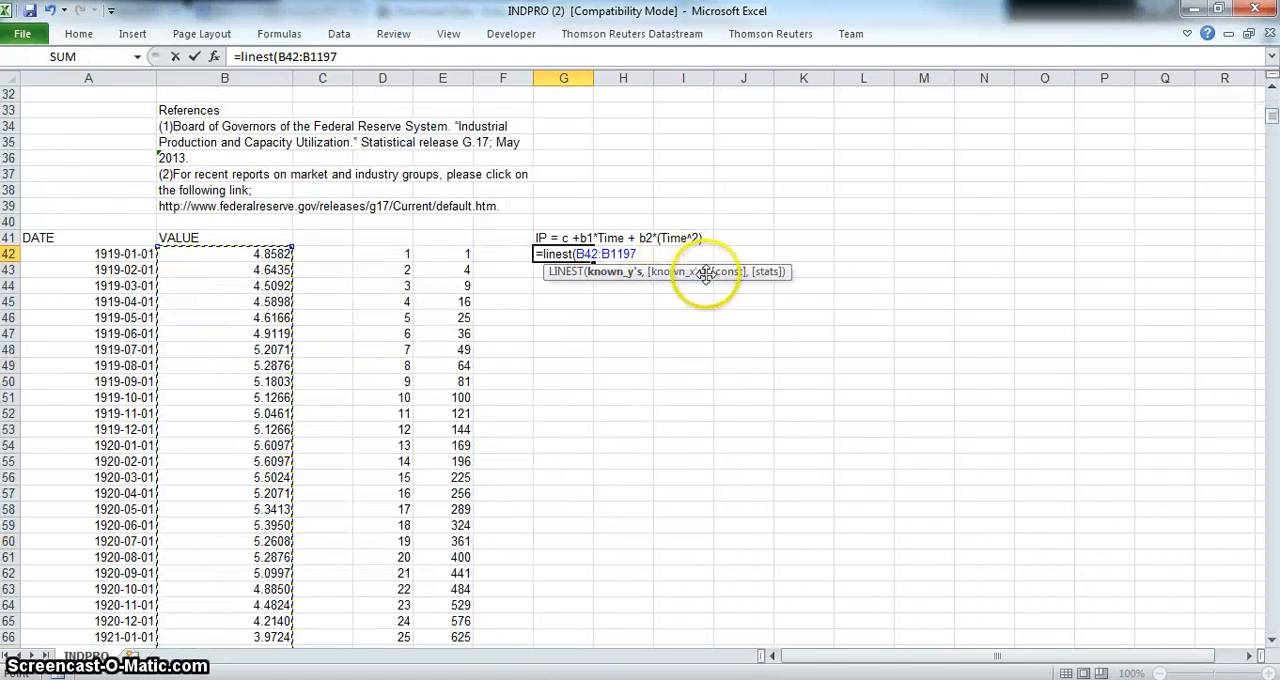
pyautogui.write(',')
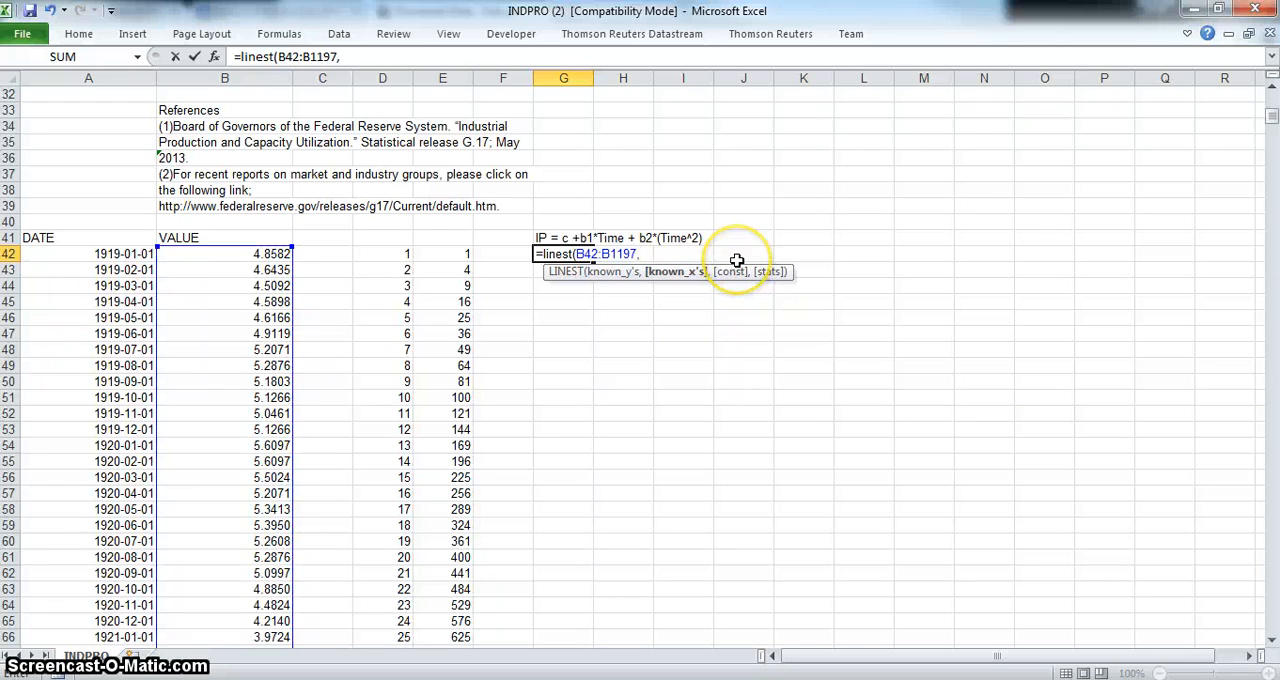
pyautogui.moveTo(382, 253); pyautogui.dragTo(442, 253)
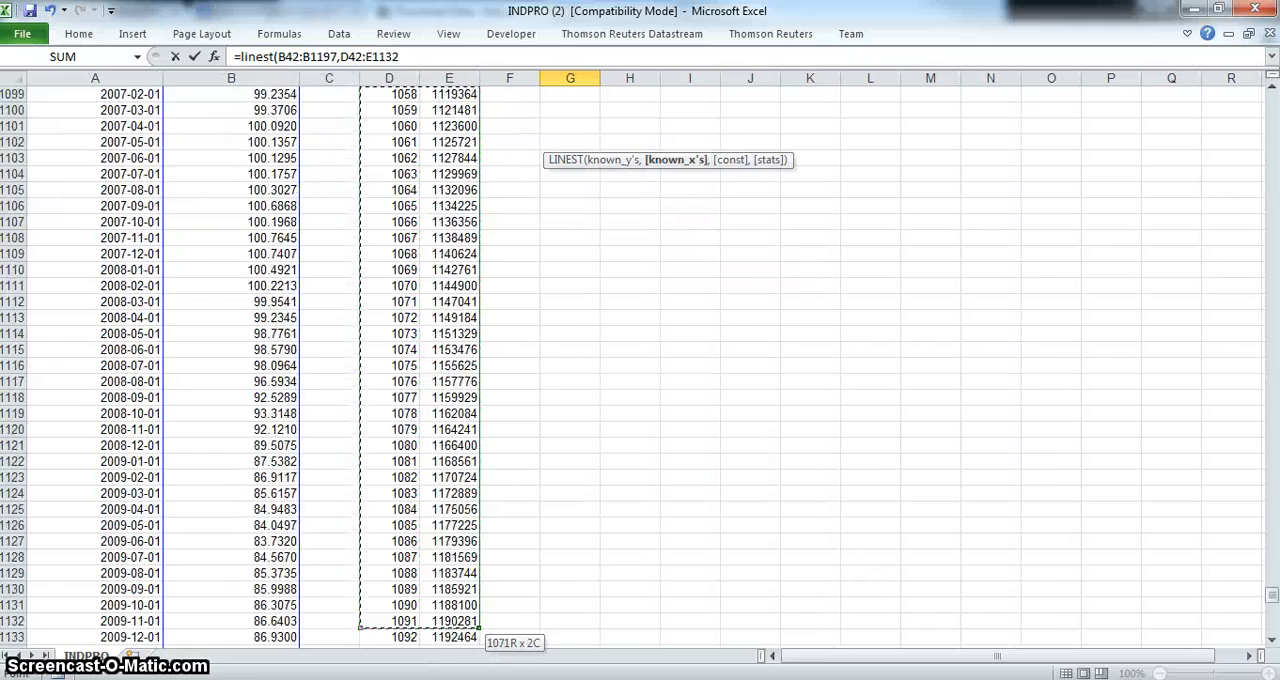
pyautogui.moveTo(448, 621); pyautogui.dragTo(448, 638)
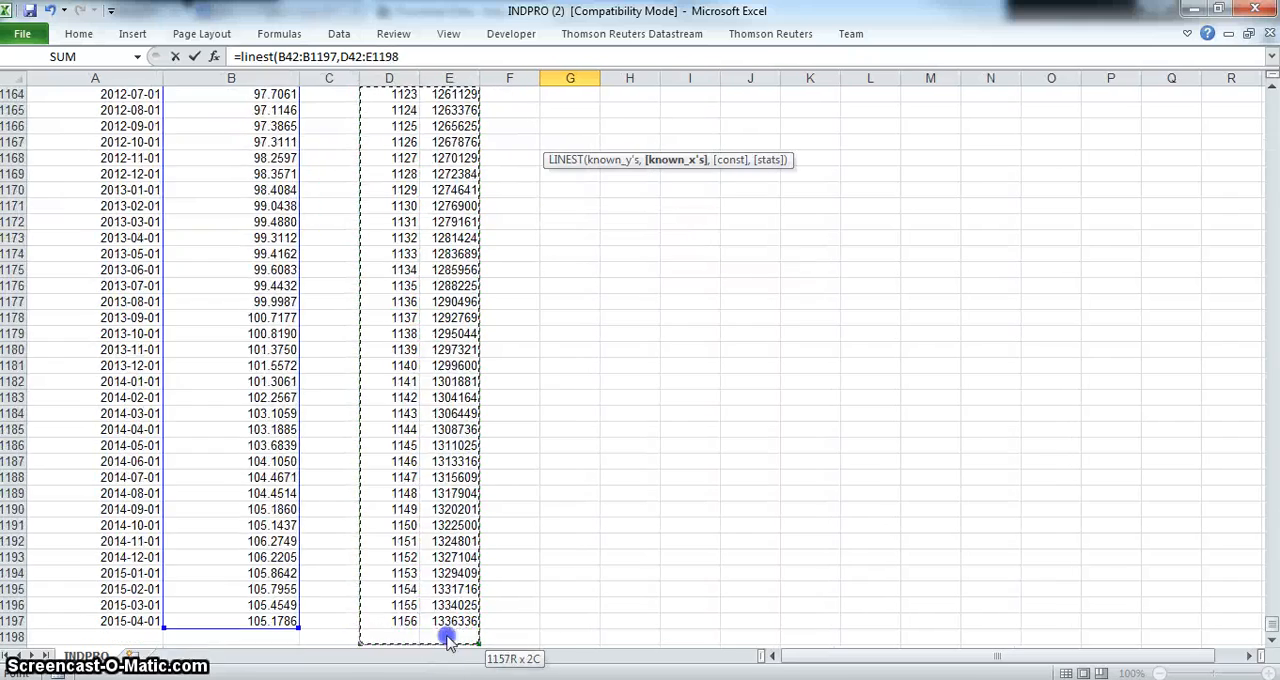
pyautogui.write(',')
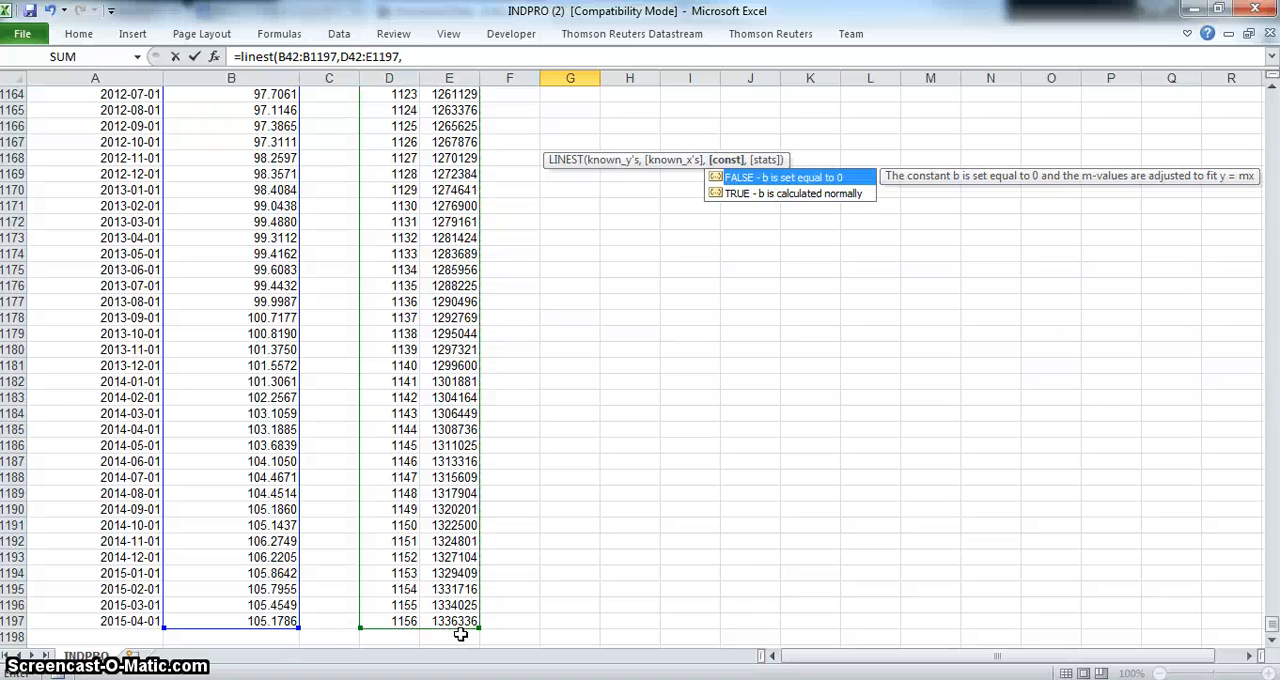
pyautogui.scroll(3)
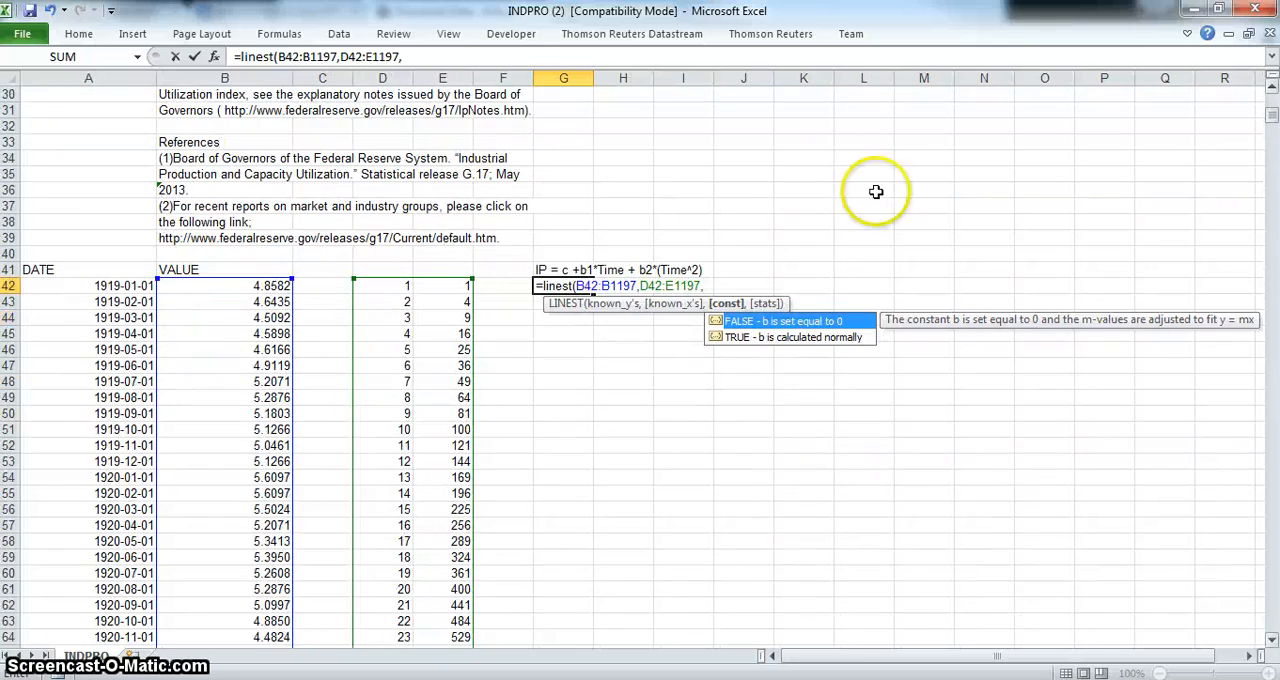
pyautogui.write('true,')
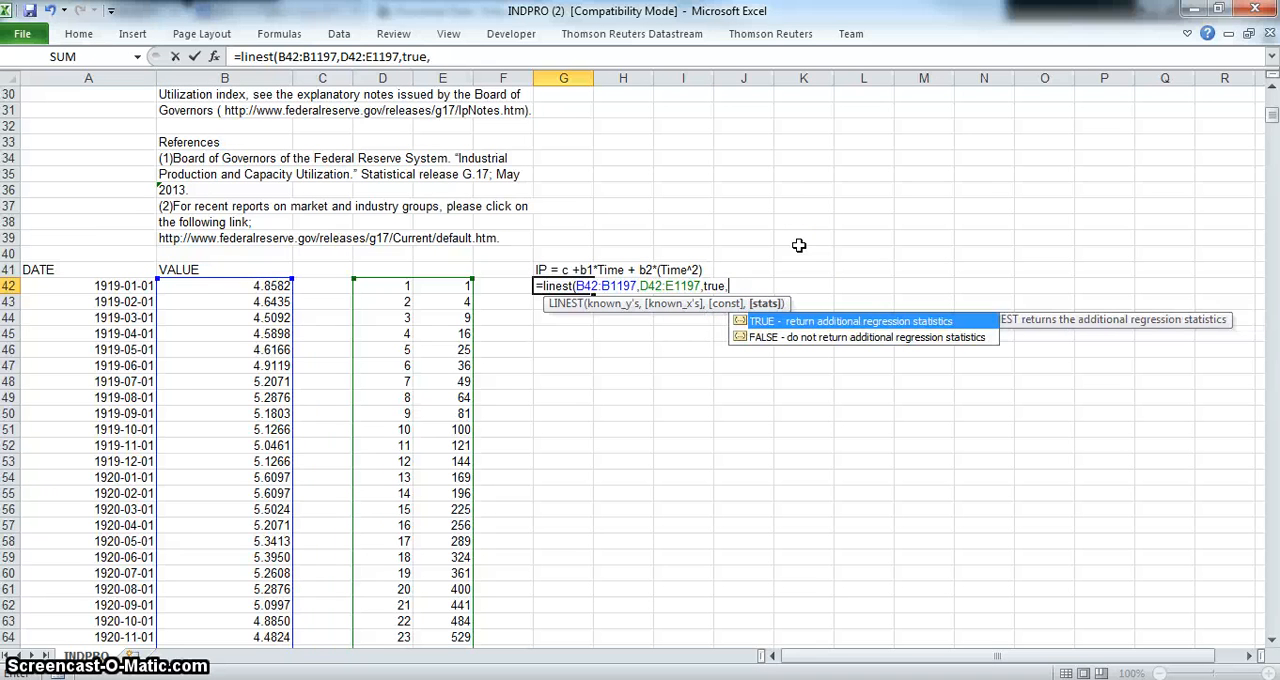
pyautogui.write('true')
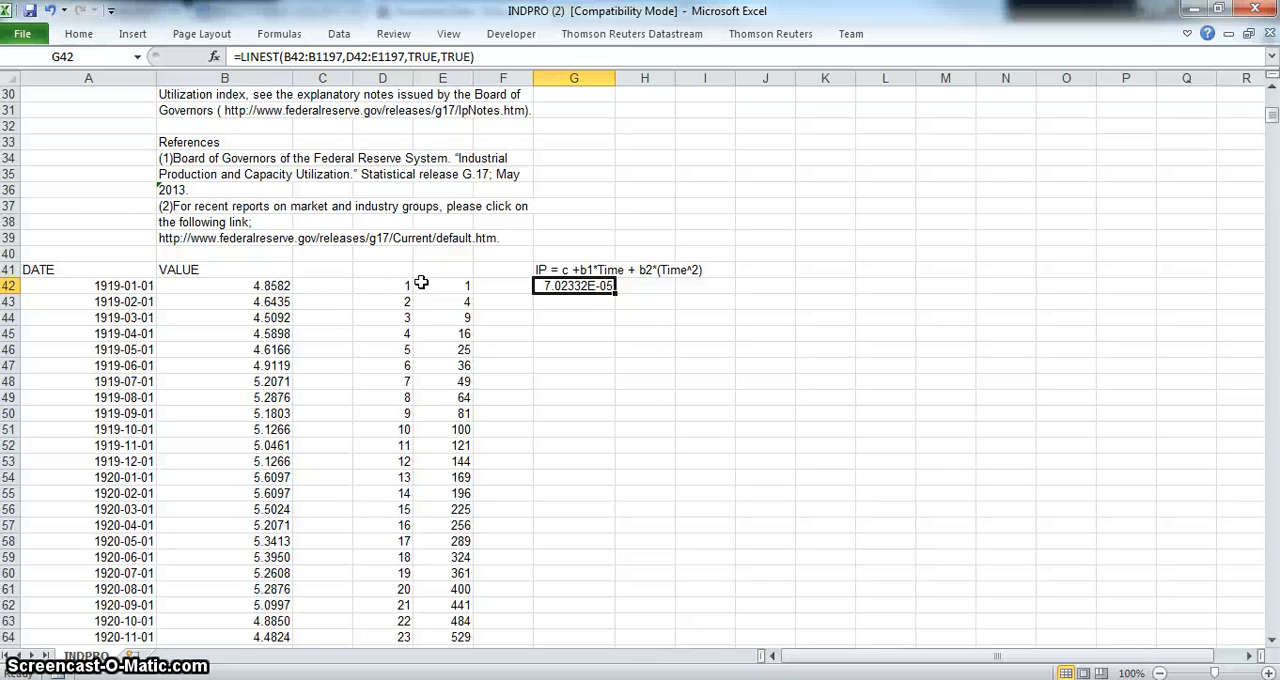
pyautogui.moveTo(428, 120)
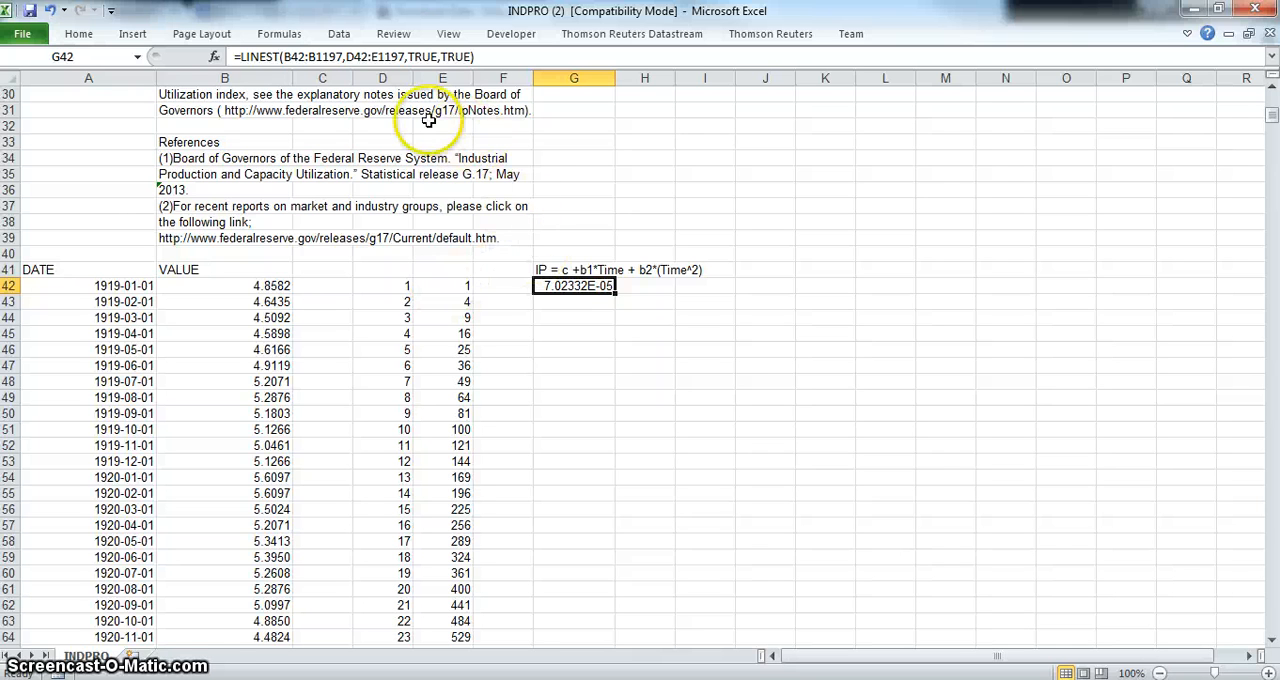
pyautogui.moveTo(575, 285)
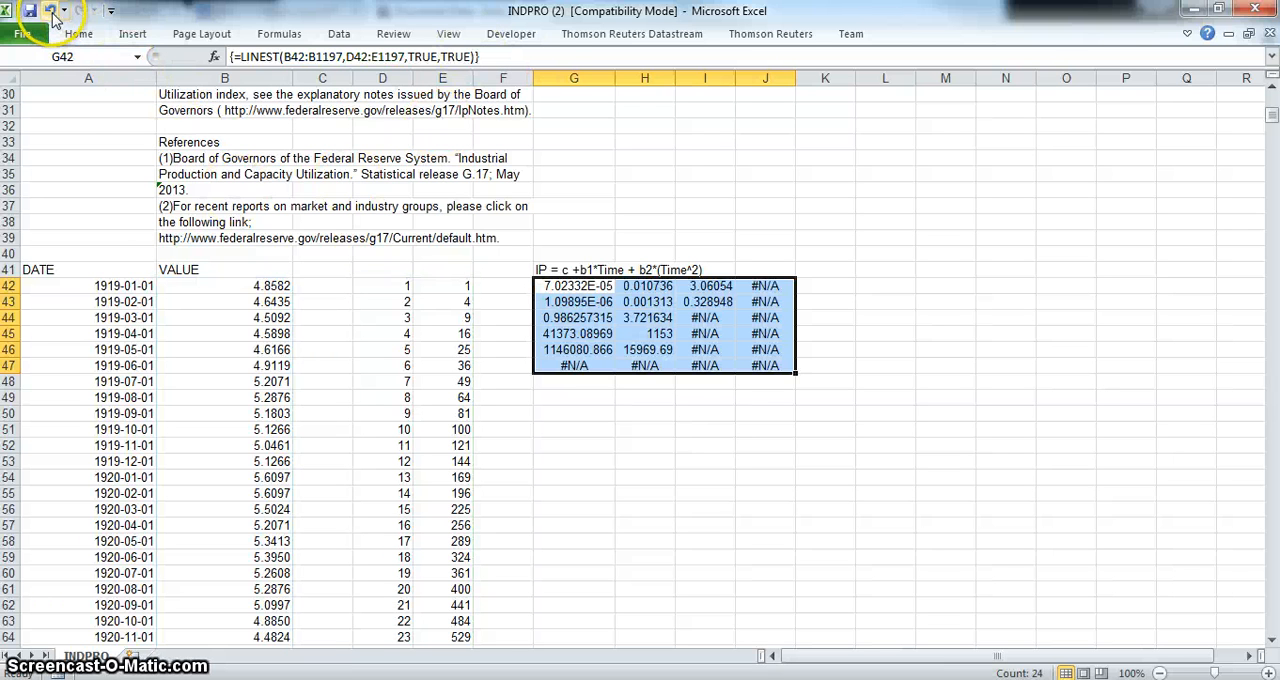
pyautogui.moveTo(493, 344)
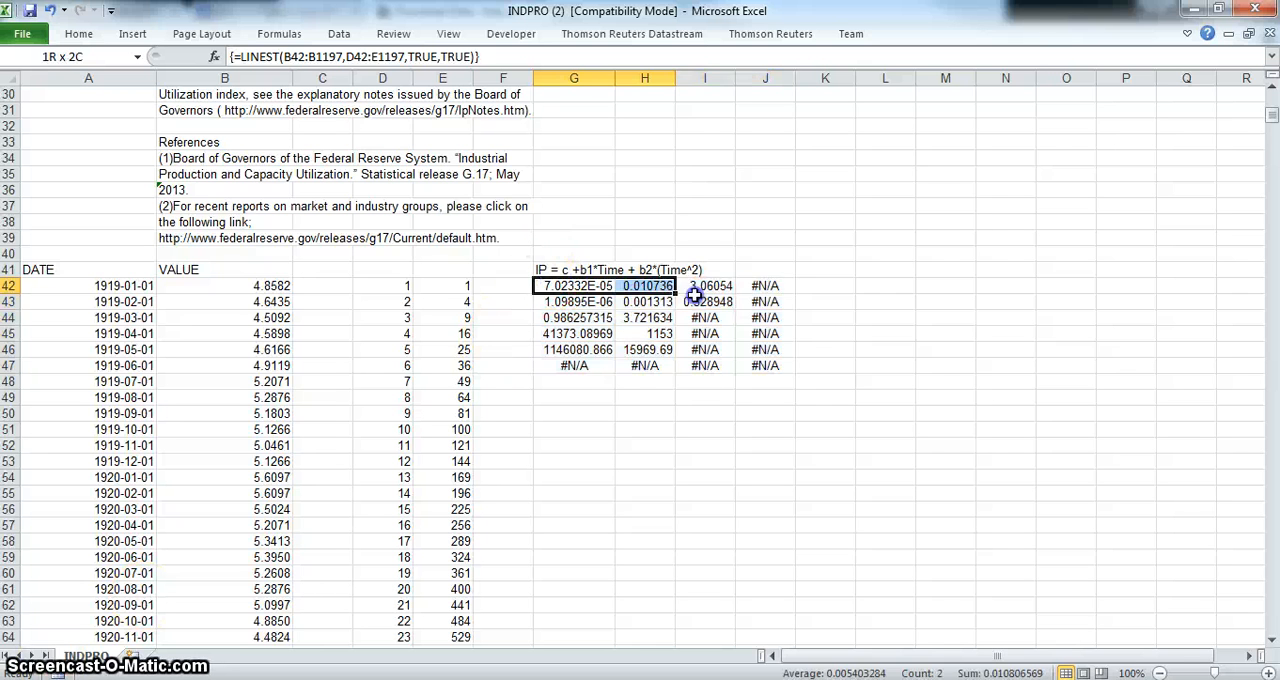
# - Insert blank cells above the LINEST results, shifting the statistics block down one row
pyautogui.rightClick(700, 295)
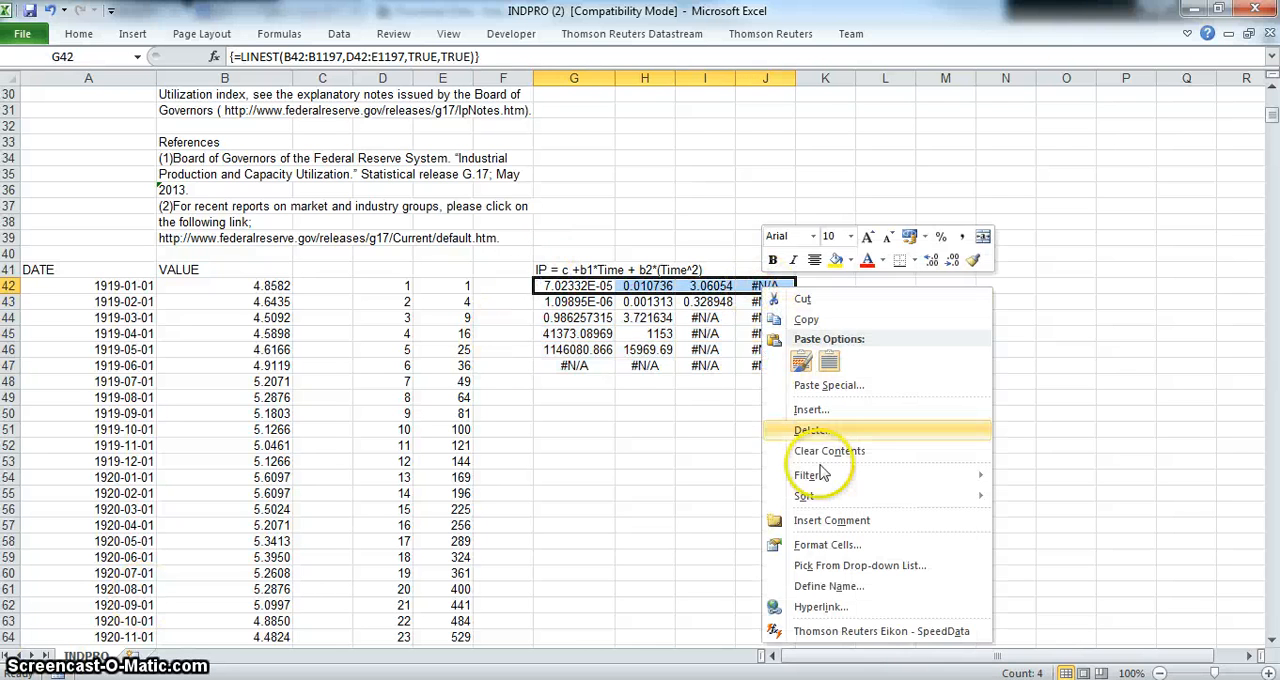
pyautogui.click(811, 409)
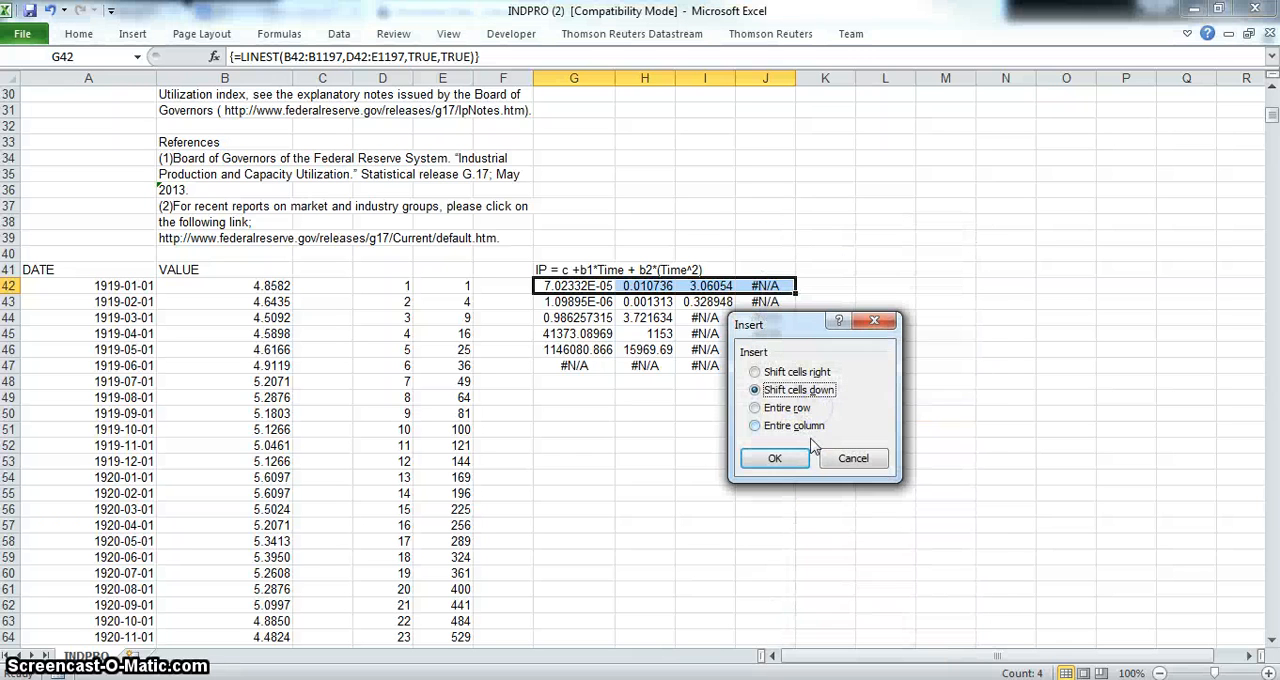
pyautogui.click(773, 458)
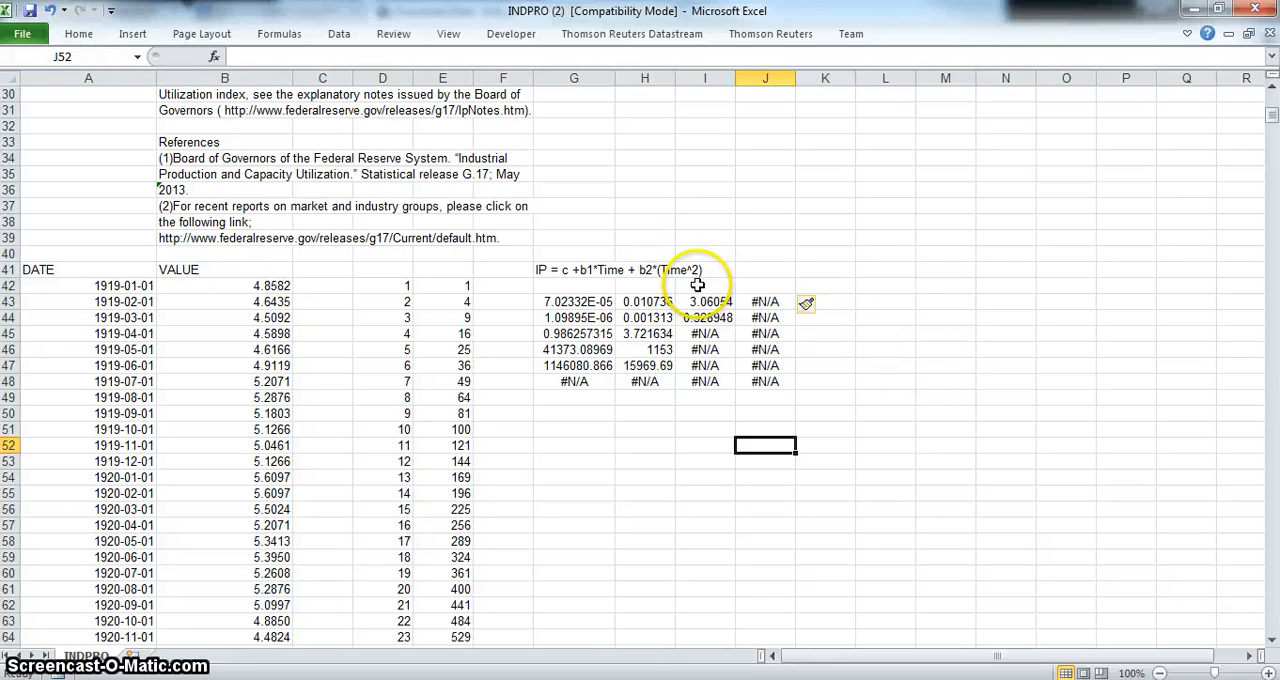
# - Enter coefficient labels b2, b1, c in G42:I42 and column headings IP, Time, Time^2
pyautogui.write('c')
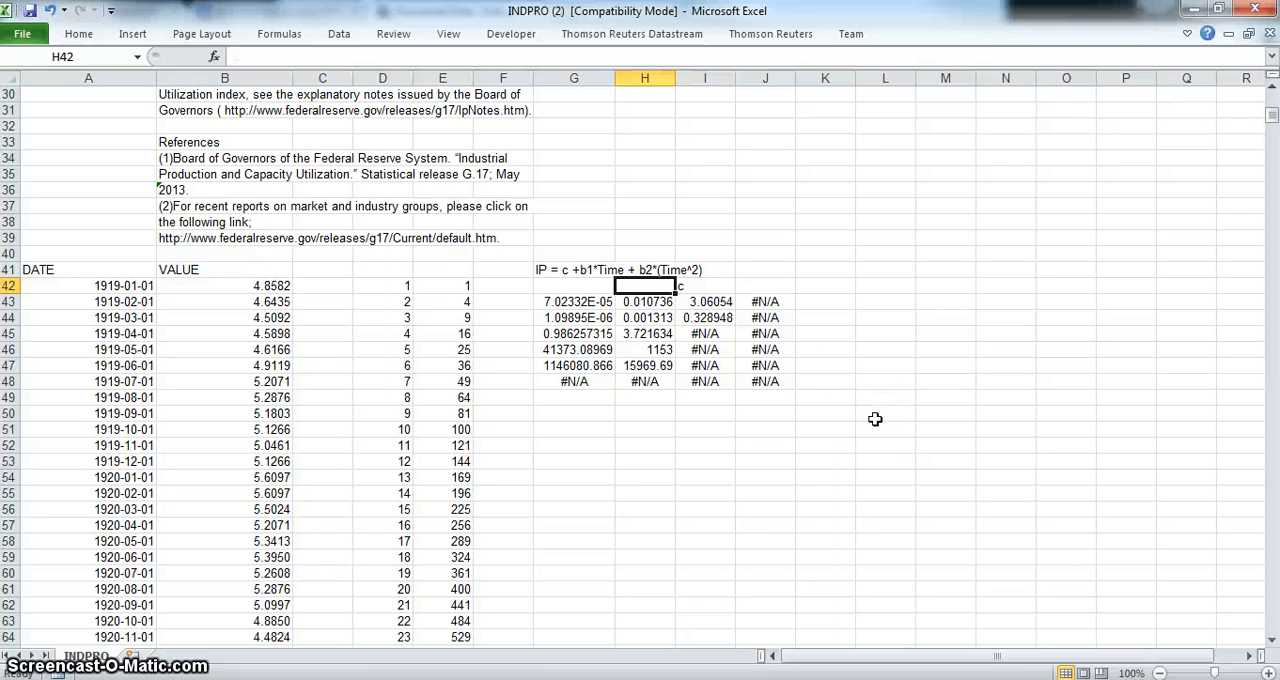
pyautogui.click(573, 285)
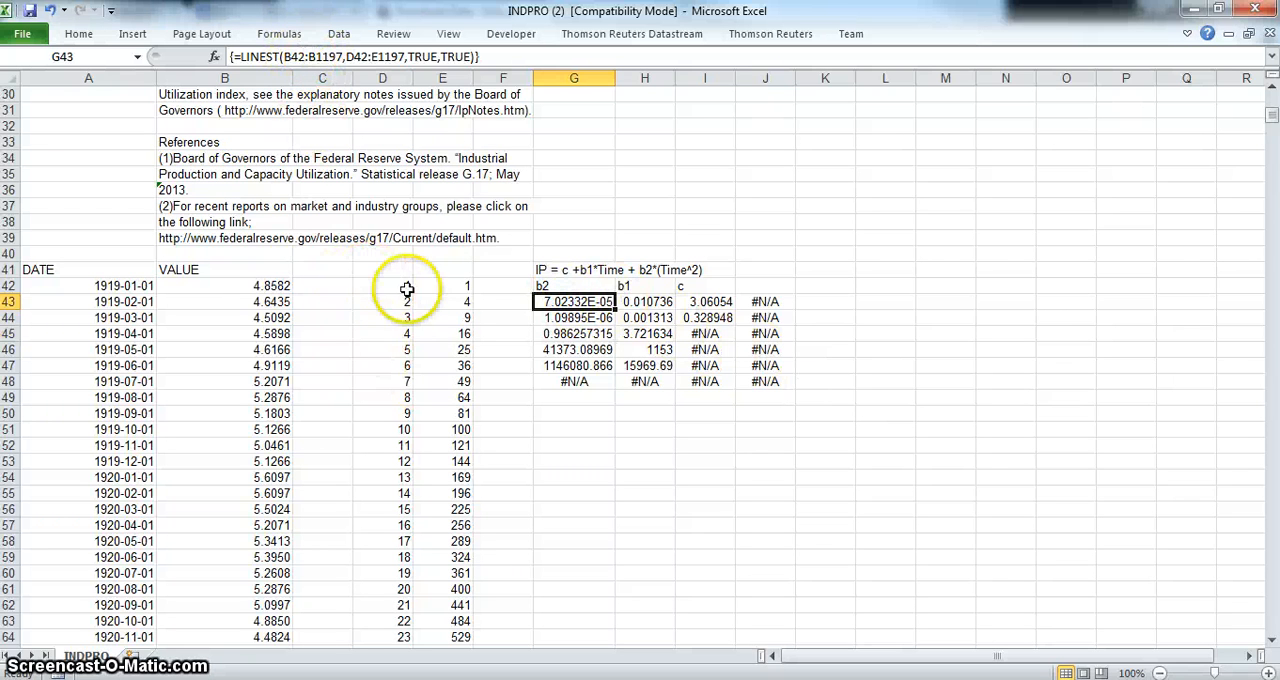
pyautogui.moveTo(750, 400)
pyautogui.write('IP')
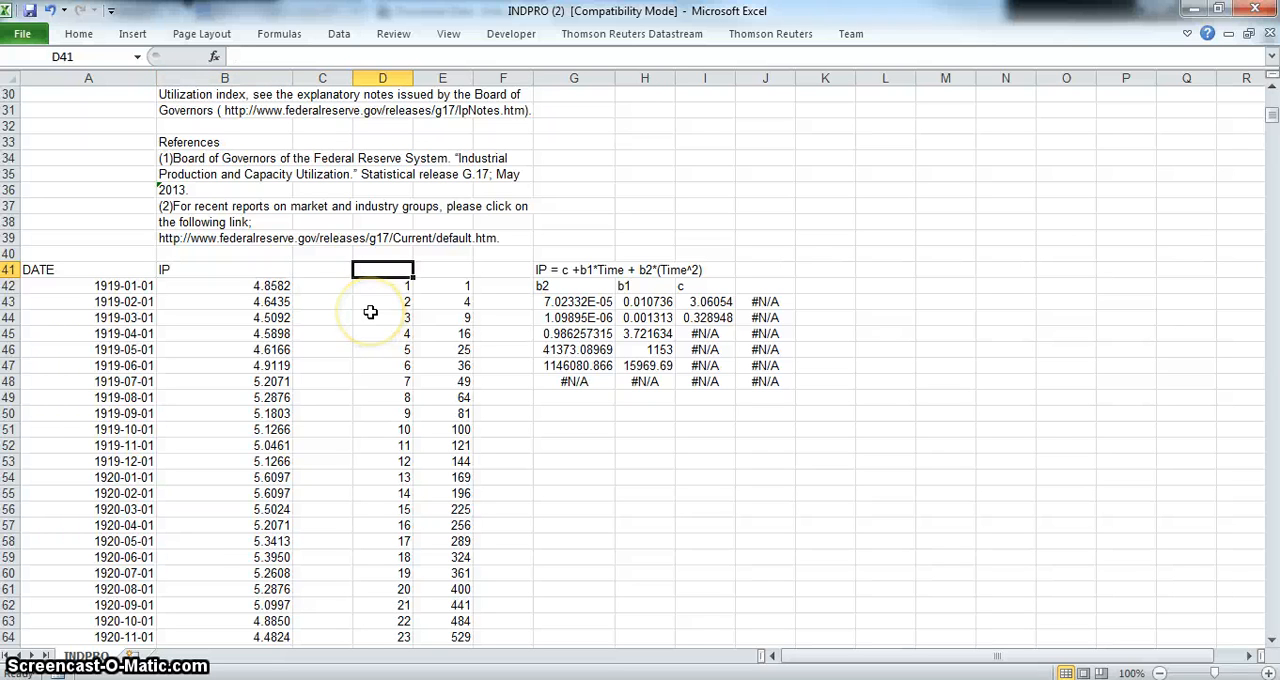
pyautogui.write('Time')
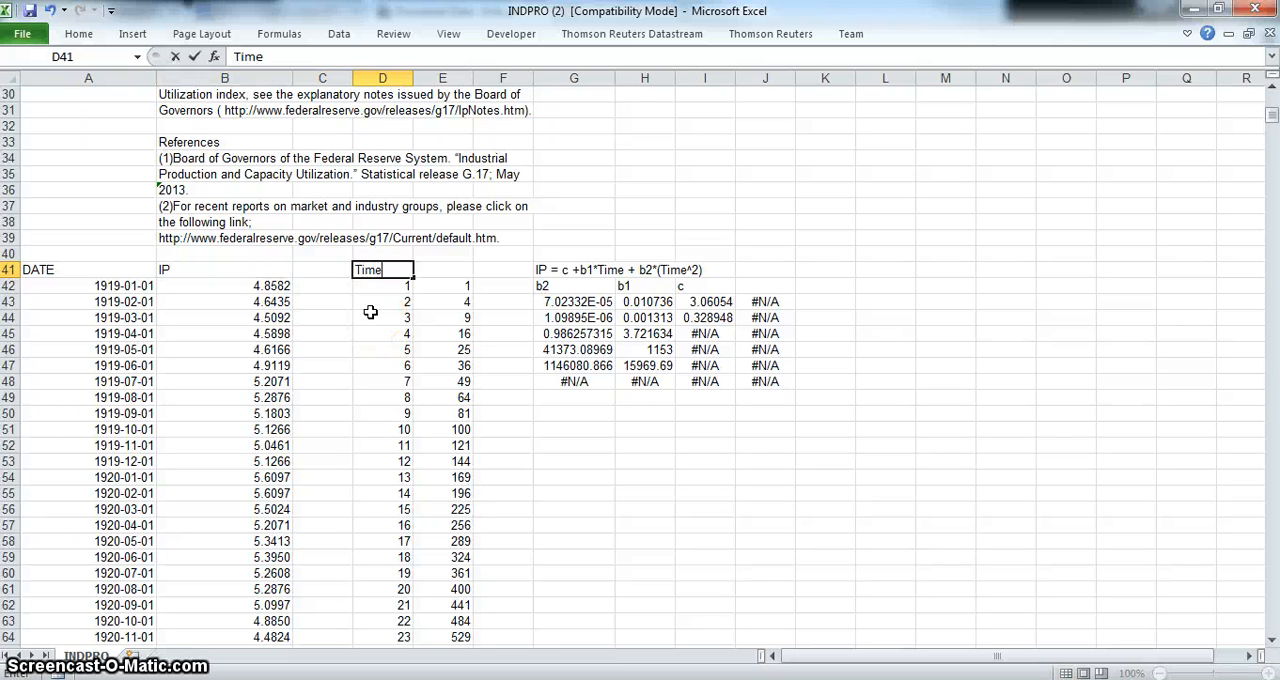
pyautogui.write('T')
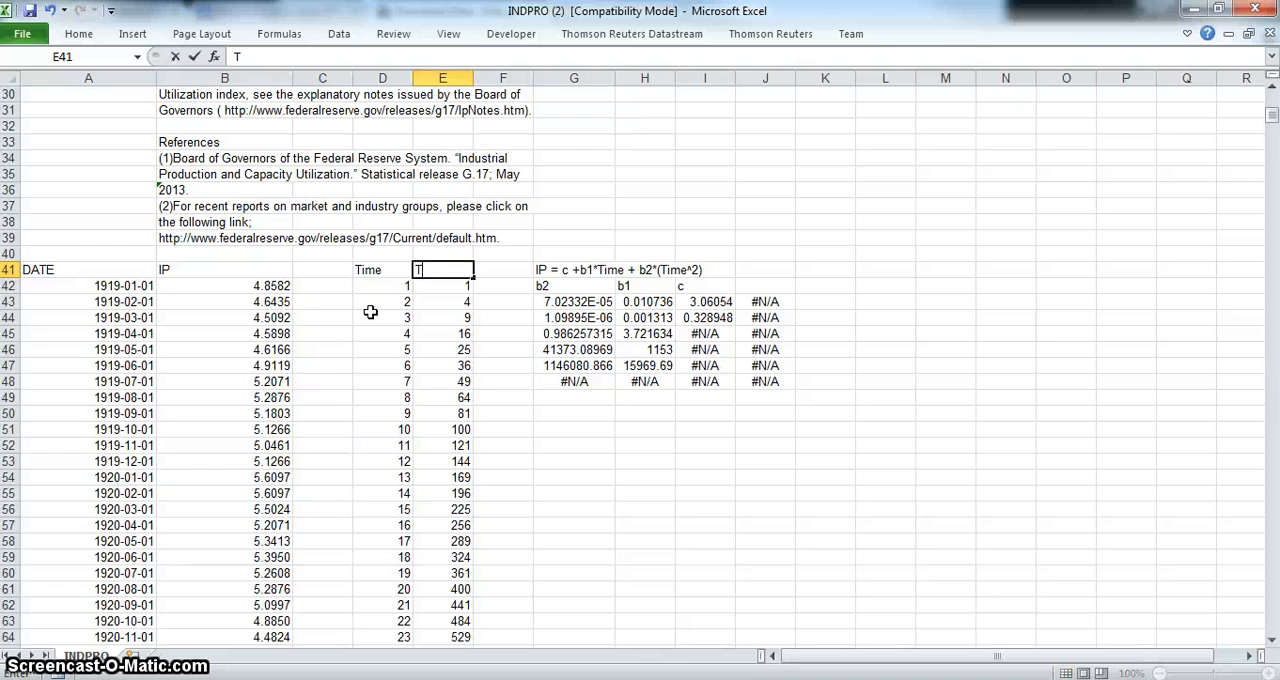
pyautogui.write('Time^2')
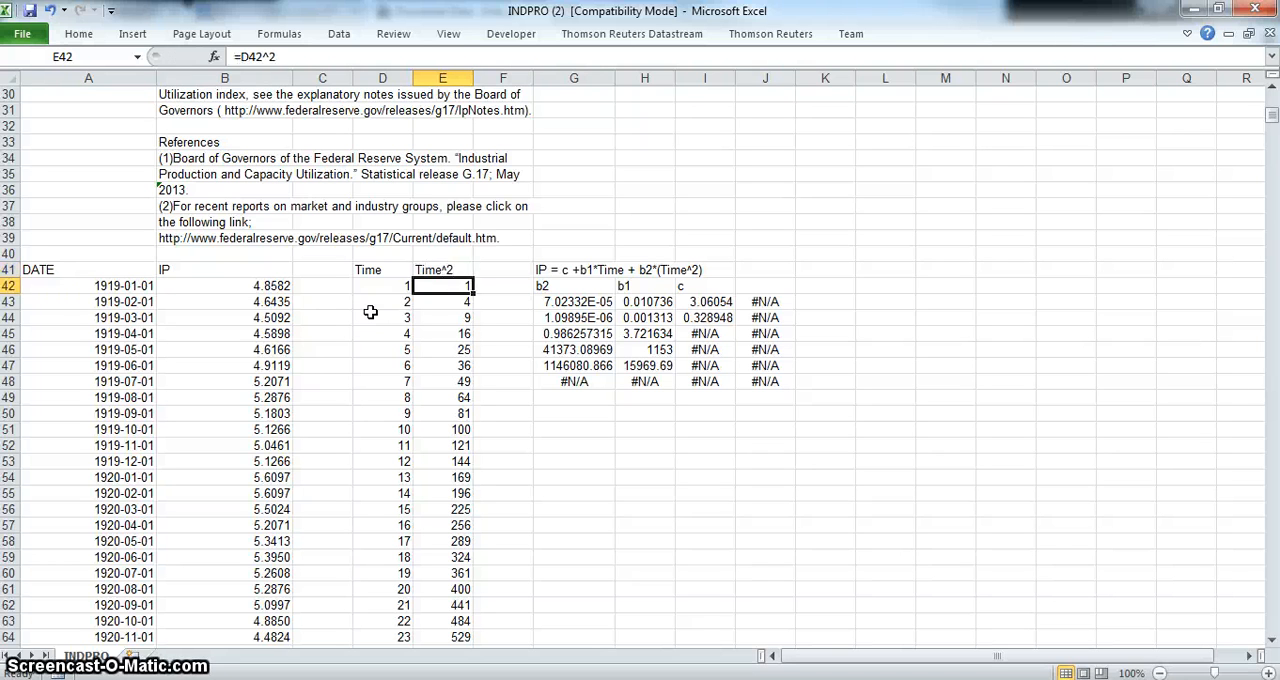
pyautogui.moveTo(742, 290)
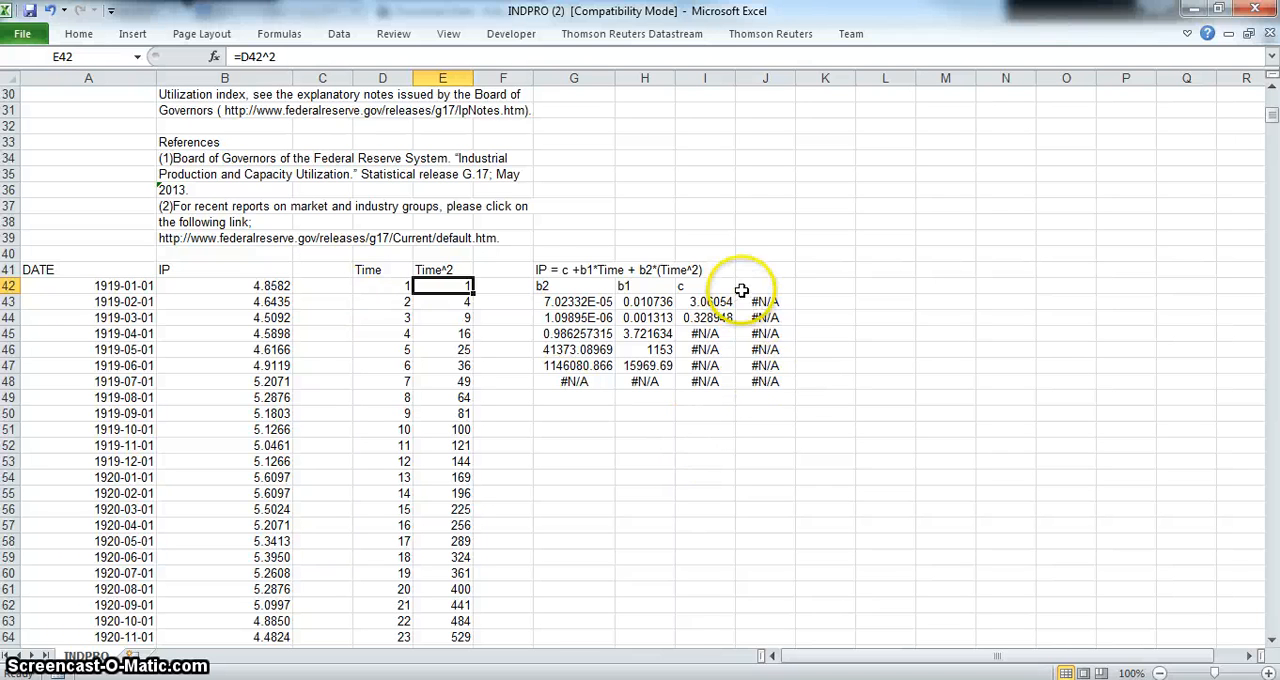
pyautogui.moveTo(195, 290)
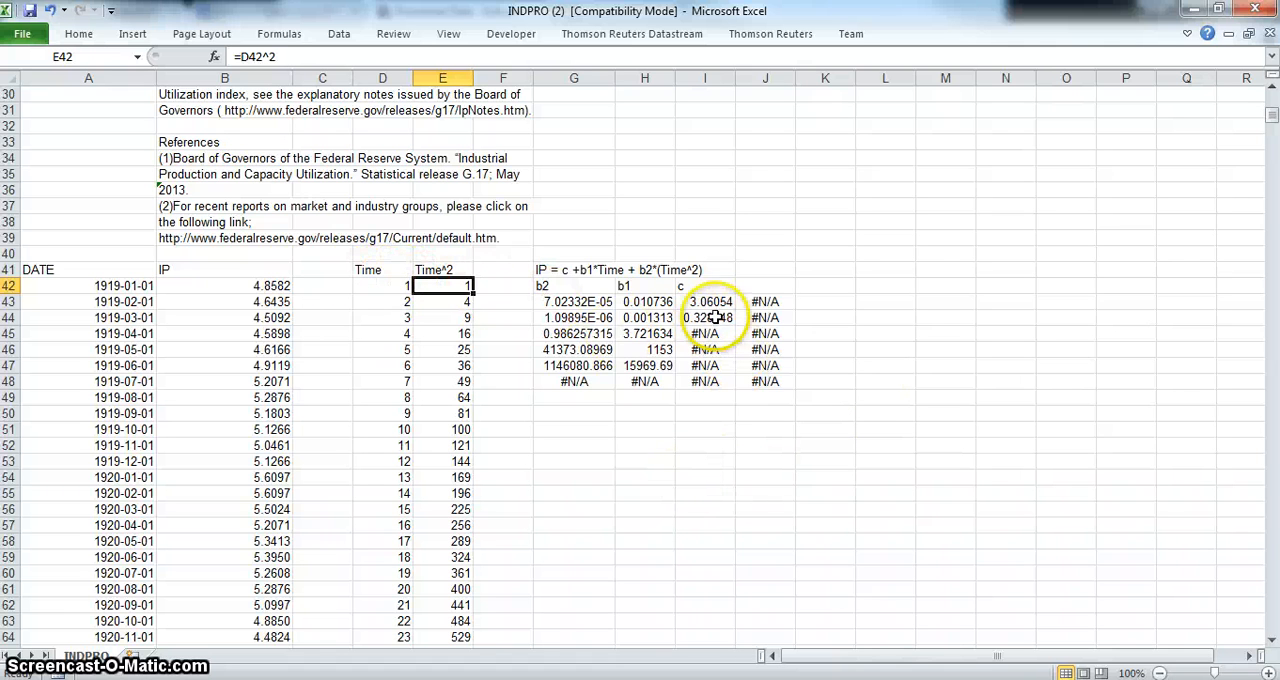
pyautogui.moveTo(690, 294)
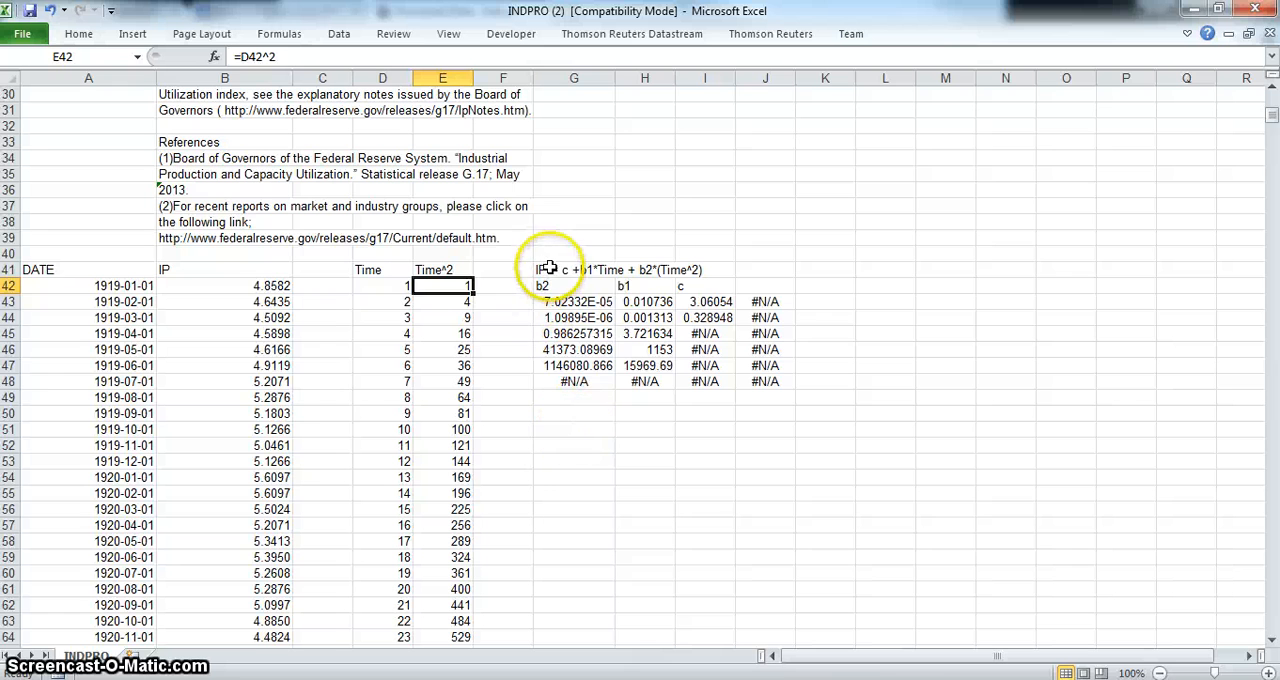
# - Insert cells at G41:G51, shifting the LINEST block right to make space for Fit
pyautogui.moveTo(573, 269); pyautogui.dragTo(573, 429)
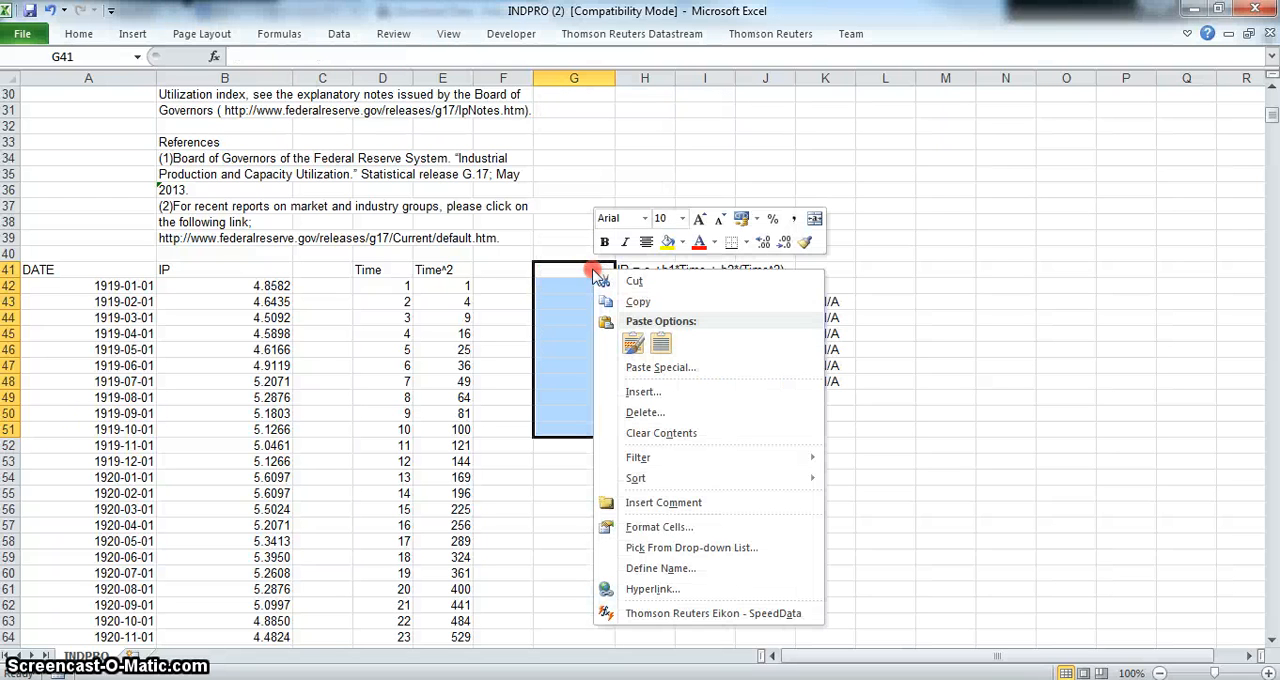
pyautogui.moveTo(657, 502)
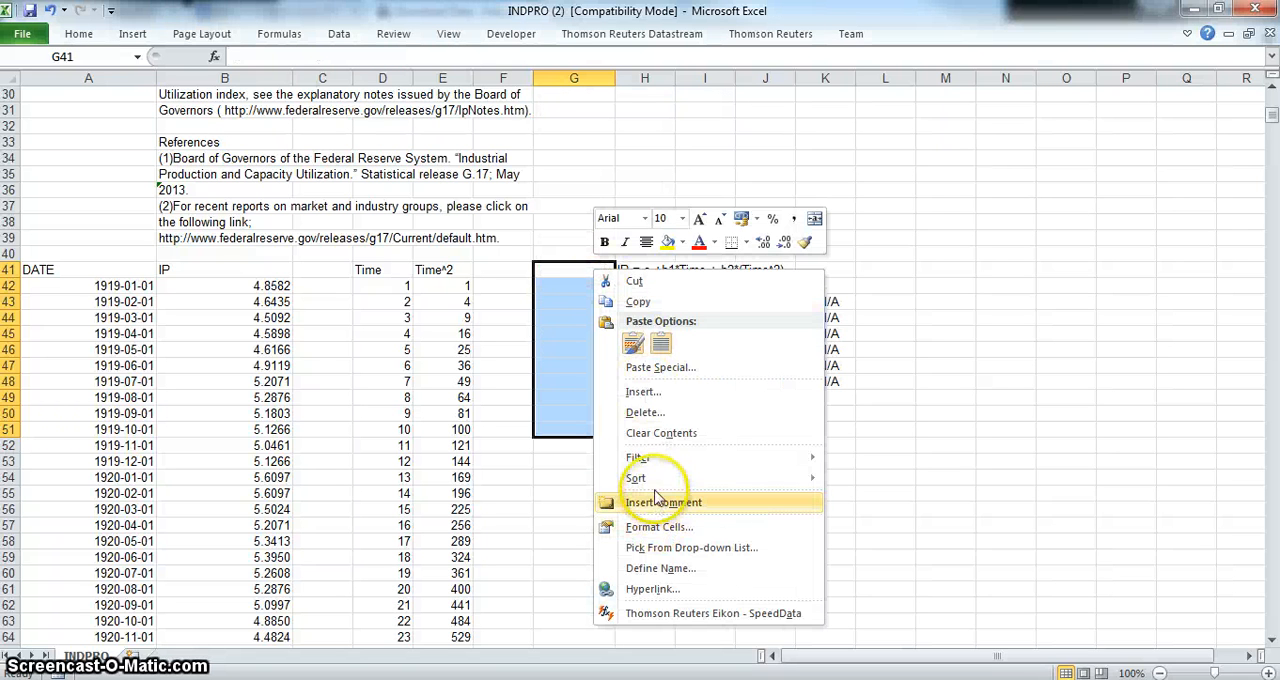
pyautogui.click(643, 391)
pyautogui.write('Fit')
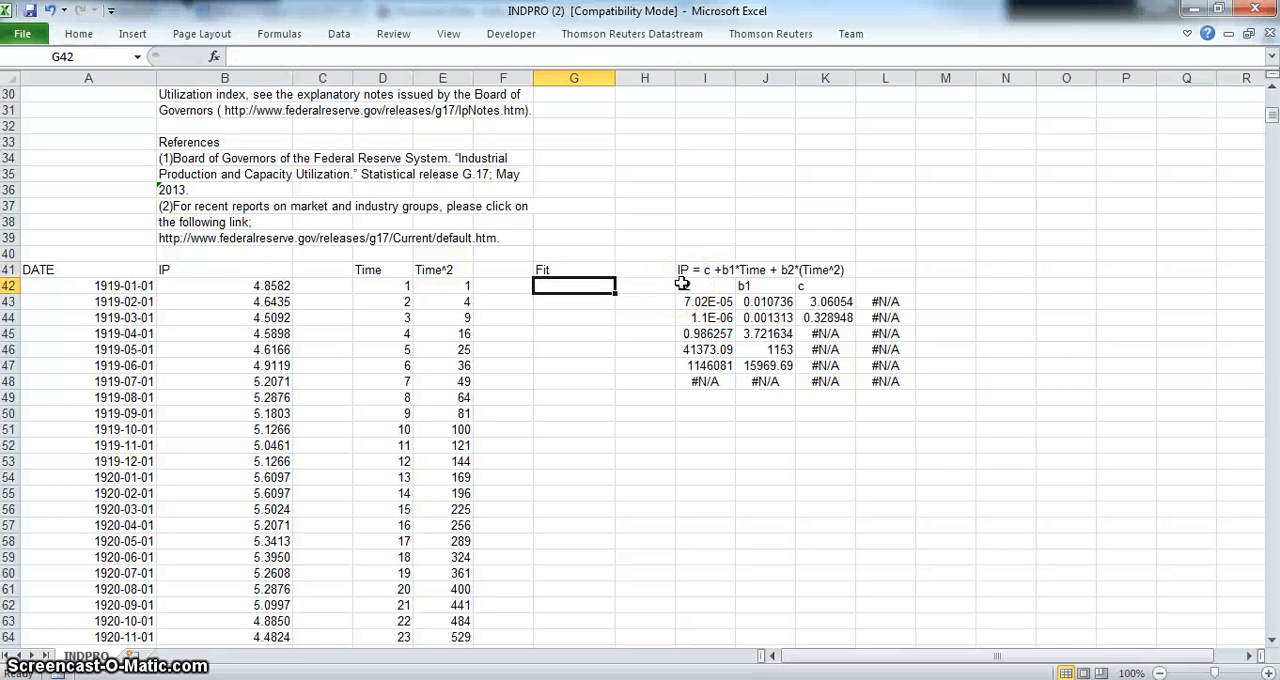
# - Build the Fit formula from absolute LINEST coefficients times Time values and fill it down column G
pyautogui.write('=K43')
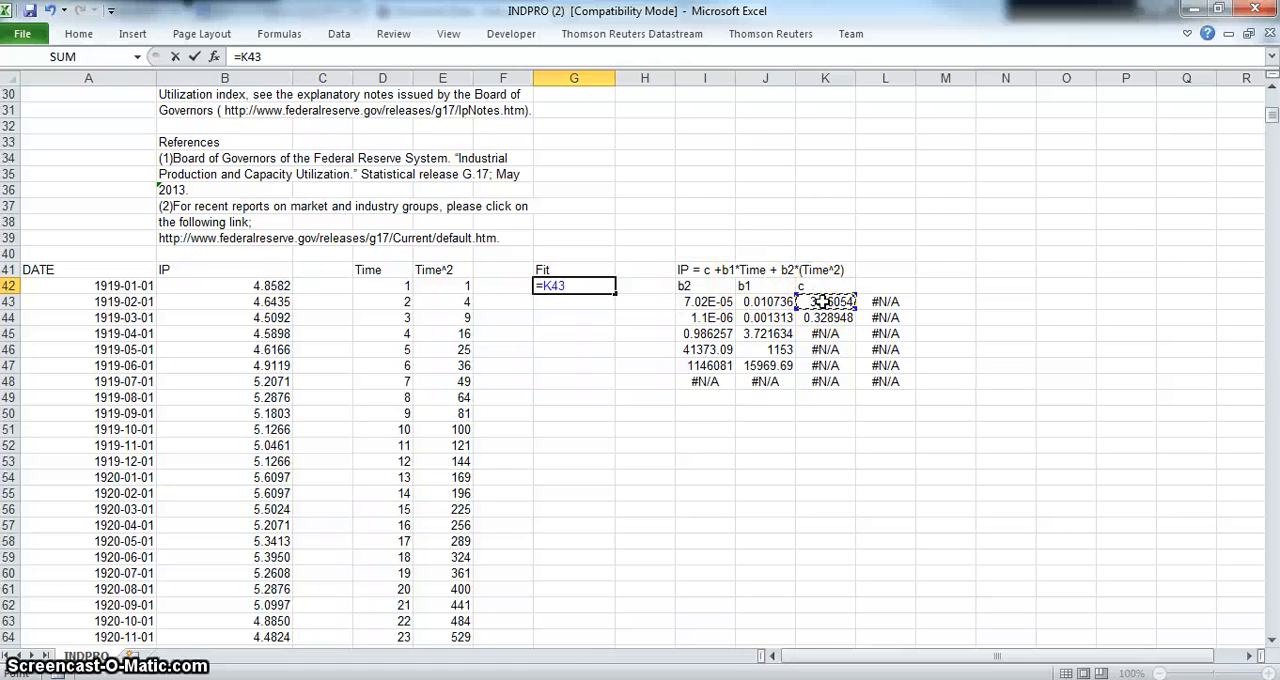
pyautogui.press('F4')
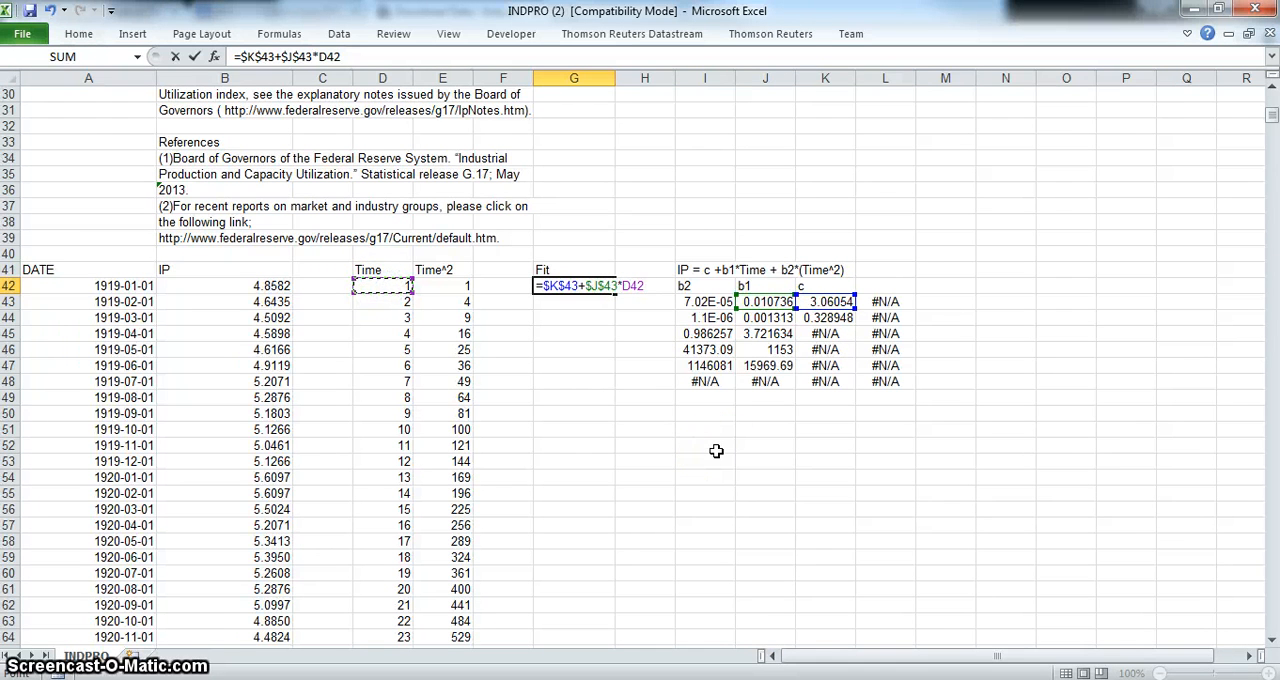
pyautogui.write('+')
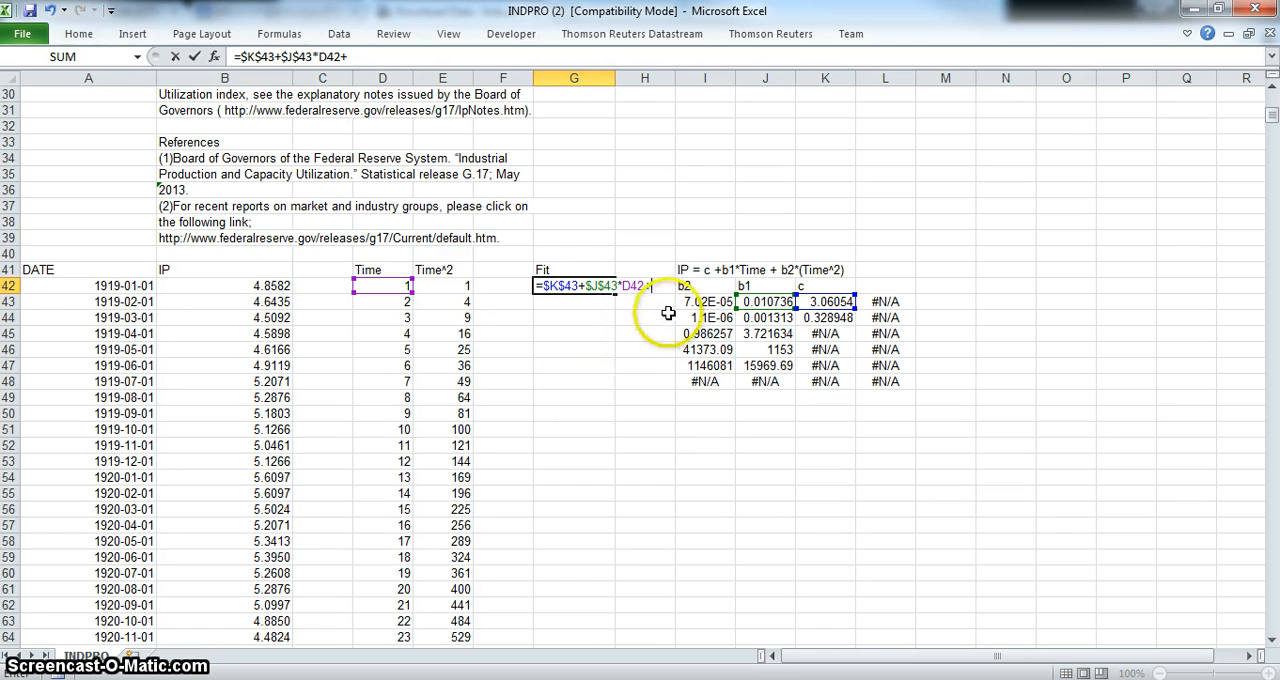
pyautogui.click(705, 301)
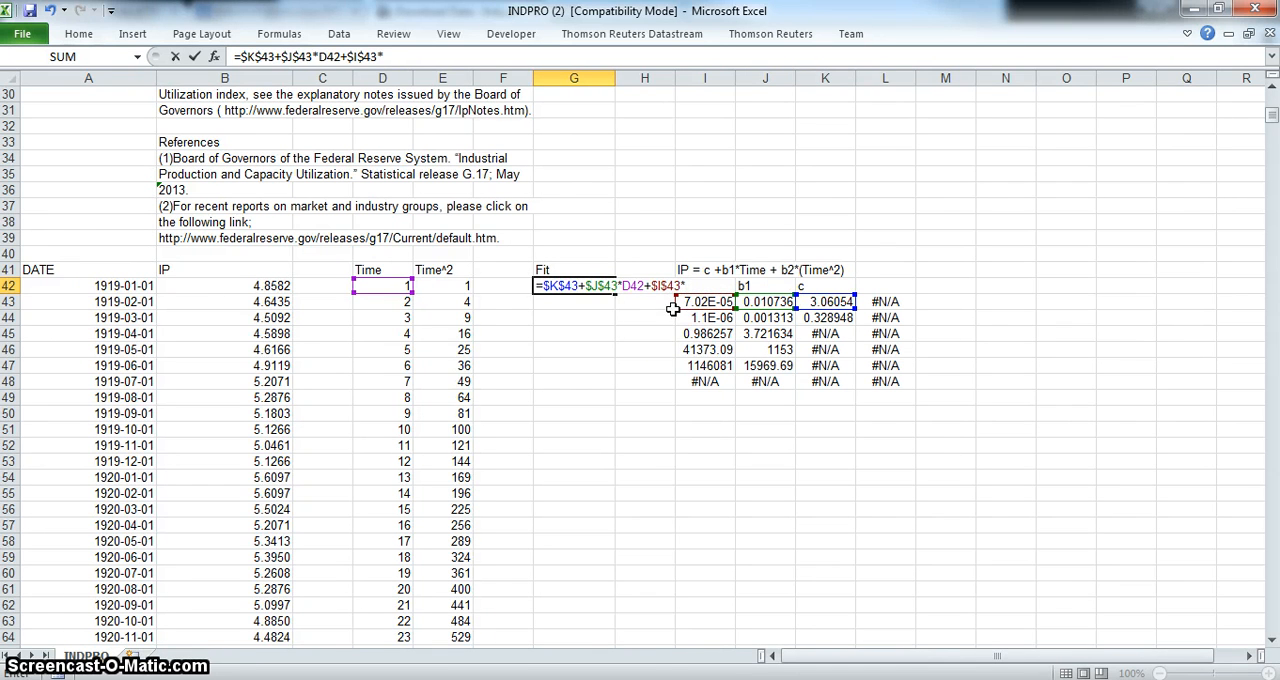
pyautogui.click(442, 285)
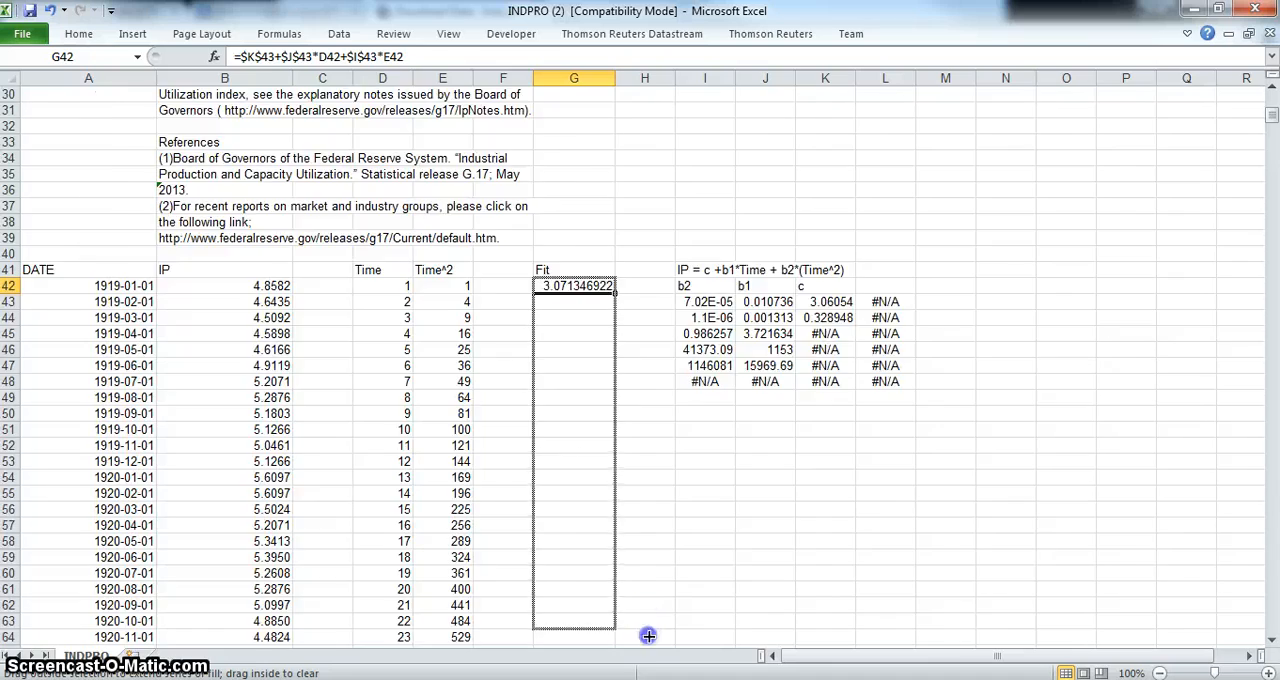
pyautogui.scroll(-3)
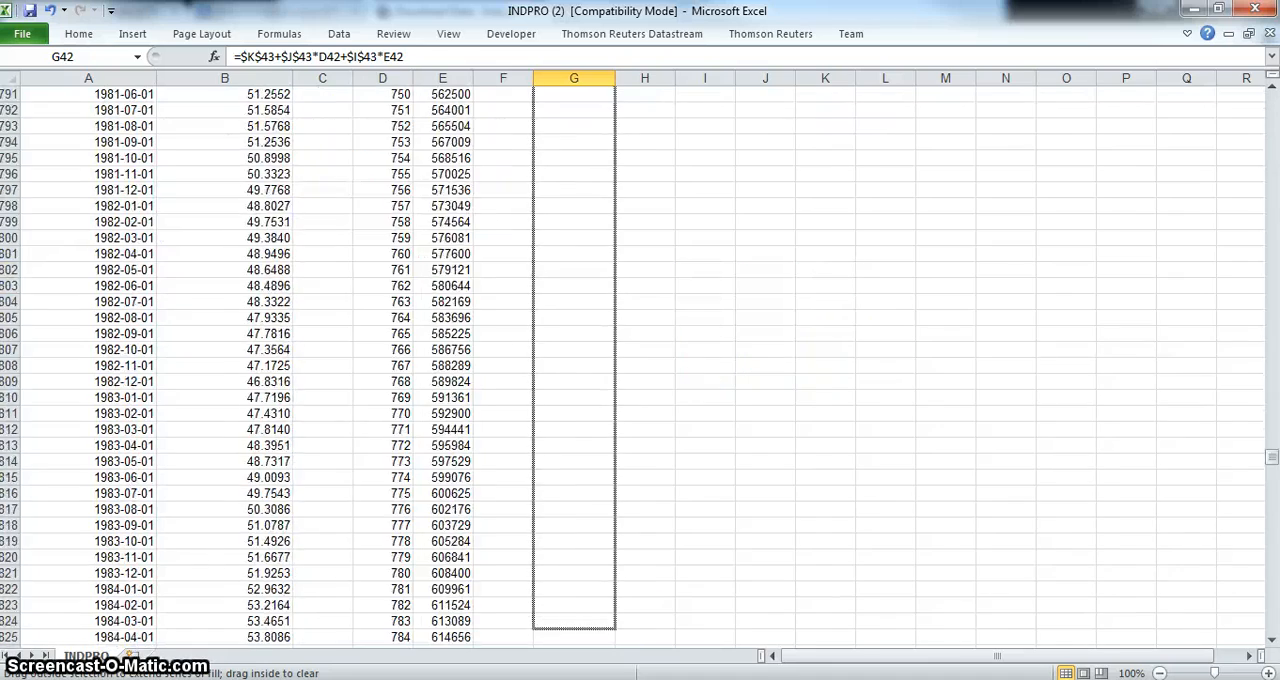
pyautogui.scroll(-3)
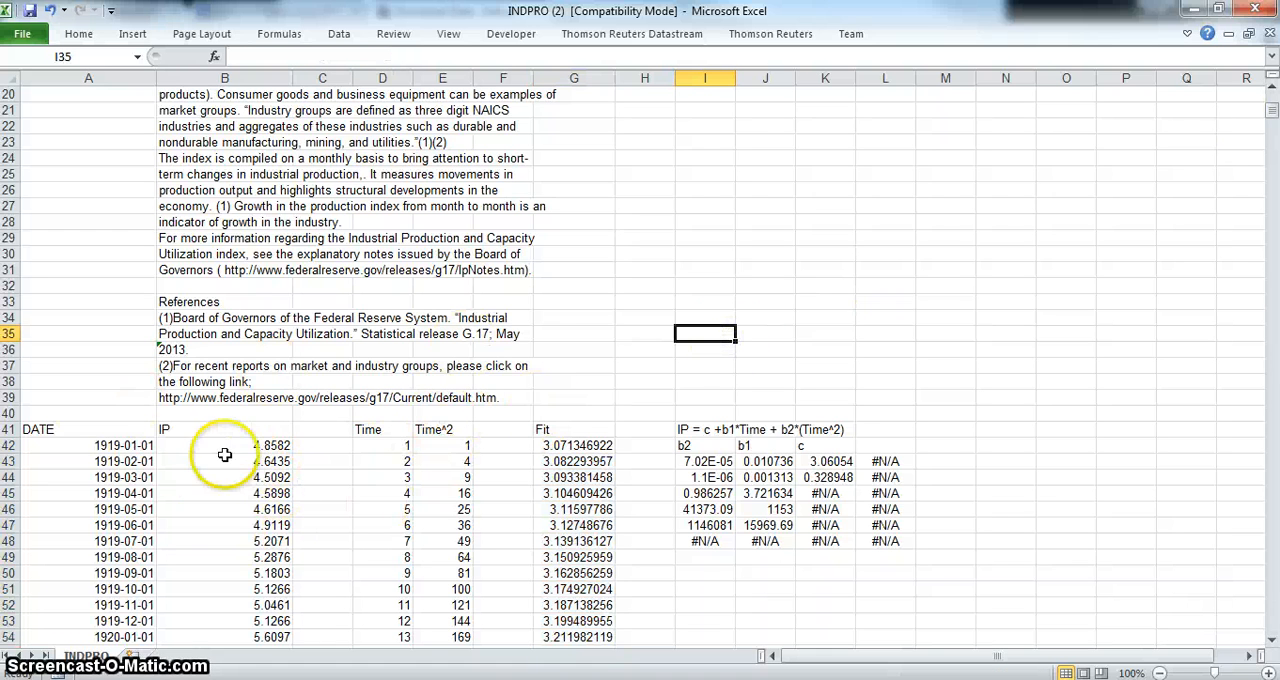
pyautogui.moveTo(300, 50)
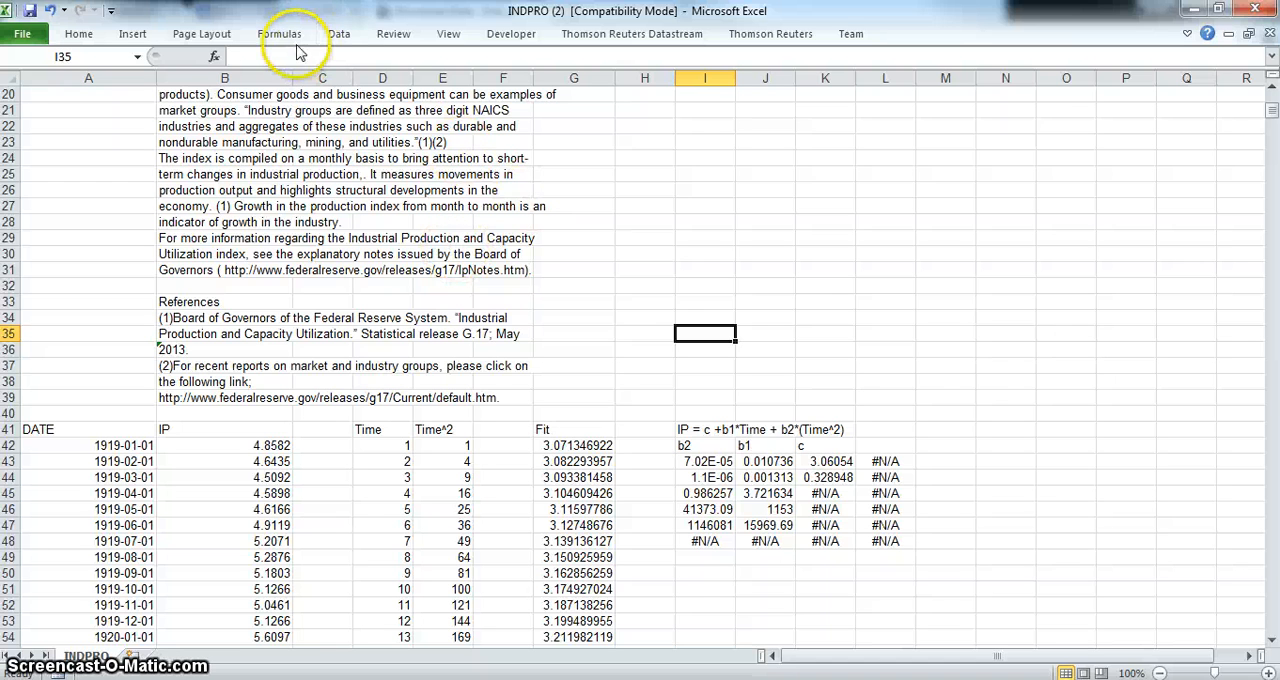
pyautogui.moveTo(339, 33)
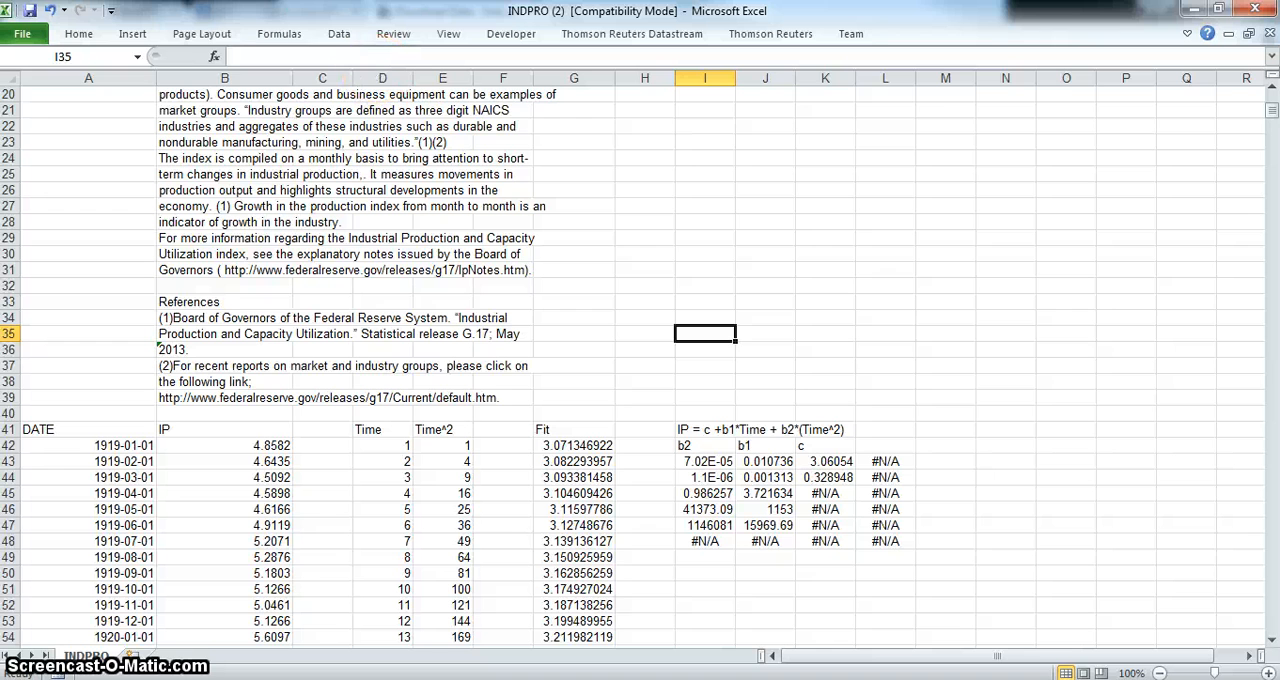
pyautogui.click(132, 33)
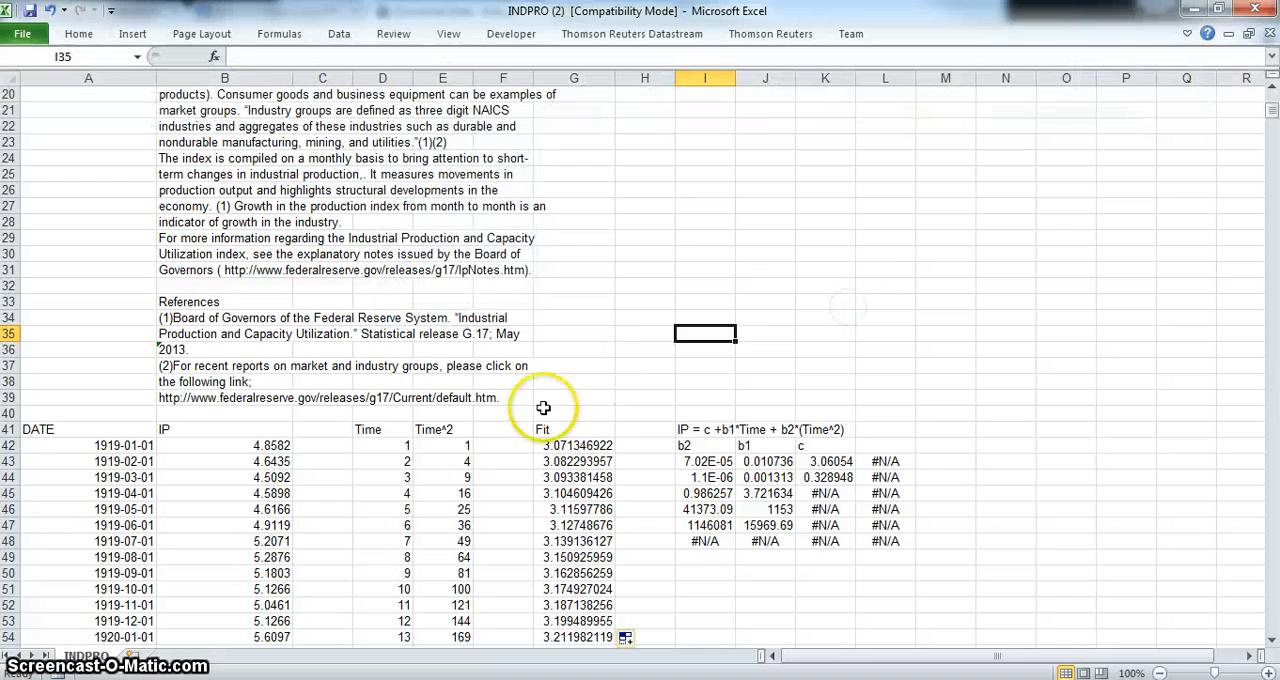
pyautogui.moveTo(88, 445)
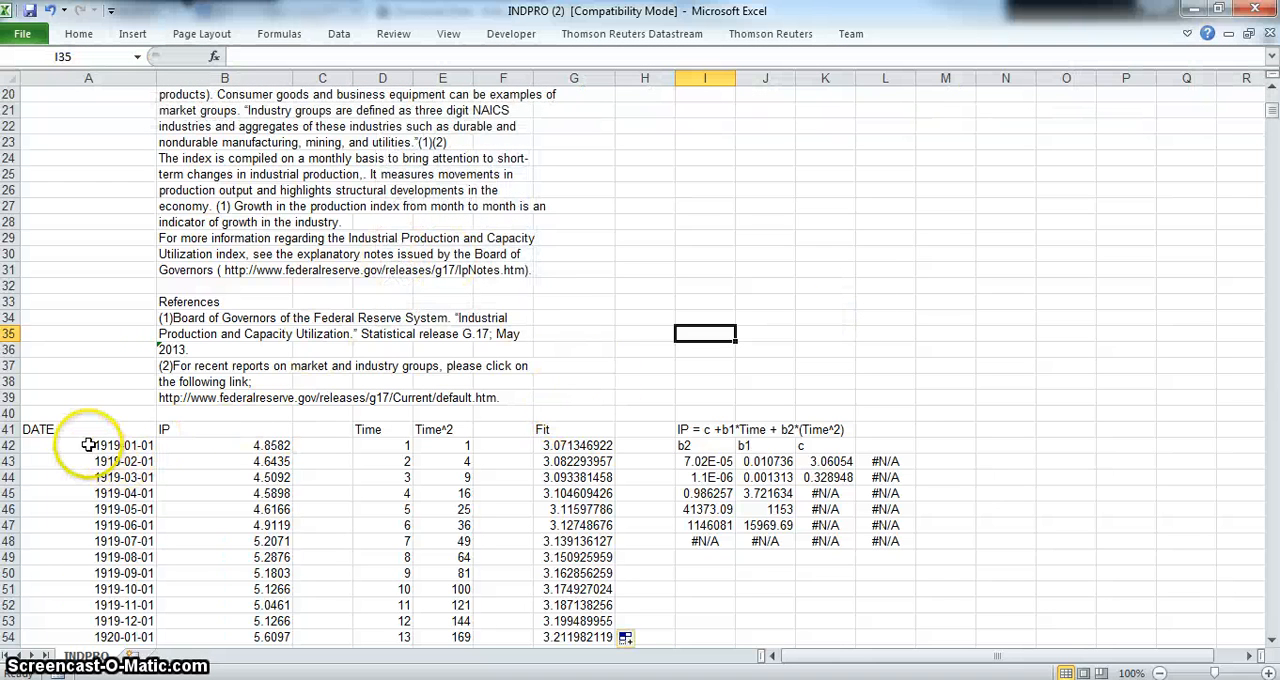
pyautogui.click(124, 445)
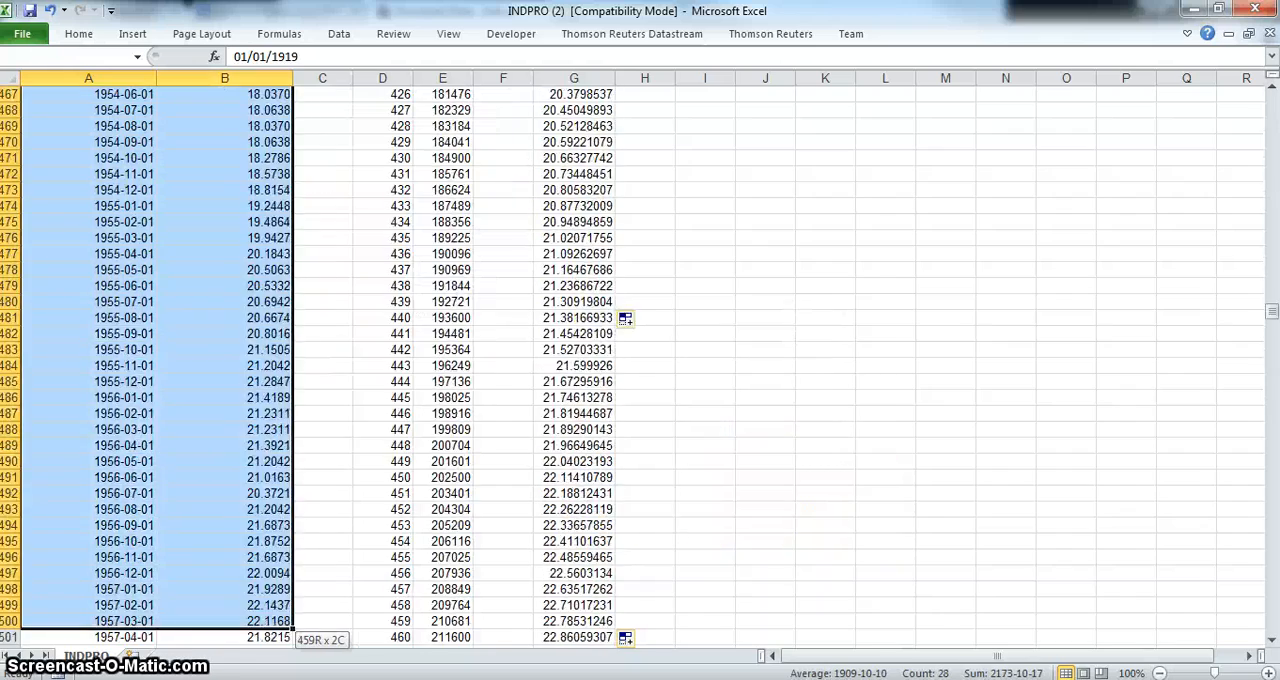
# - Insert a 2-D line chart of the IP series from A42:B1197
pyautogui.scroll(-3)
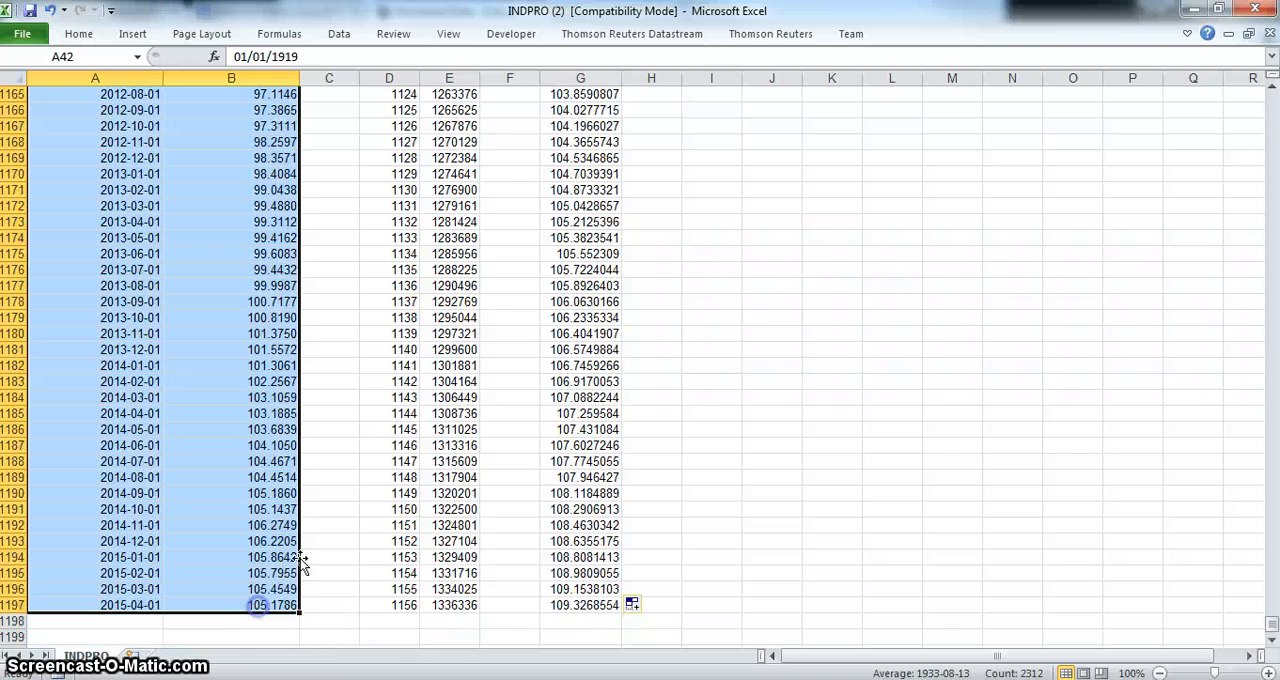
pyautogui.click(132, 33)
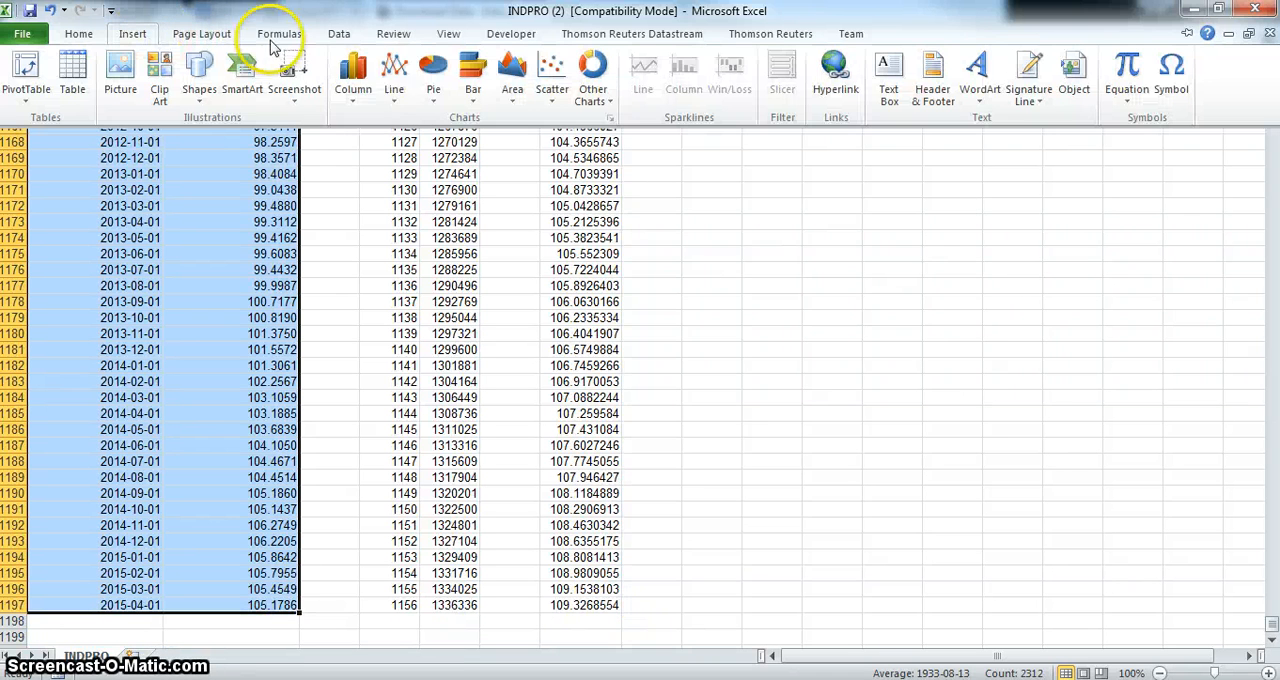
pyautogui.click(393, 75)
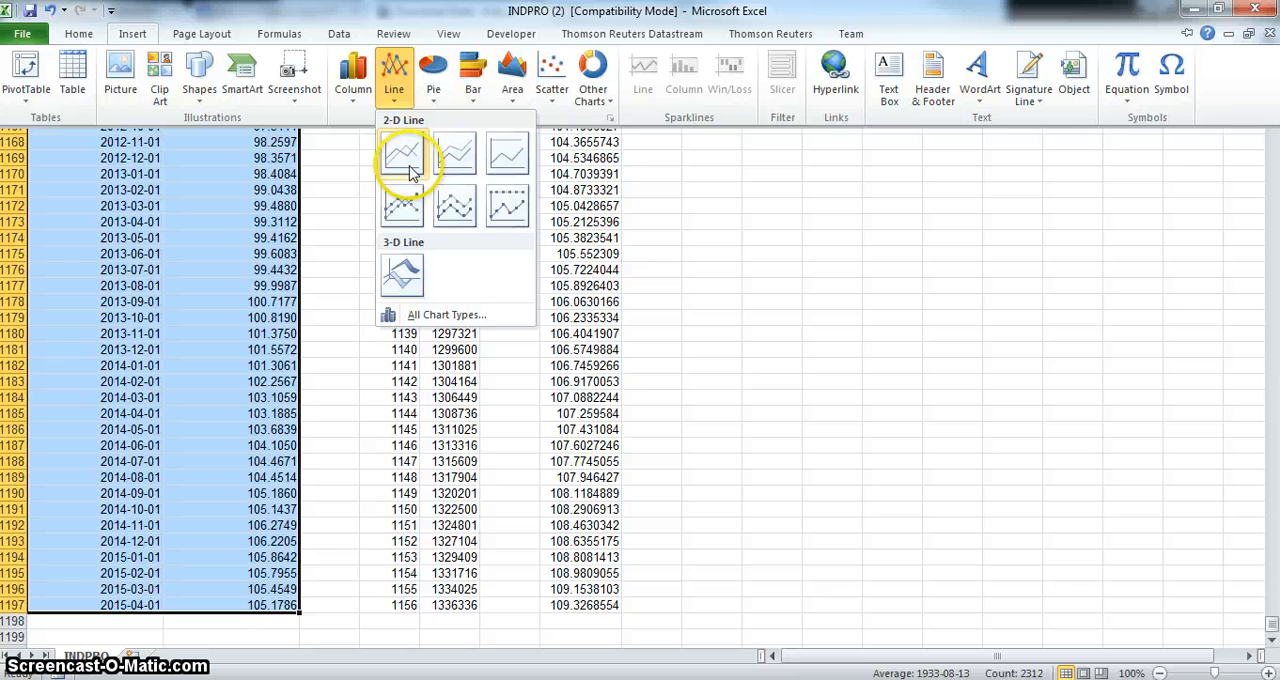
pyautogui.moveTo(410, 160)
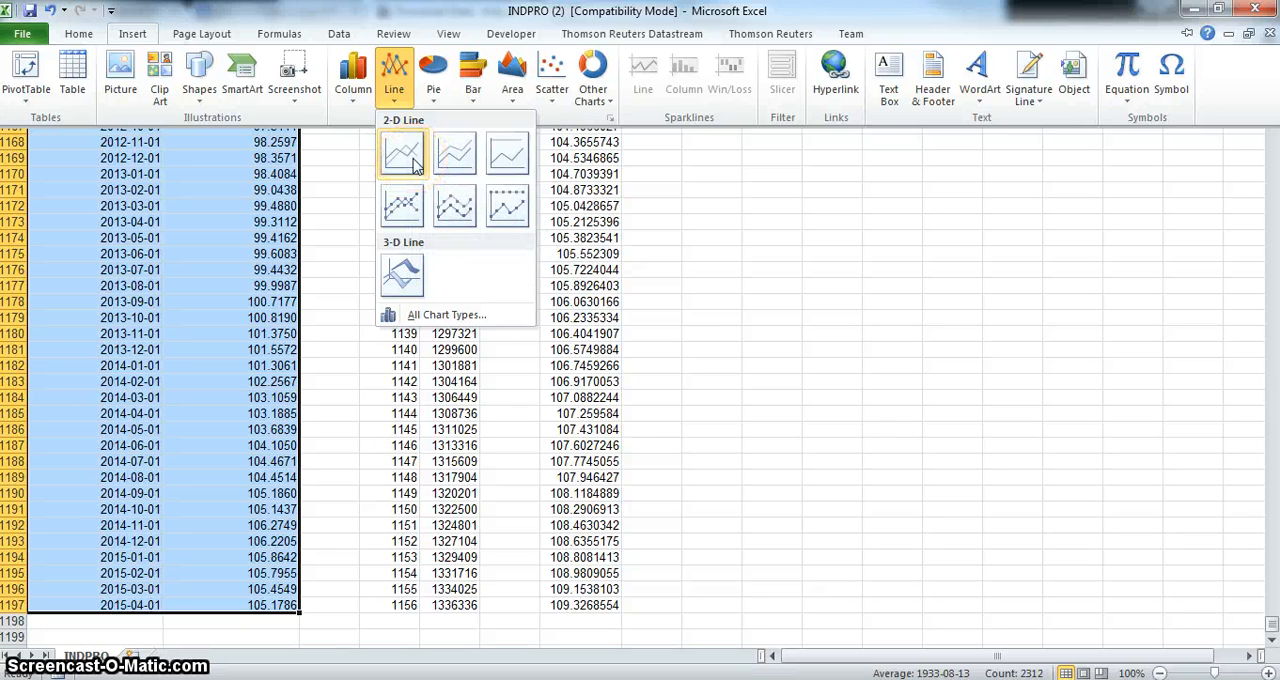
pyautogui.click(401, 153)
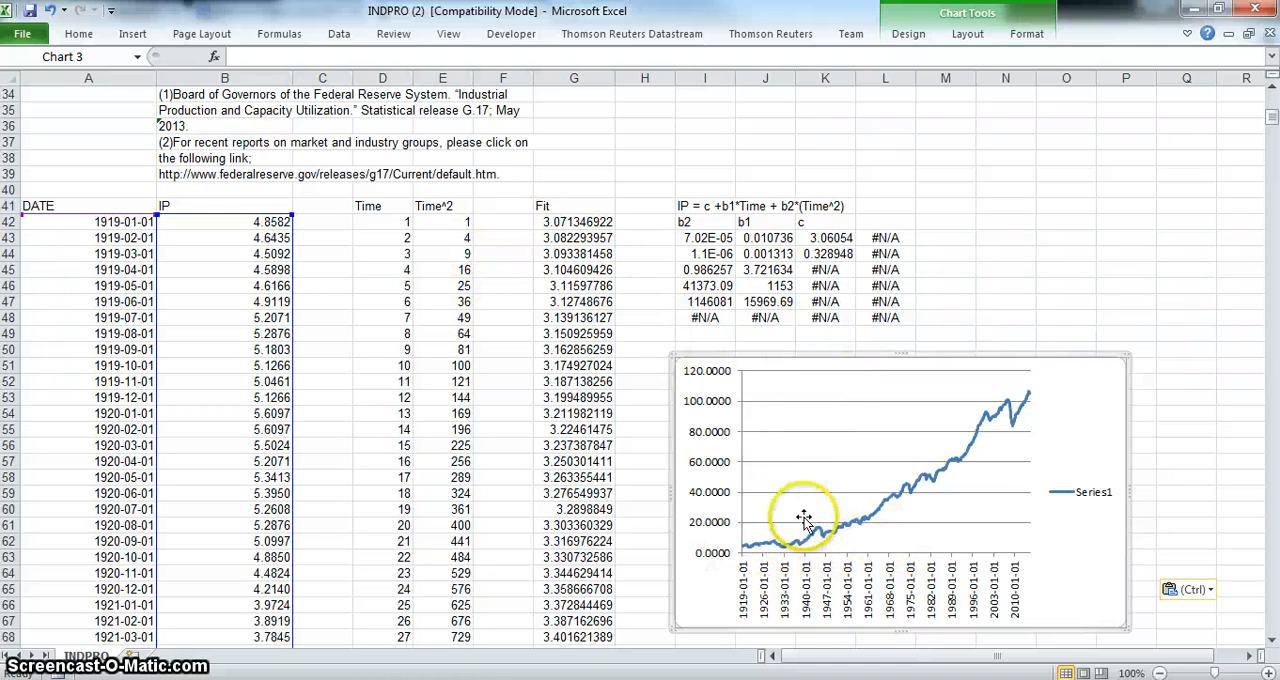
# - Add a series named Fit with values G42:G1197 to the IP chart
pyautogui.rightClick(805, 517)
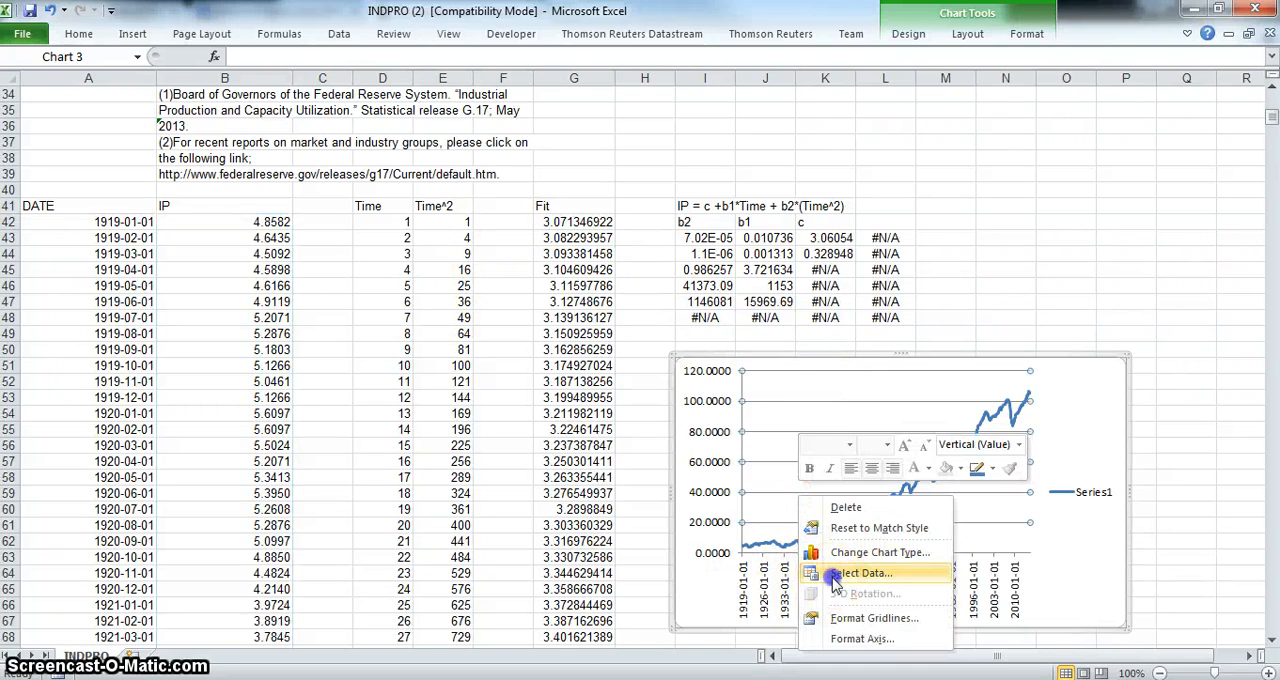
pyautogui.click(862, 572)
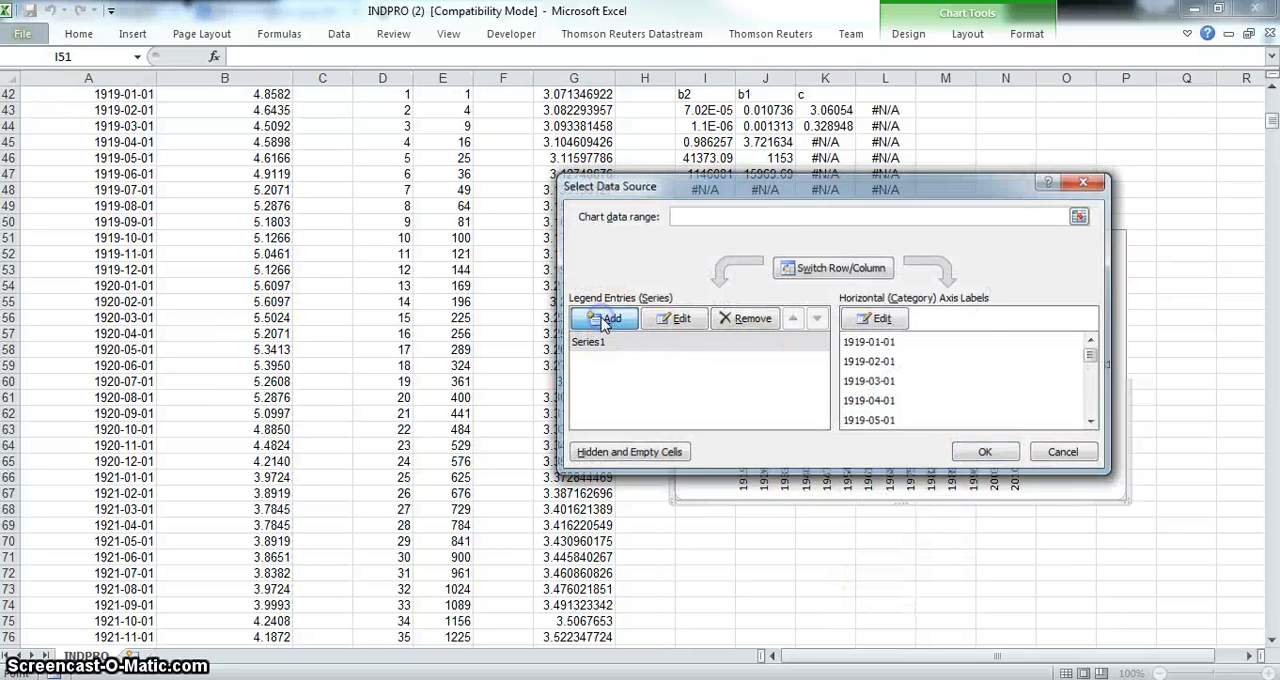
pyautogui.click(604, 318)
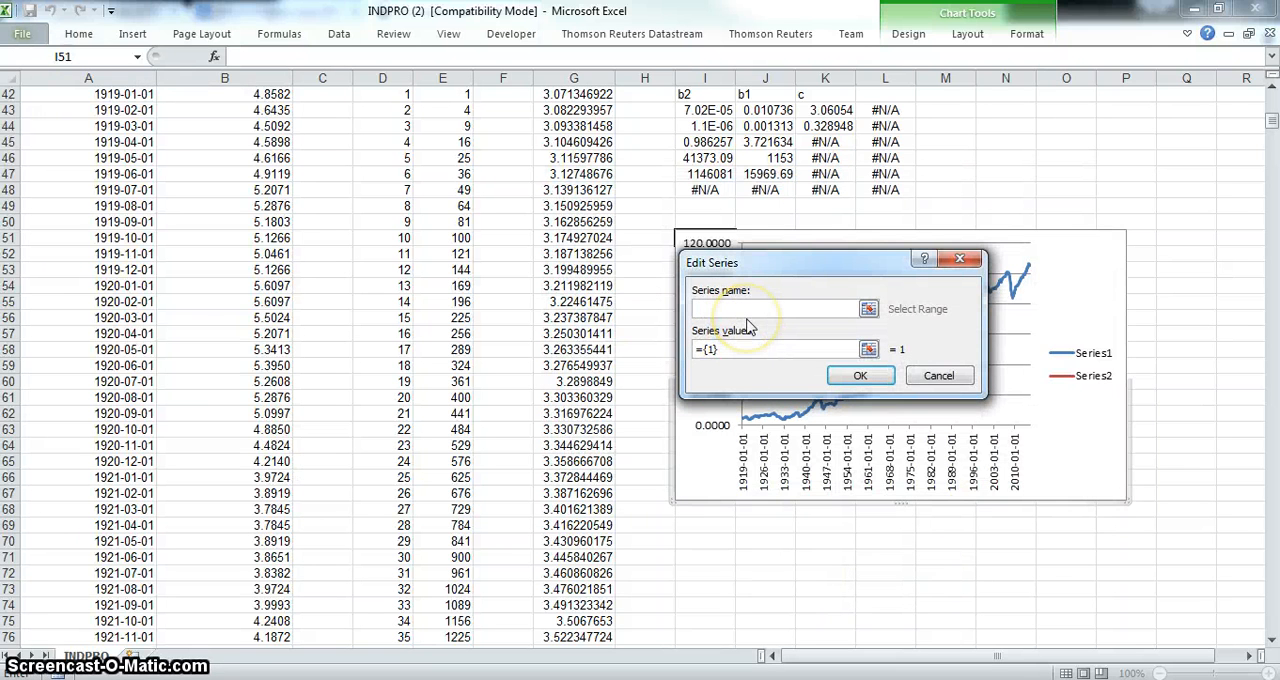
pyautogui.write('Fit')
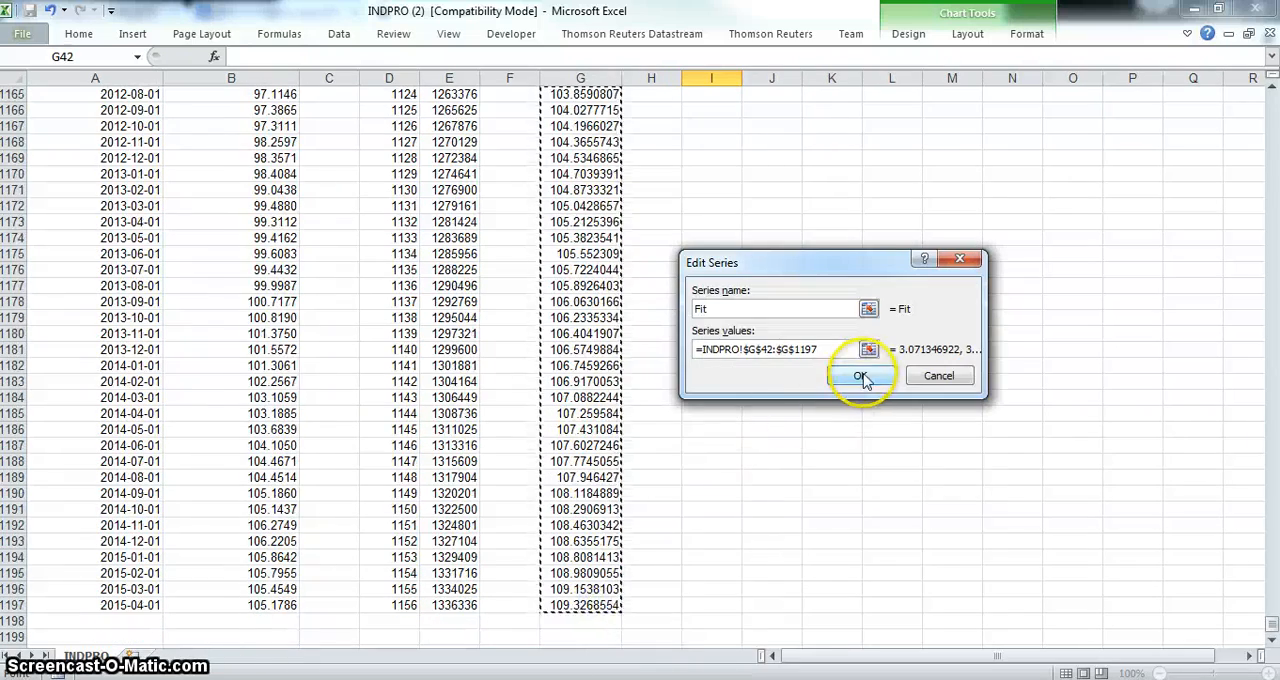
pyautogui.click(858, 375)
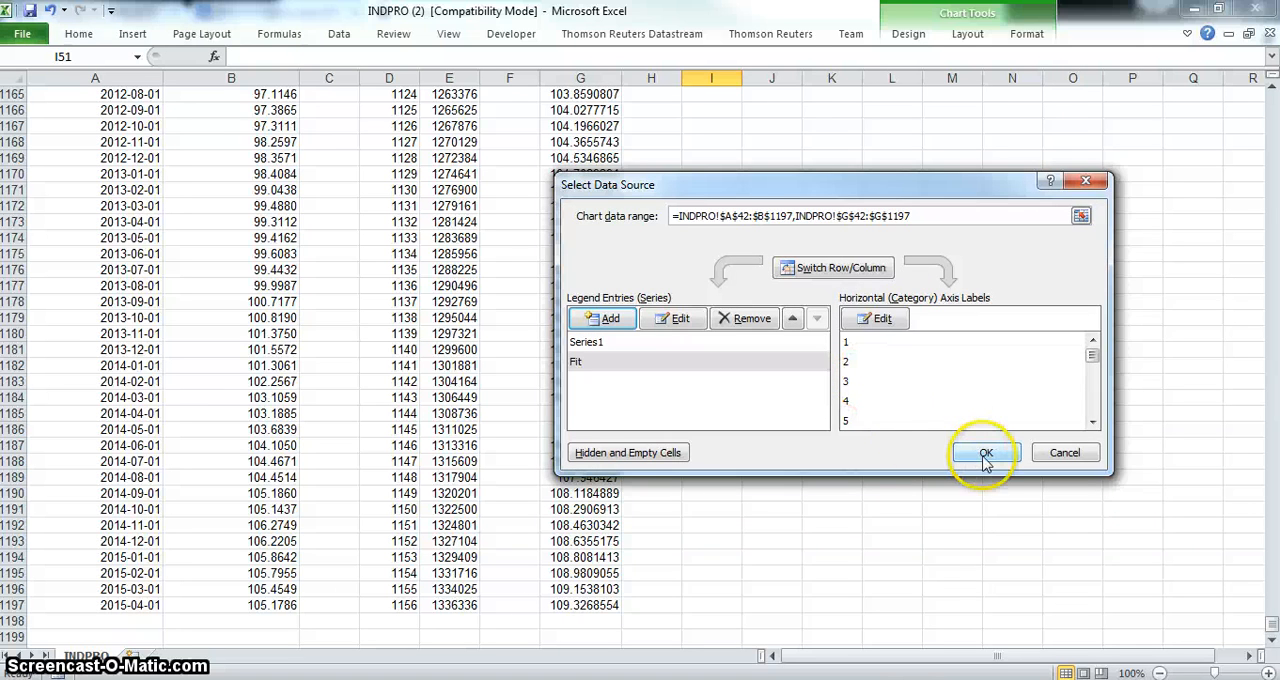
pyautogui.click(985, 452)
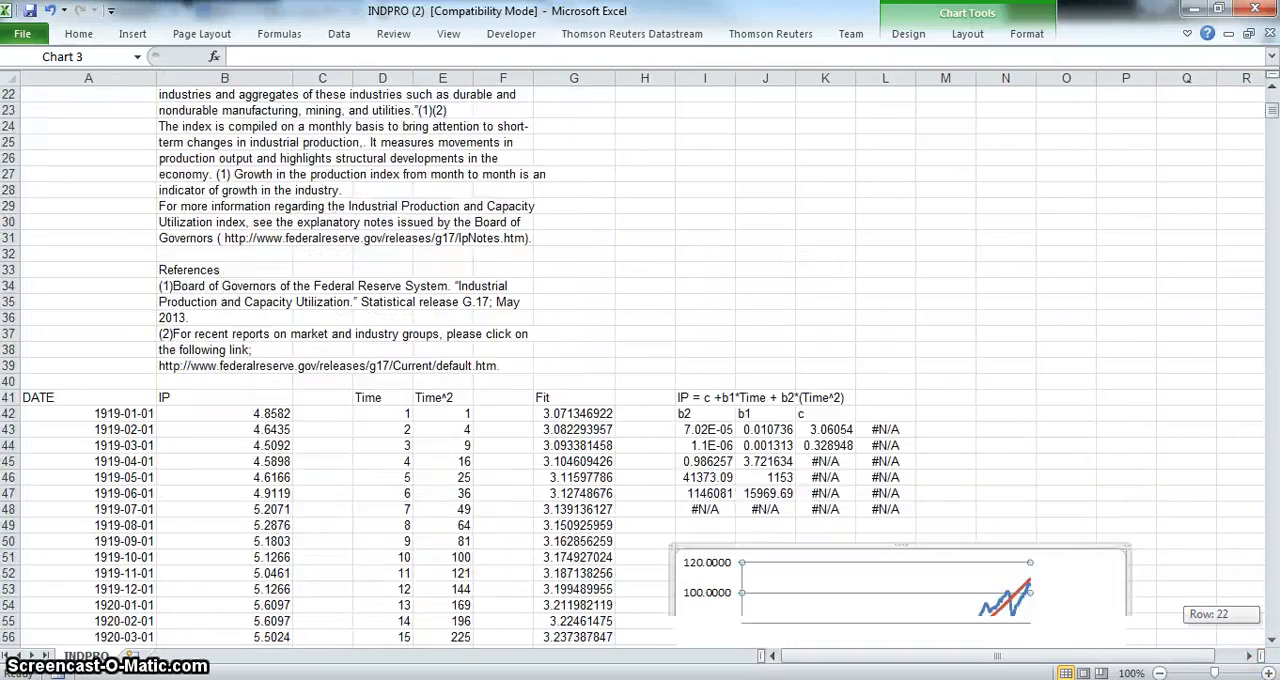
pyautogui.scroll(-3)
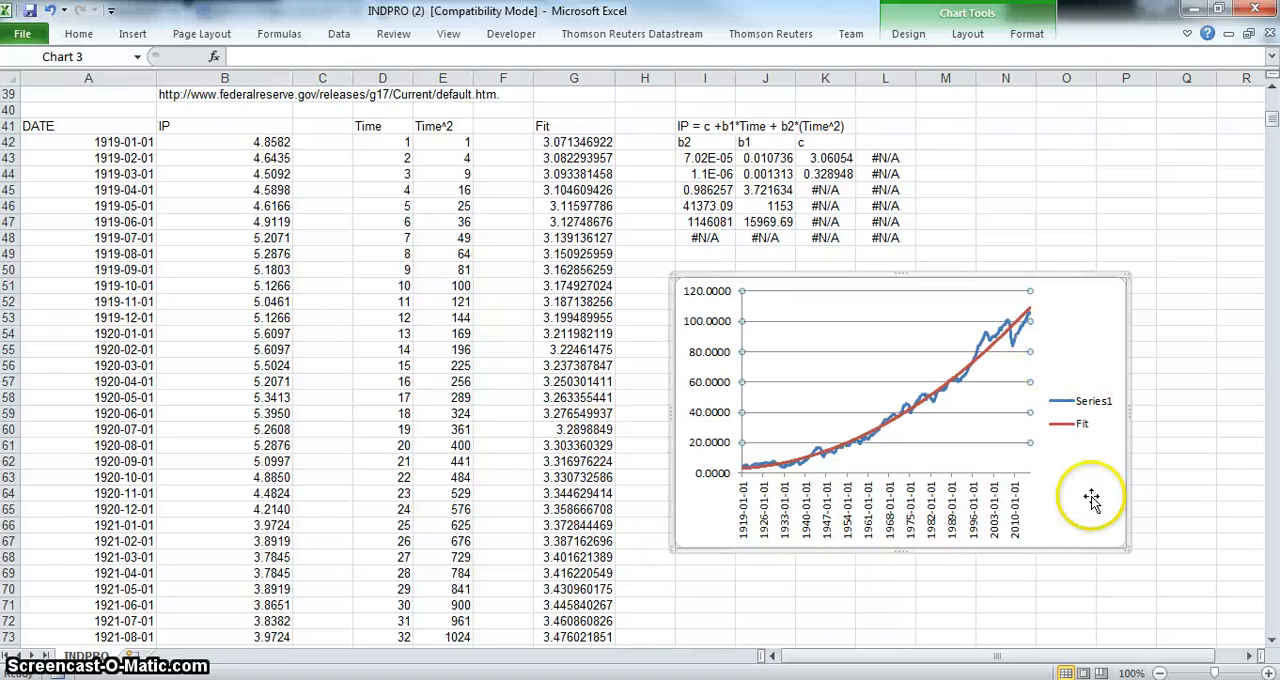
pyautogui.moveTo(1140, 563)
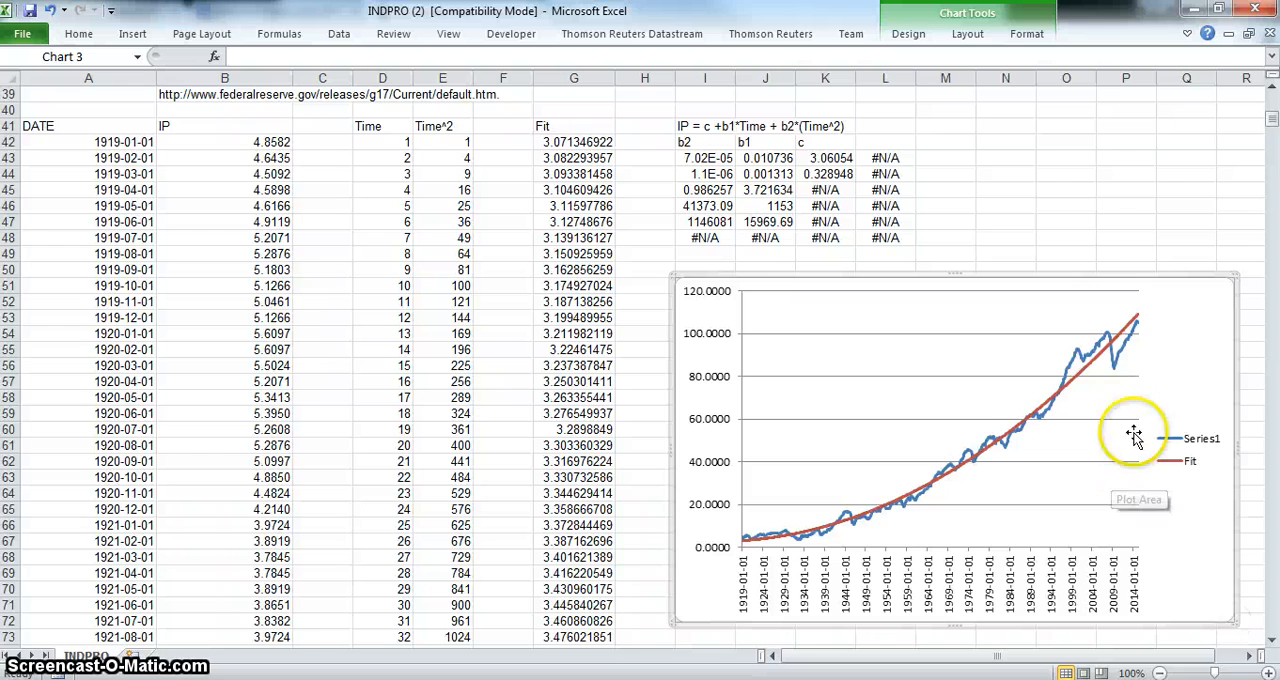
pyautogui.moveTo(1020, 428)
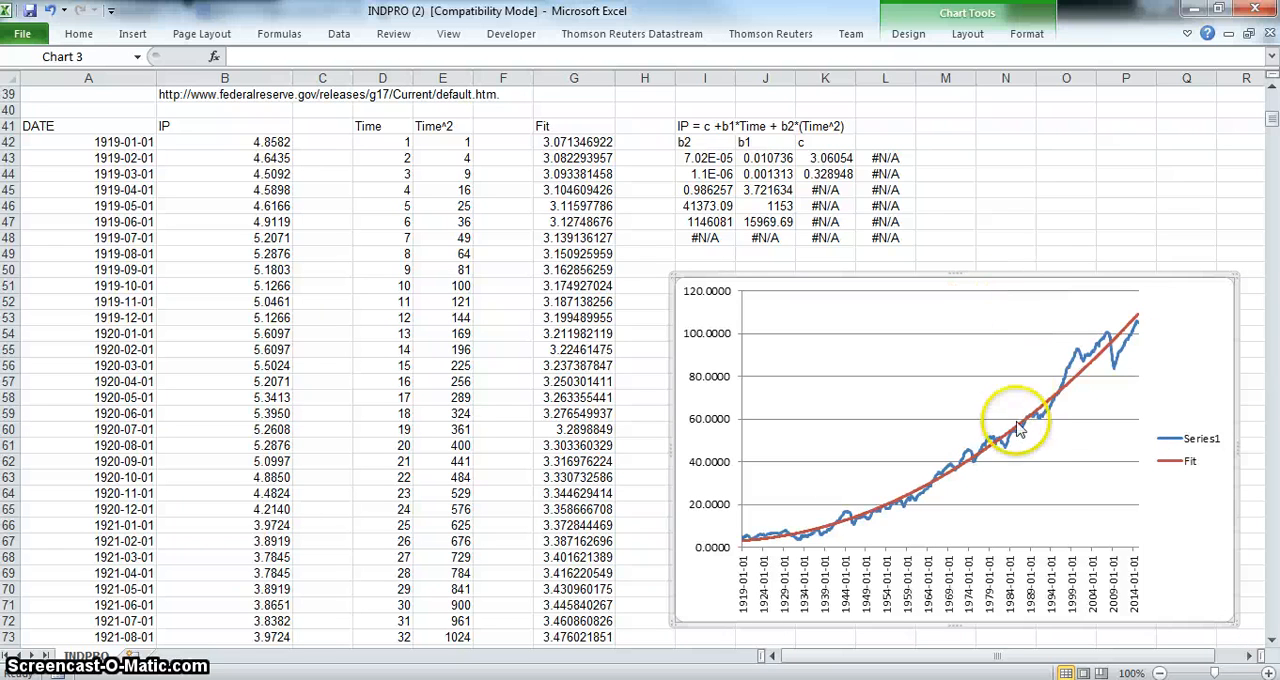
pyautogui.moveTo(1008, 451)
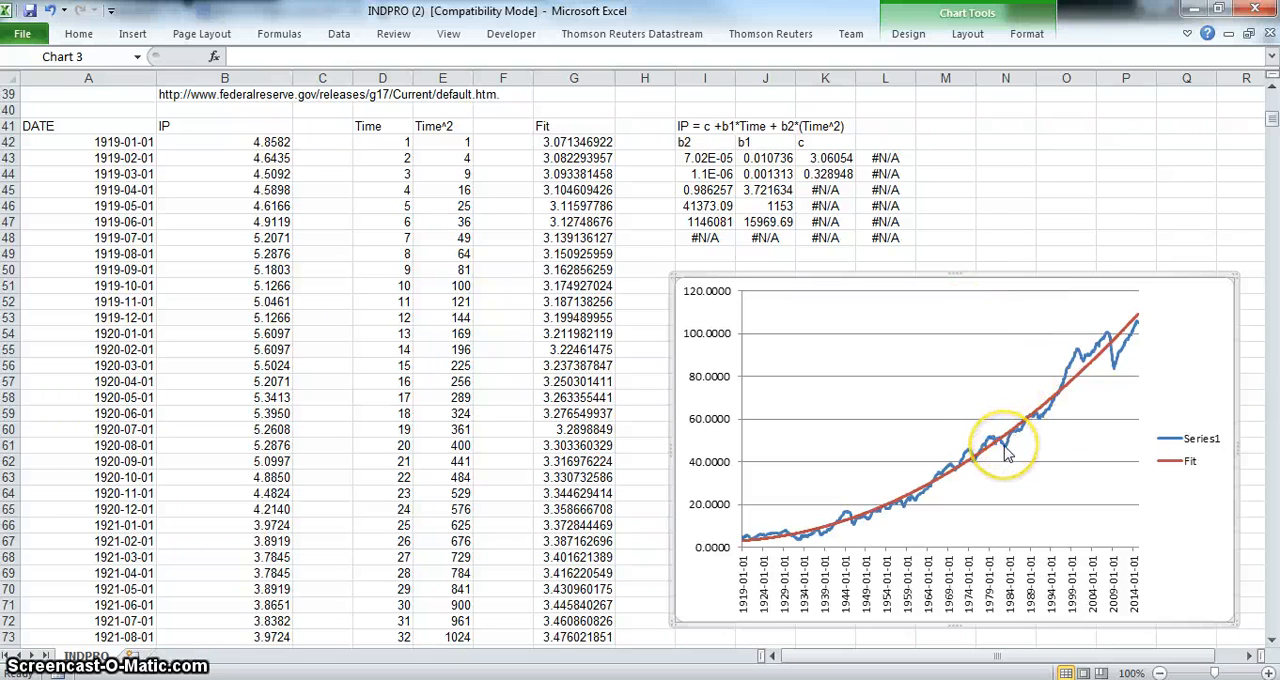
pyautogui.moveTo(1008, 442)
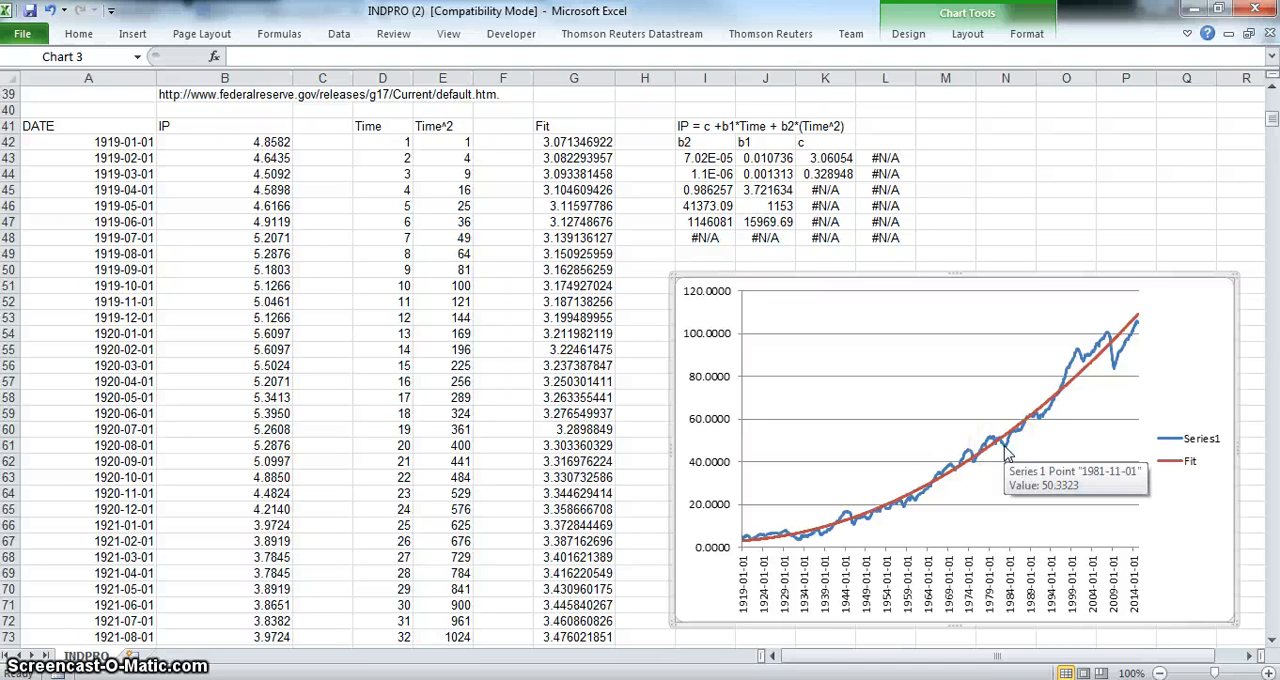
# - Open the shortcut menu for the IP data line on the enlarged chart
pyautogui.rightClick(1005, 455)
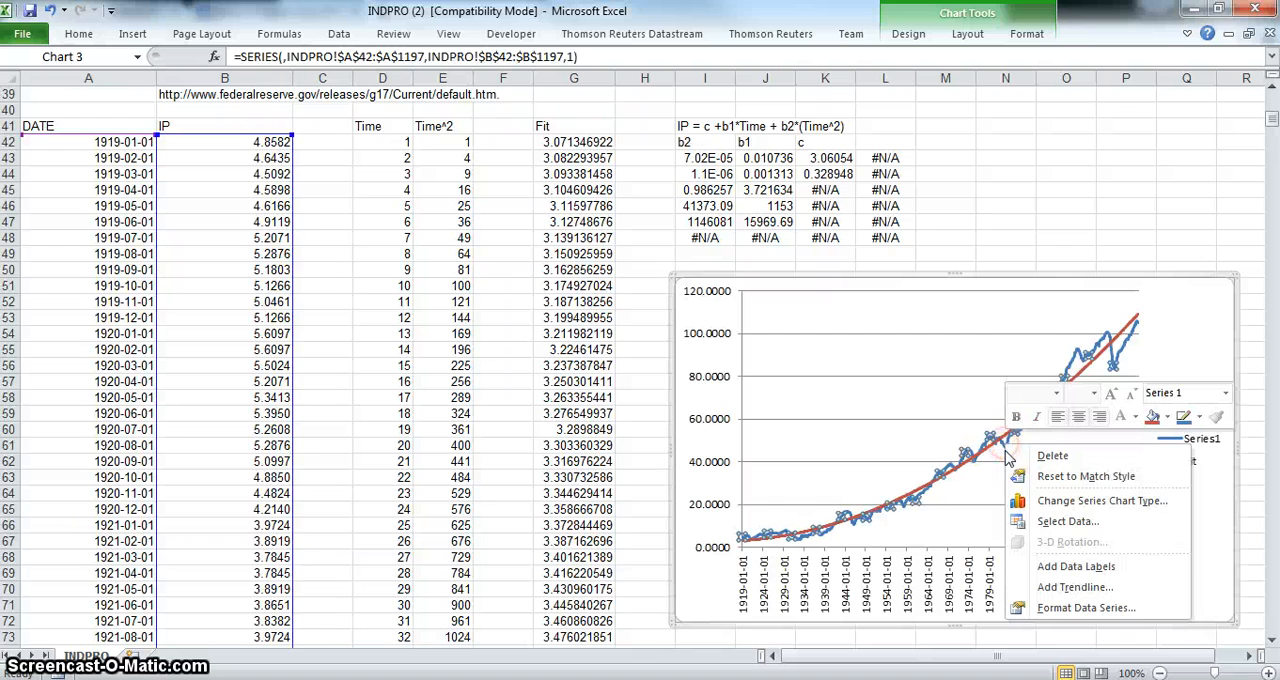
pyautogui.moveTo(1075, 587)
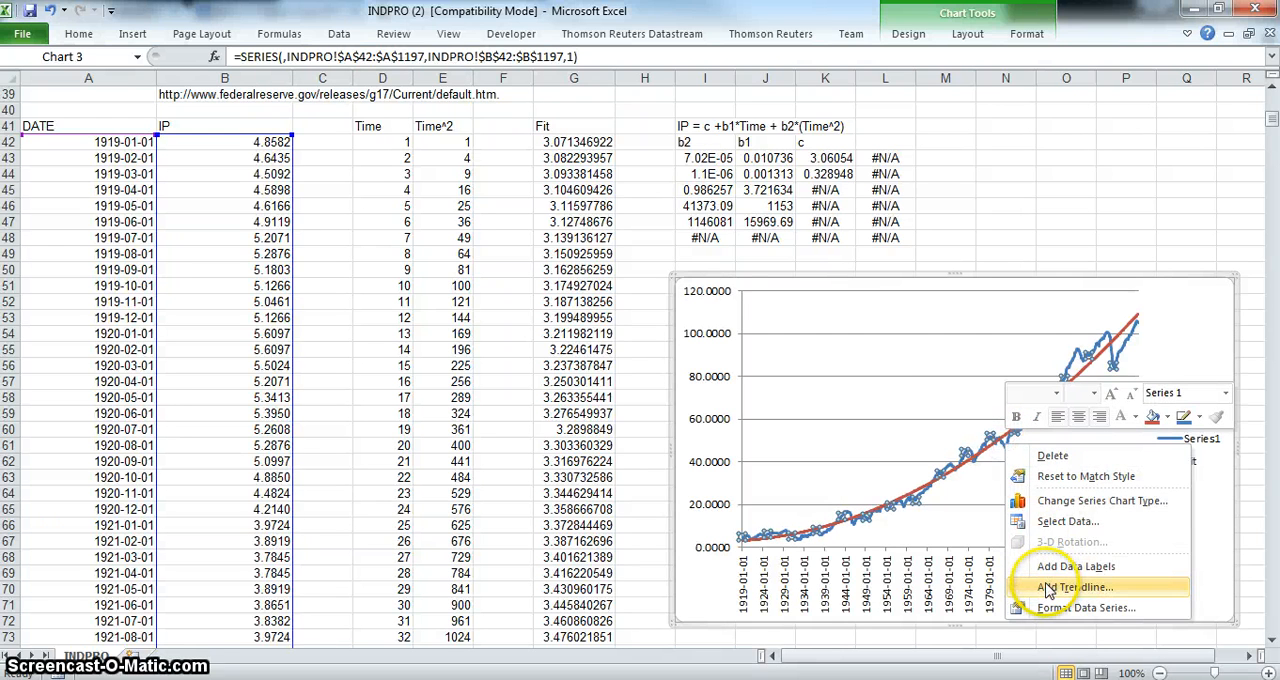
# - Add an order-2 polynomial trendline to the IP line, displaying its equation and R²
pyautogui.click(1073, 587)
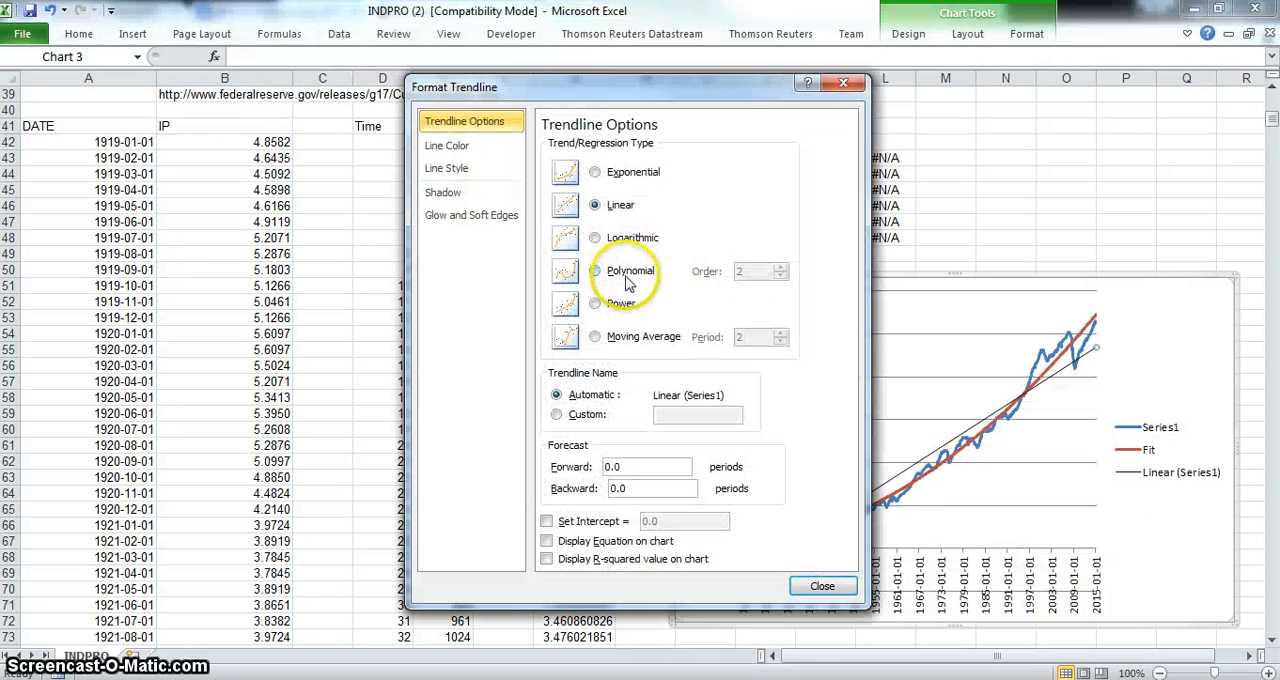
pyautogui.click(595, 271)
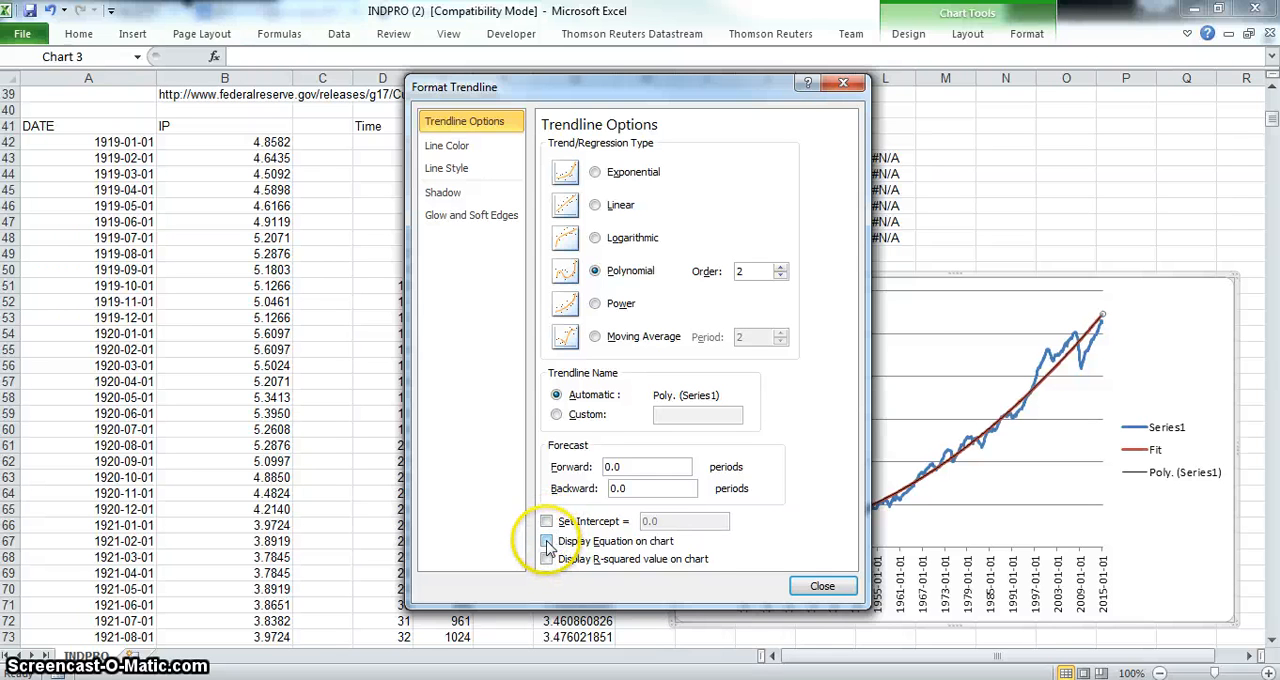
pyautogui.click(547, 541)
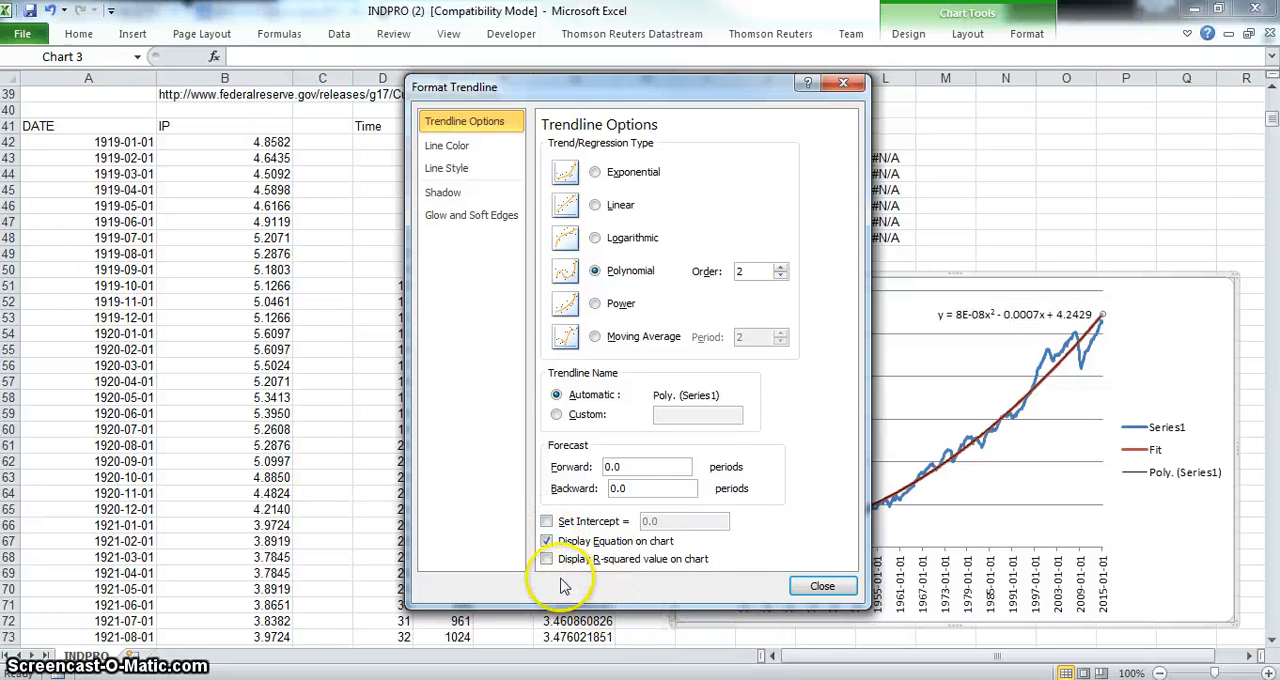
pyautogui.click(547, 559)
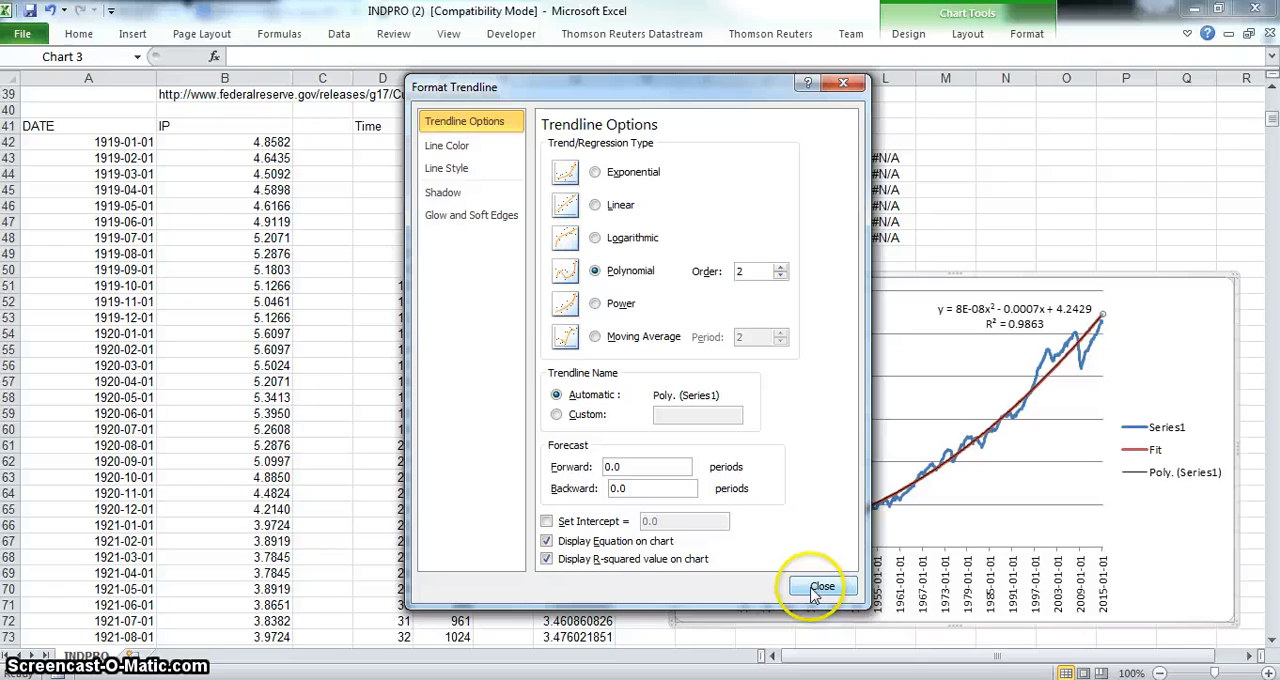
pyautogui.click(821, 585)
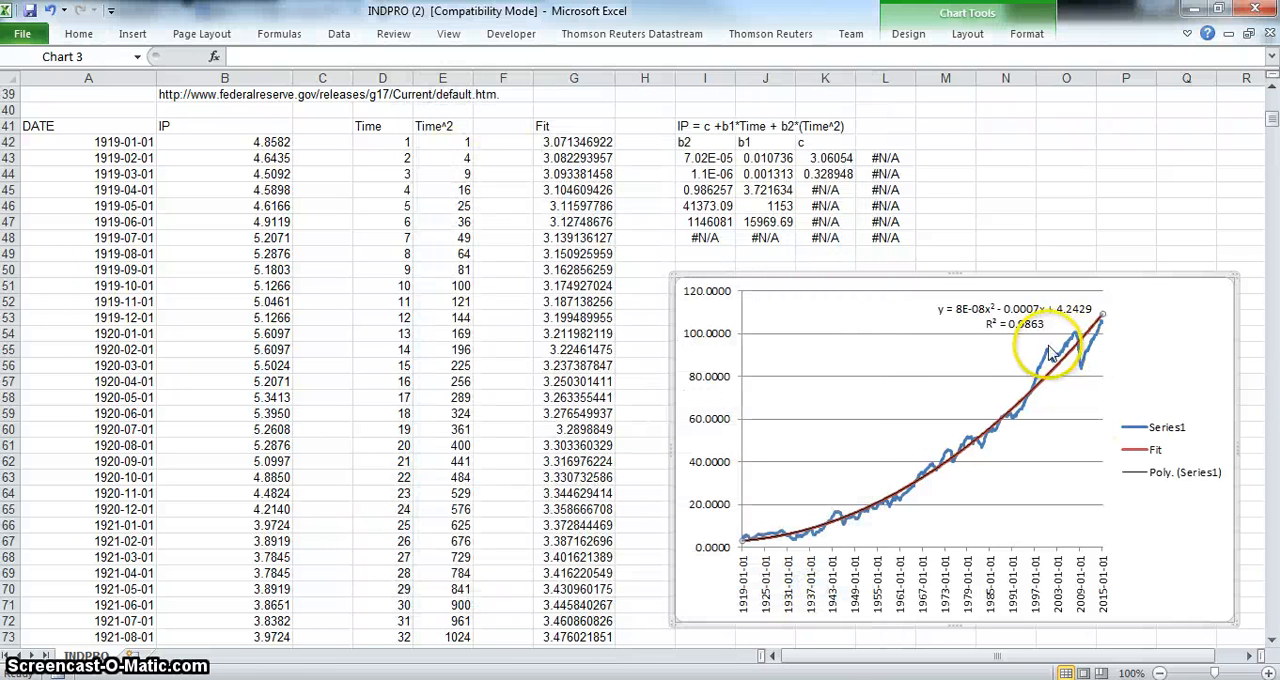
pyautogui.moveTo(1050, 355)
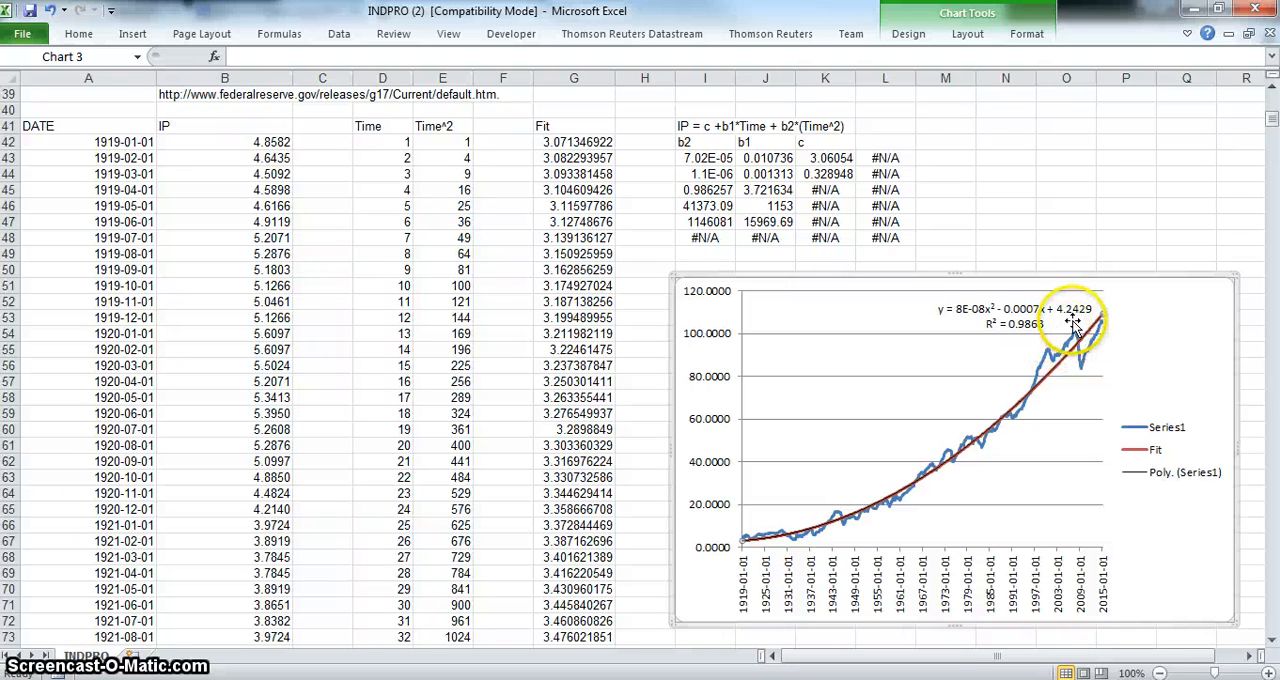
pyautogui.moveTo(1075, 325)
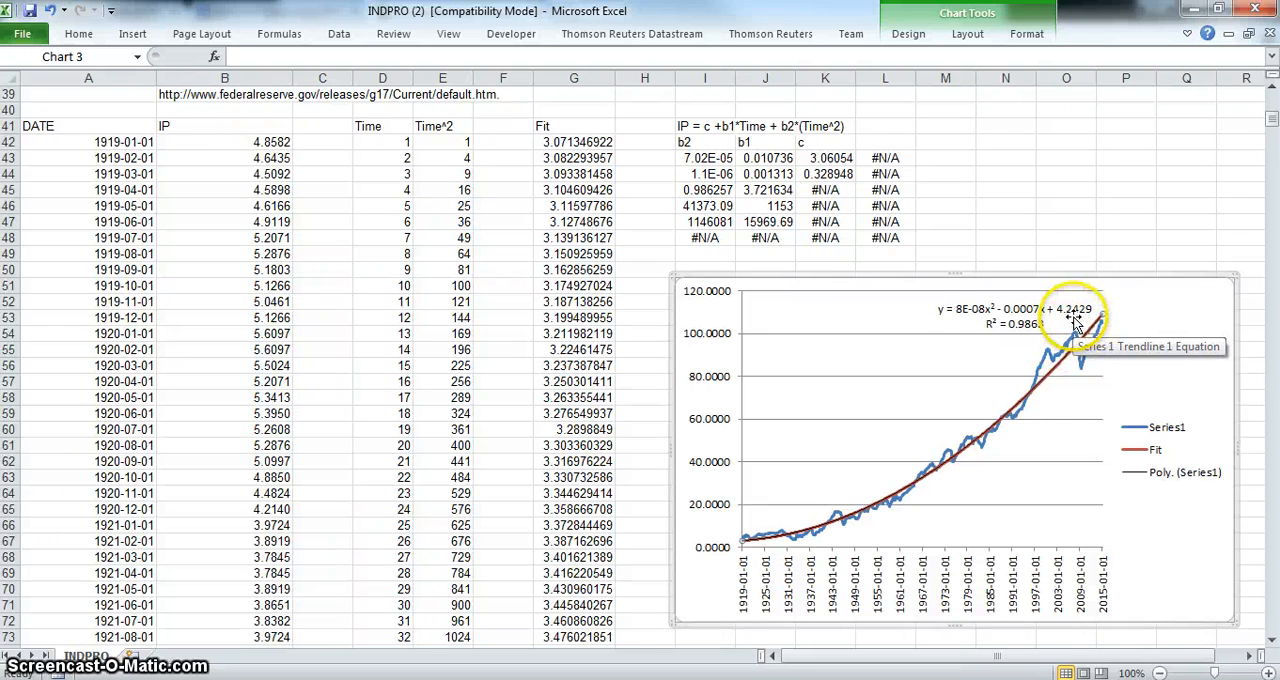
pyautogui.moveTo(752, 551)
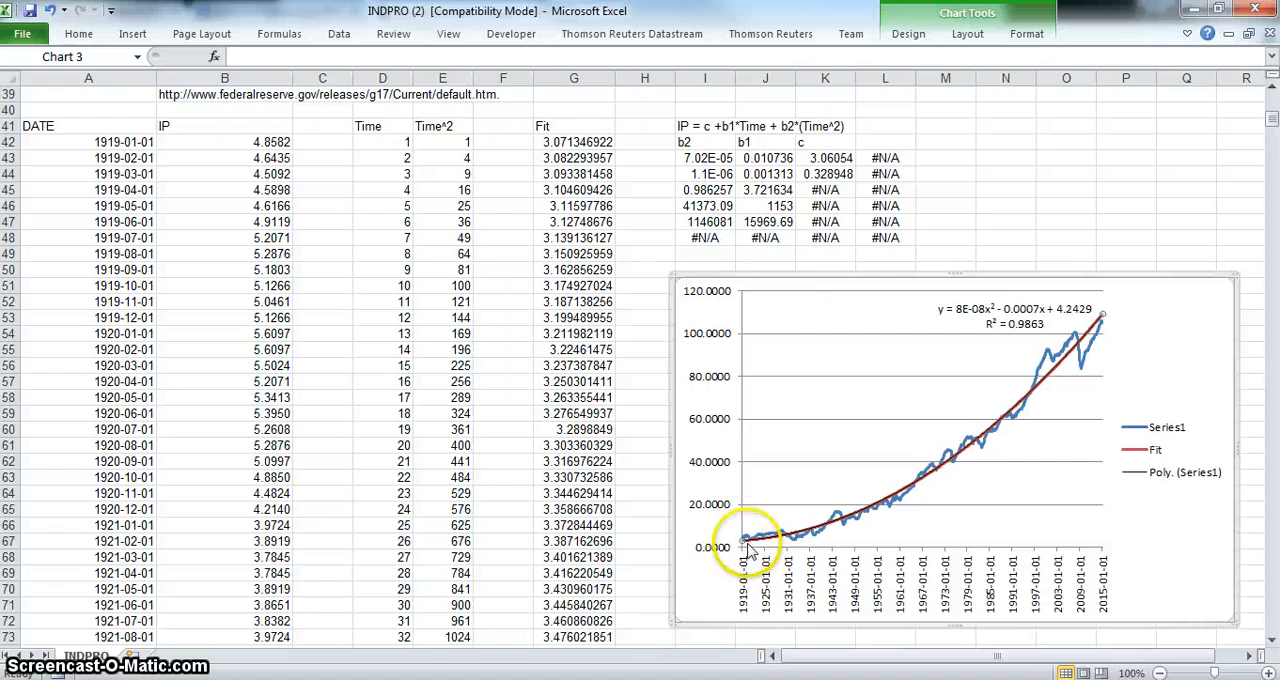
pyautogui.moveTo(1035, 388)
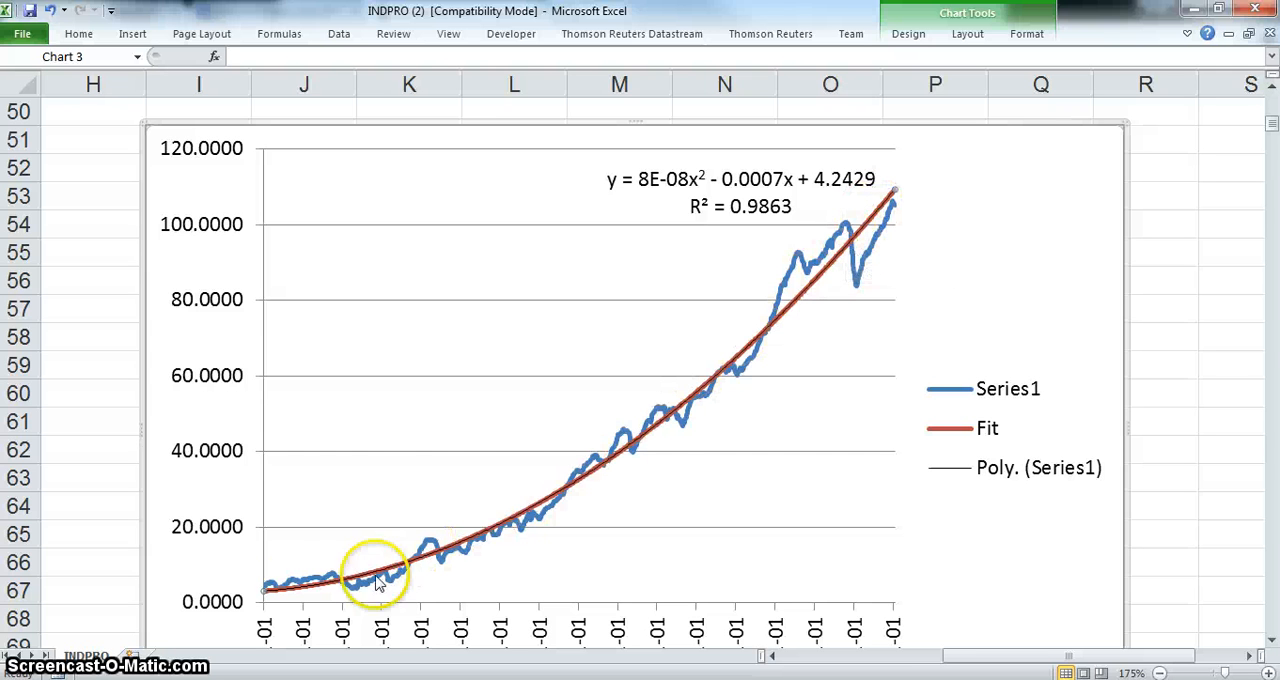
pyautogui.moveTo(805, 225)
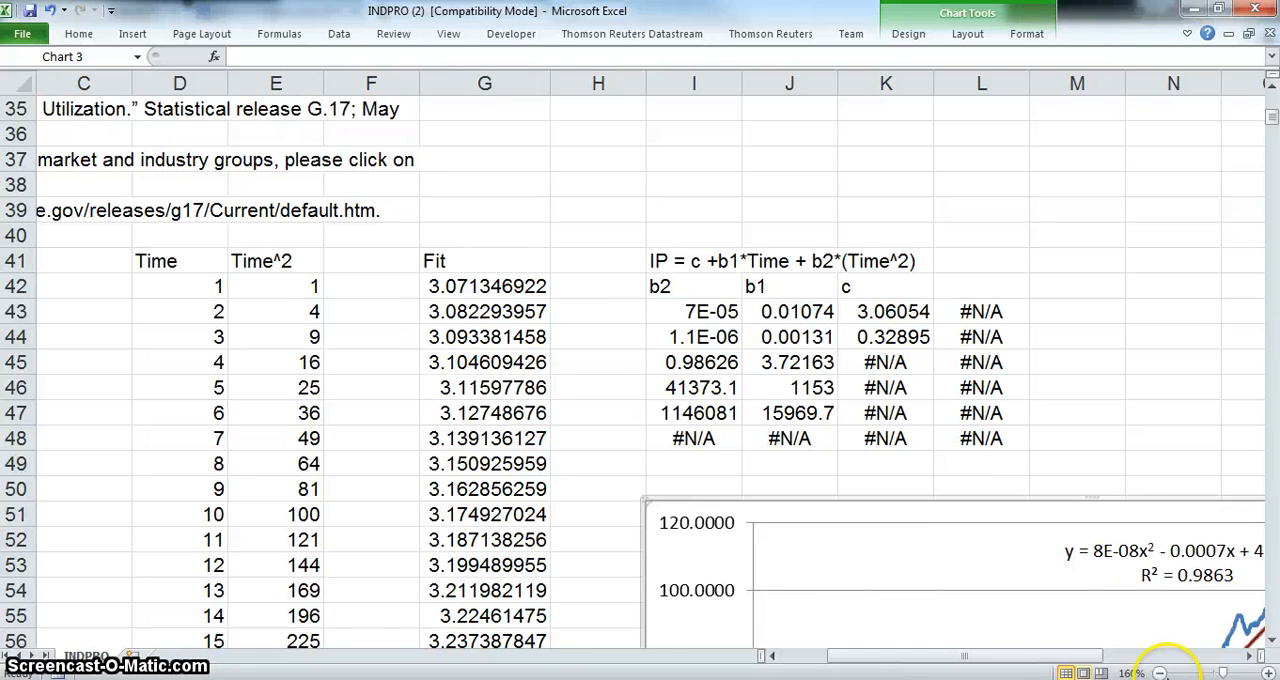
pyautogui.hscroll(3)
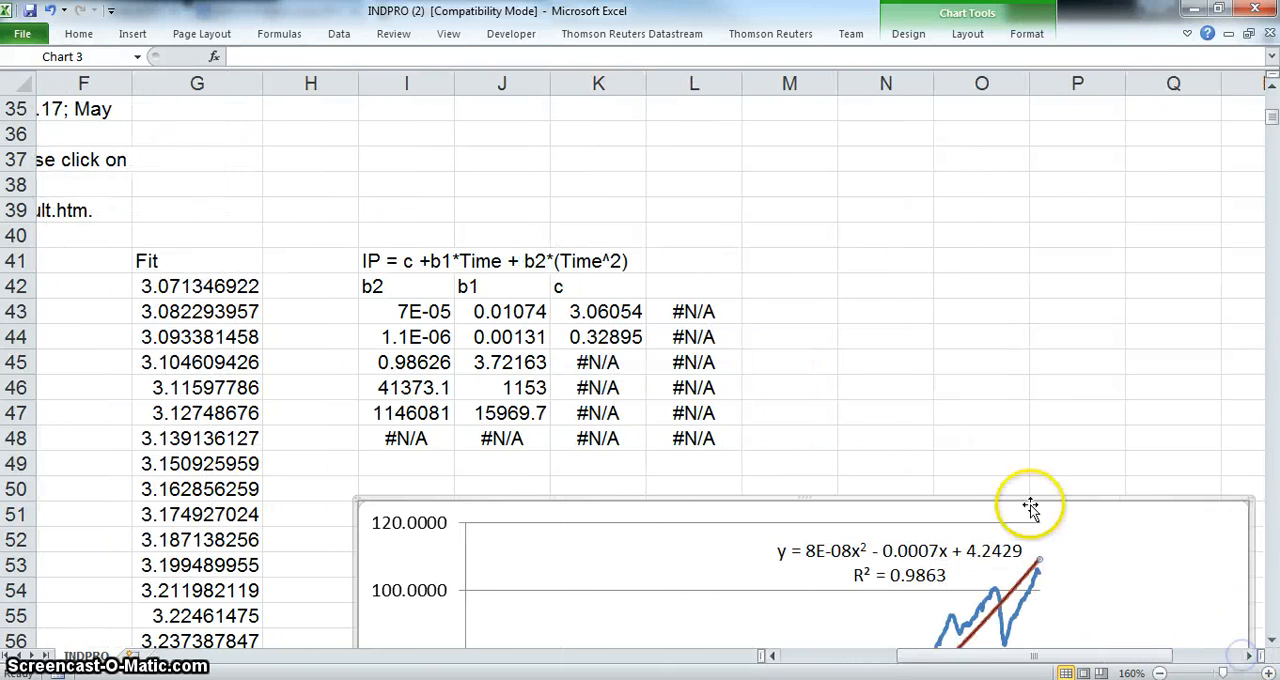
pyautogui.click(598, 311)
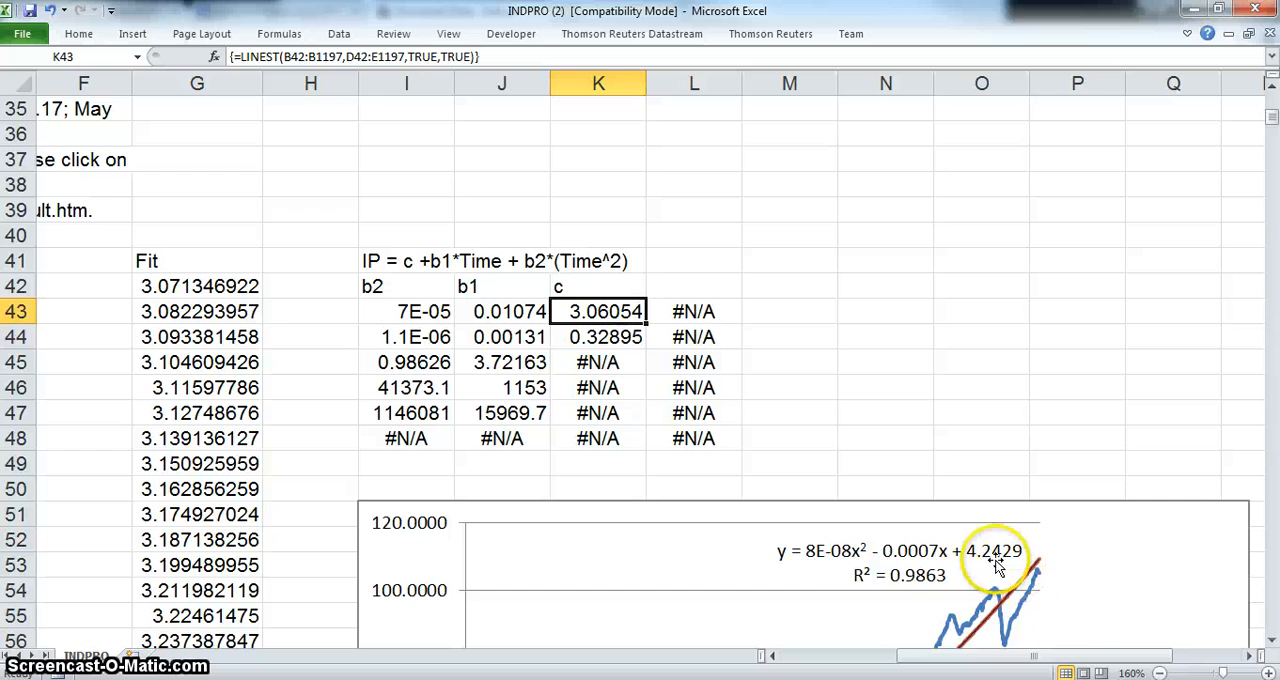
pyautogui.click(501, 311)
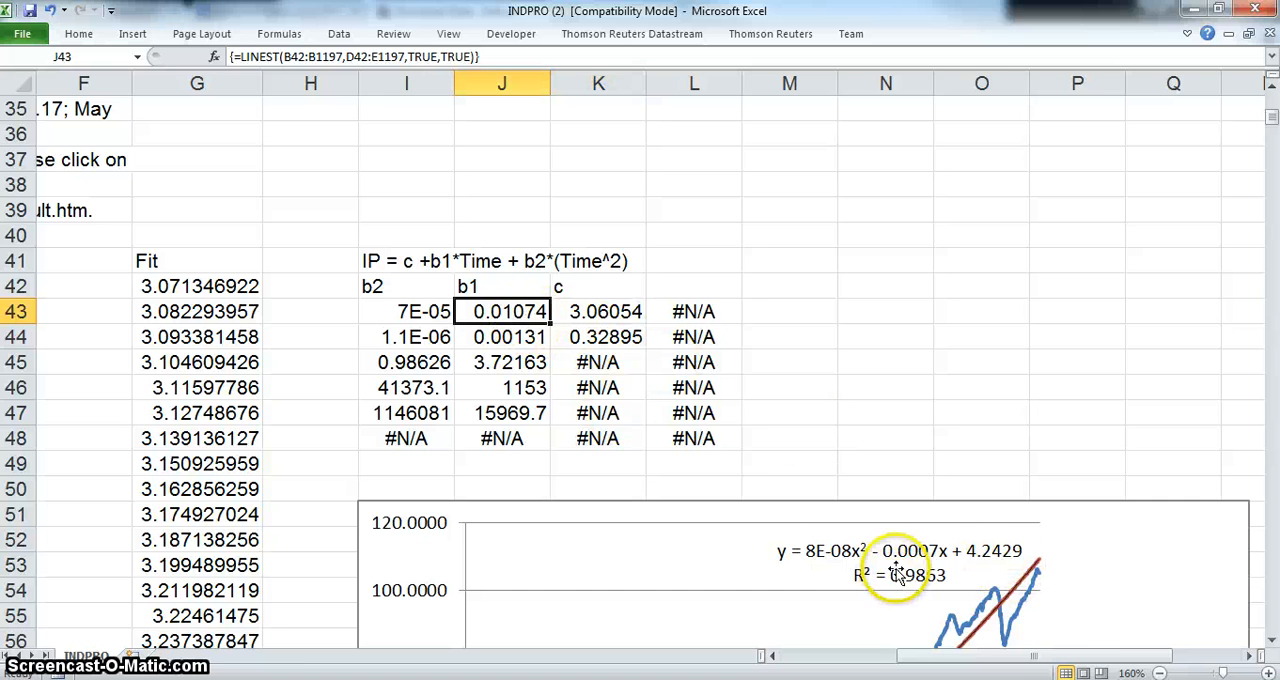
pyautogui.click(406, 311)
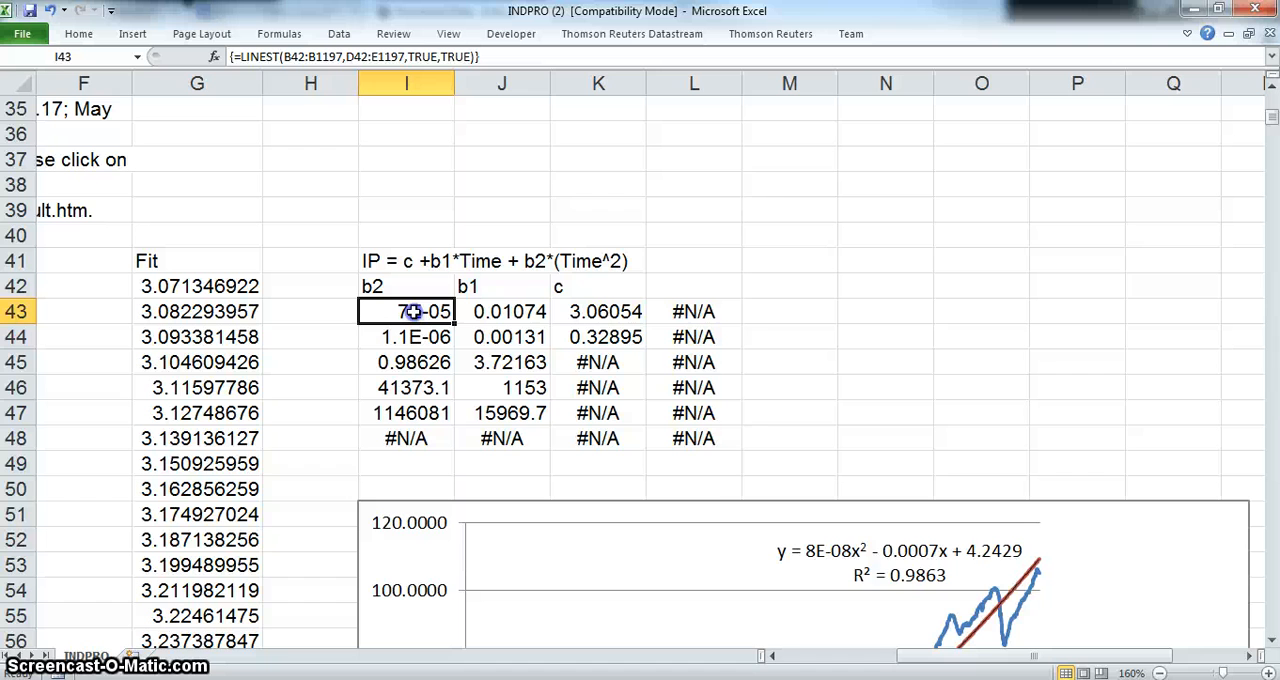
pyautogui.moveTo(845, 575)
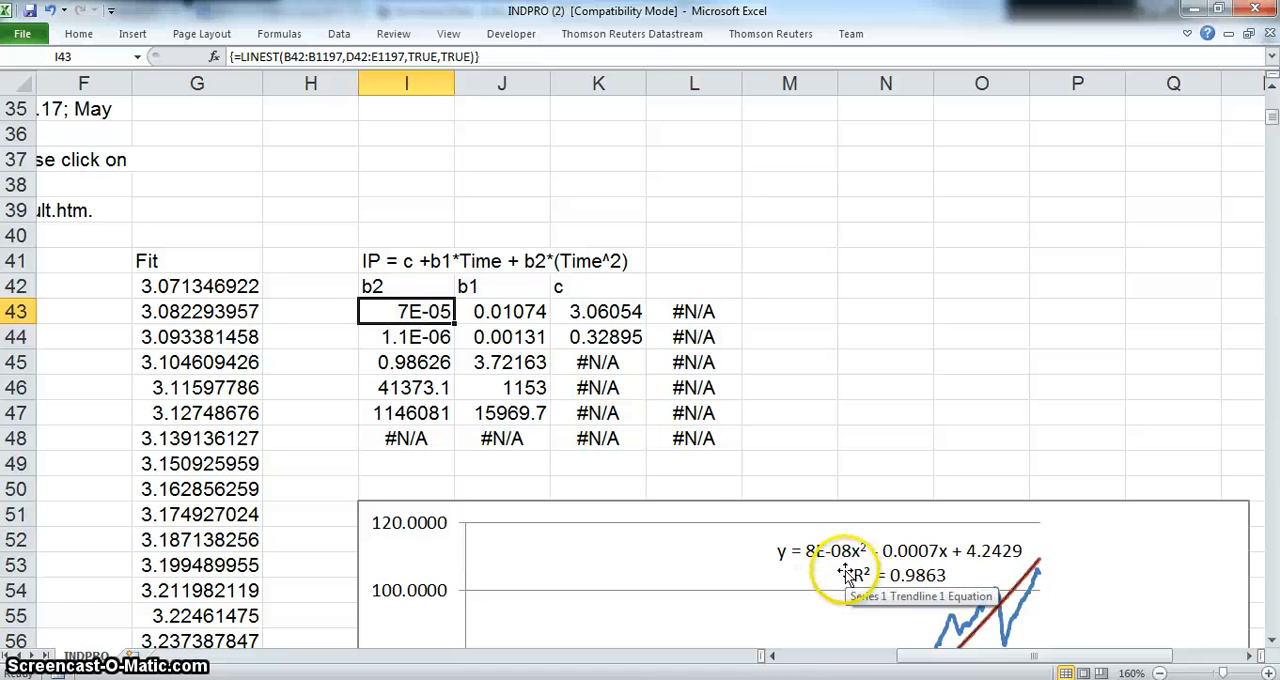
pyautogui.moveTo(970, 573)
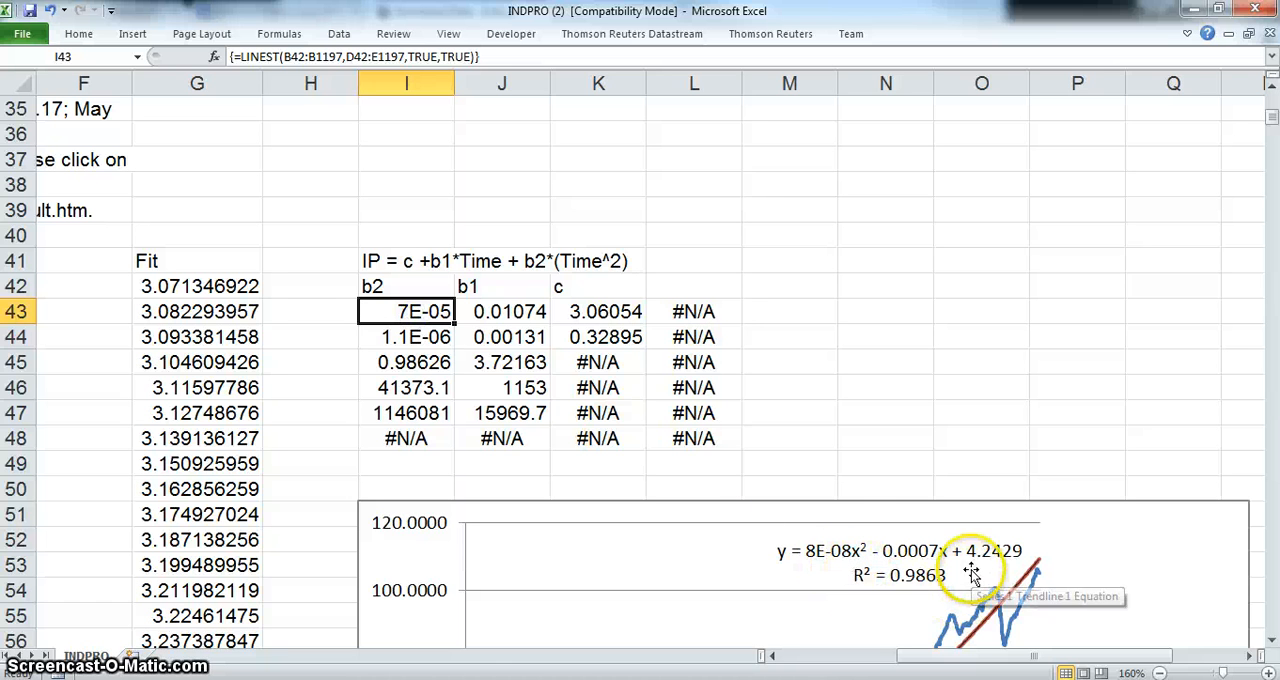
pyautogui.click(501, 311)
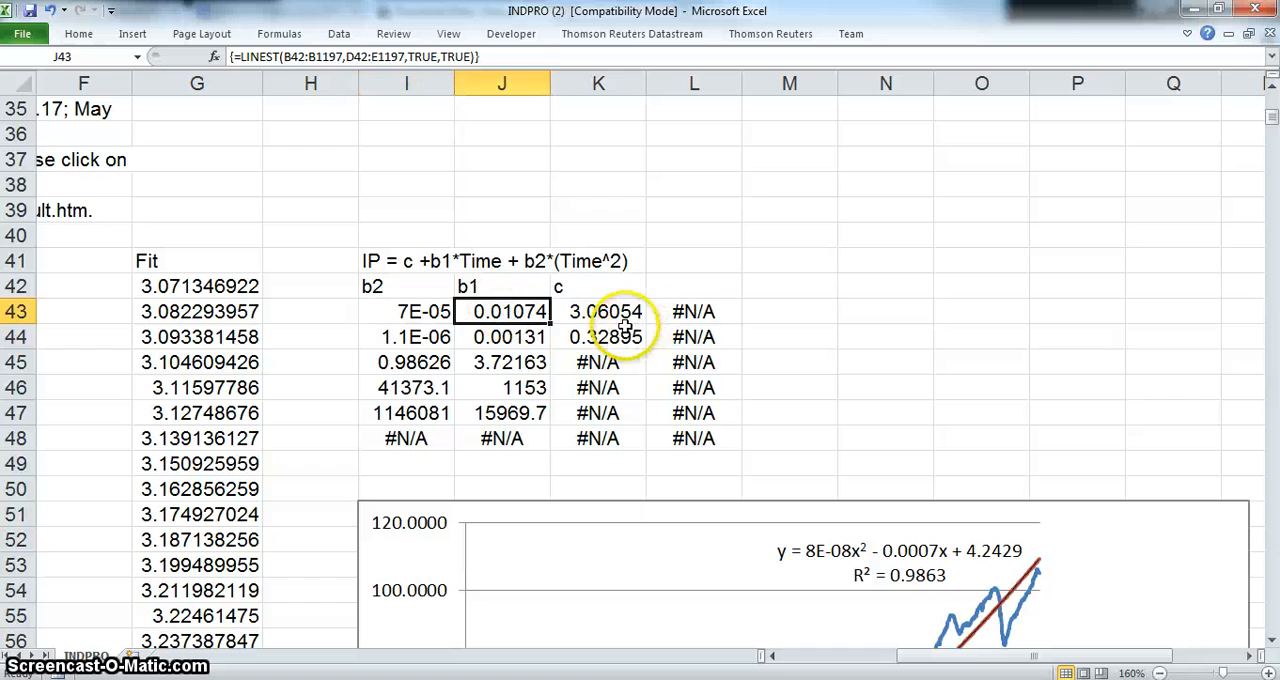
pyautogui.click(406, 311)
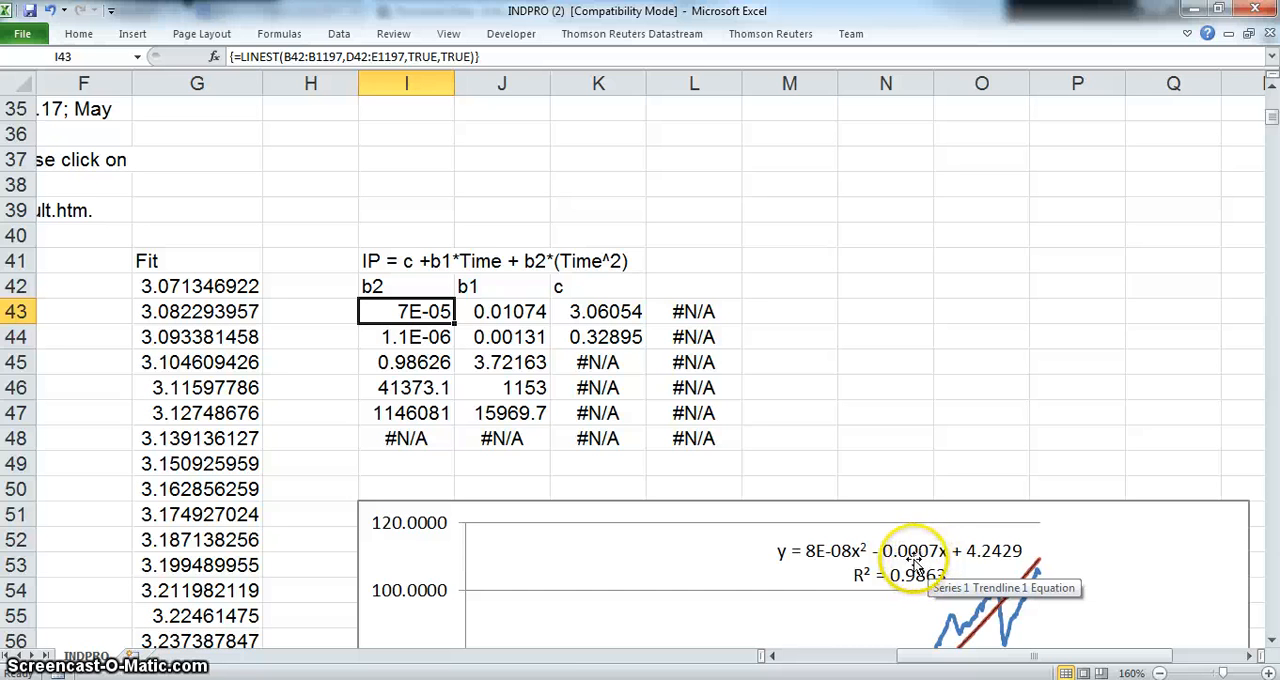
pyautogui.moveTo(945, 565)
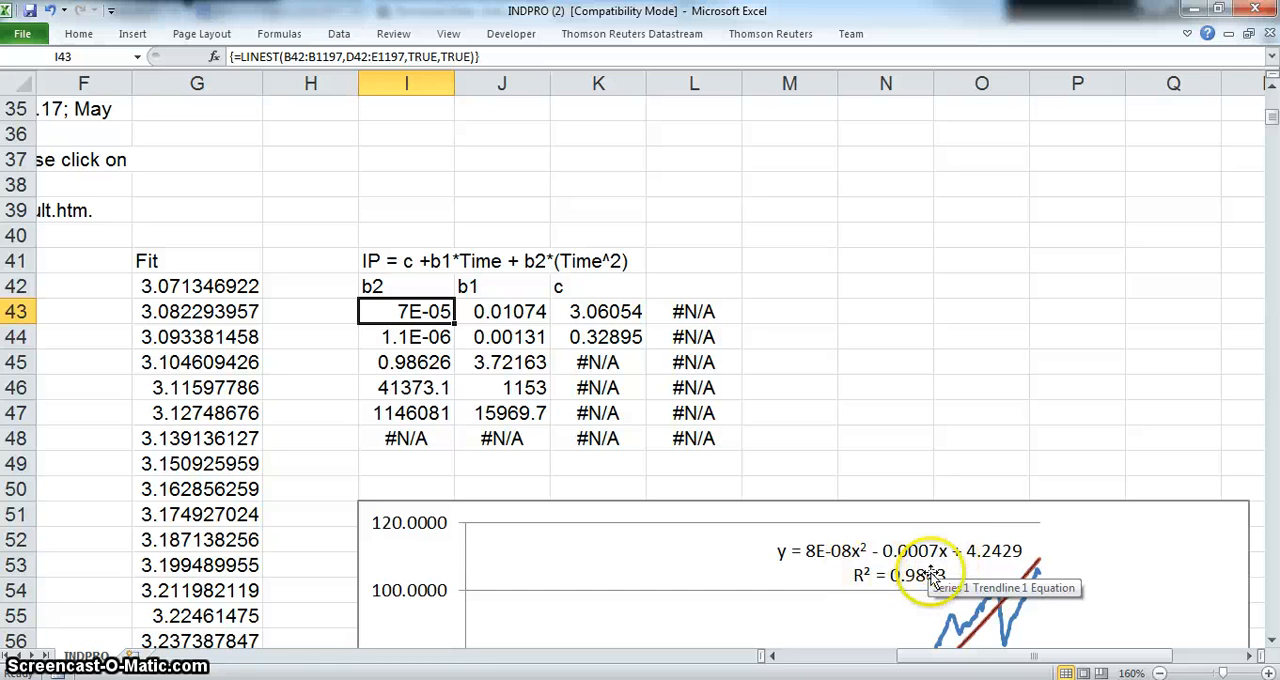
pyautogui.moveTo(845, 573)
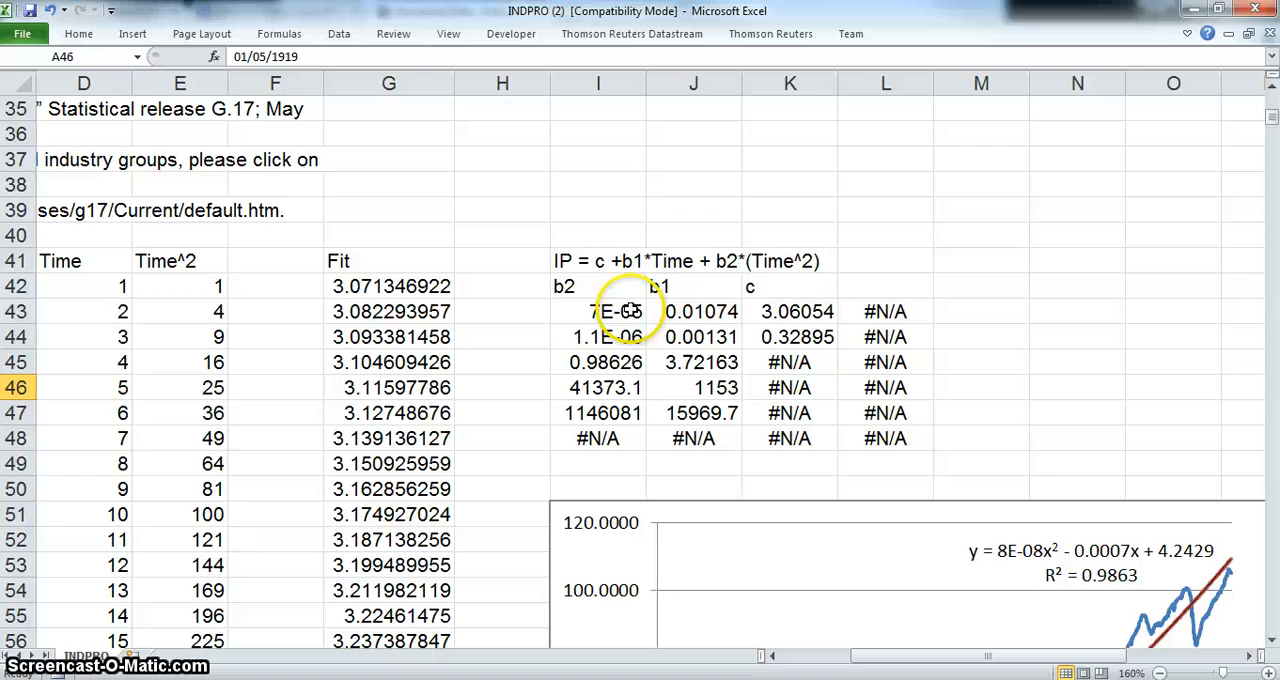
pyautogui.click(83, 286)
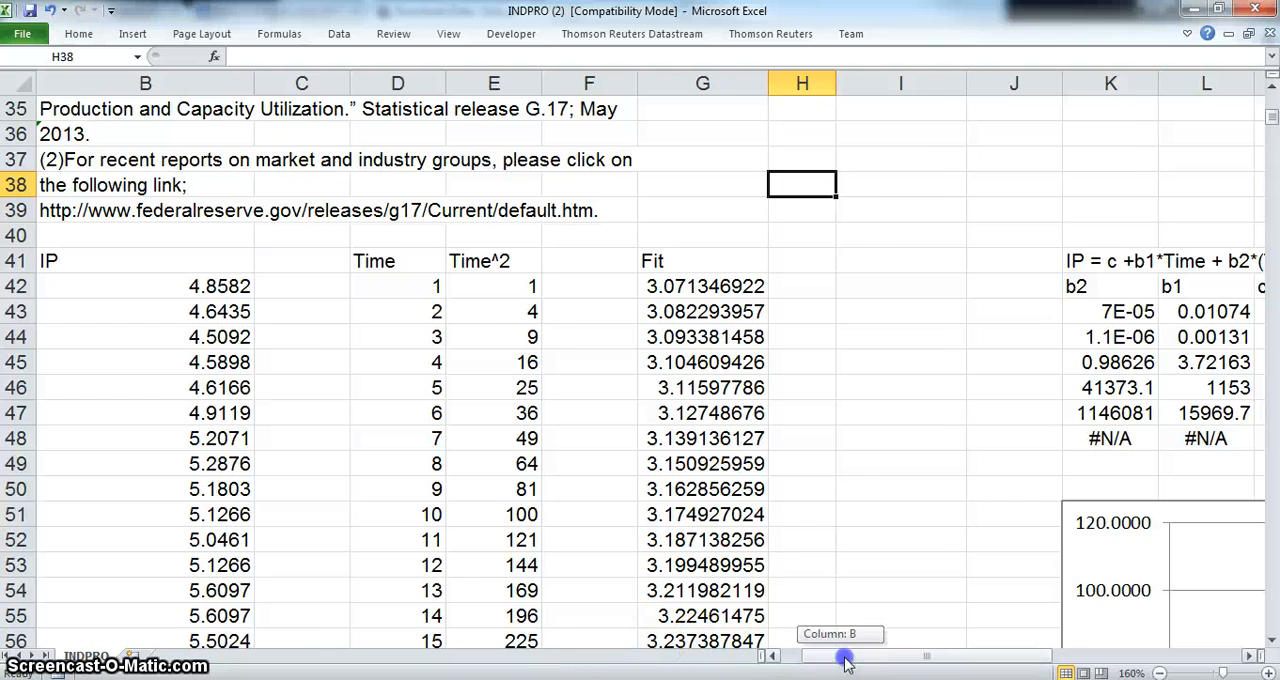
pyautogui.hscroll(3)
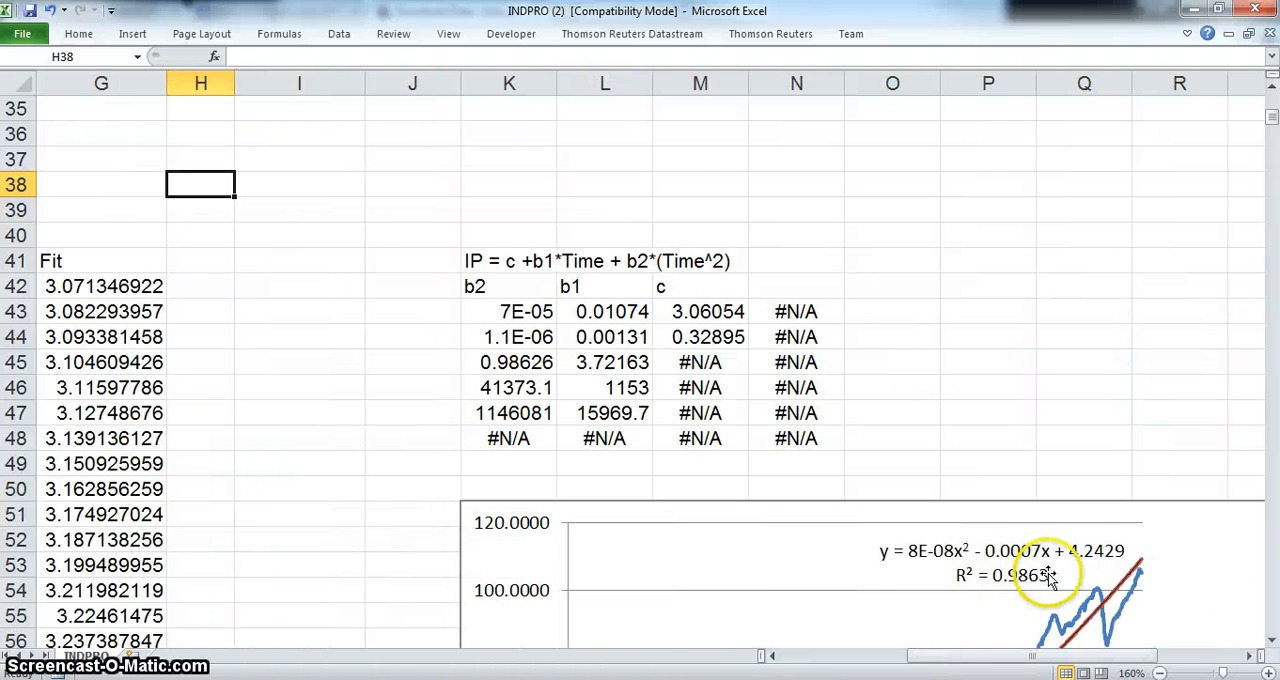
pyautogui.click(1019, 574)
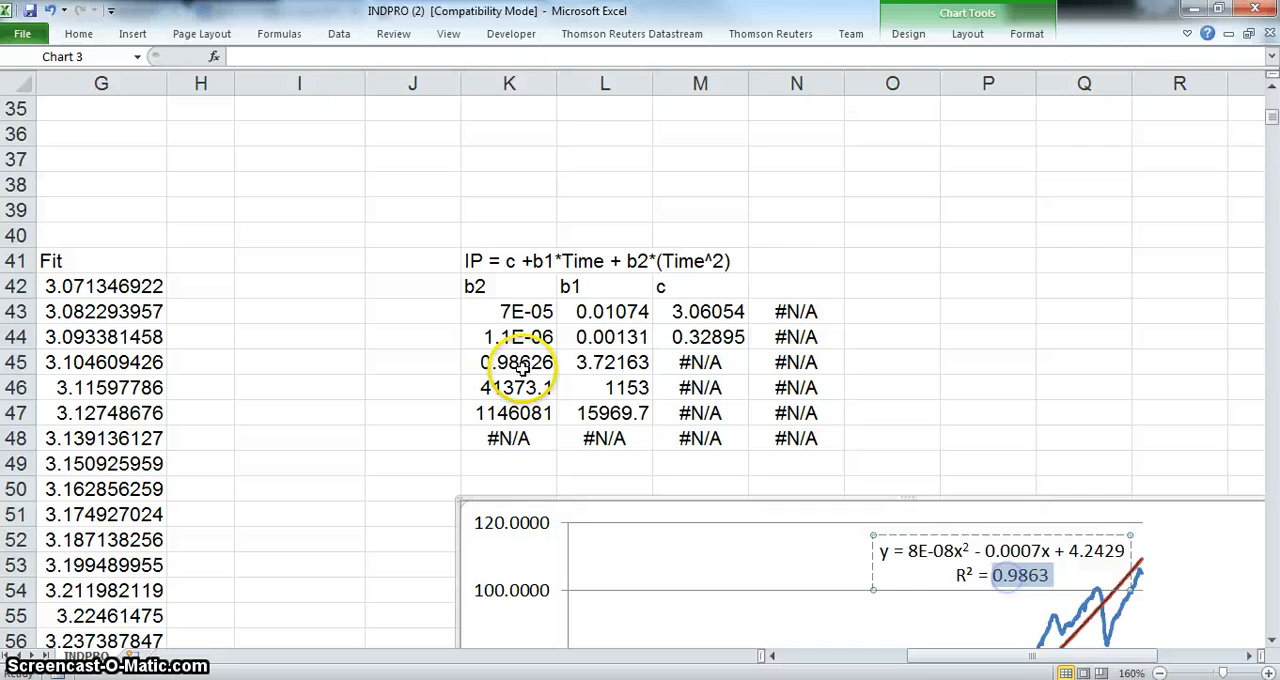
pyautogui.click(509, 362)
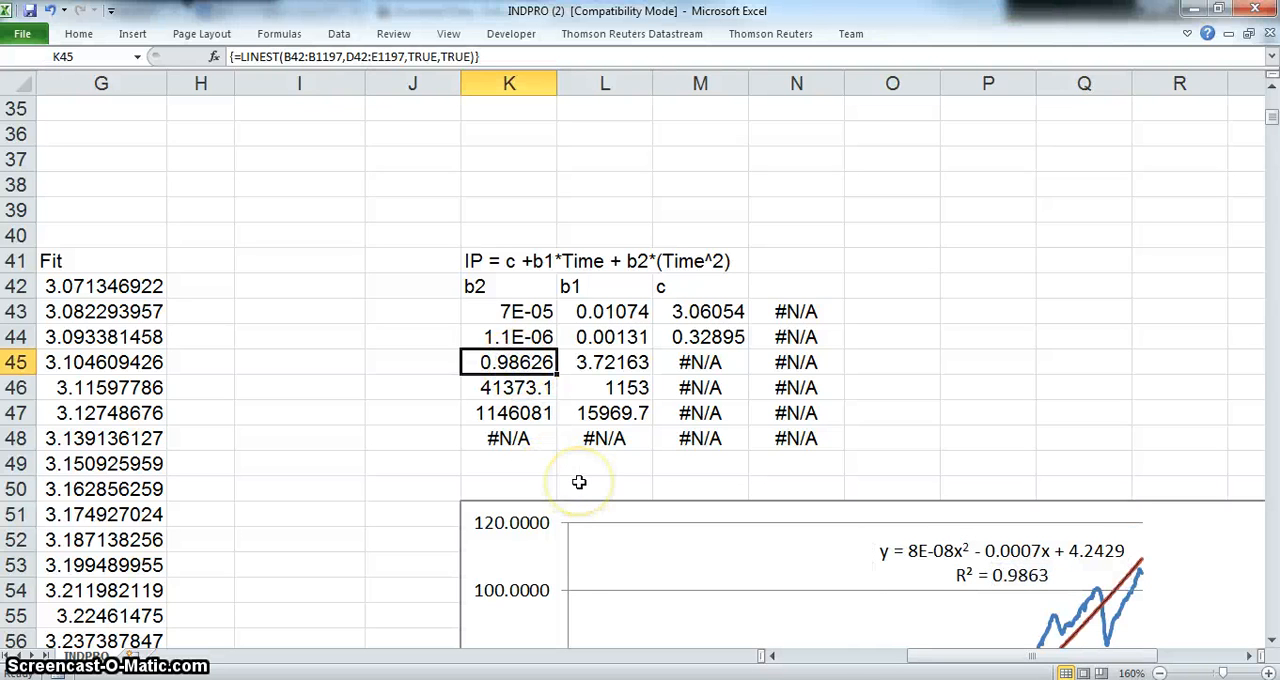
pyautogui.moveTo(313, 434)
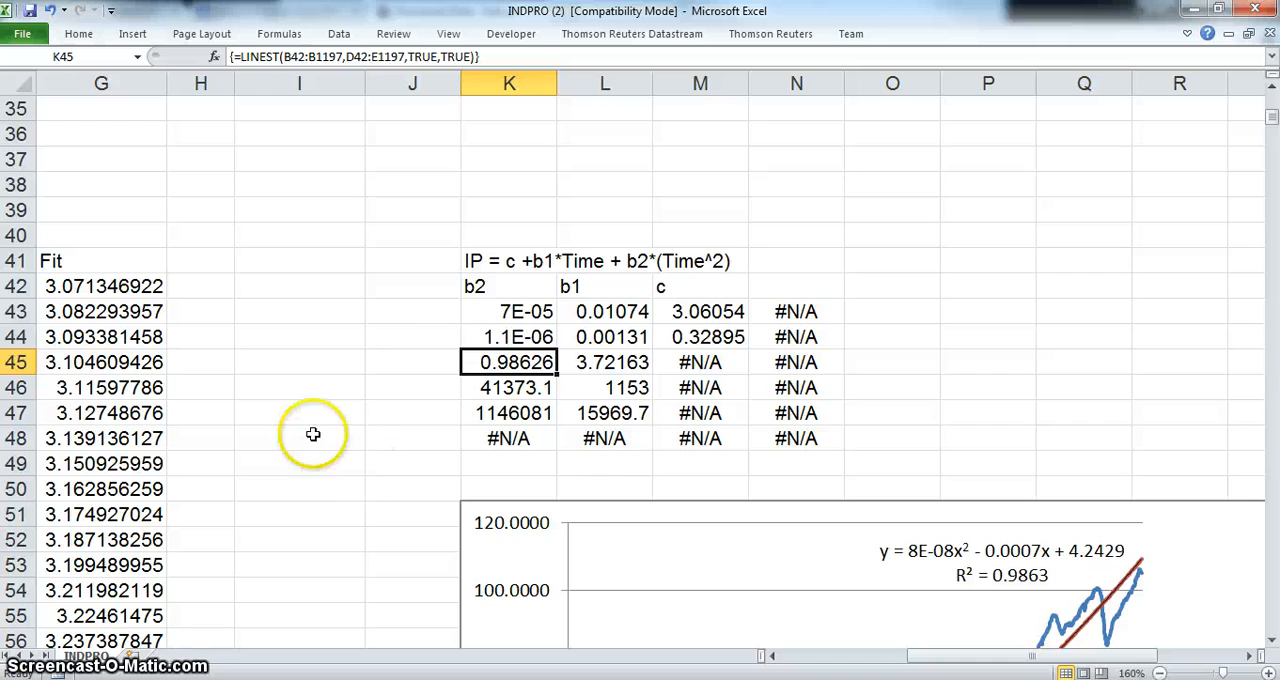
pyautogui.click(412, 362)
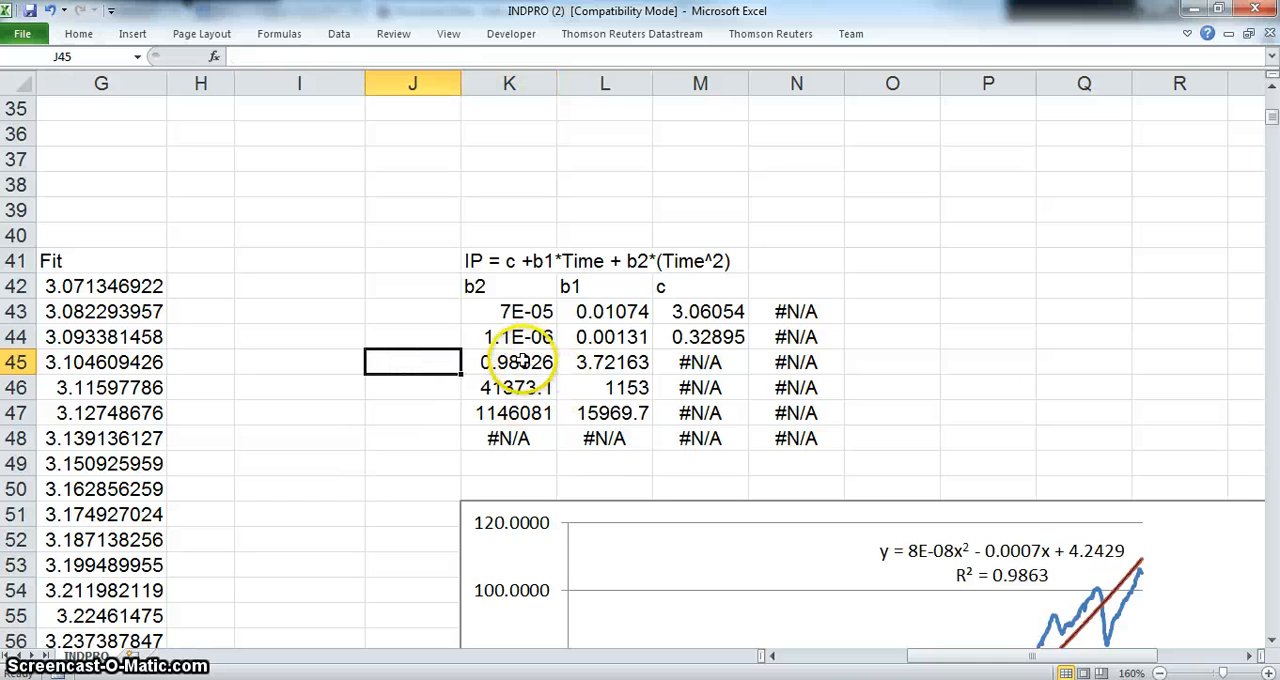
pyautogui.click(509, 362)
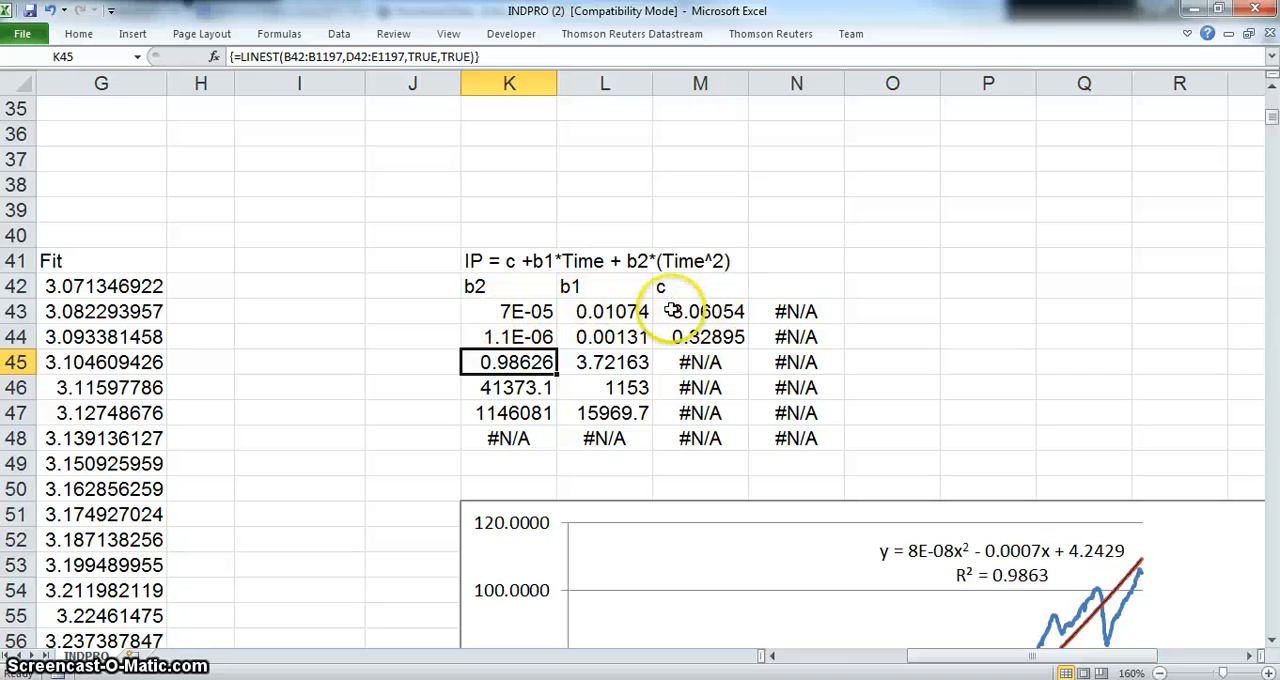
pyautogui.moveTo(943, 315)
pyautogui.write('c')
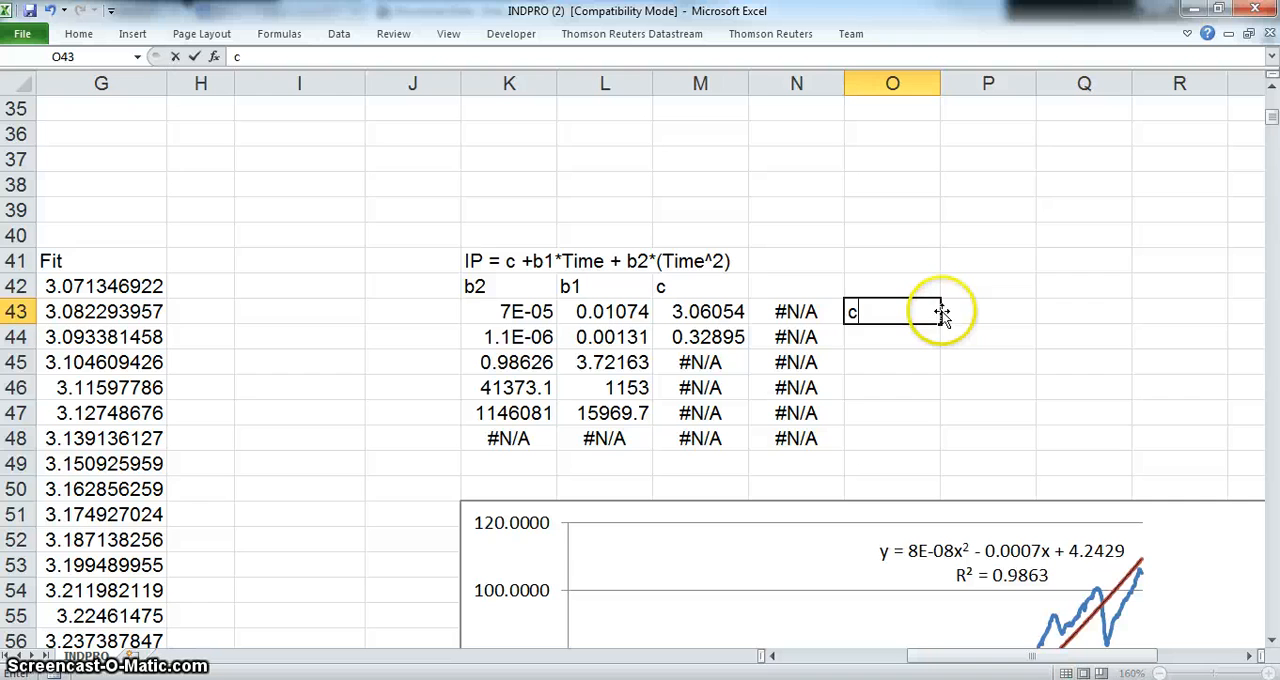
# - Label the first two LINEST output rows 'coeff' and 'Se' in column O
pyautogui.write('oeff')
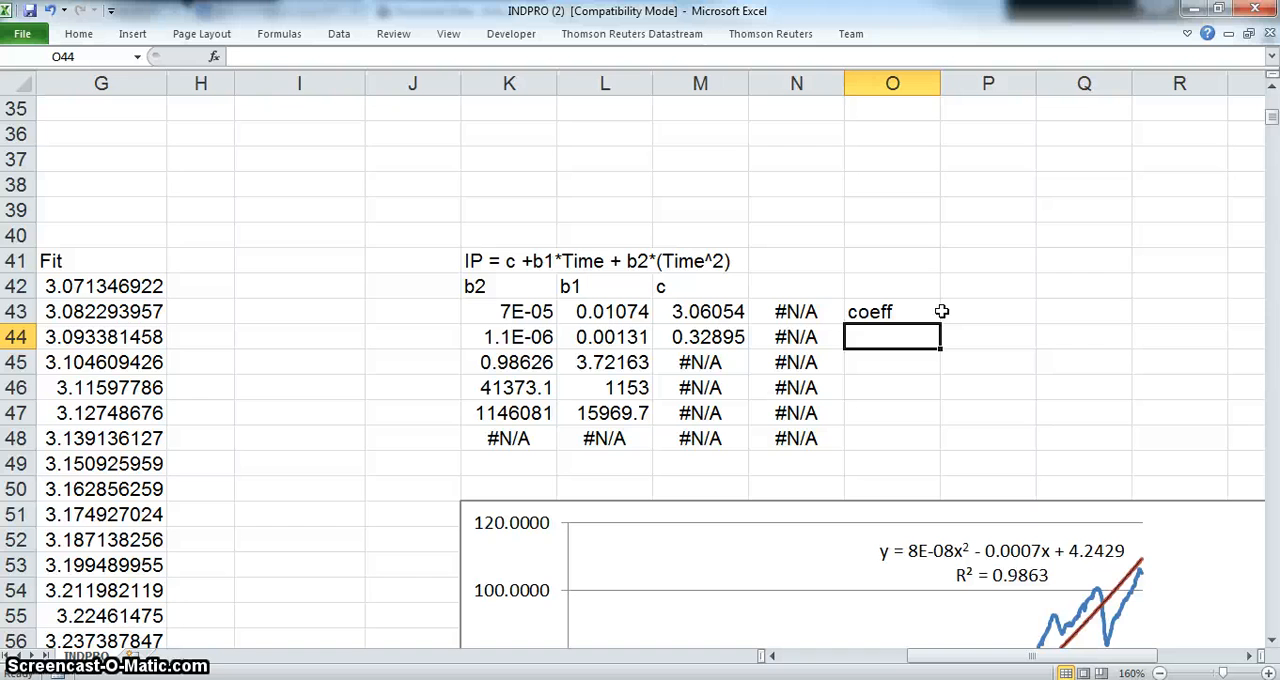
pyautogui.write('Se')
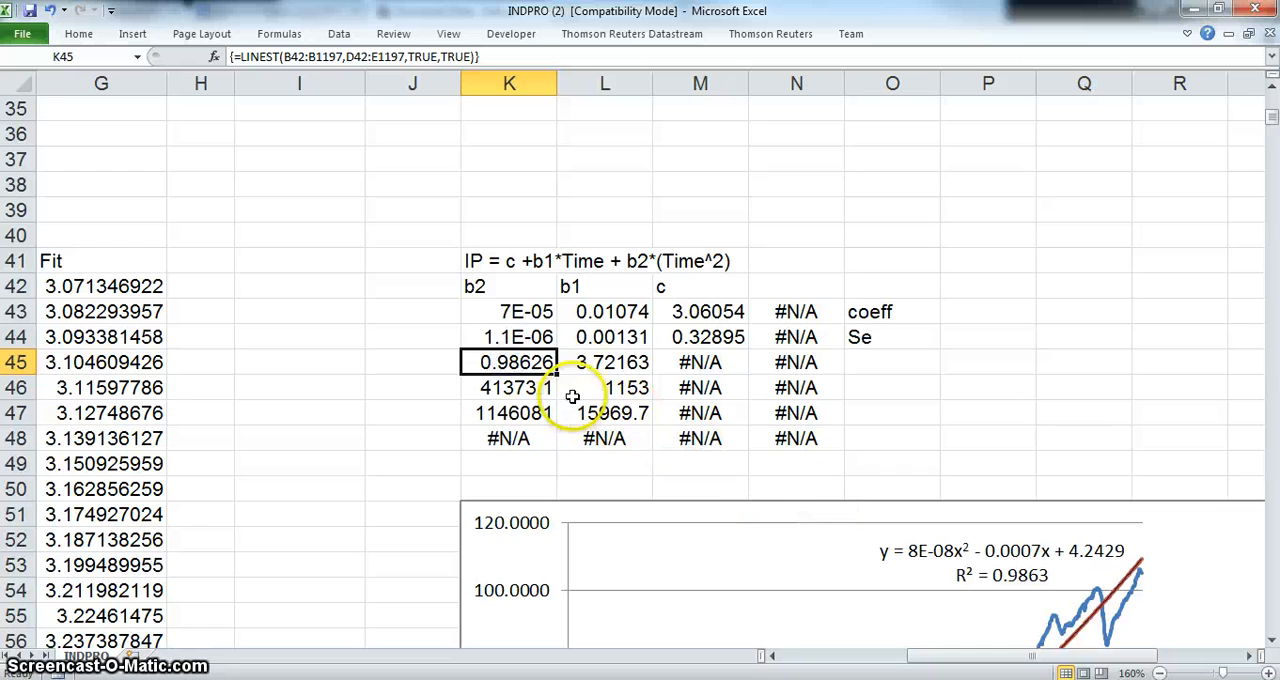
pyautogui.moveTo(995, 588)
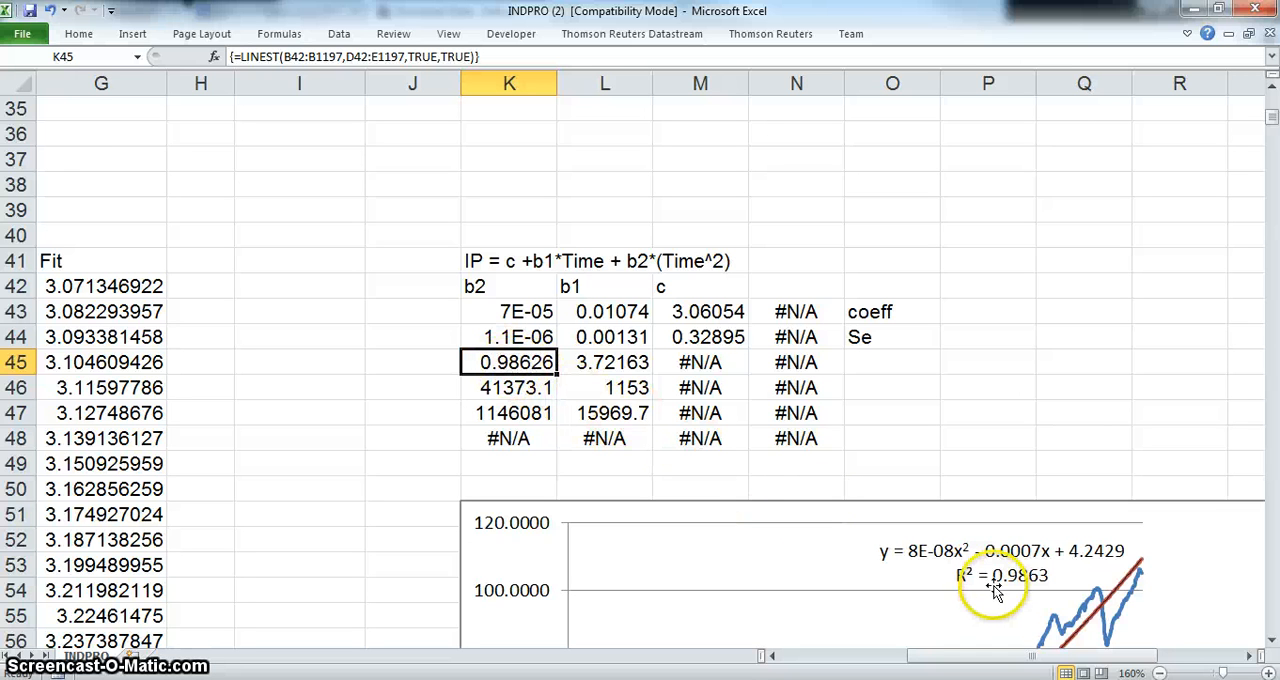
pyautogui.moveTo(987, 597)
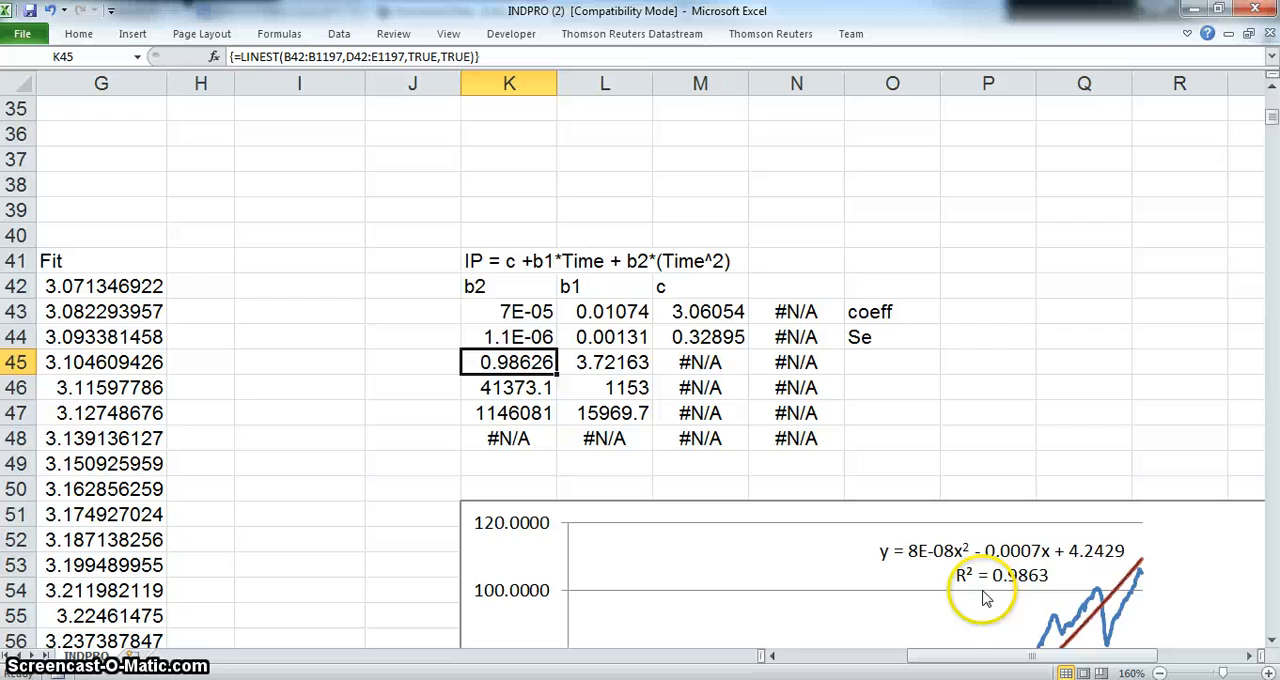
pyautogui.moveTo(1005, 585)
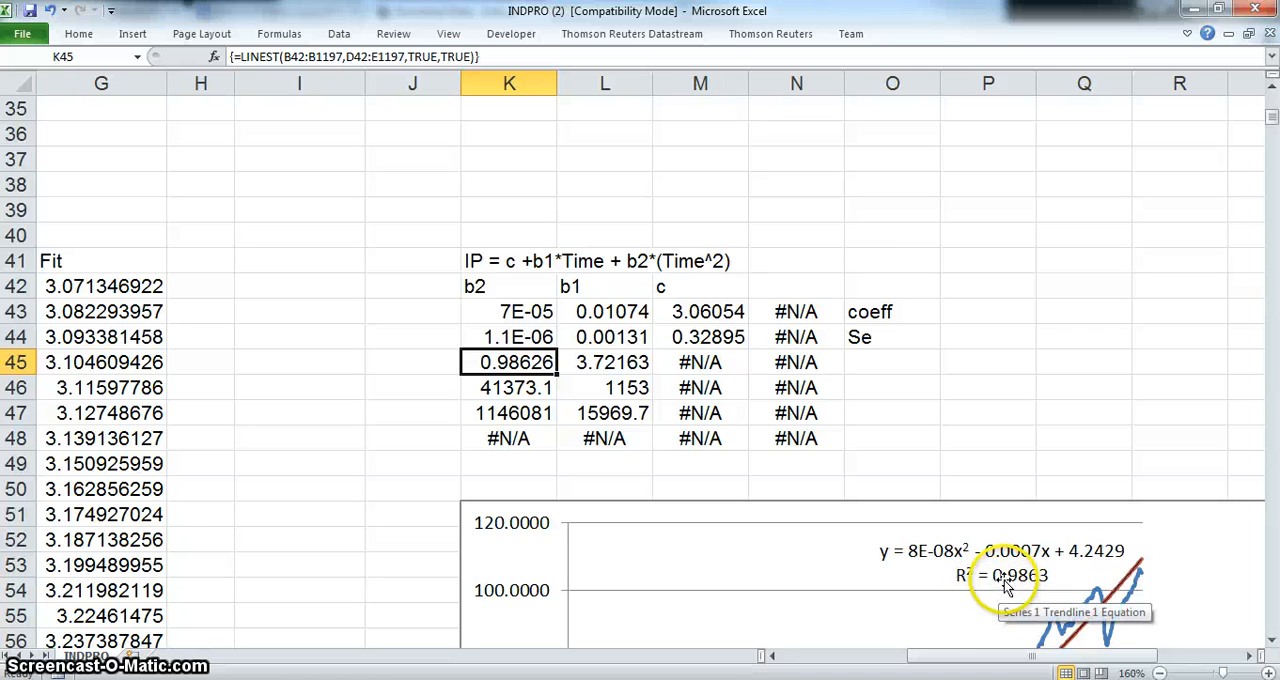
pyautogui.moveTo(1050, 640)
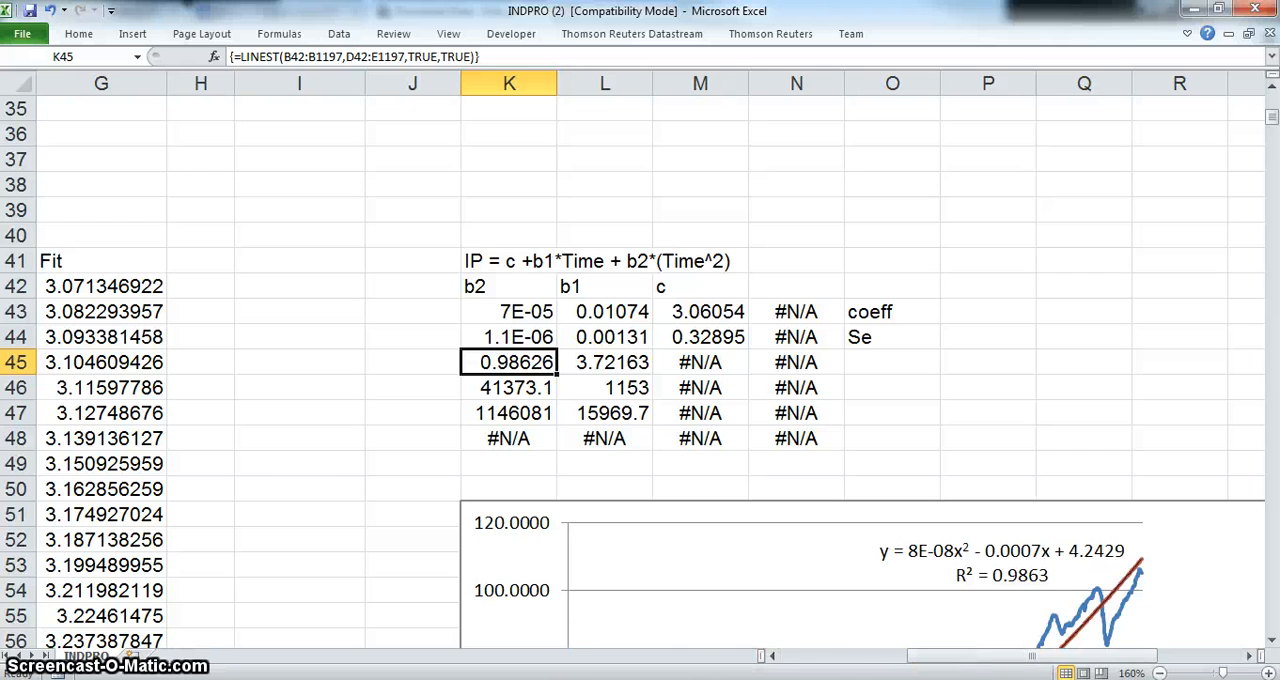
pyautogui.moveTo(928, 655)
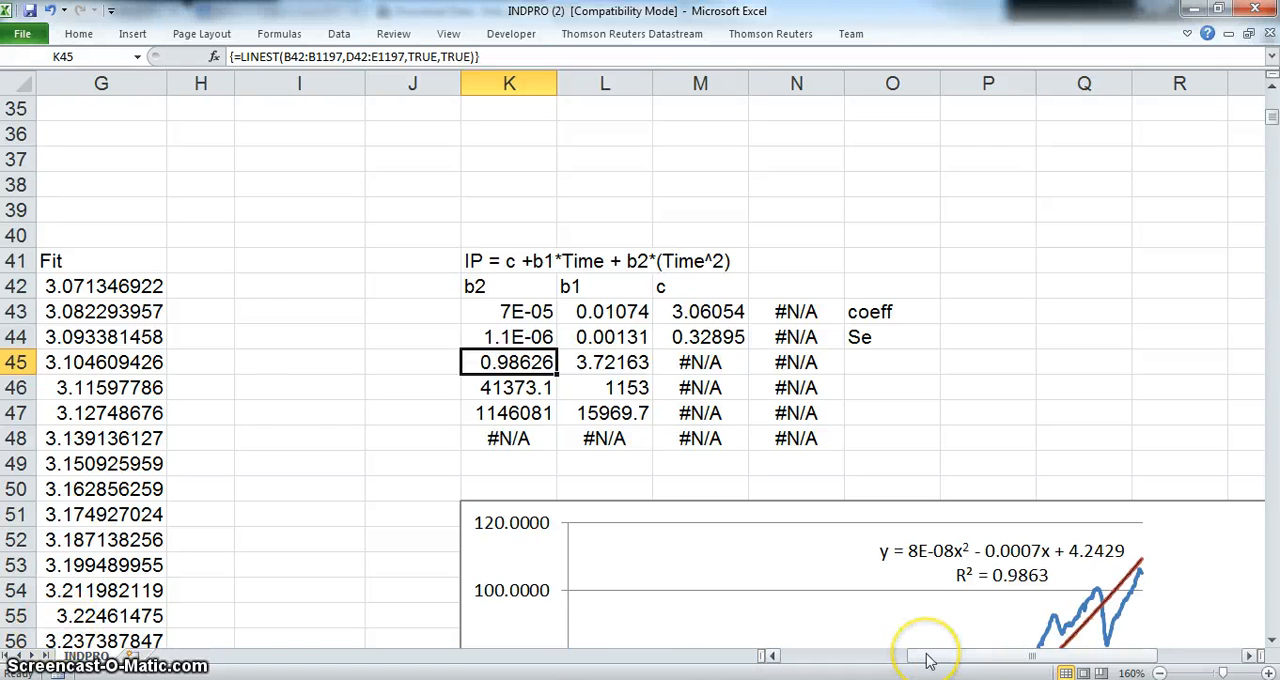
# - Enter 'OG' in H38 and heading '(iP - Fit)/Fit' in I38, then start a formula below
pyautogui.moveTo(920, 656); pyautogui.dragTo(810, 656)
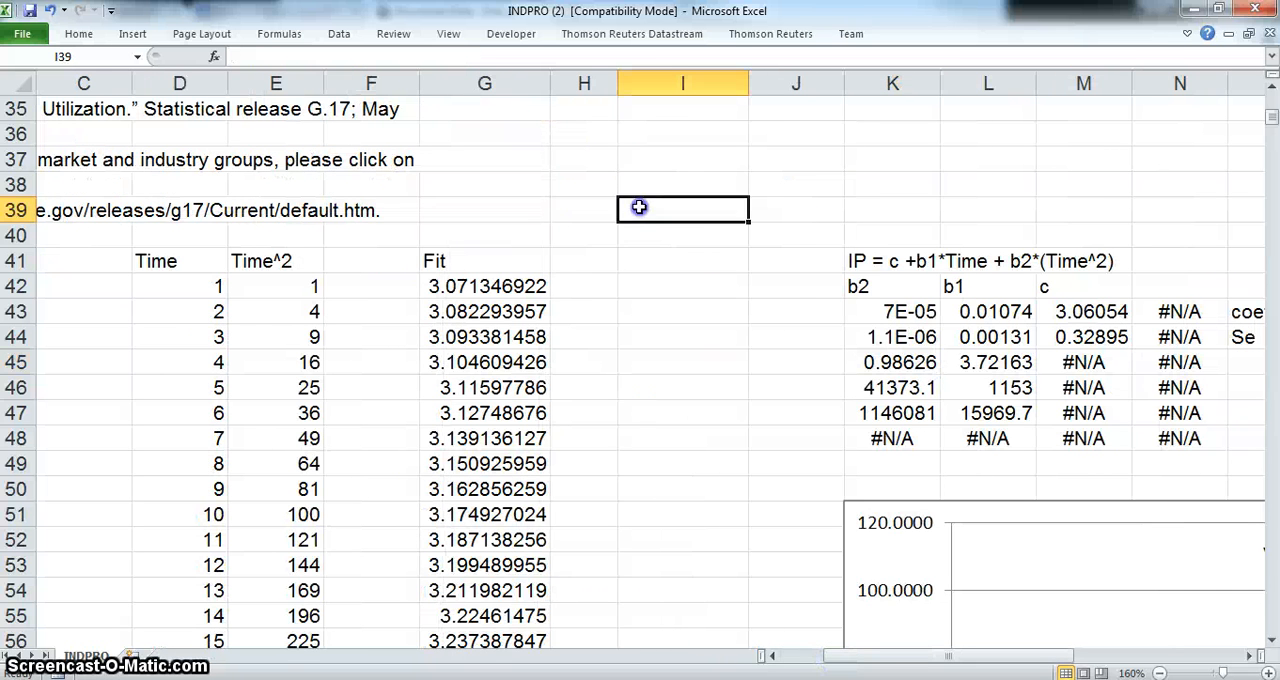
pyautogui.write('O')
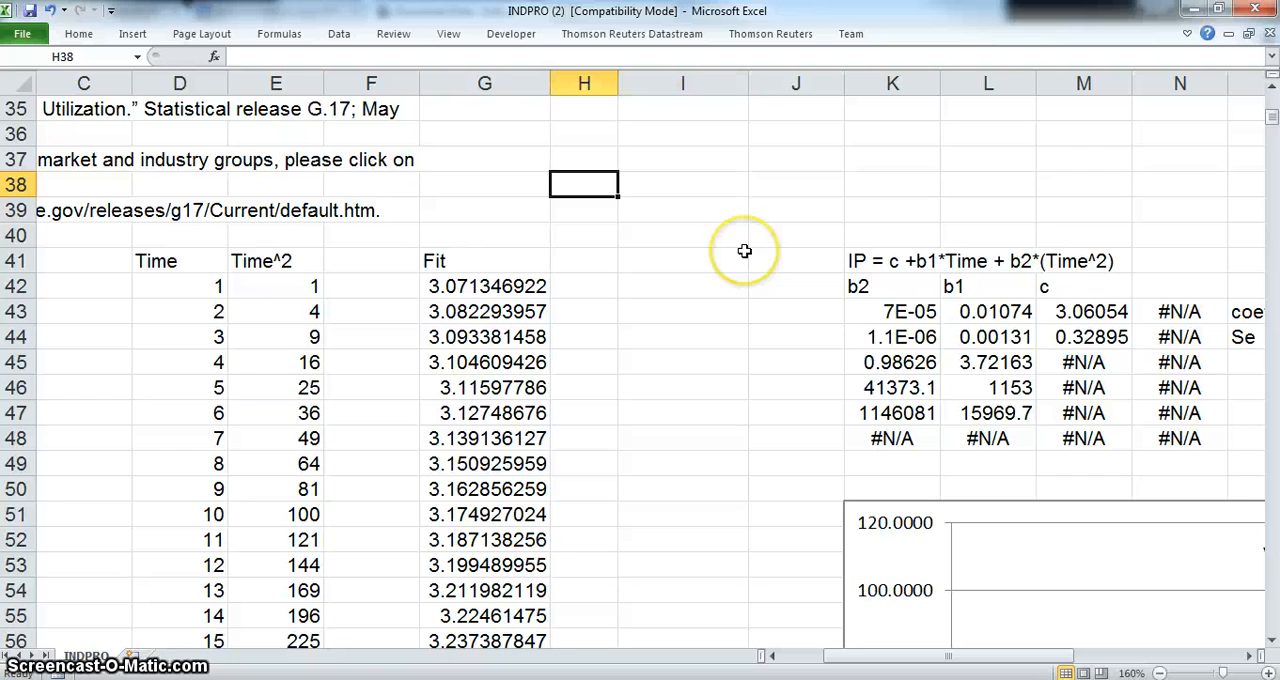
pyautogui.write('OG')
pyautogui.click(683, 184)
pyautogui.write('(')
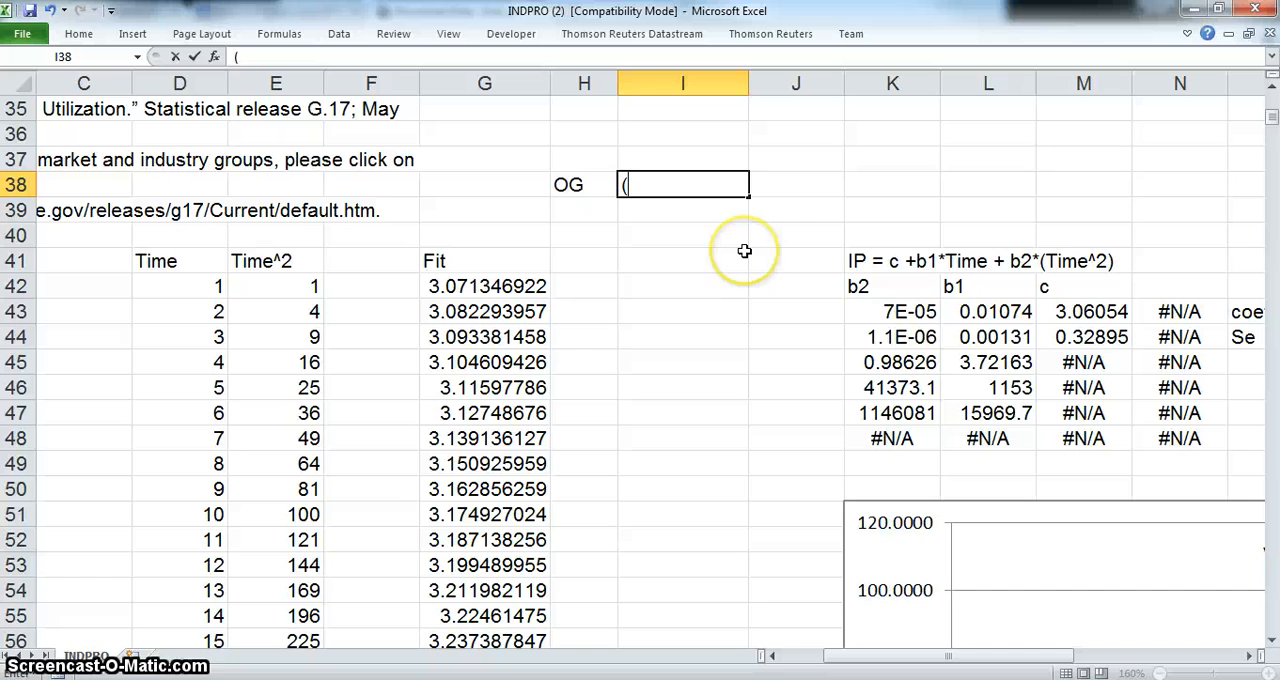
pyautogui.write('1')
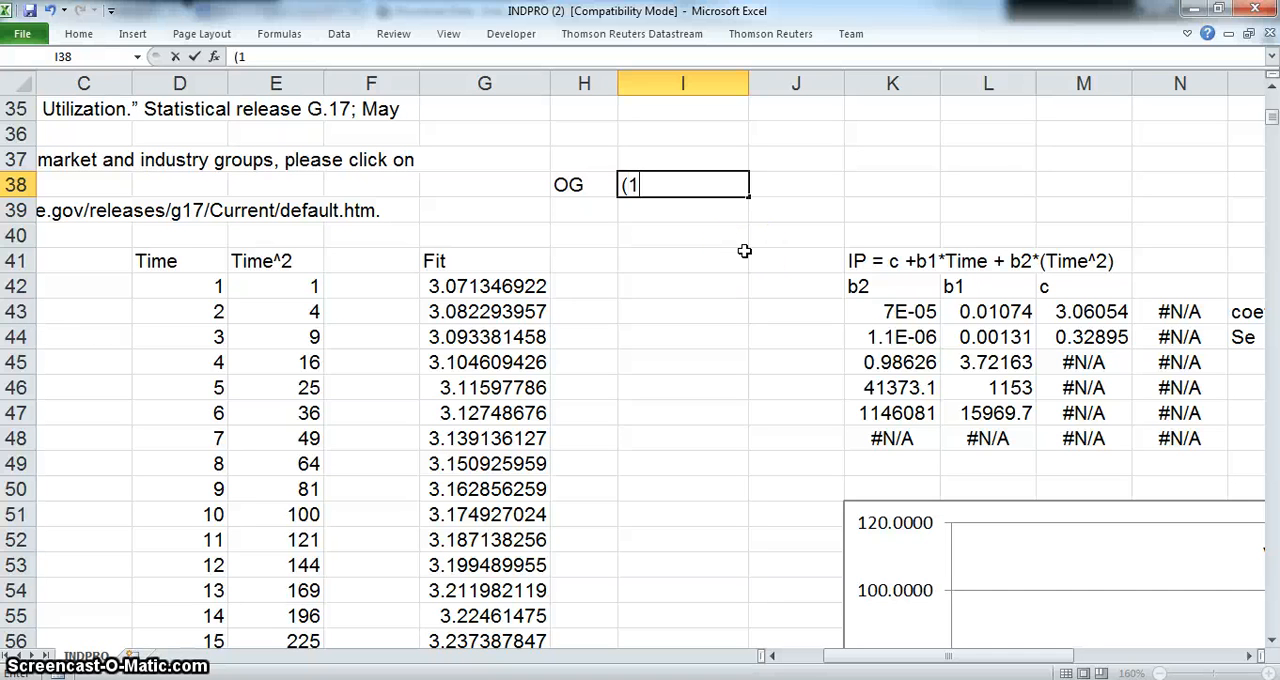
pyautogui.write('P')
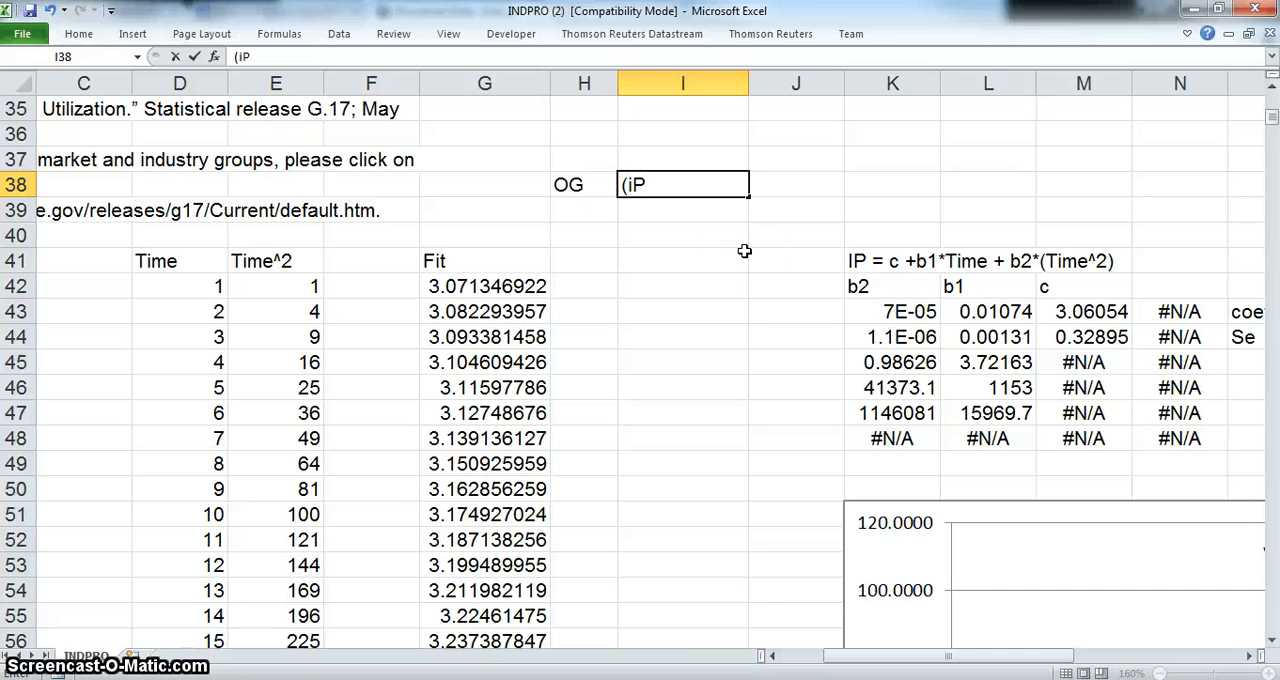
pyautogui.write('-')
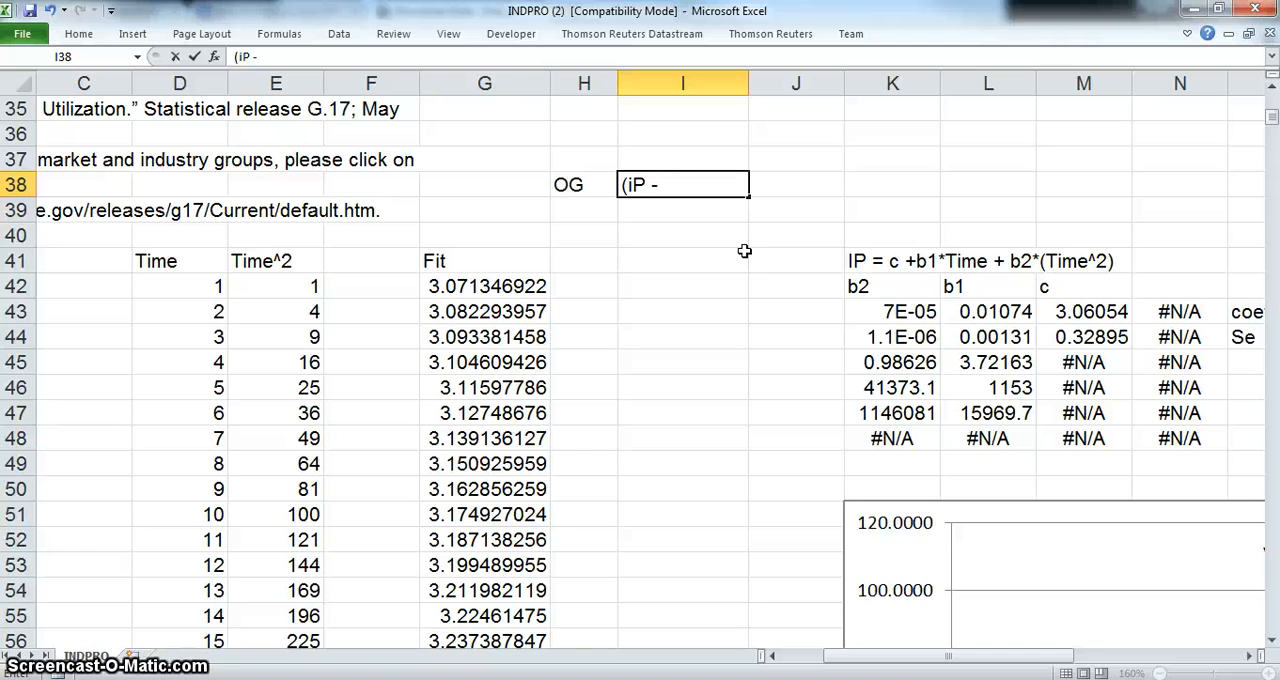
pyautogui.write('F')
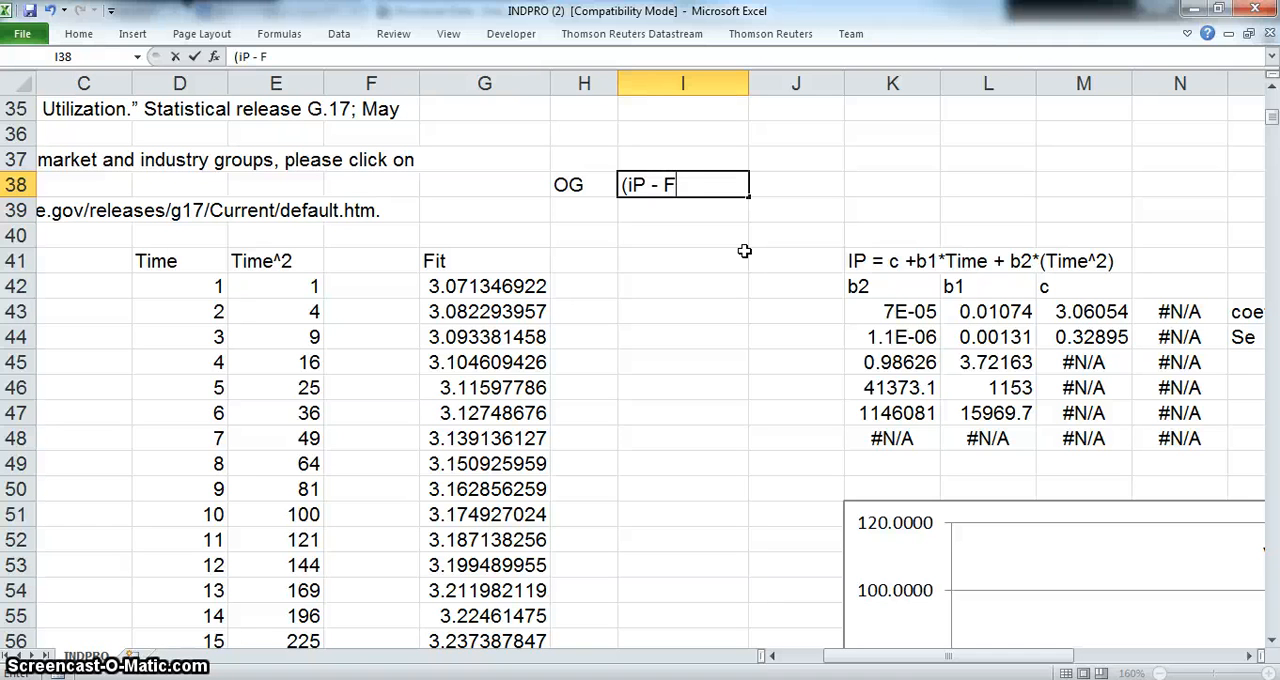
pyautogui.write('it)')
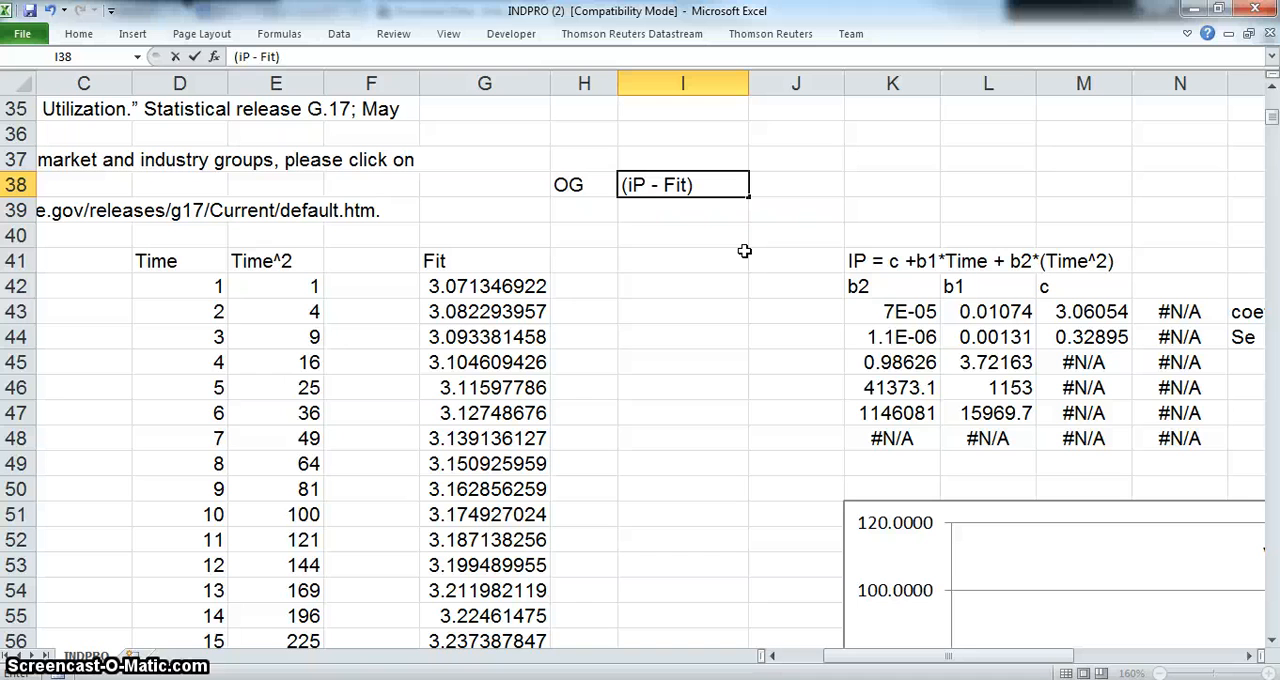
pyautogui.write('/Fit')
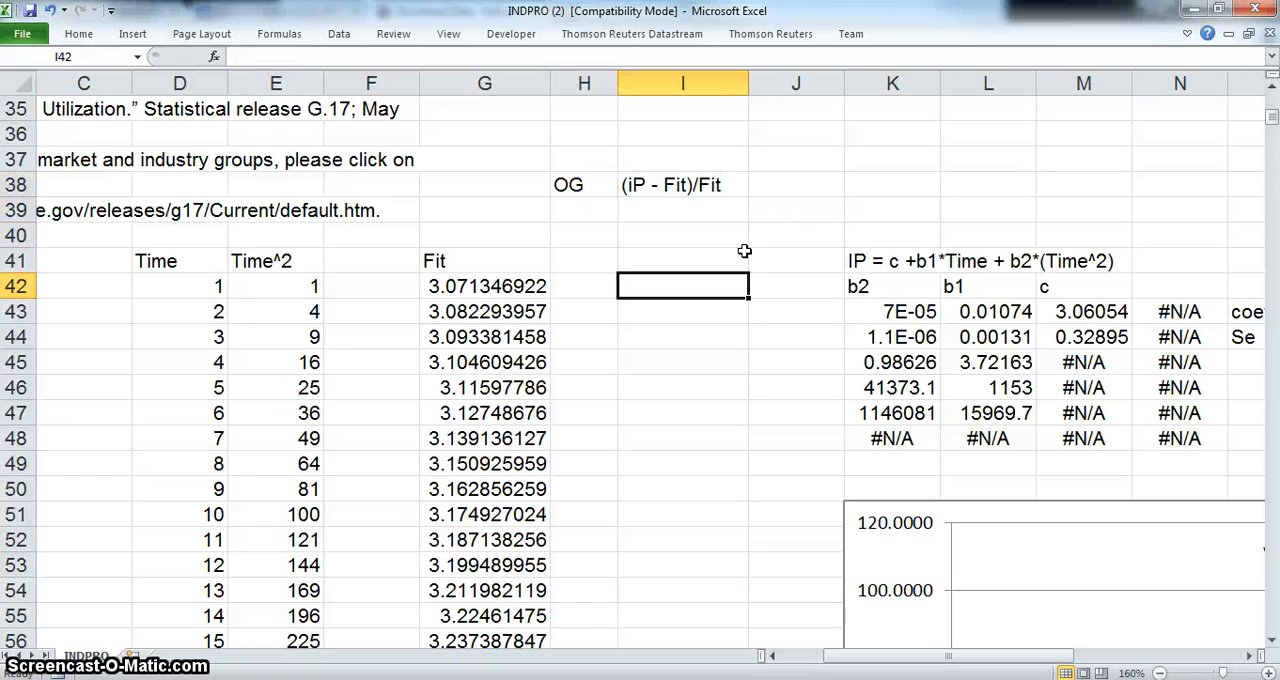
pyautogui.write('=')
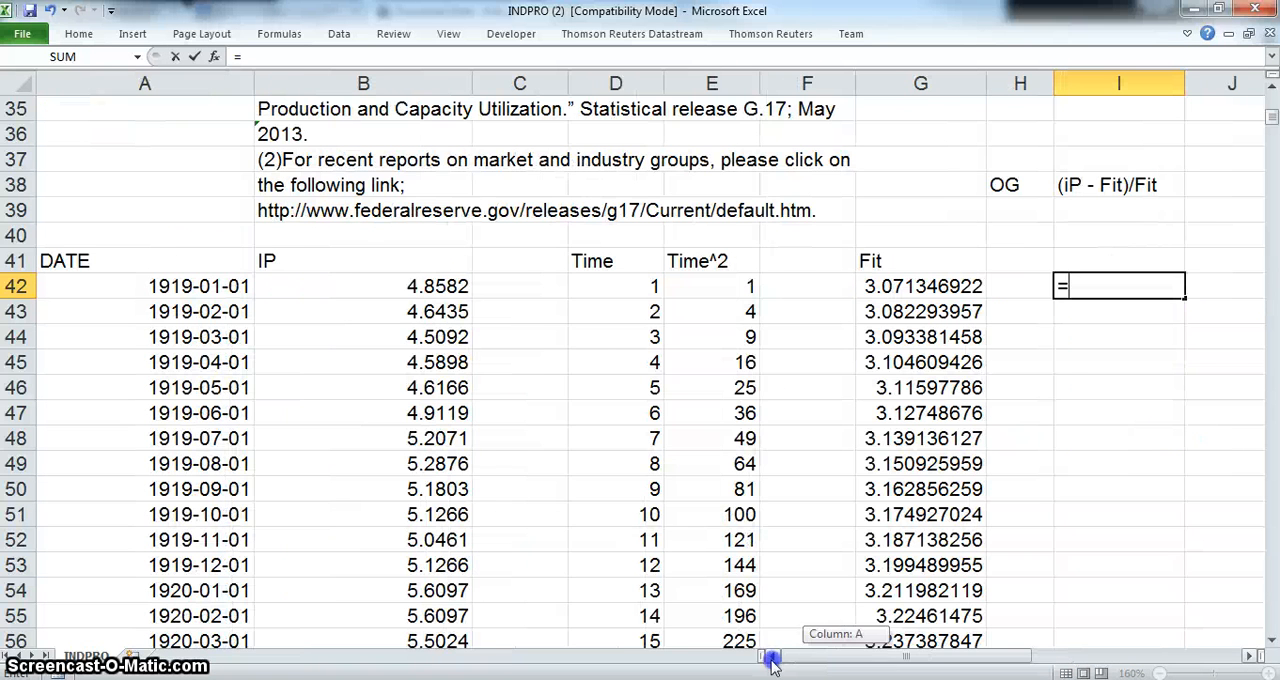
# - Enter =(B42-G42)/G42 in I42, giving the first output gap of 0.5818
pyautogui.click(363, 286)
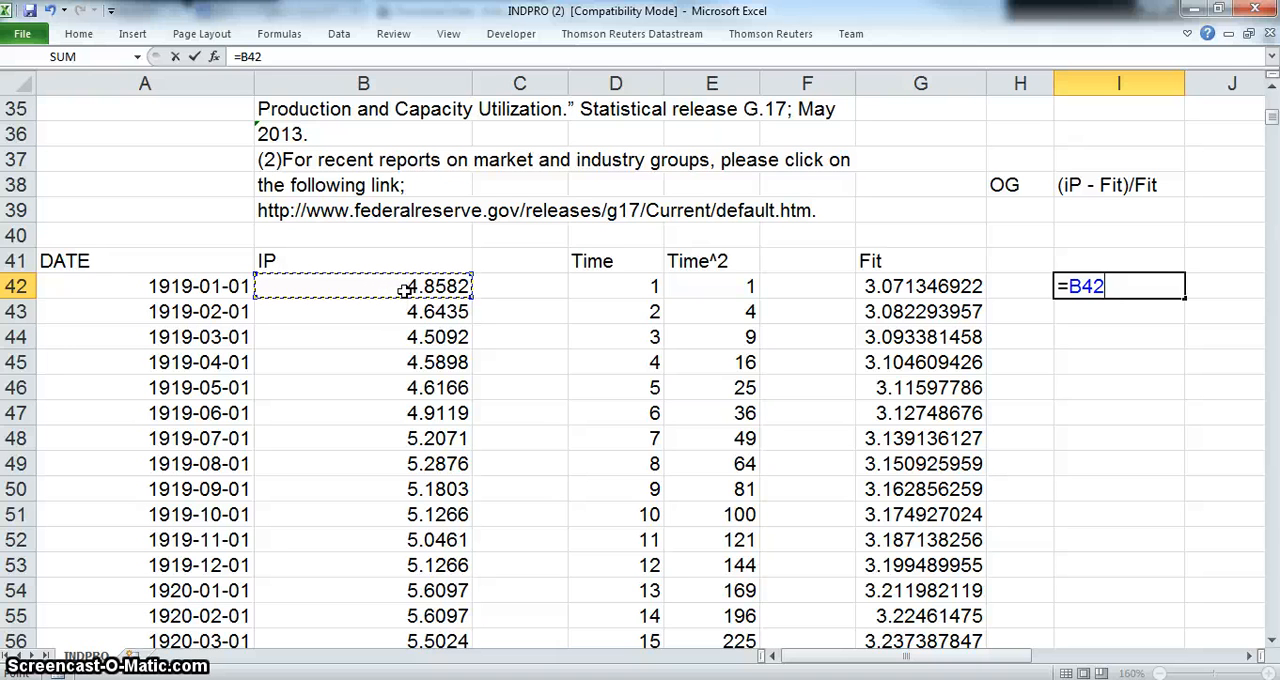
pyautogui.write('(')
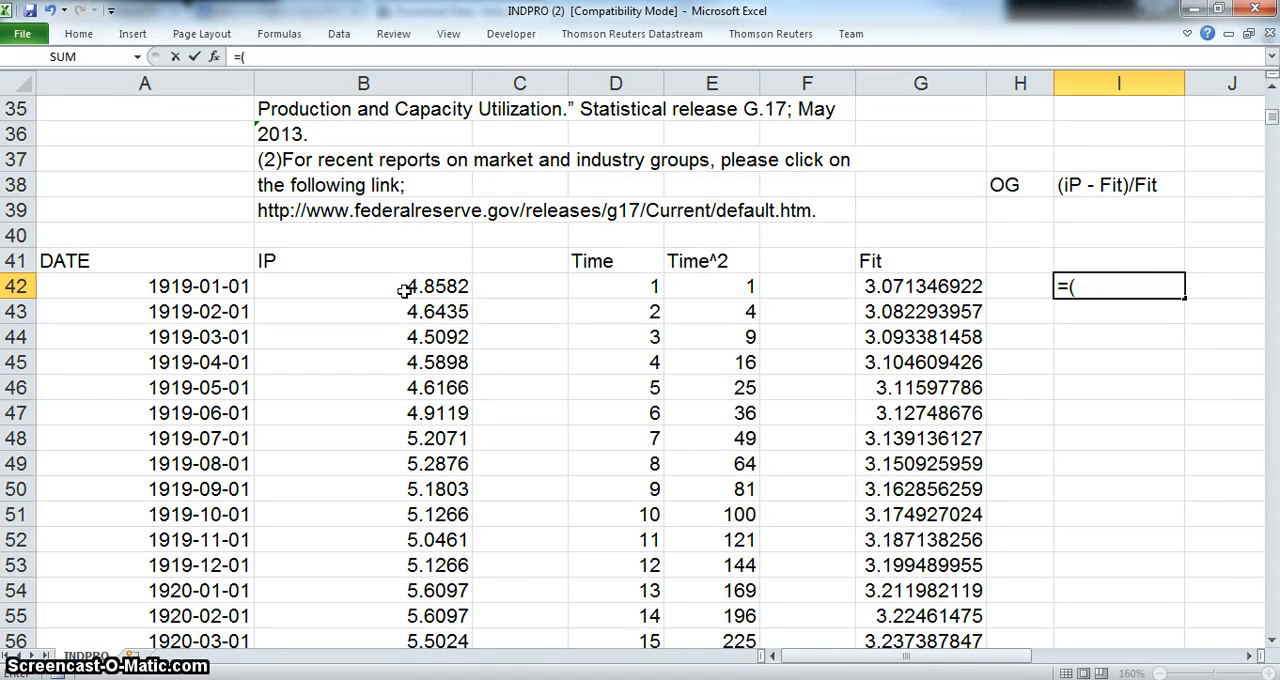
pyautogui.click(363, 286)
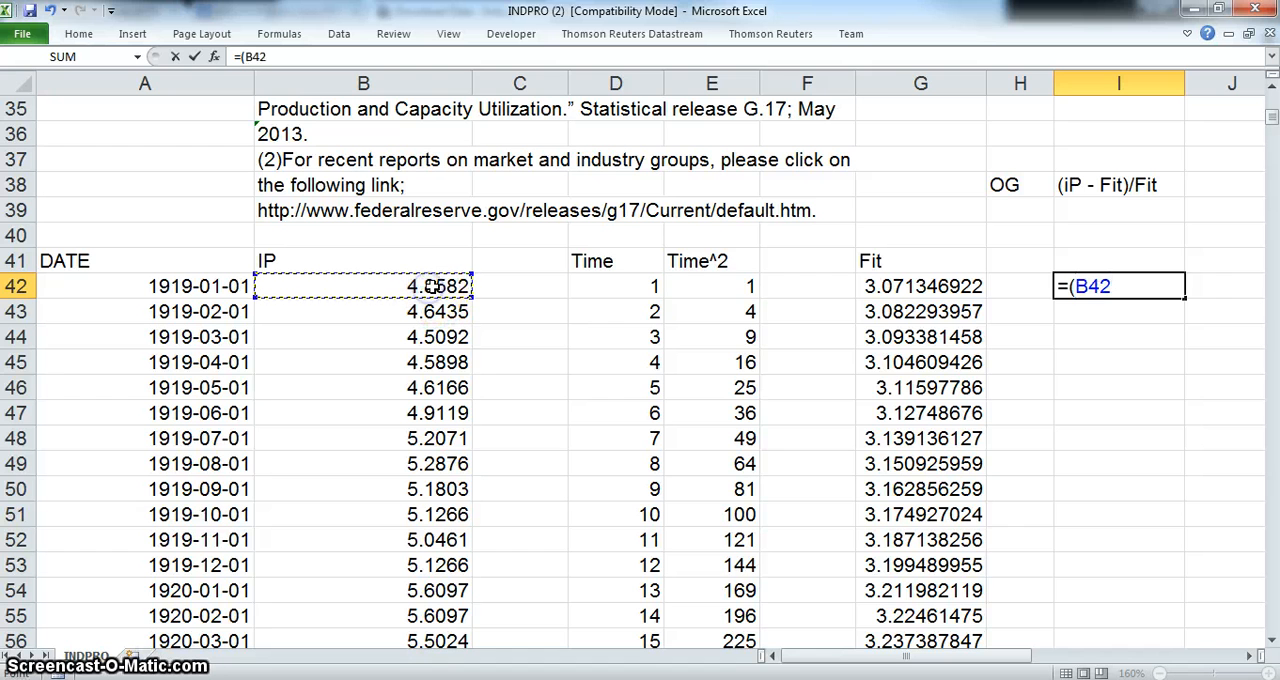
pyautogui.write('-')
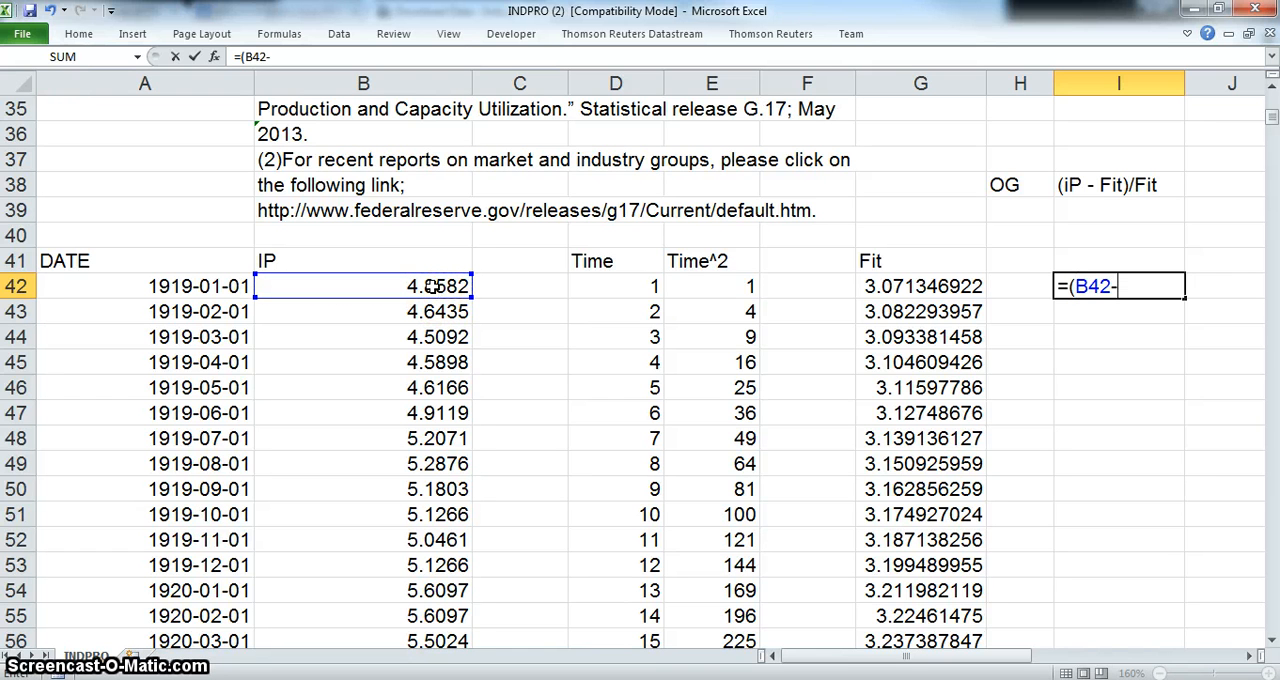
pyautogui.click(920, 286)
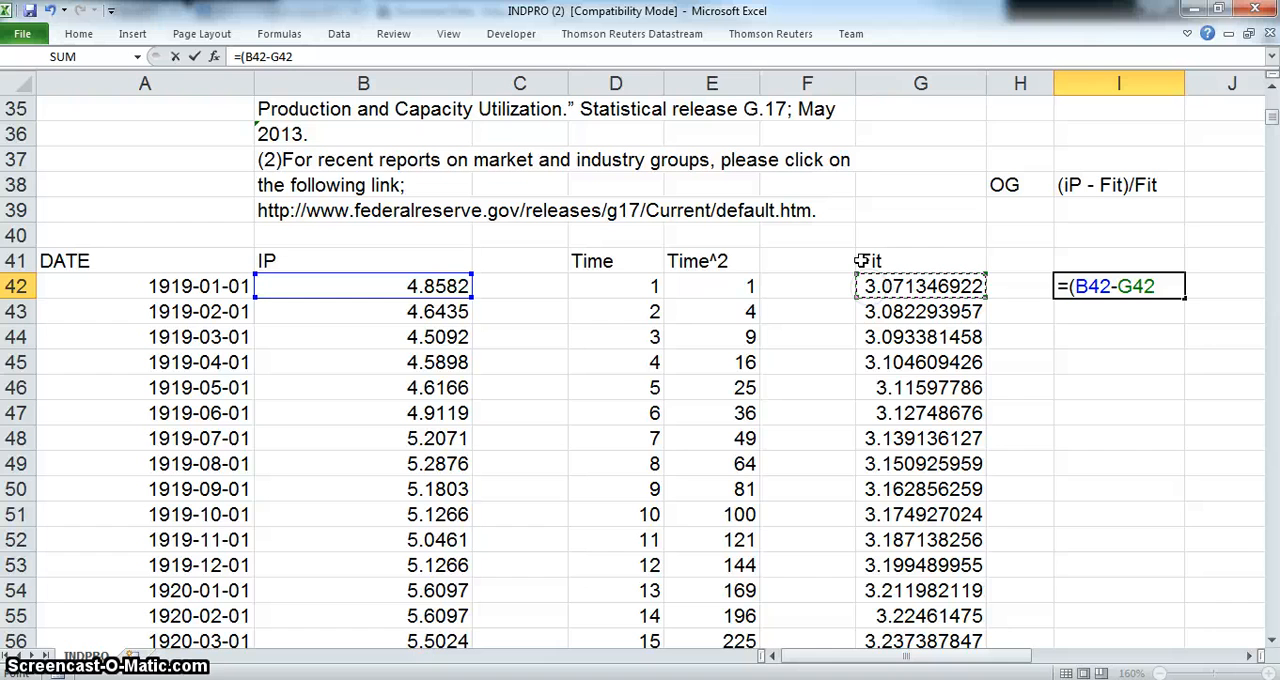
pyautogui.write('/')
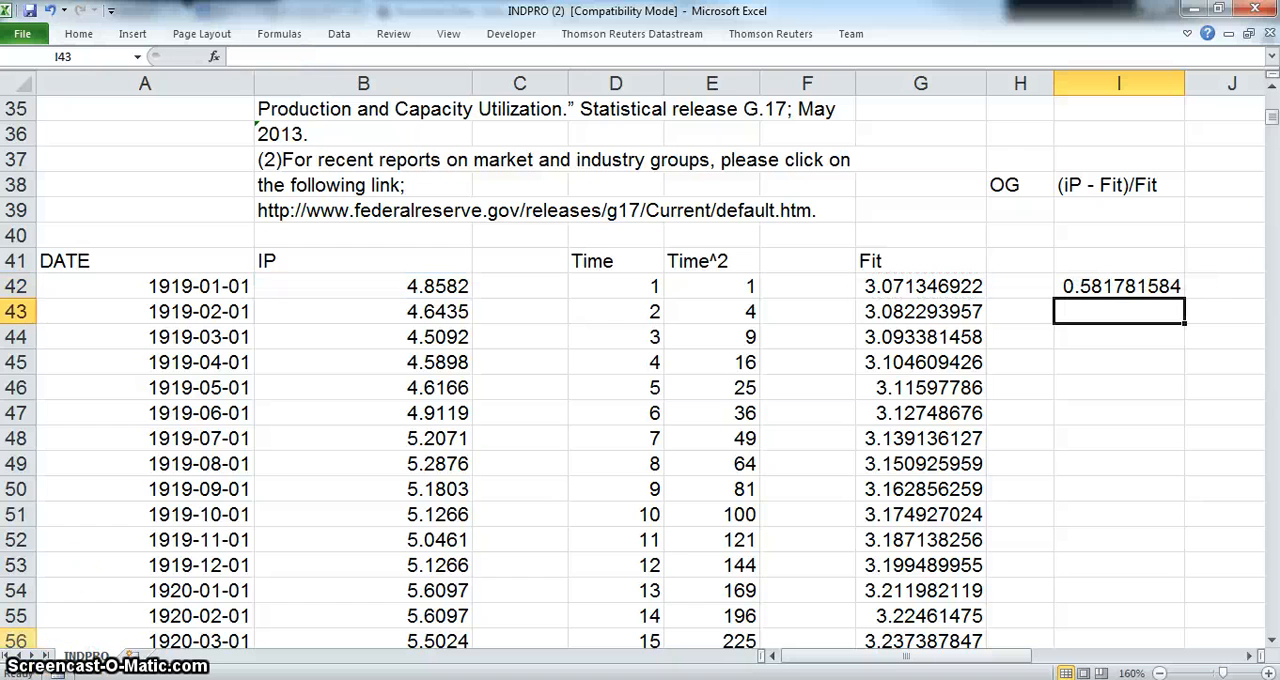
pyautogui.click(1117, 286)
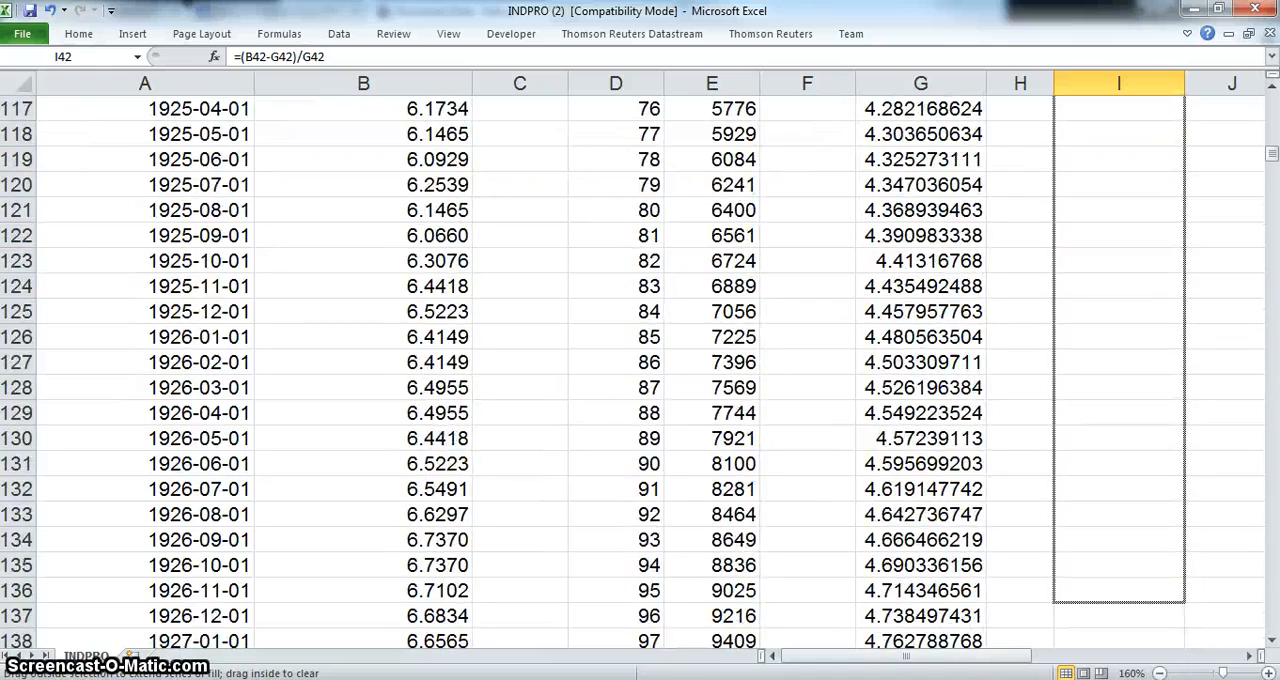
# - Copy the output gap formula down column I to row 1197 (April 2015)
pyautogui.scroll(-3)
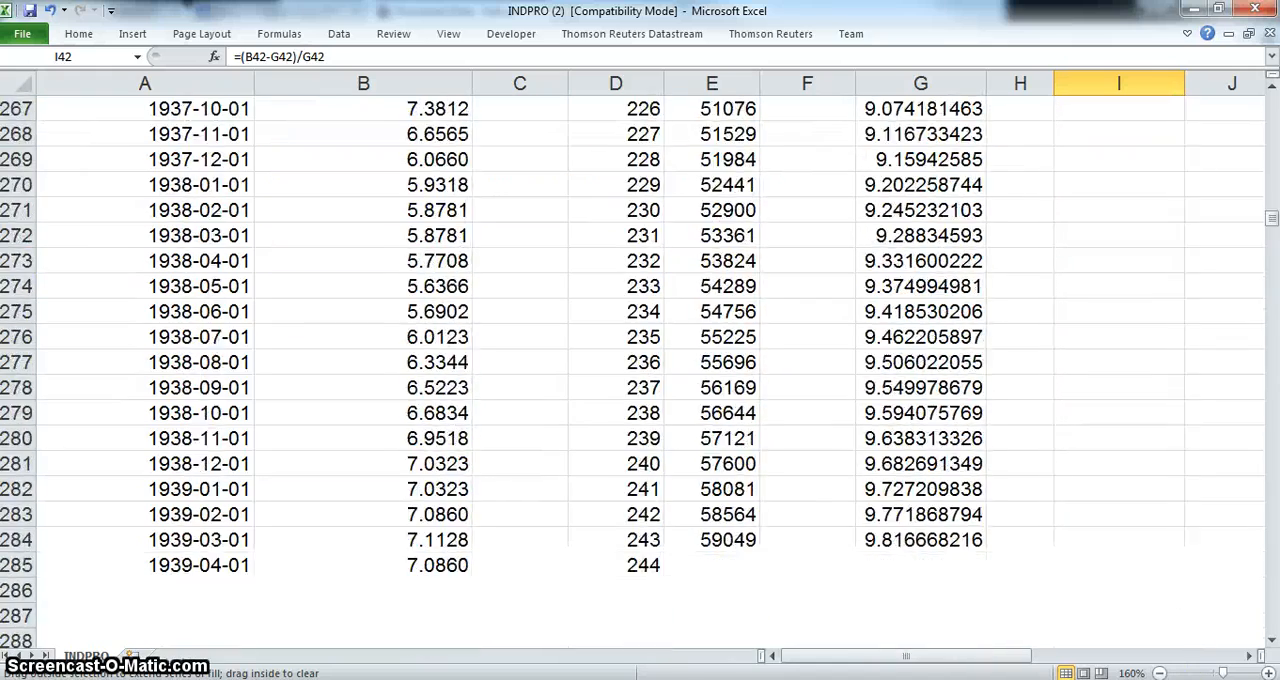
pyautogui.scroll(-3)
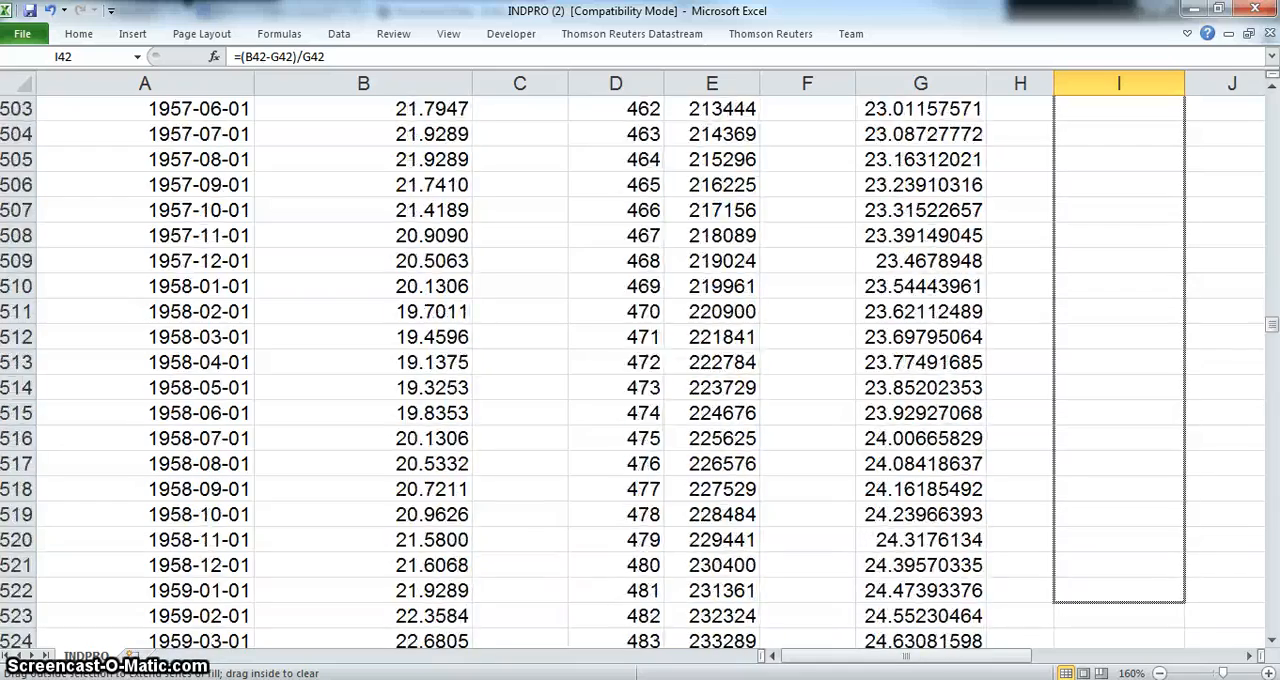
pyautogui.scroll(-3)
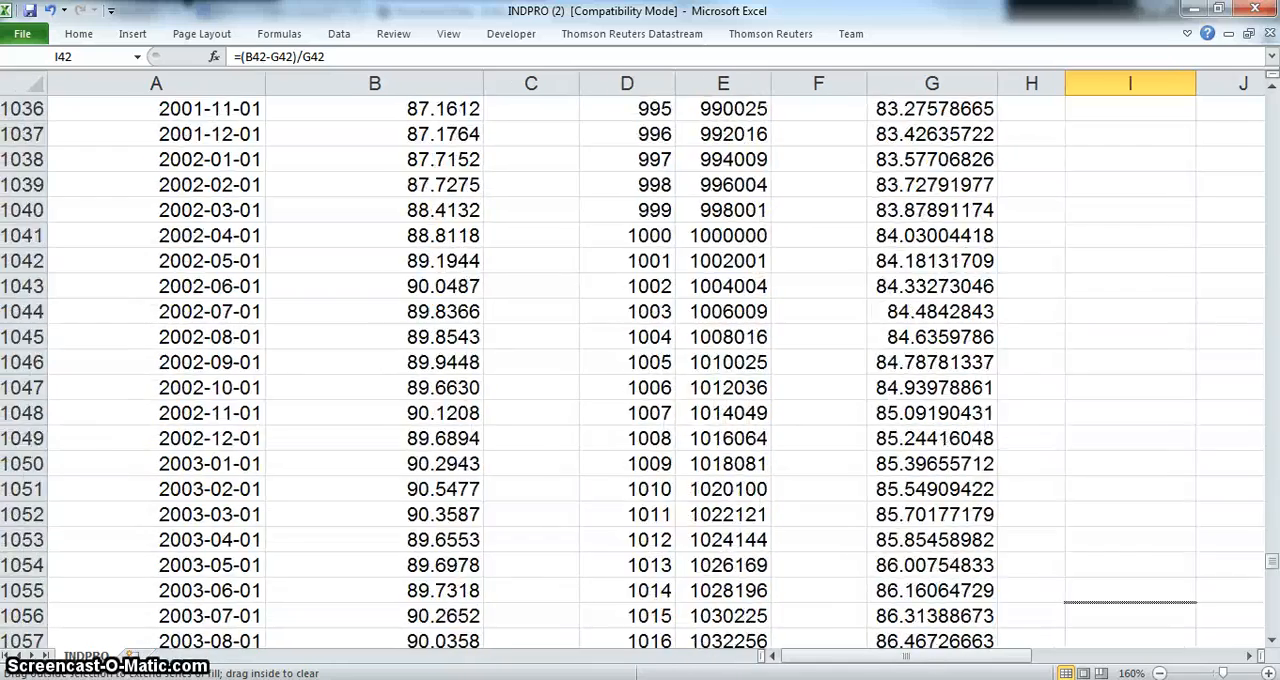
pyautogui.scroll(-3)
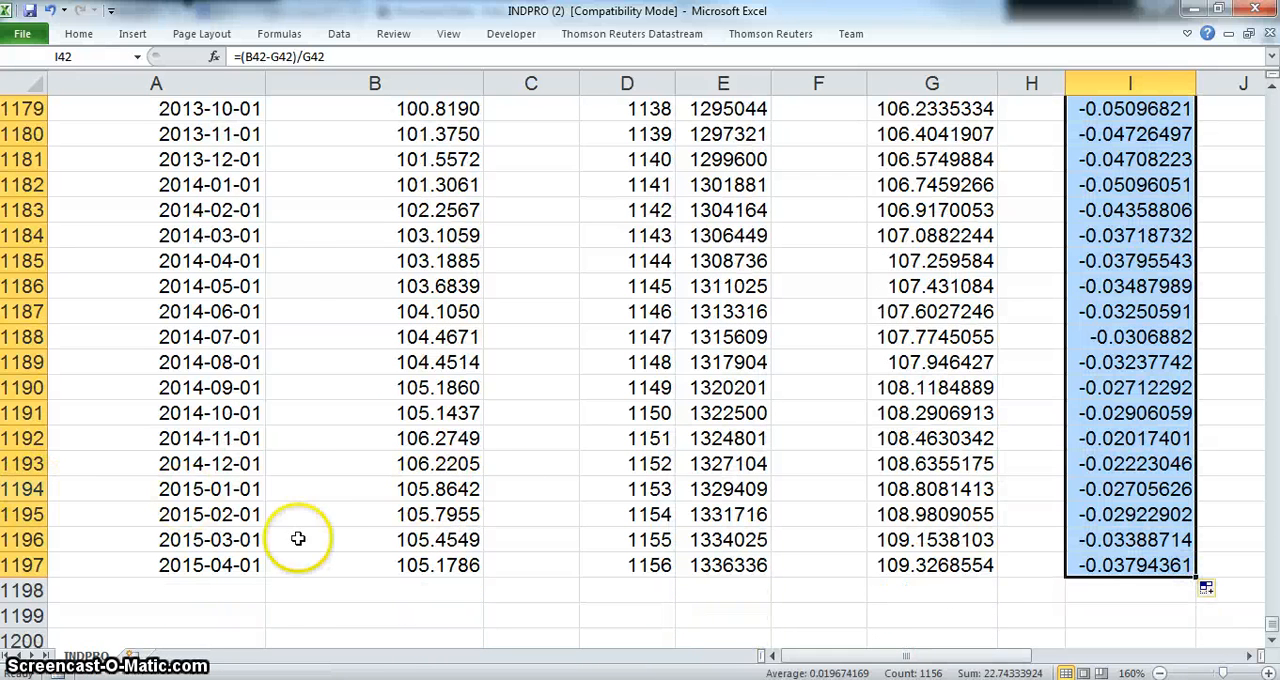
pyautogui.moveTo(148, 560)
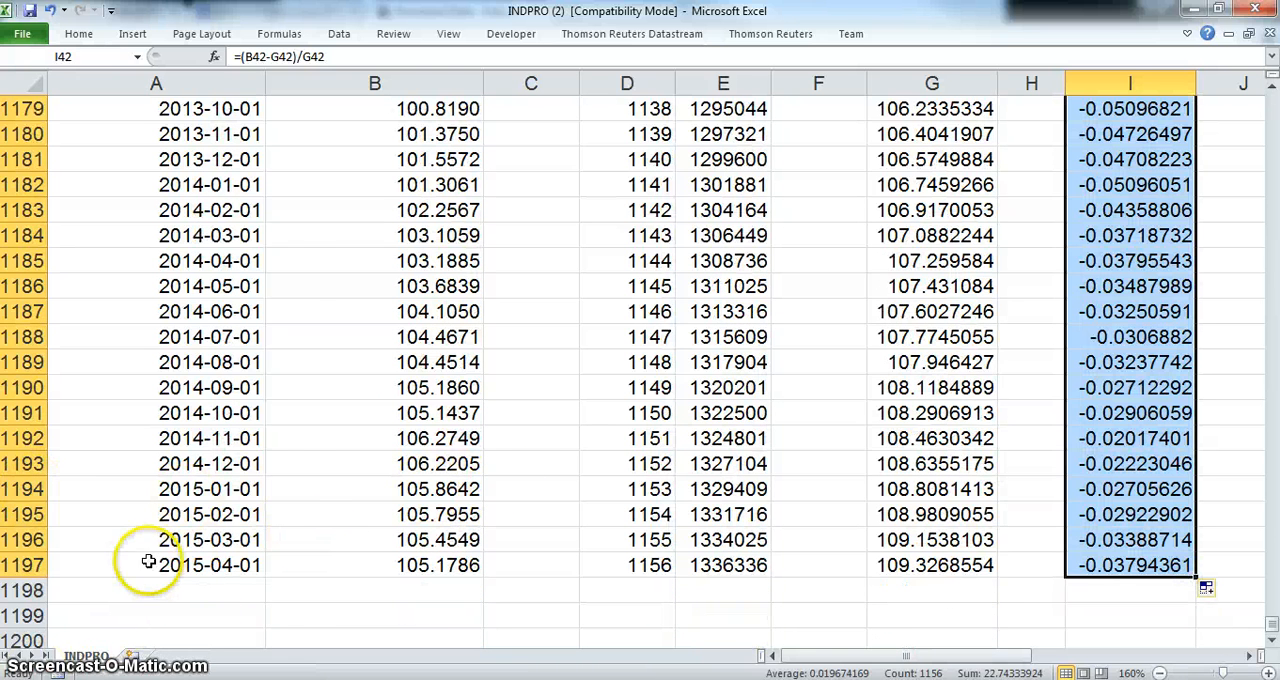
pyautogui.click(132, 33)
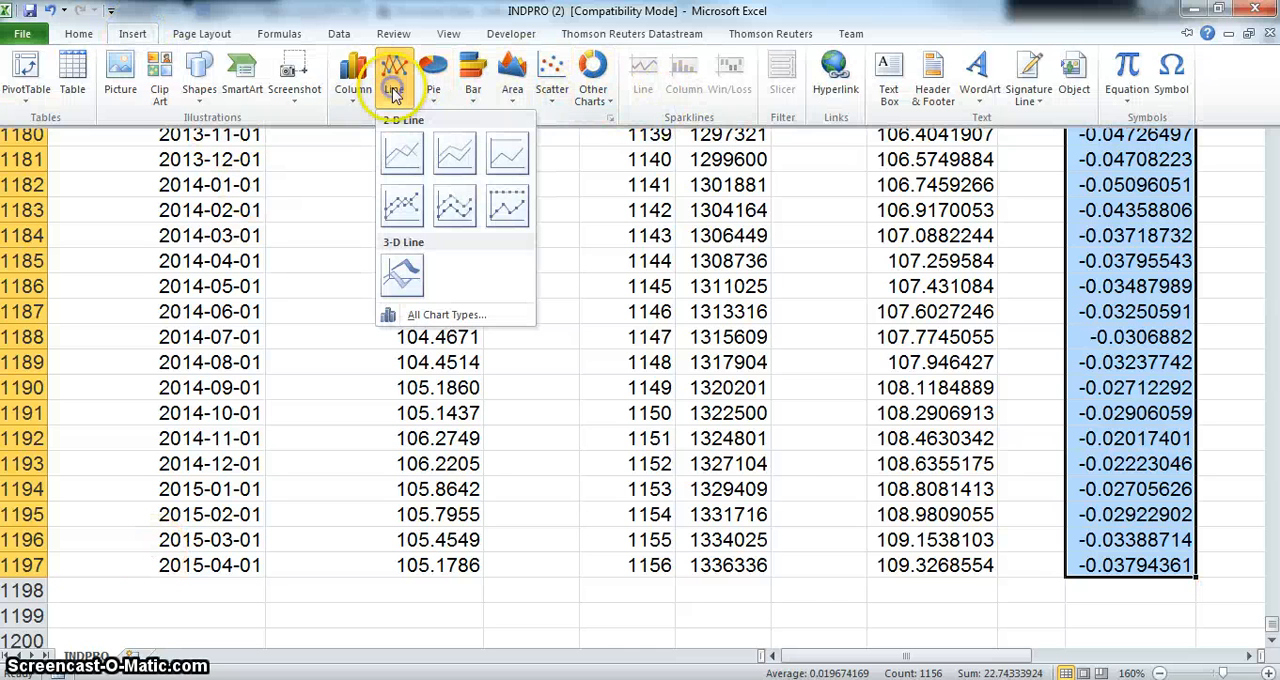
# - Insert a 2-D line chart of the output gap values in I42:I1197
pyautogui.click(401, 153)
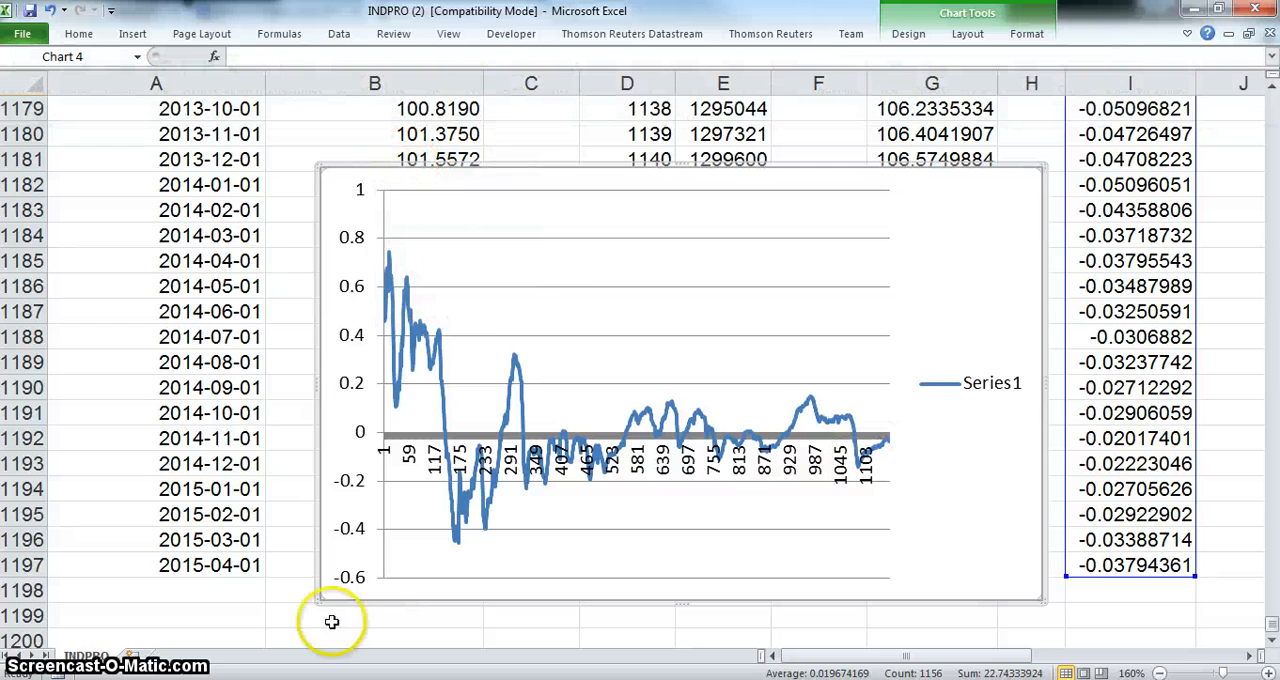